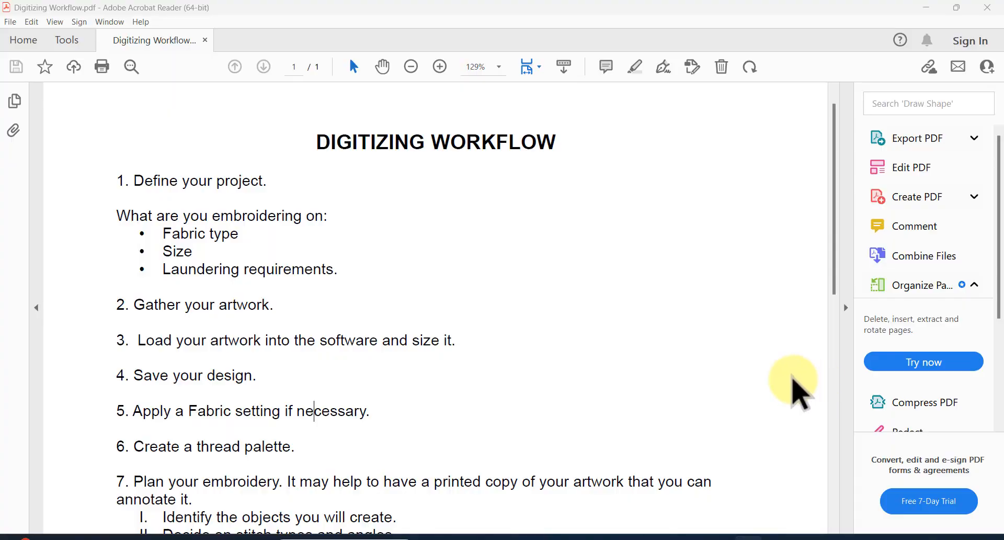
pyautogui.moveTo(742, 374)
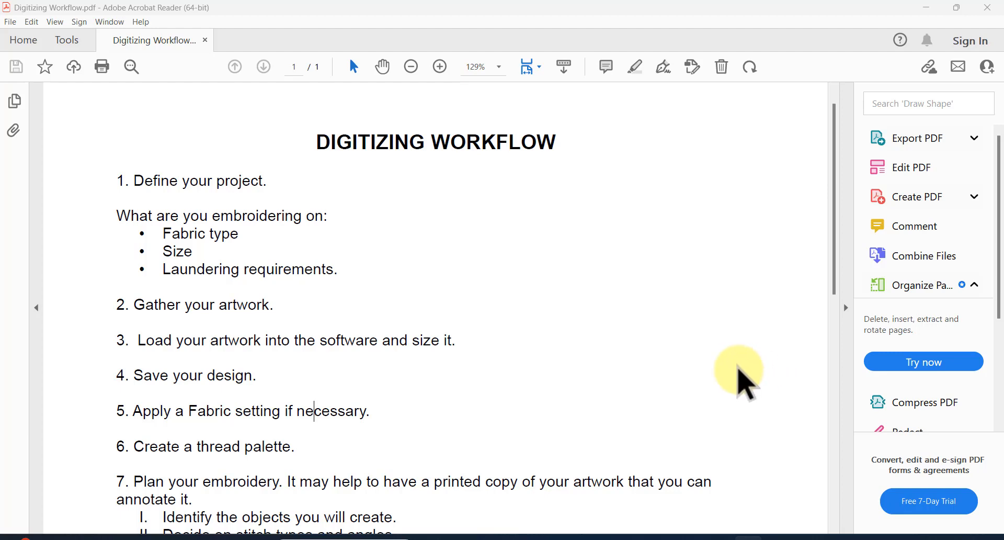
pyautogui.moveTo(743, 381)
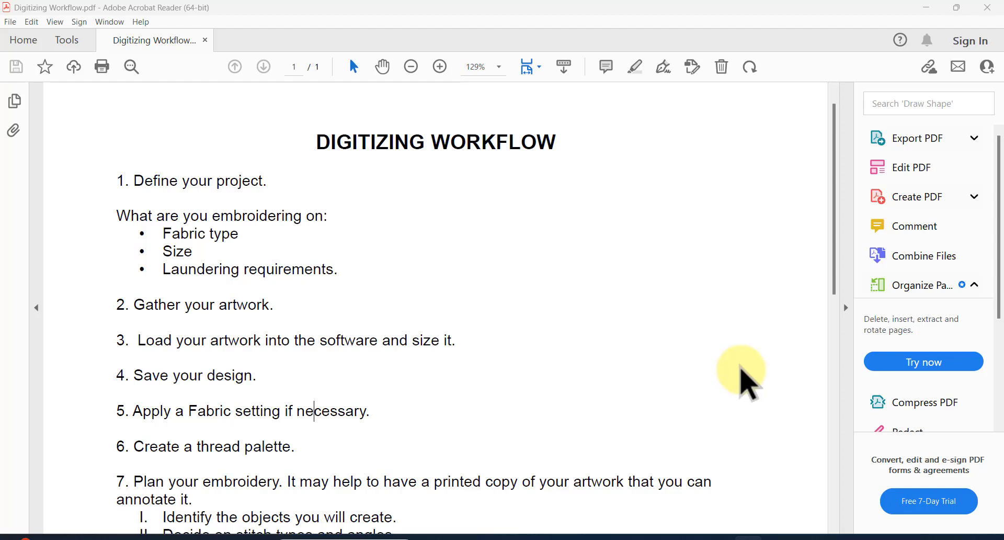
pyautogui.moveTo(749, 368)
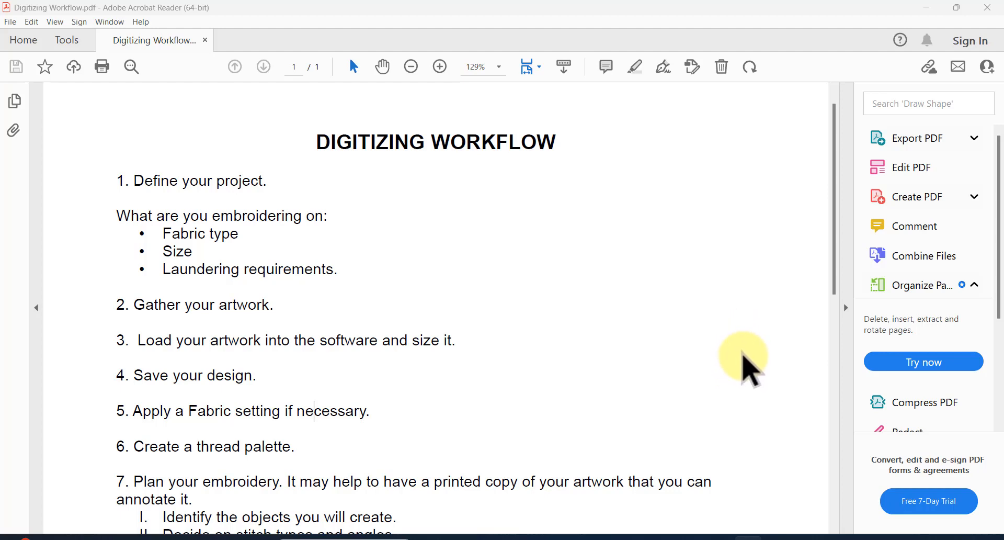
pyautogui.moveTo(566, 317)
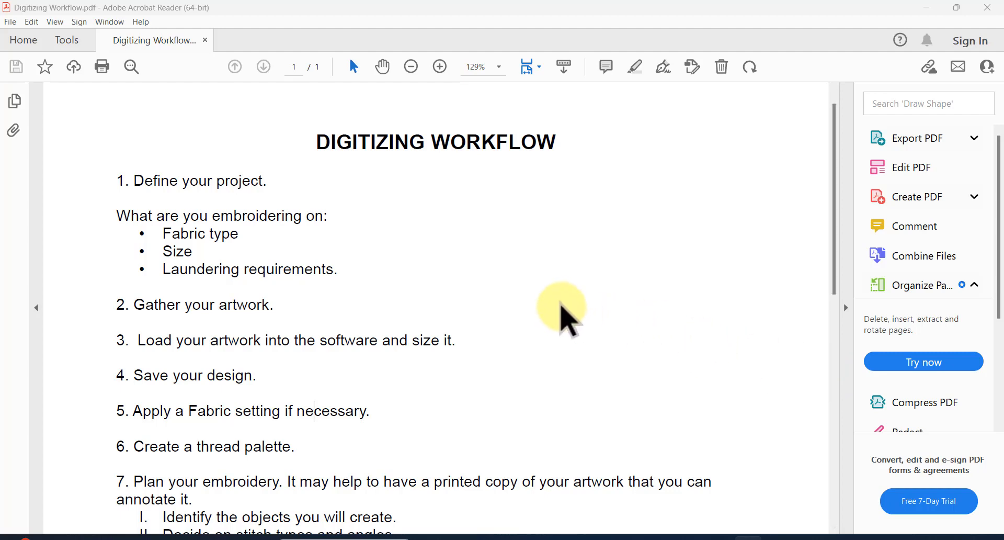
pyautogui.moveTo(554, 269)
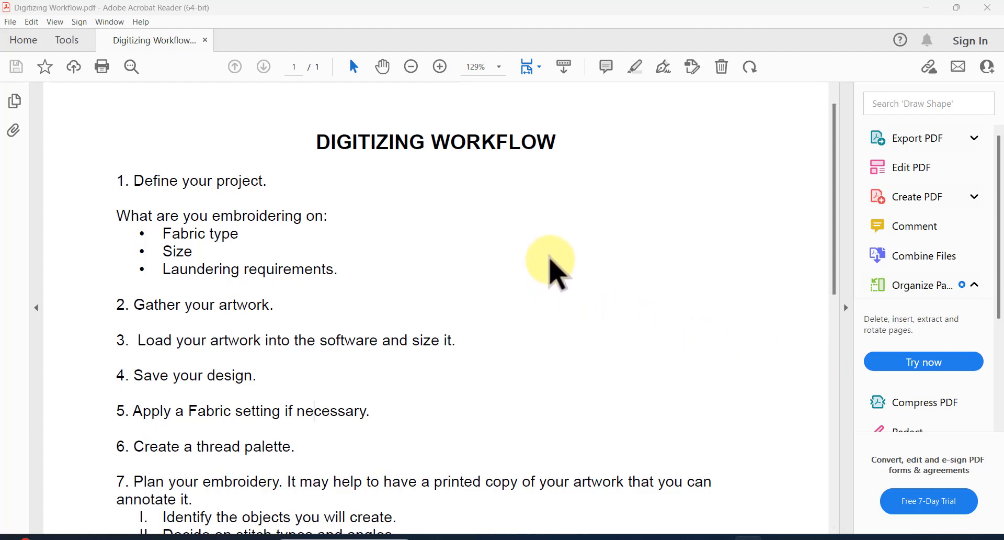
pyautogui.moveTo(562, 260)
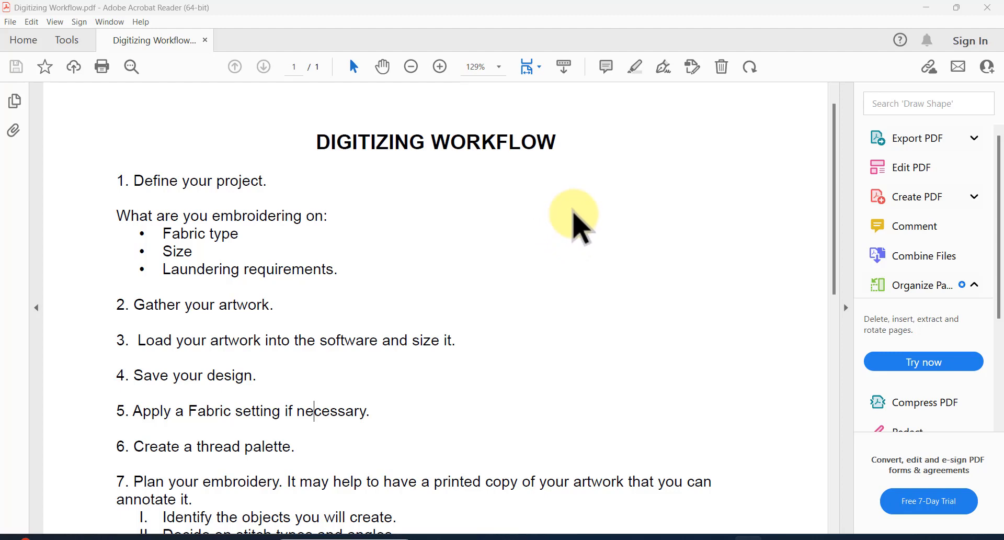
pyautogui.moveTo(579, 230)
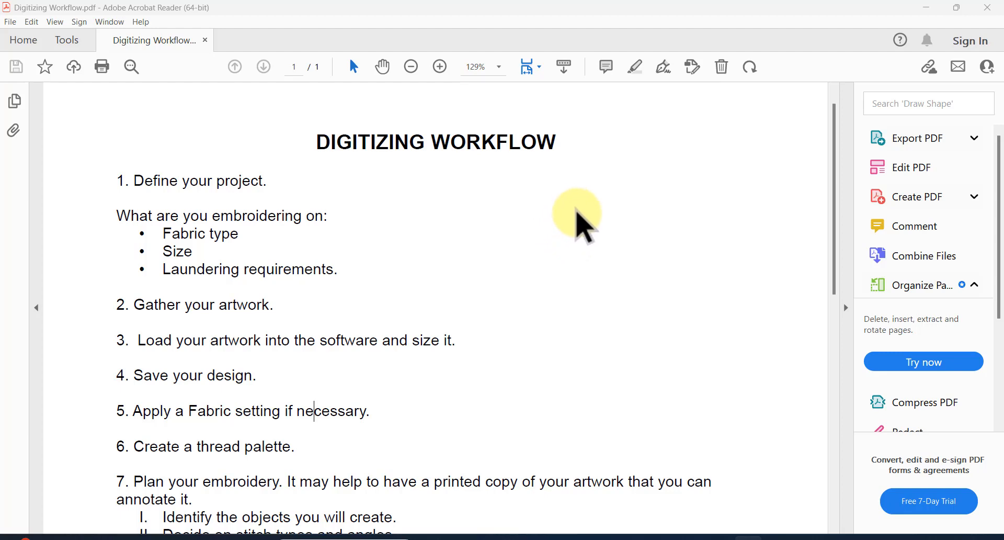
pyautogui.moveTo(583, 229)
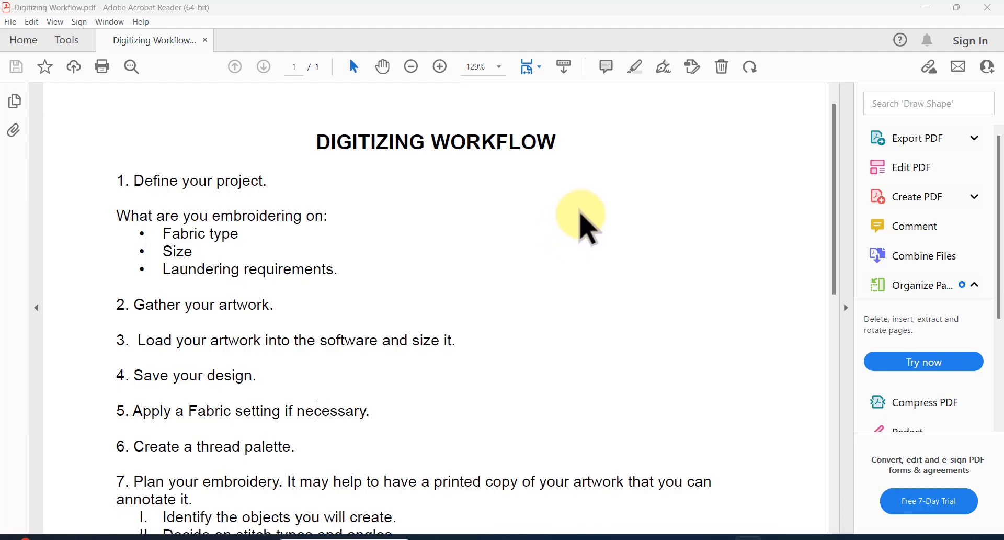
pyautogui.moveTo(582, 231)
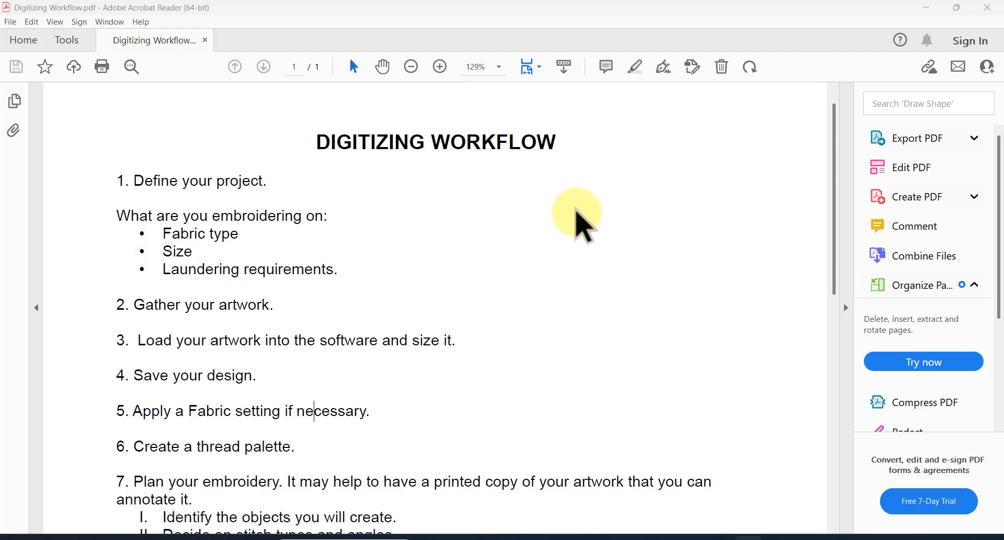
pyautogui.moveTo(567, 230)
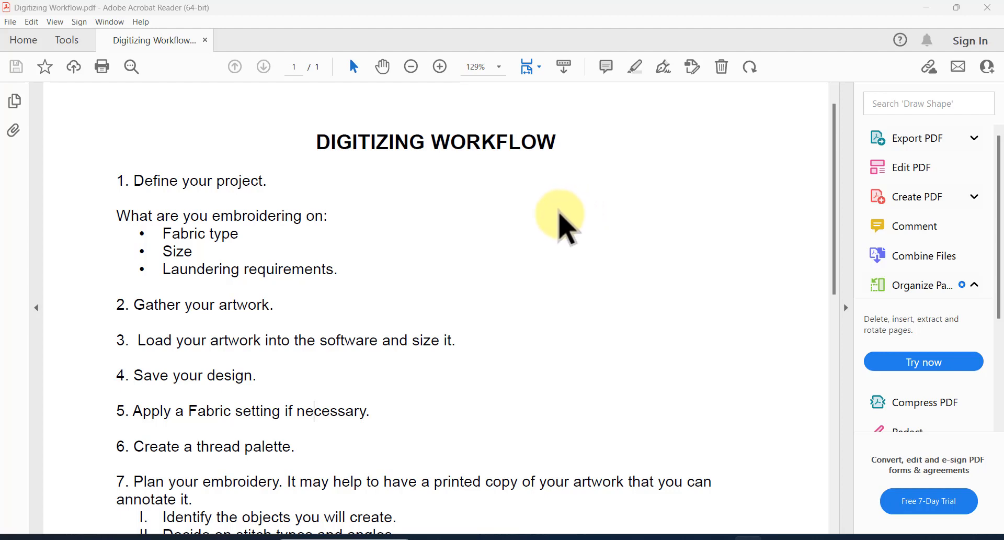
pyautogui.moveTo(567, 237)
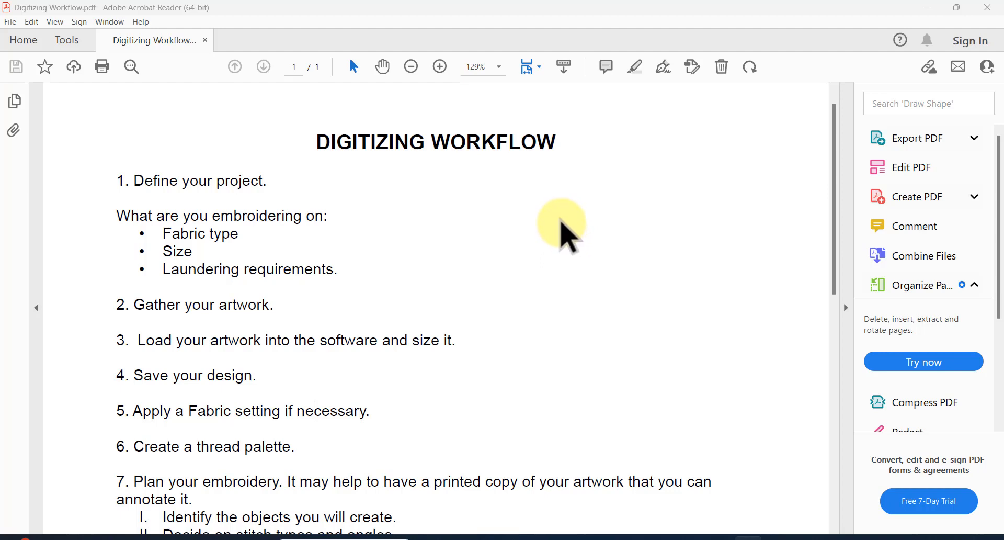
pyautogui.moveTo(570, 236)
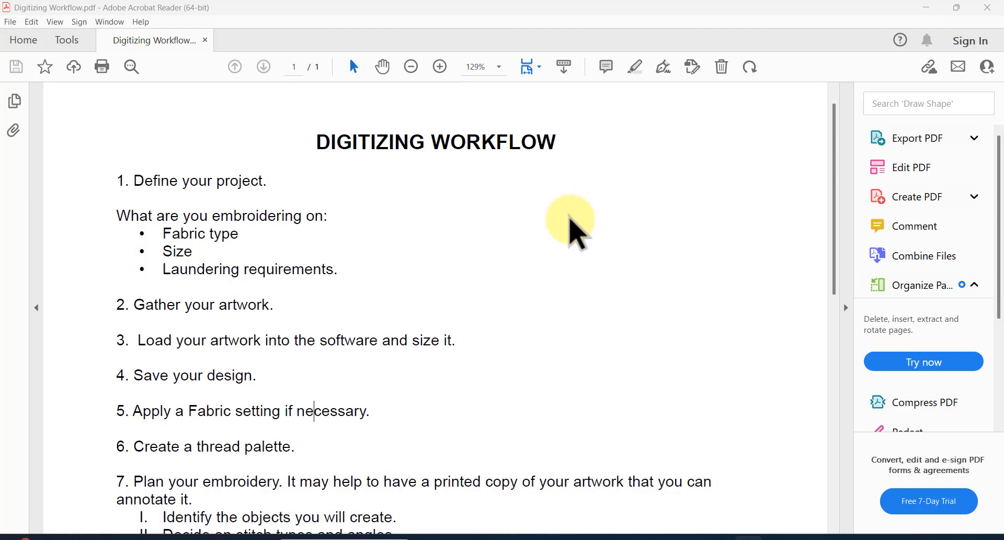
pyautogui.moveTo(567, 240)
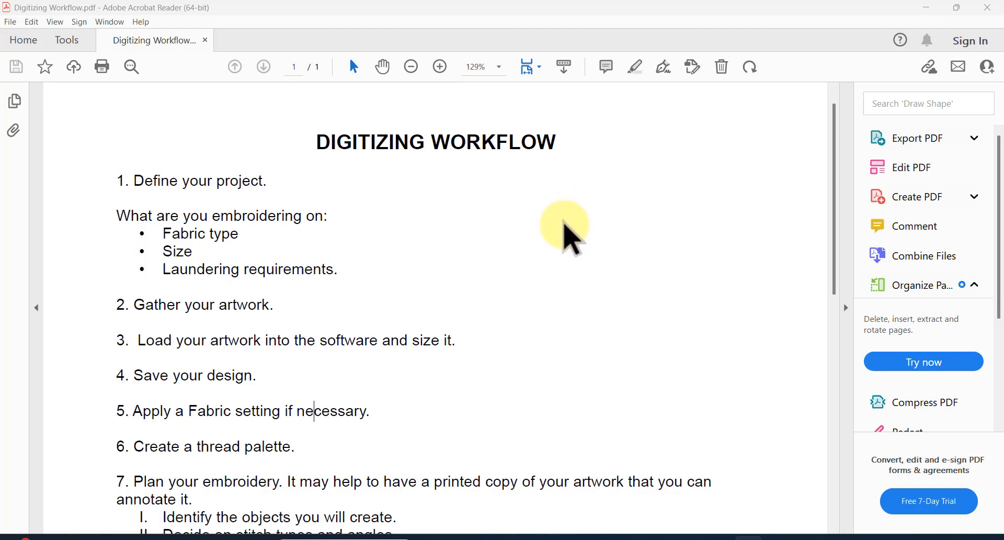
pyautogui.moveTo(569, 247)
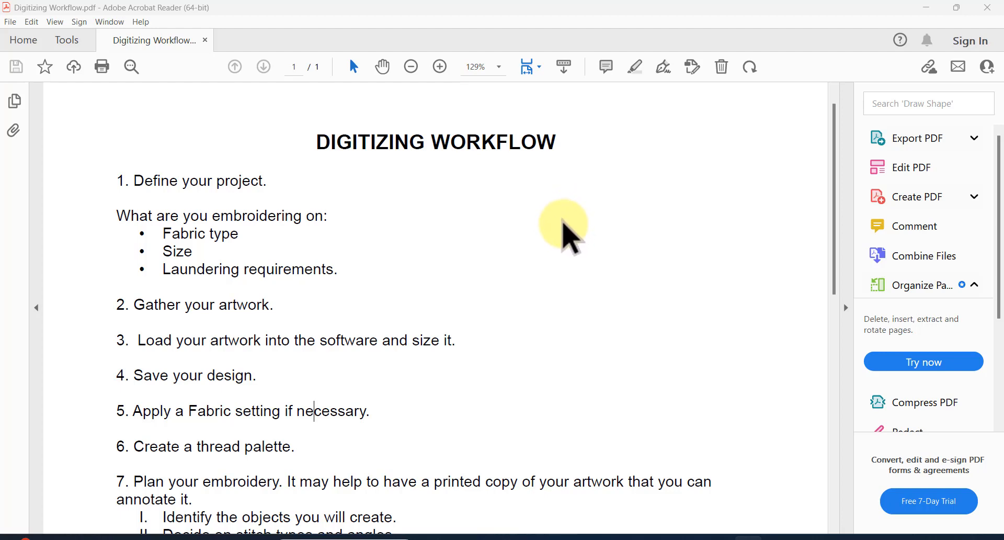
pyautogui.moveTo(602, 186)
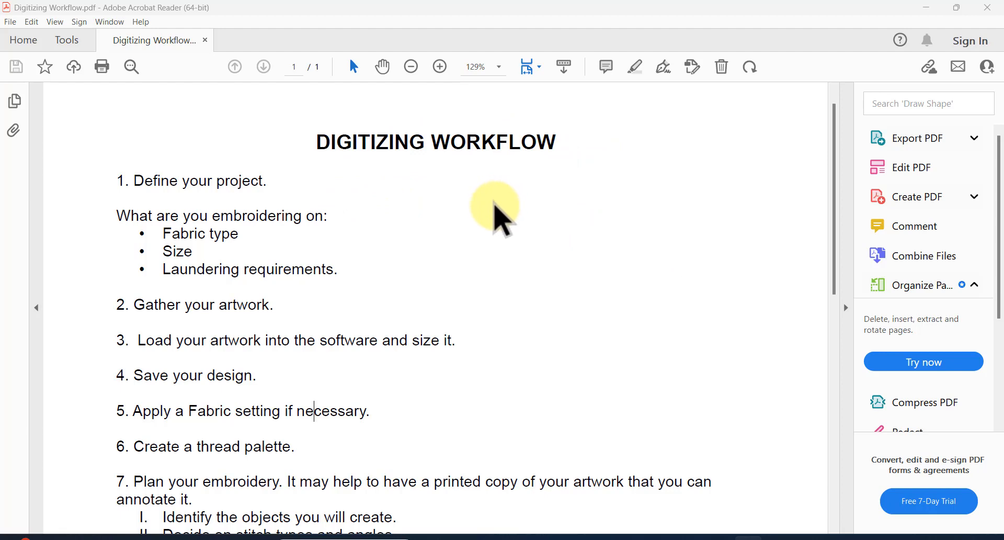
pyautogui.moveTo(506, 240)
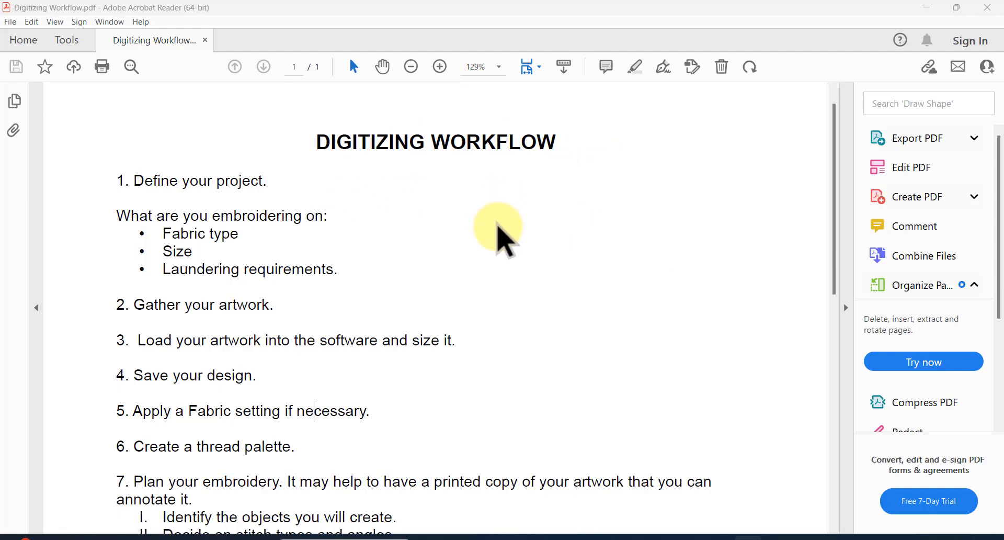
pyautogui.moveTo(619, 234)
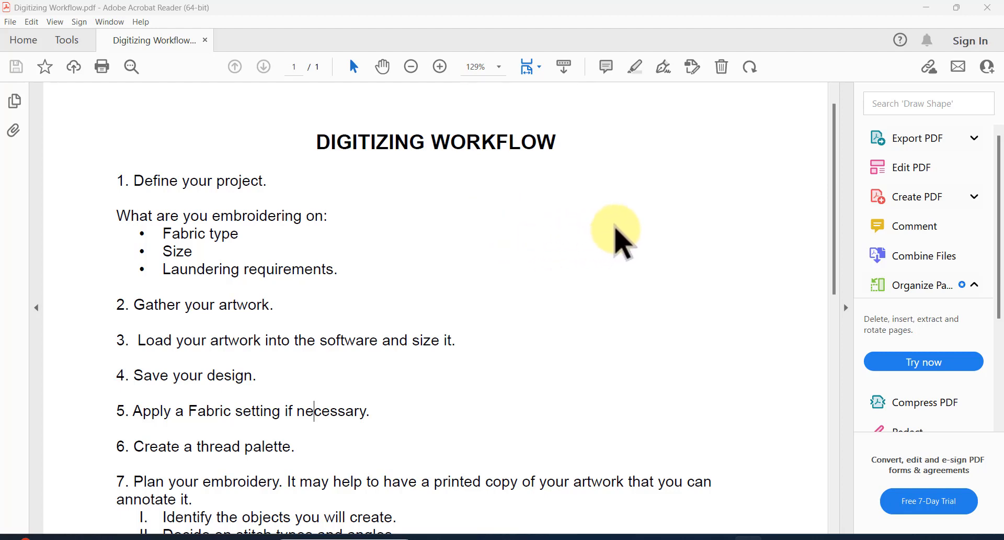
pyautogui.moveTo(602, 221)
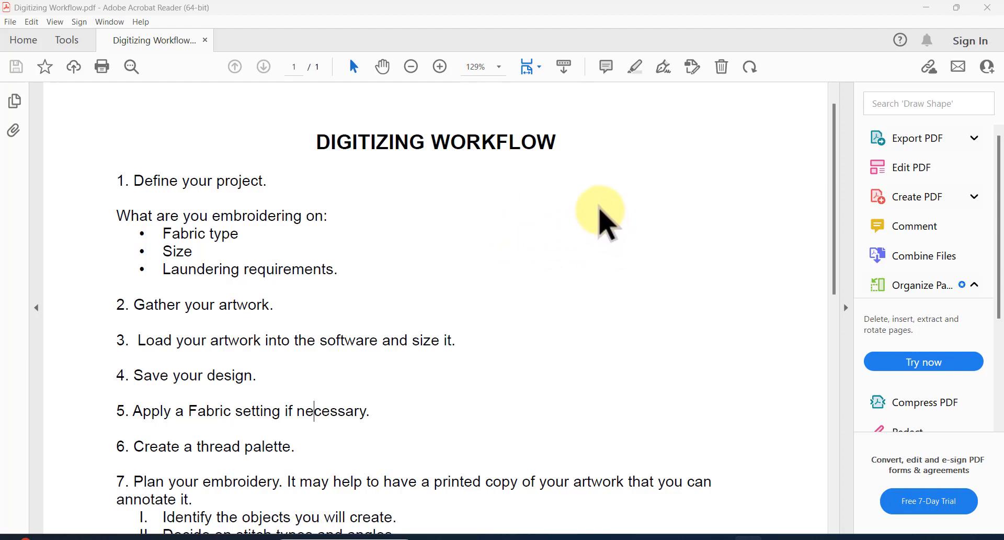
pyautogui.moveTo(603, 425)
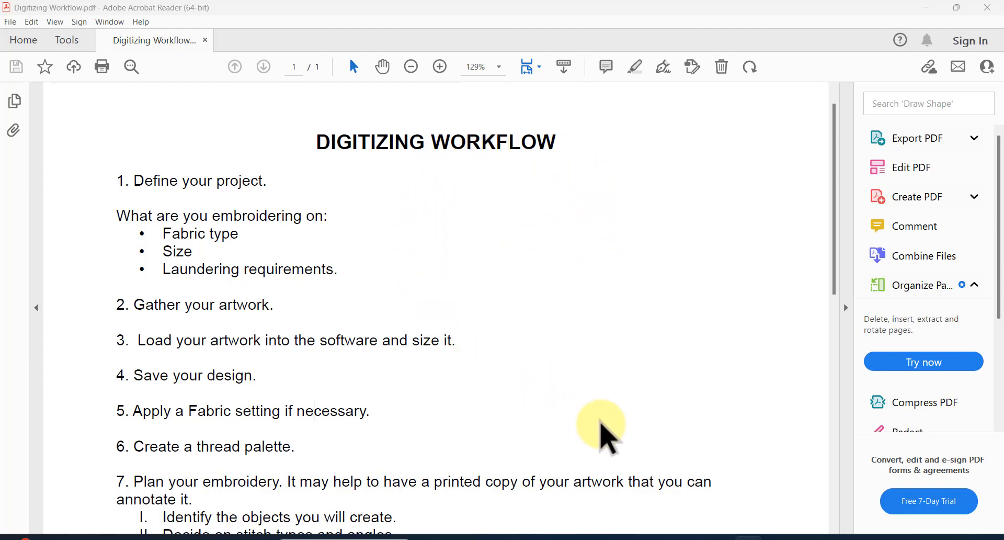
pyautogui.moveTo(516, 201)
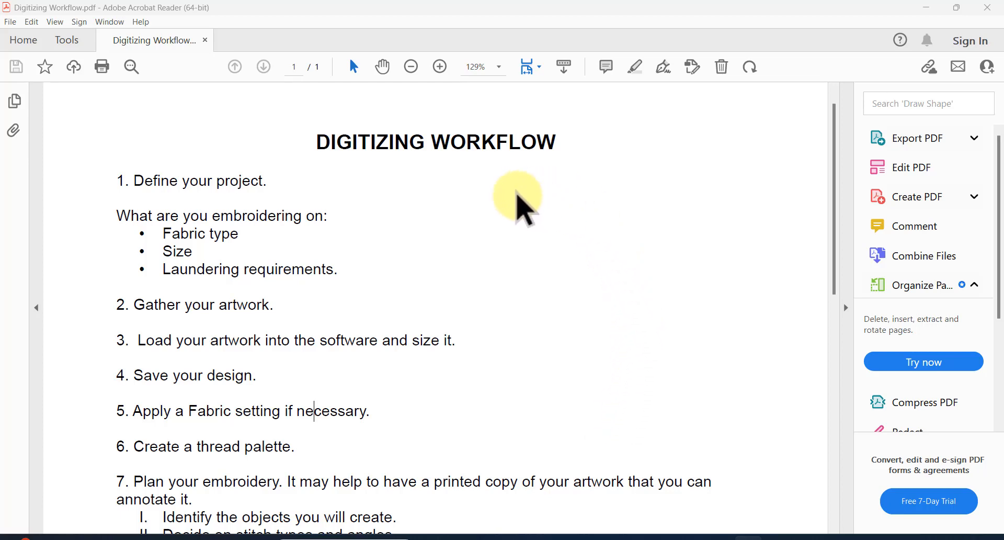
pyautogui.moveTo(520, 250)
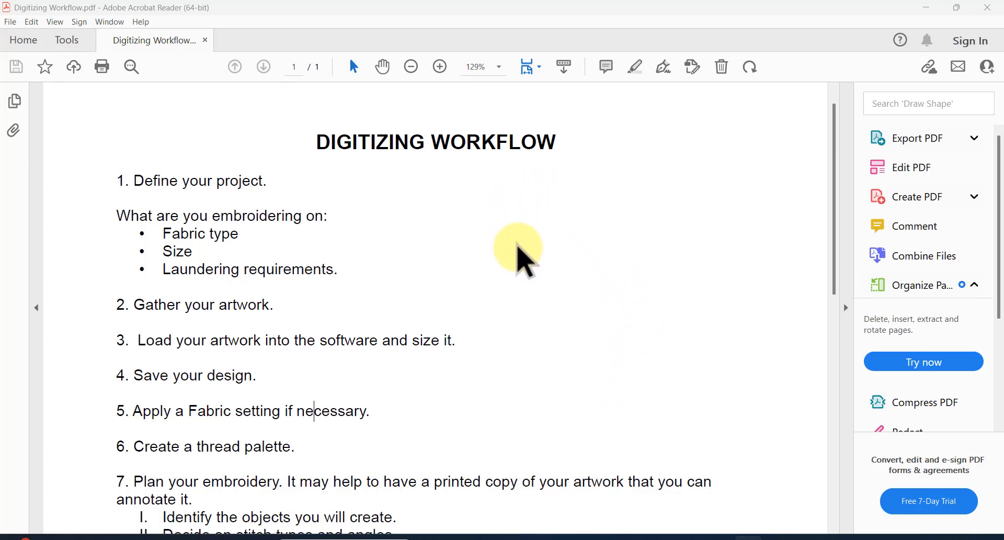
pyautogui.moveTo(563, 365)
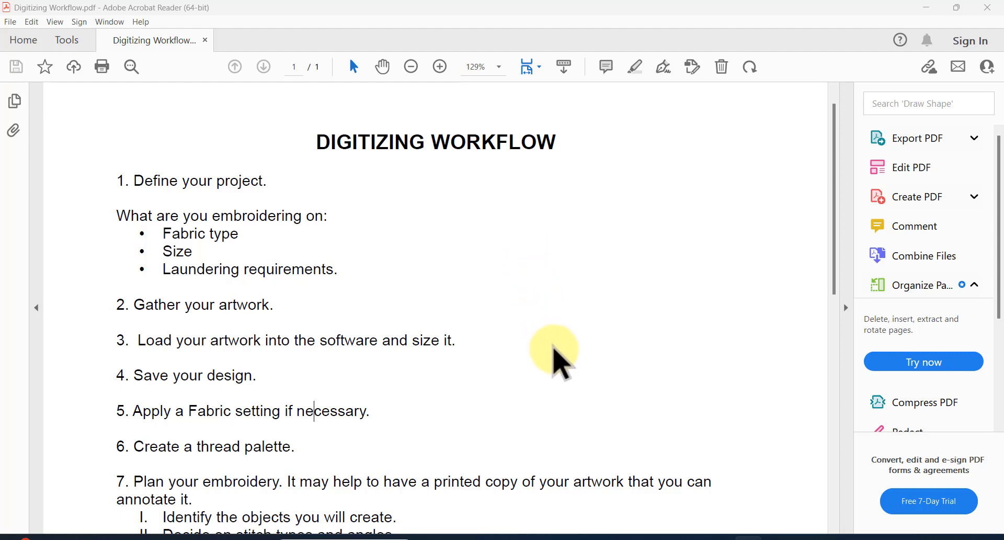
pyautogui.moveTo(583, 320)
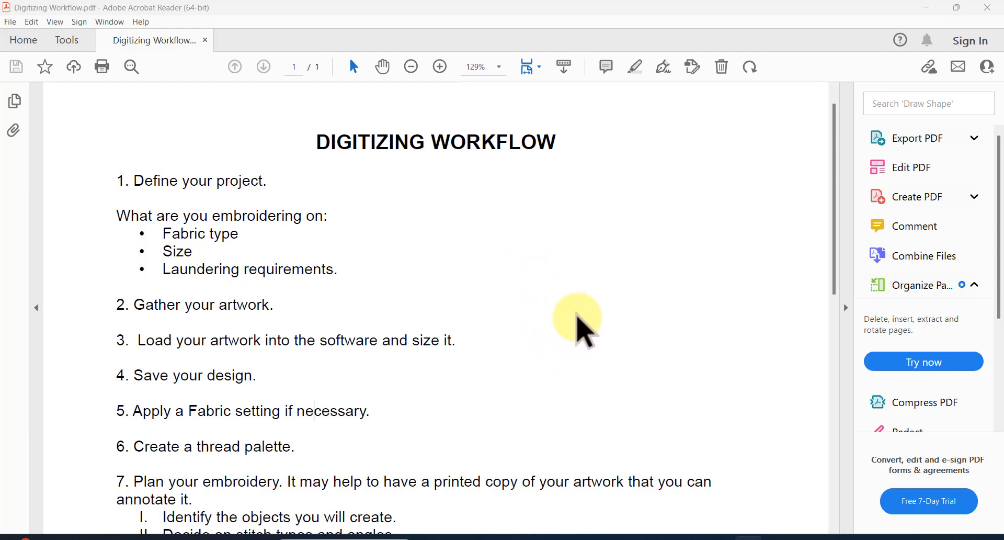
pyautogui.moveTo(603, 199)
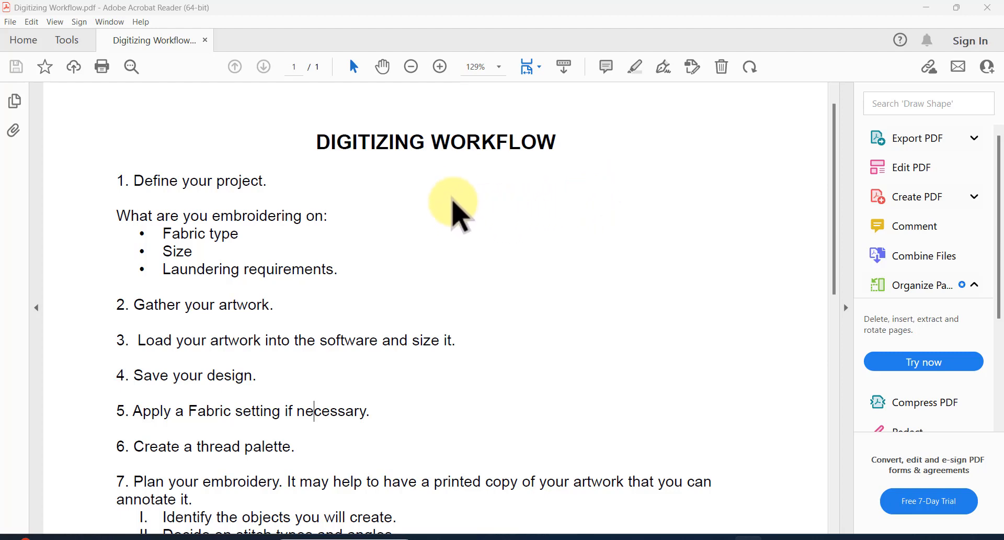
pyautogui.moveTo(449, 205)
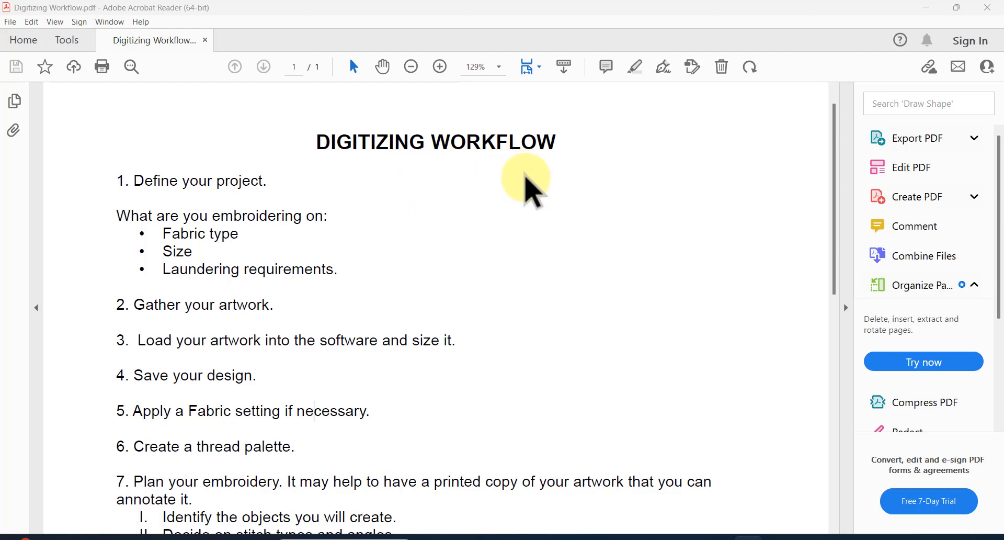
pyautogui.moveTo(519, 199)
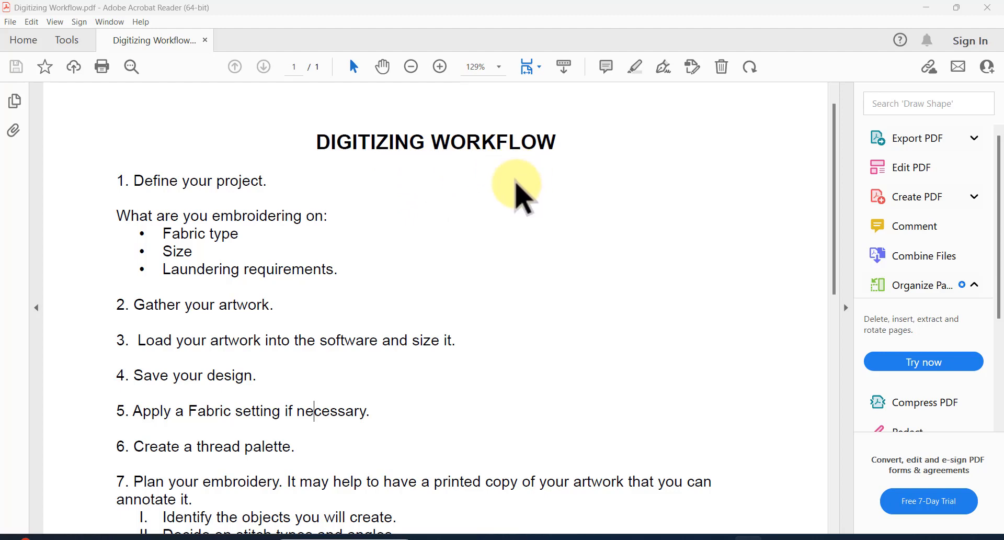
pyautogui.moveTo(512, 227)
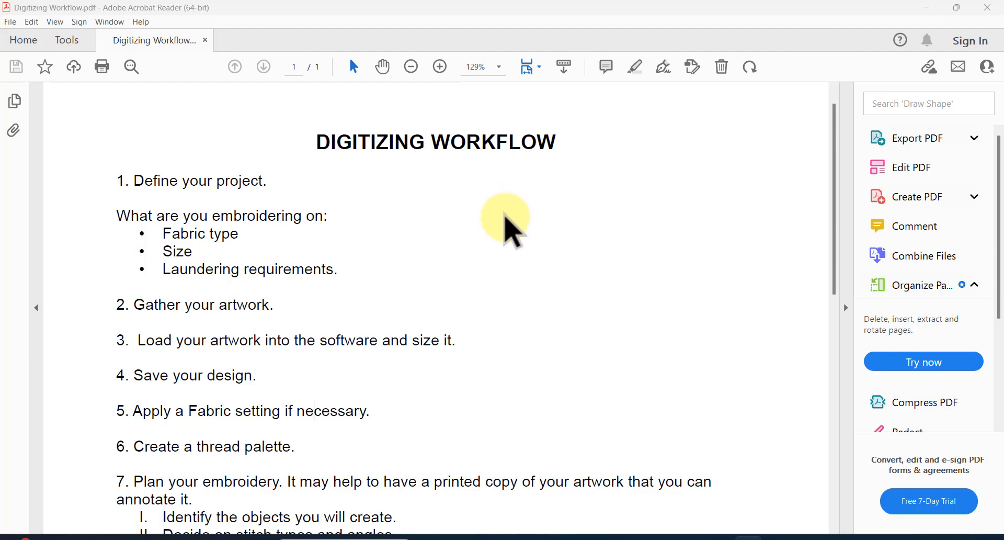
pyautogui.moveTo(513, 237)
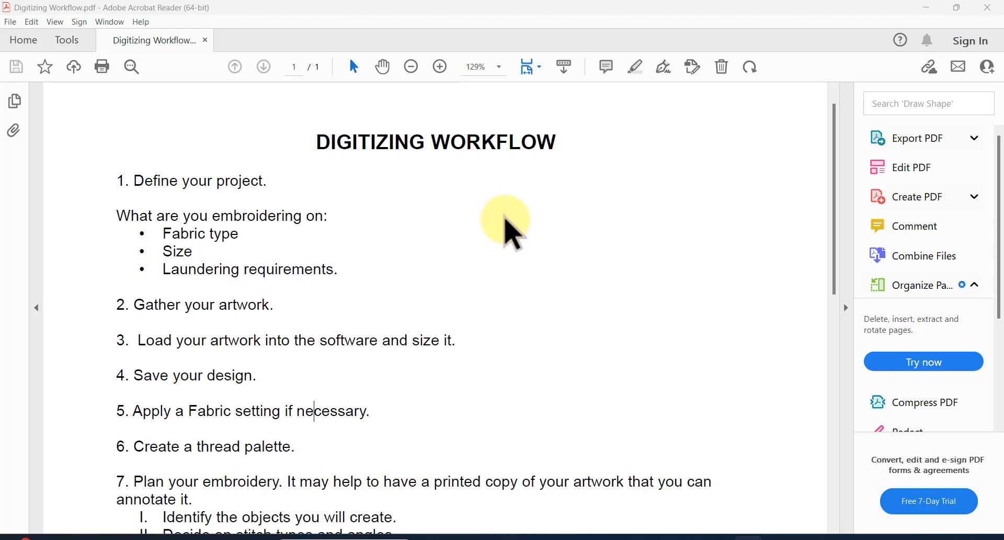
pyautogui.moveTo(518, 240)
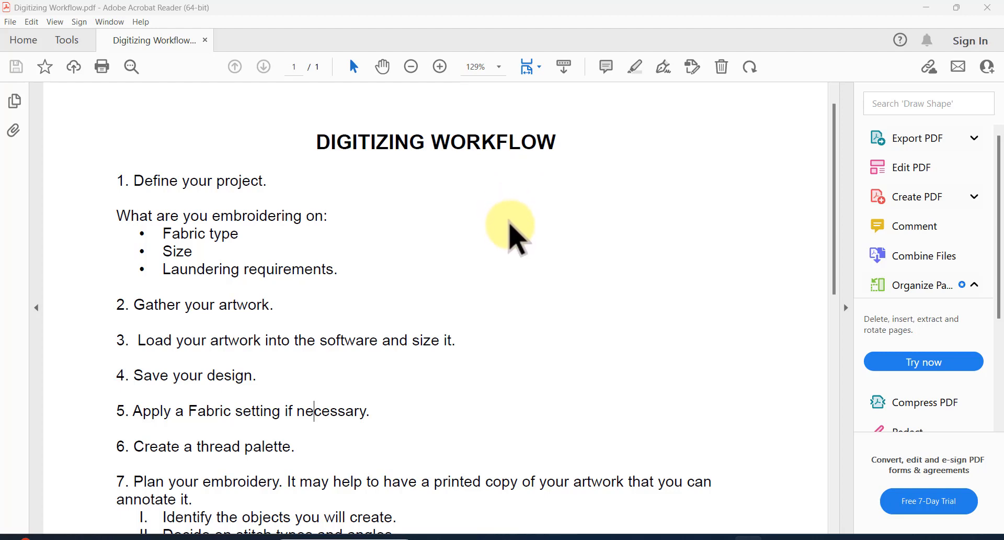
pyautogui.moveTo(537, 241)
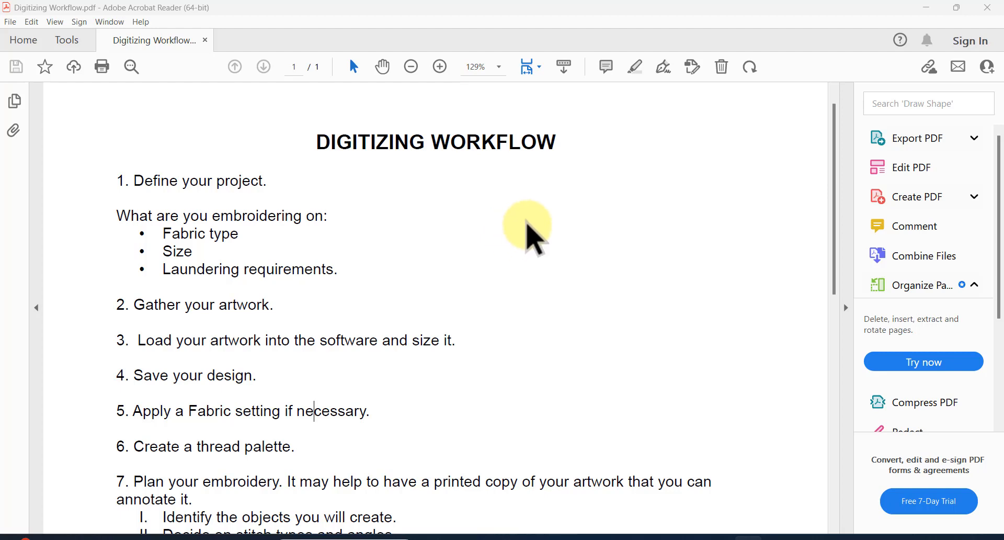
pyautogui.moveTo(602, 205)
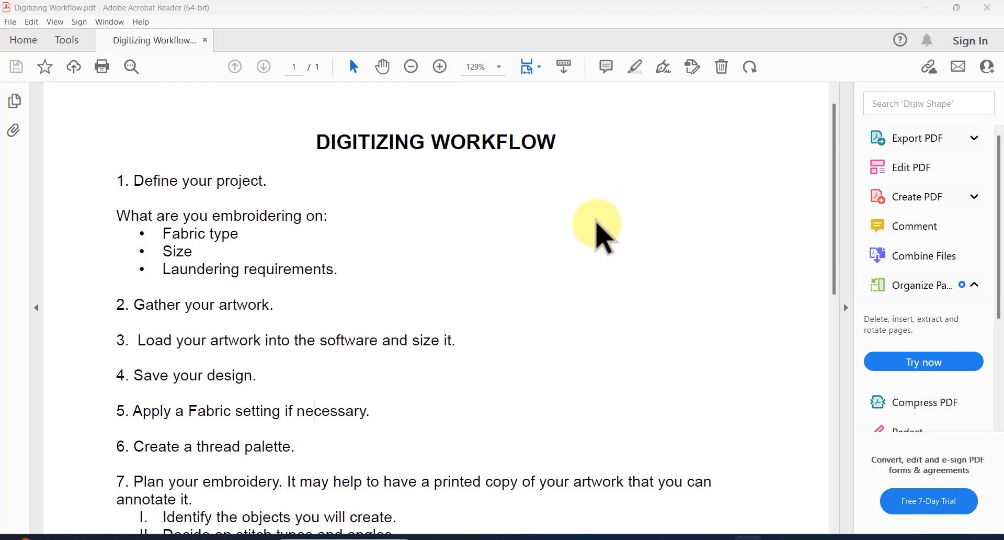
pyautogui.moveTo(631, 275)
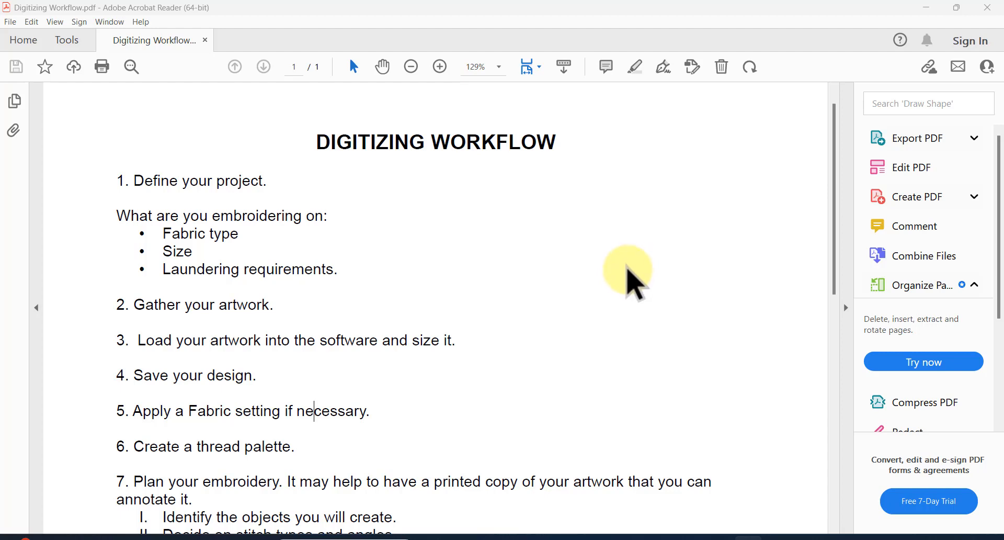
pyautogui.moveTo(677, 341)
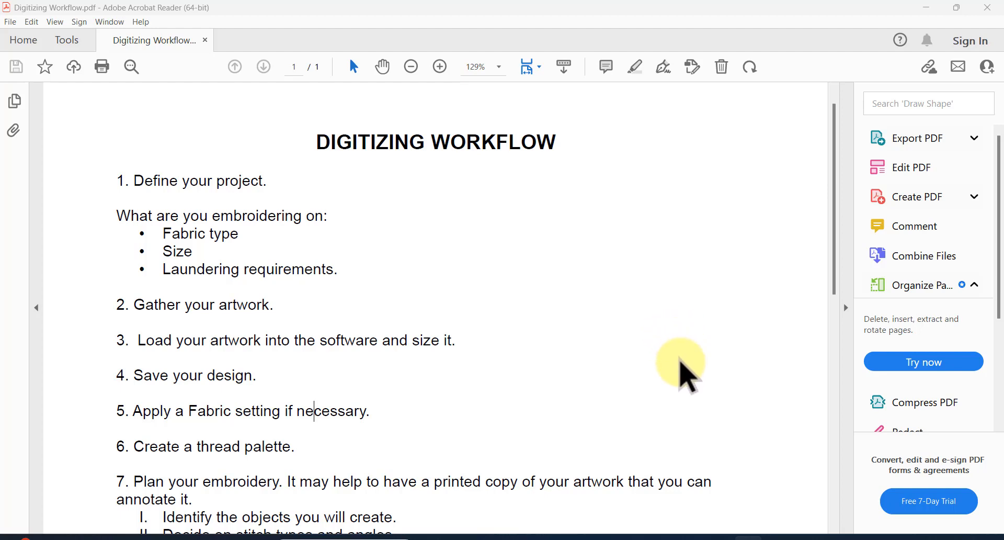
pyautogui.moveTo(742, 450)
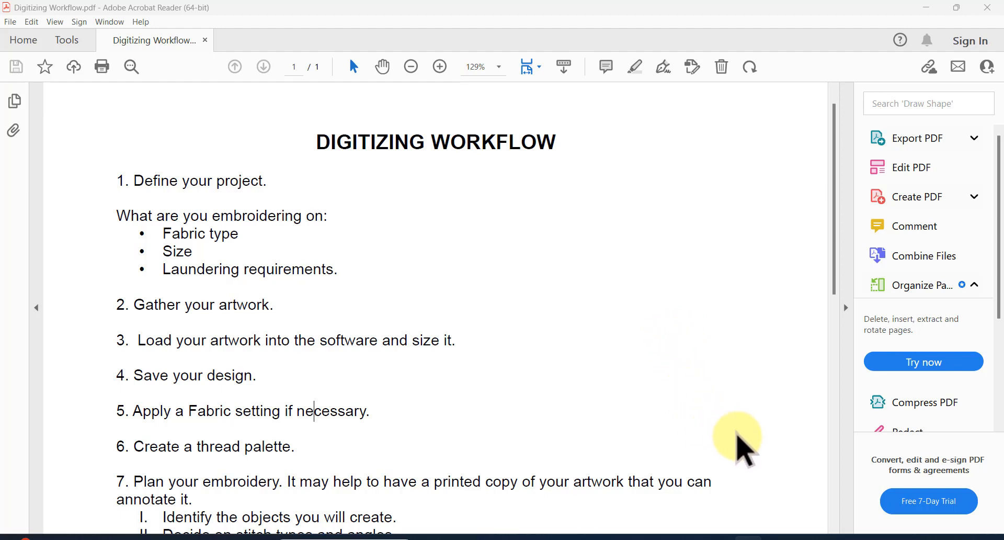
pyautogui.moveTo(669, 304)
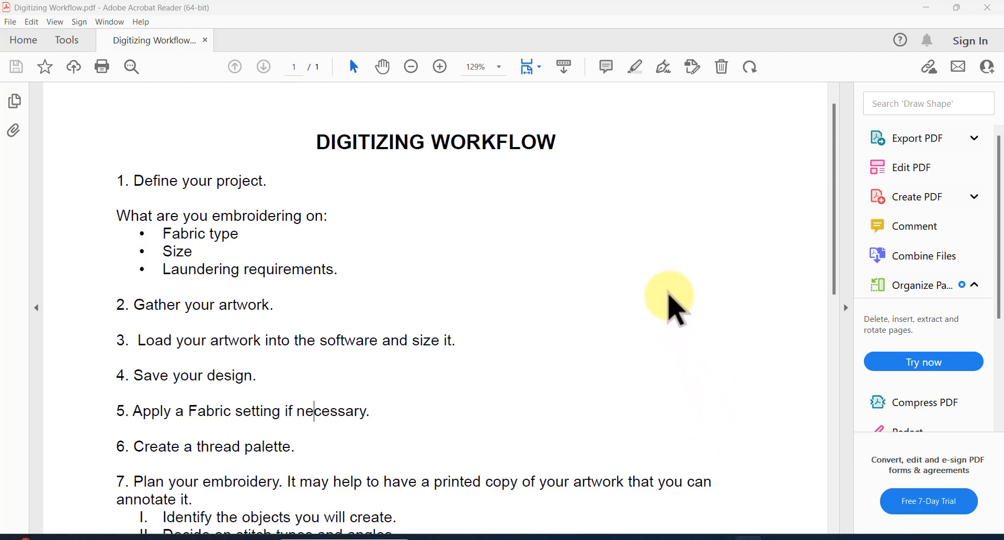
pyautogui.moveTo(564, 301)
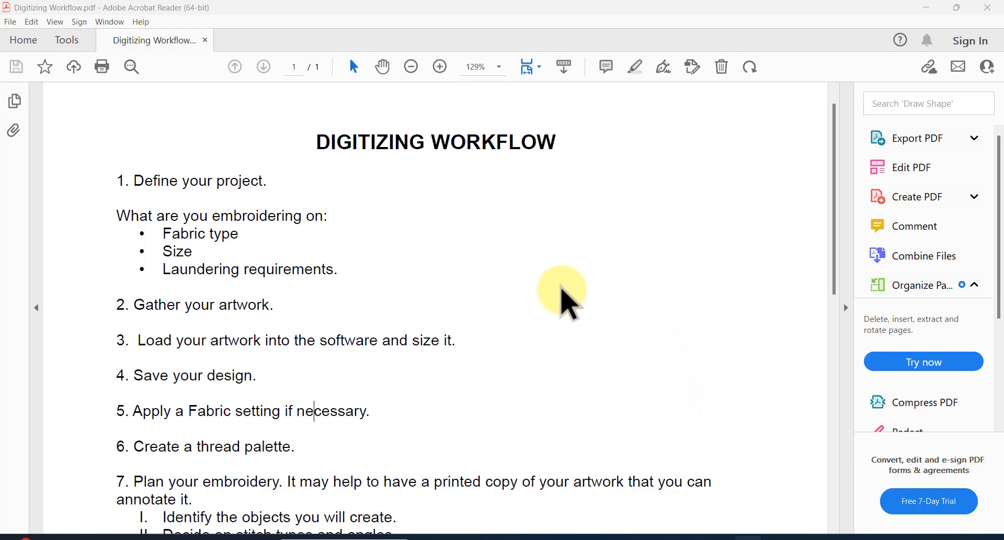
# Scroll the carolundy.podia.com home page down to the Bernina Digitizers Club card
pyautogui.scroll(-3)
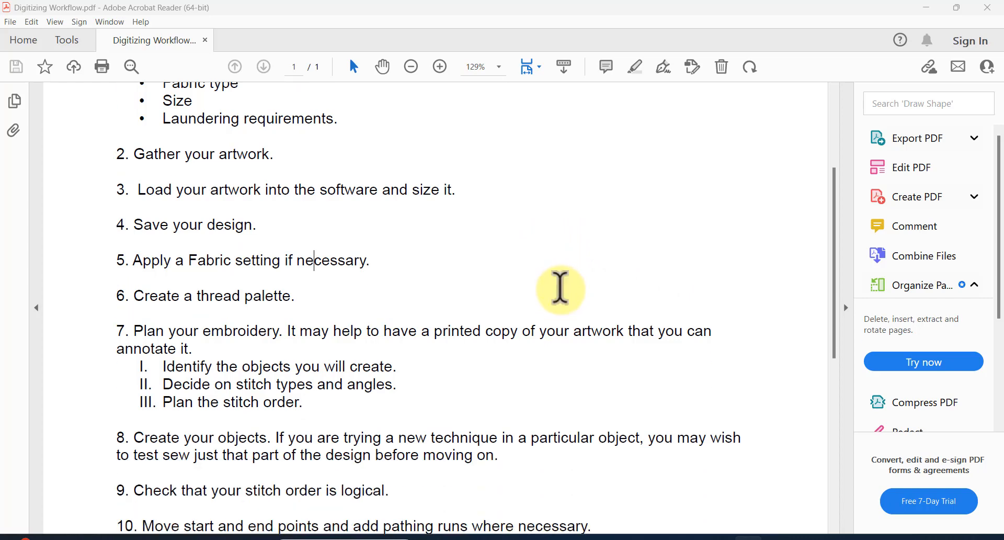
pyautogui.scroll(-3)
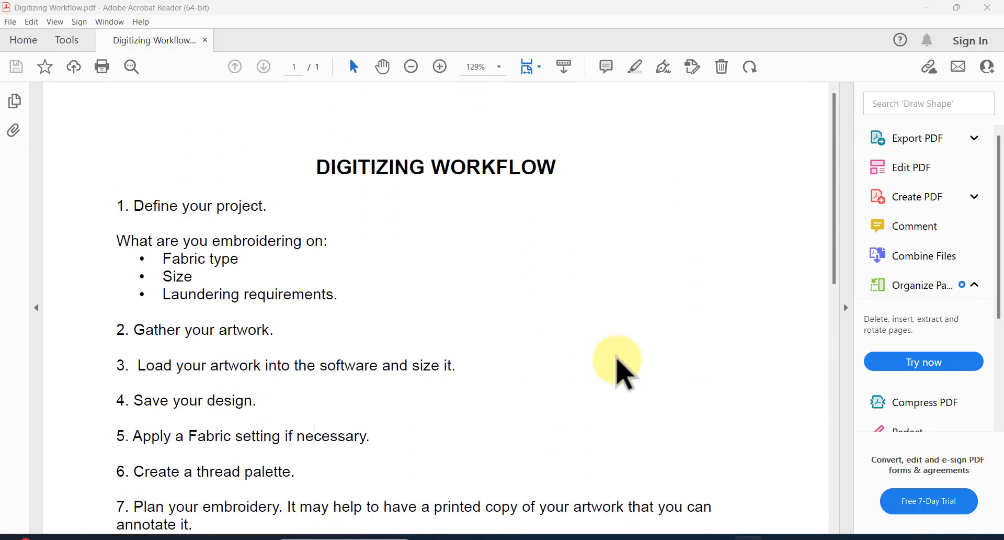
pyautogui.moveTo(506, 295)
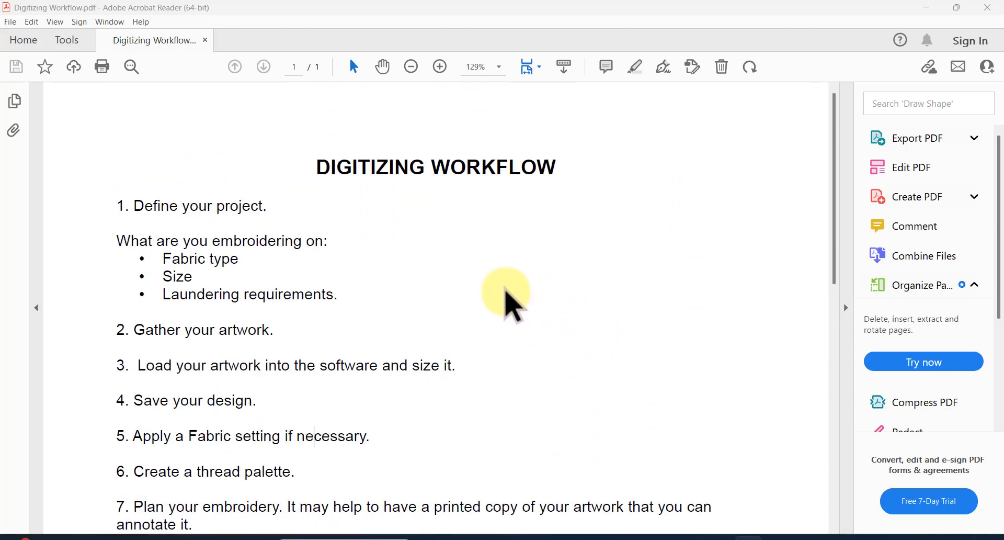
pyautogui.moveTo(570, 380)
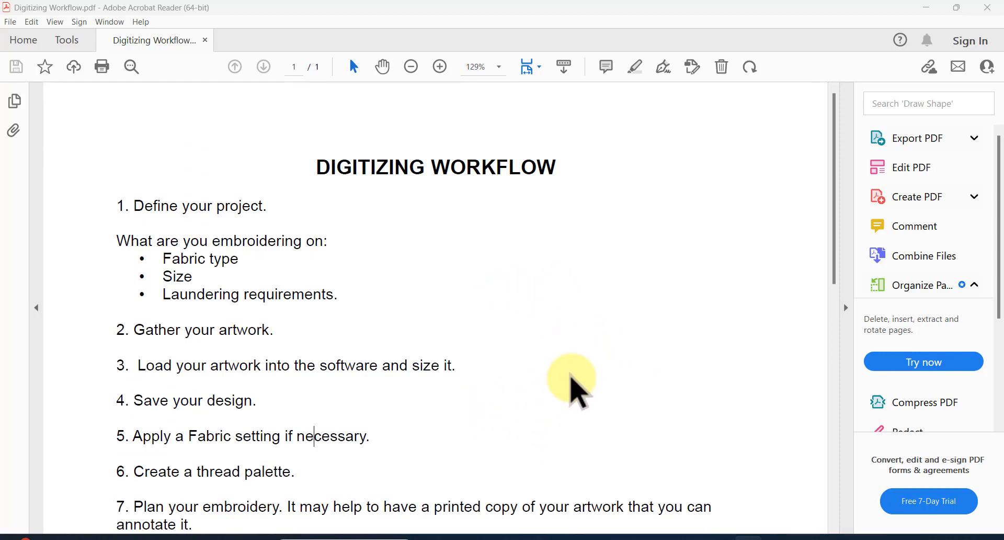
pyautogui.moveTo(595, 375)
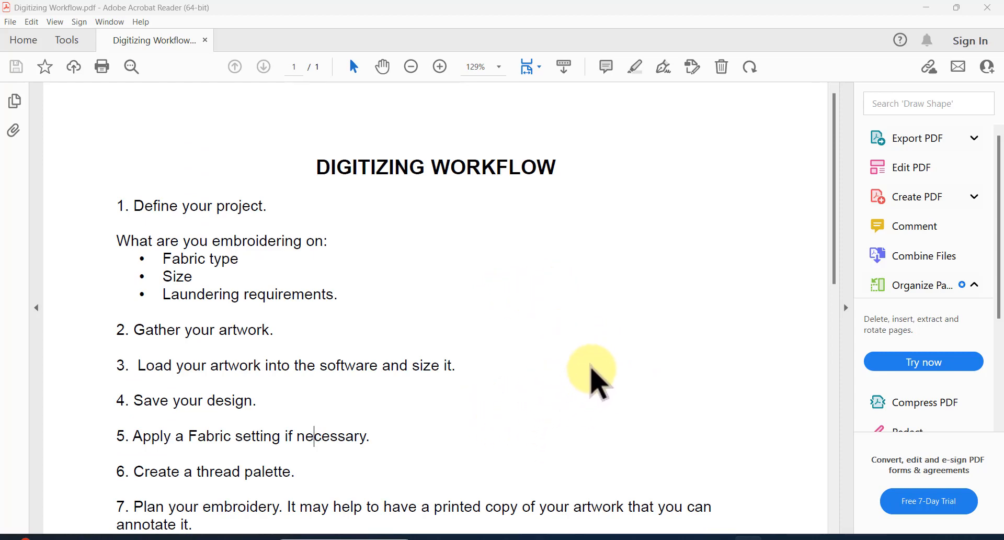
pyautogui.moveTo(670, 199)
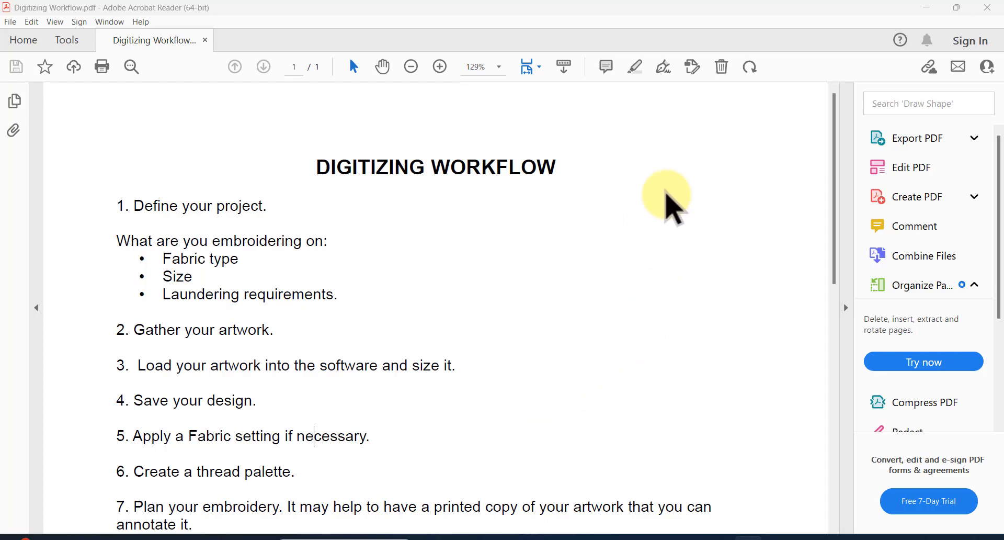
pyautogui.moveTo(724, 154)
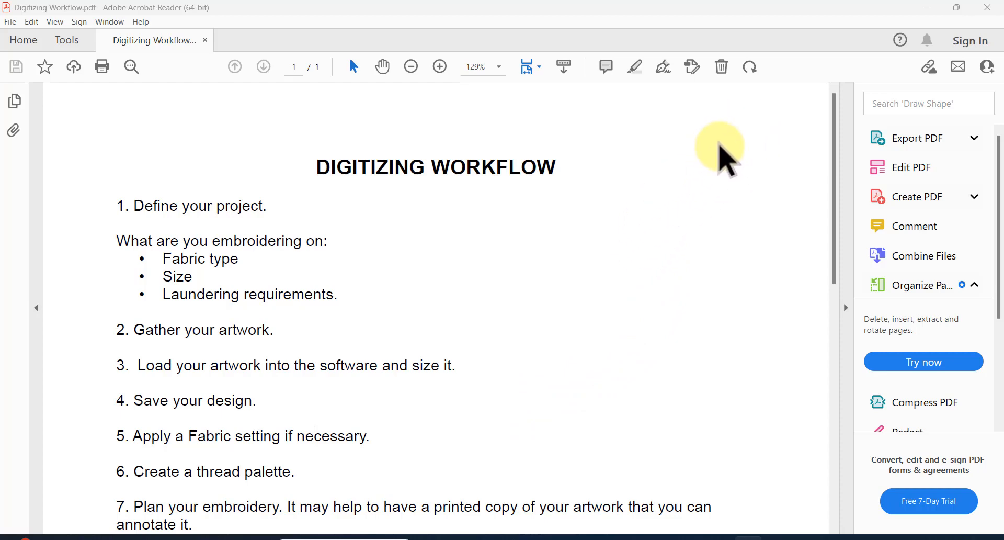
pyautogui.moveTo(722, 15)
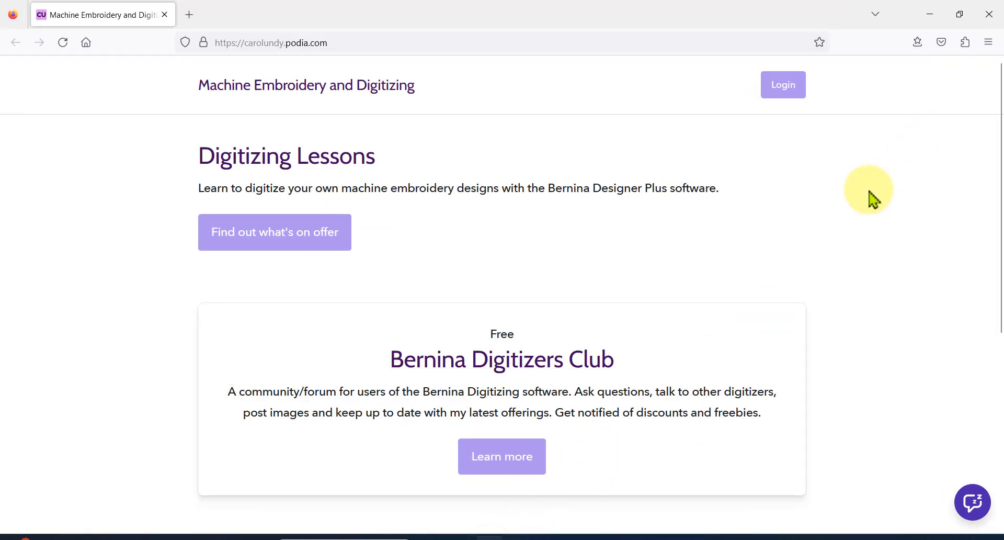
pyautogui.moveTo(854, 230)
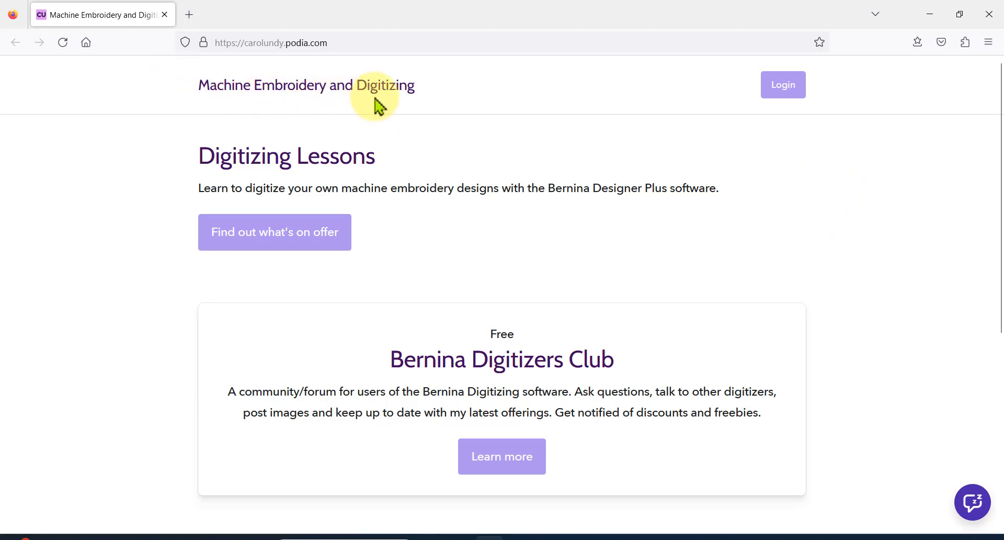
pyautogui.moveTo(672, 305)
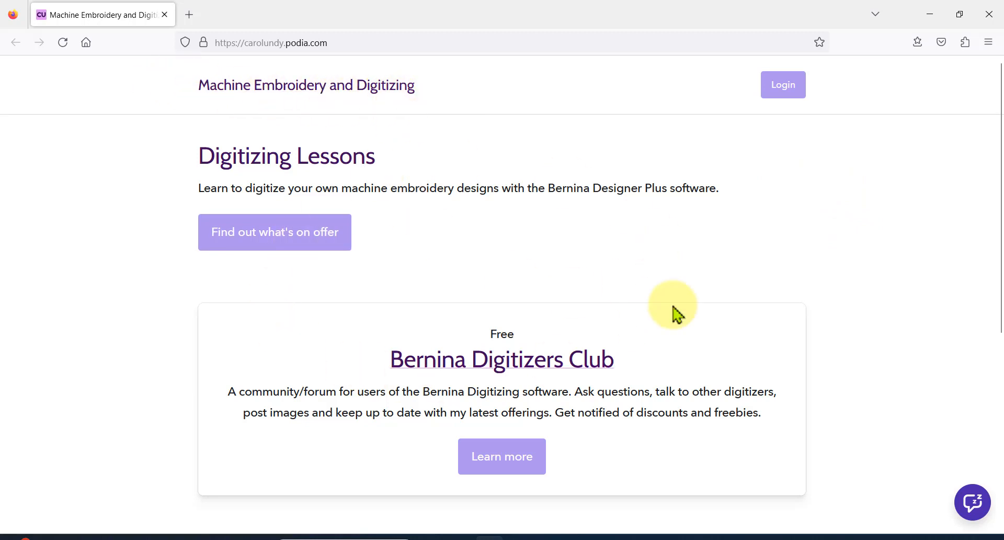
pyautogui.moveTo(839, 211)
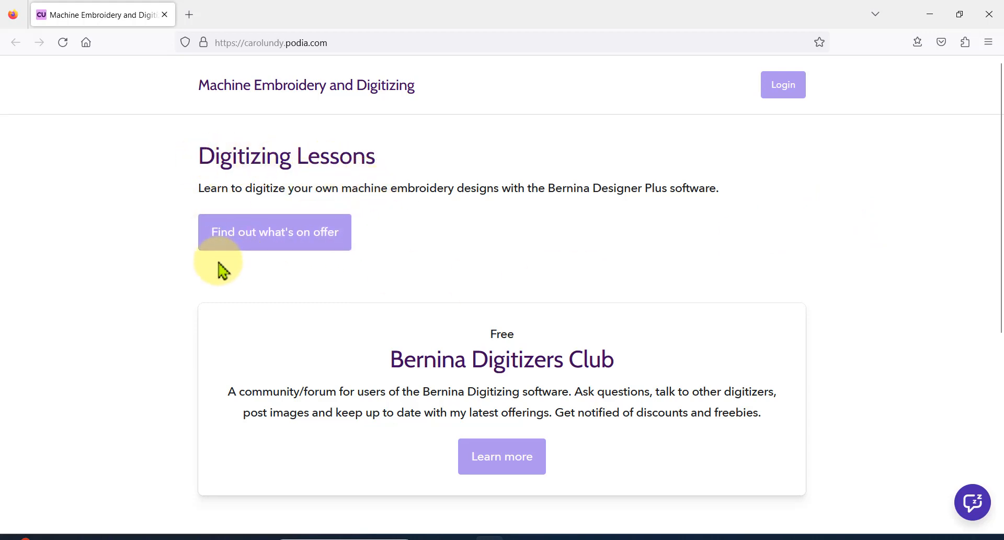
pyautogui.moveTo(274, 229)
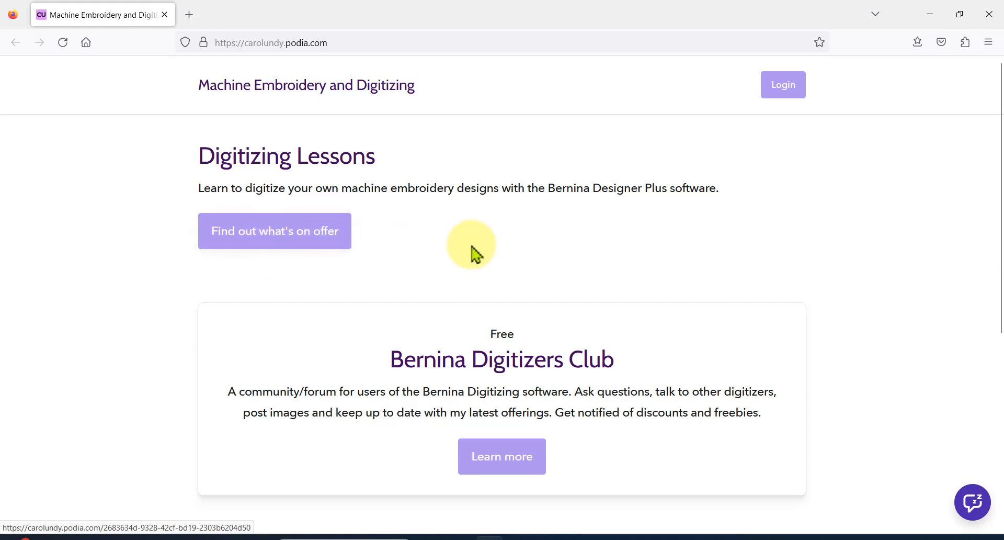
pyautogui.scroll(-3)
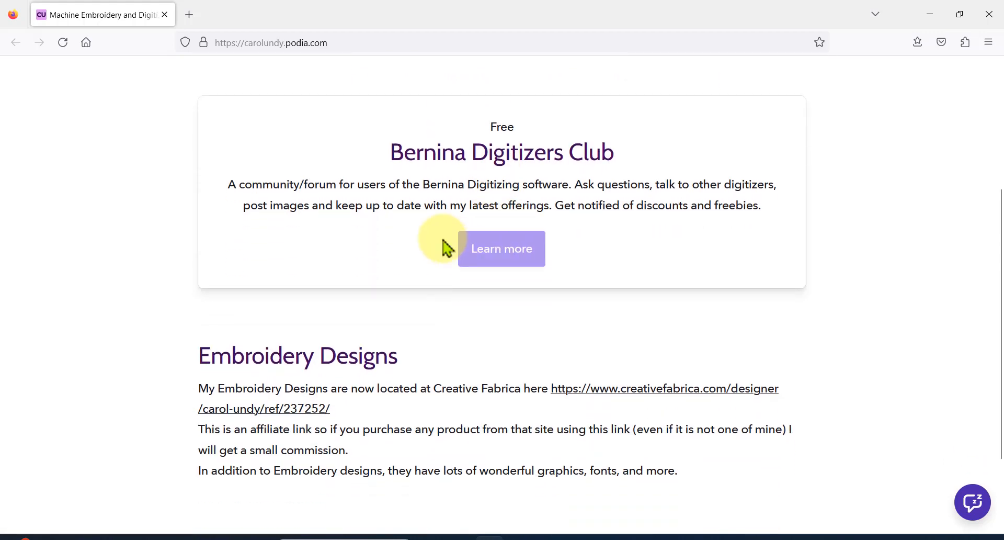
pyautogui.moveTo(564, 163)
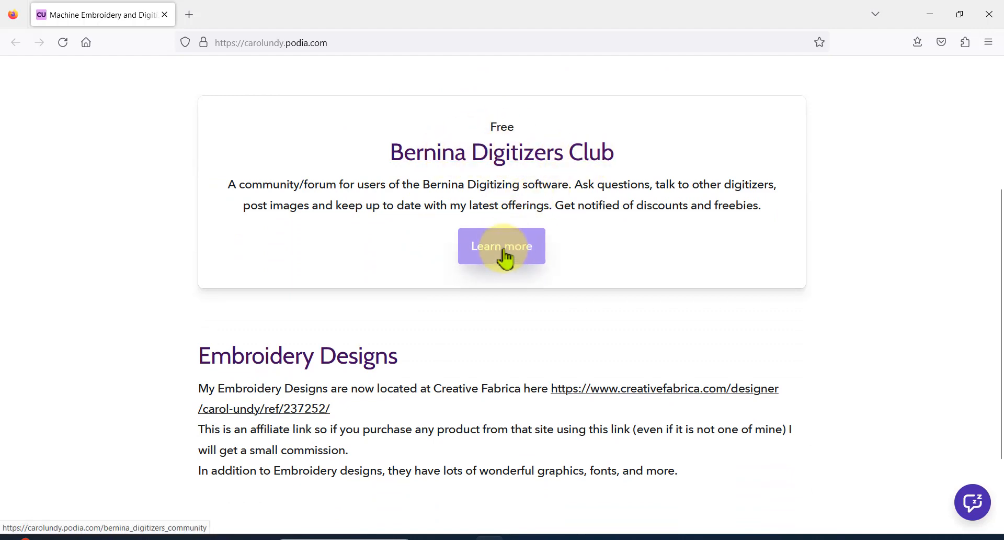
# Open the Bernina Digitizers Club details page and go to Login at the top right
pyautogui.click(501, 246)
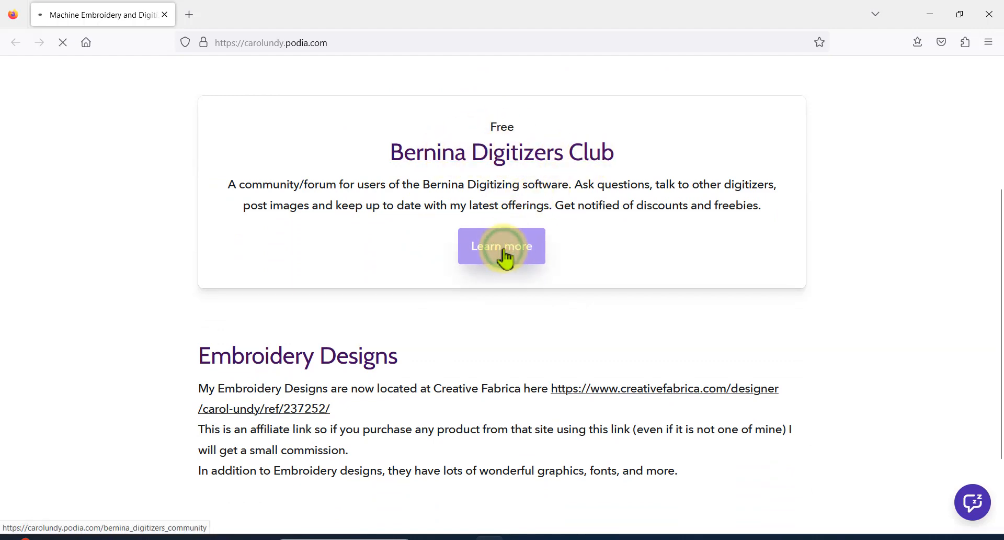
pyautogui.click(501, 245)
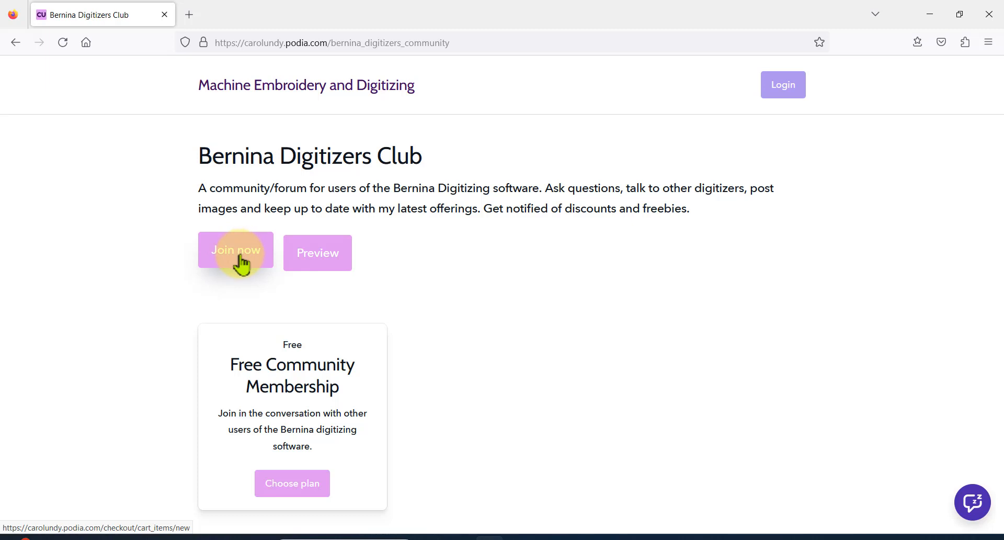
pyautogui.moveTo(574, 282)
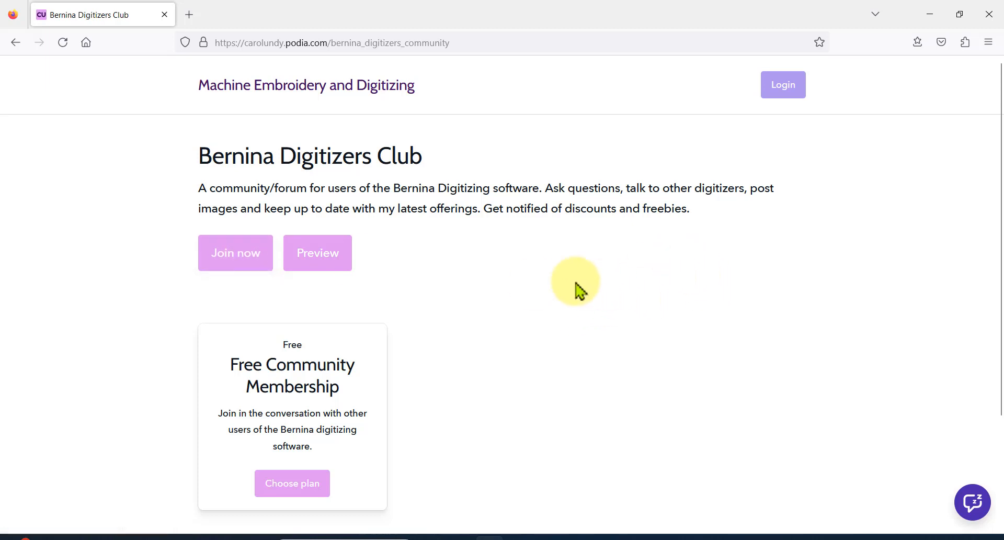
pyautogui.moveTo(468, 81)
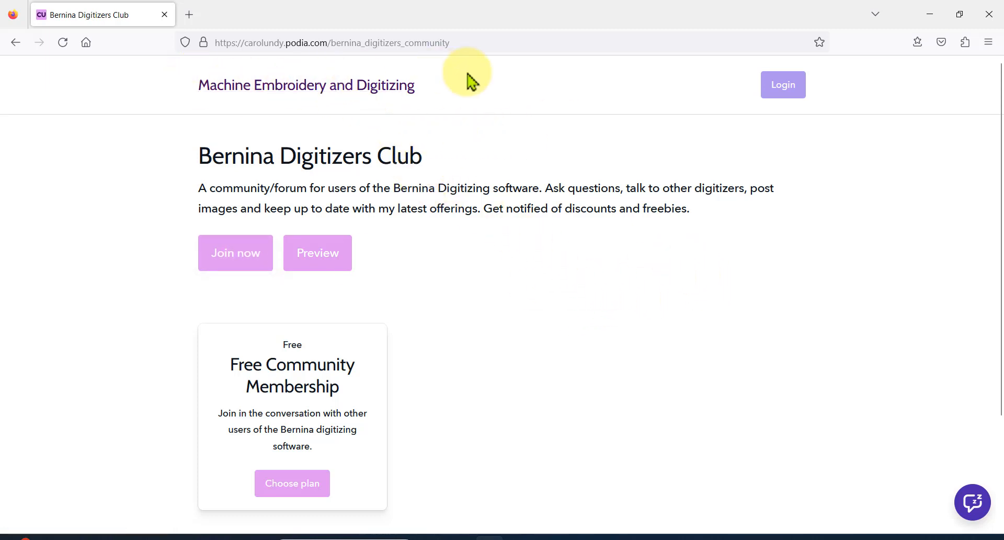
pyautogui.moveTo(733, 102)
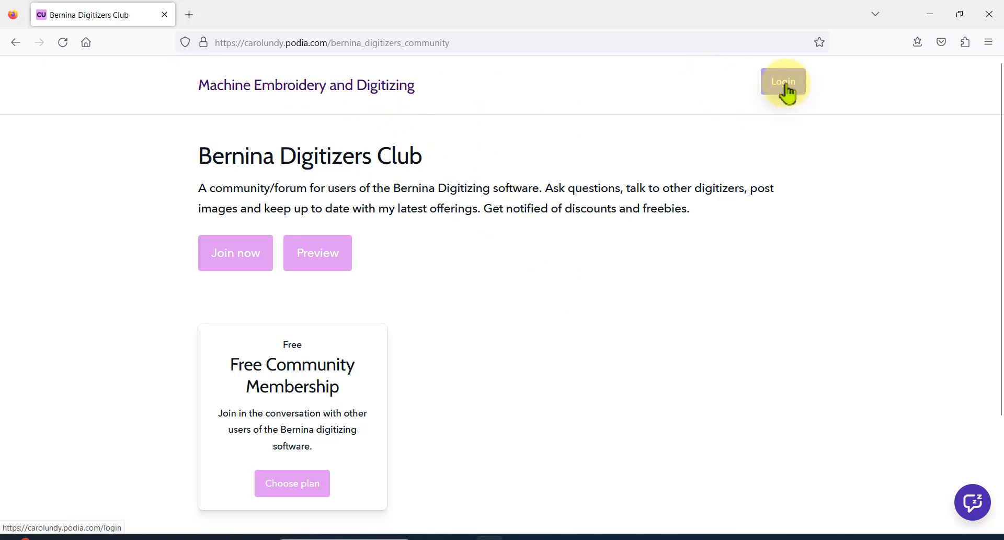
pyautogui.click(782, 81)
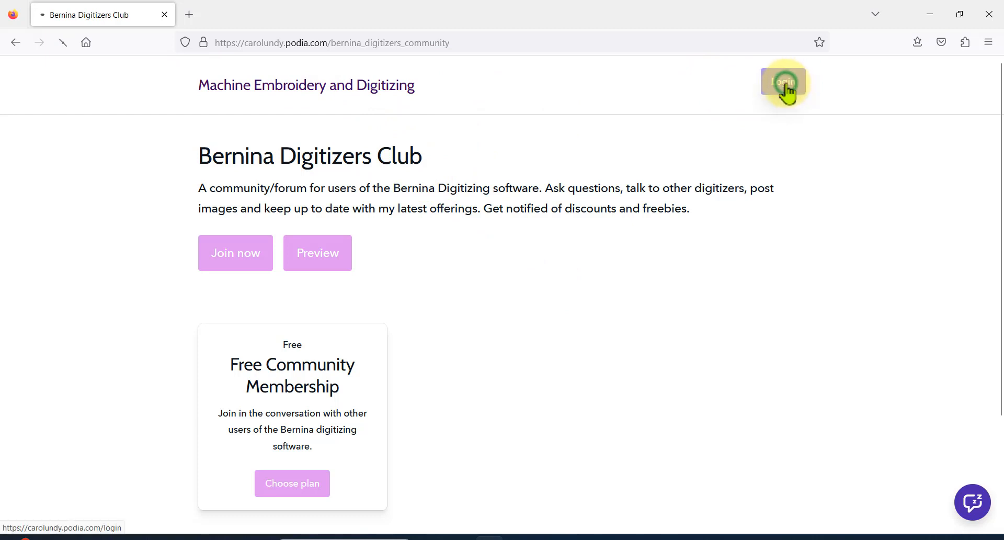
pyautogui.click(783, 81)
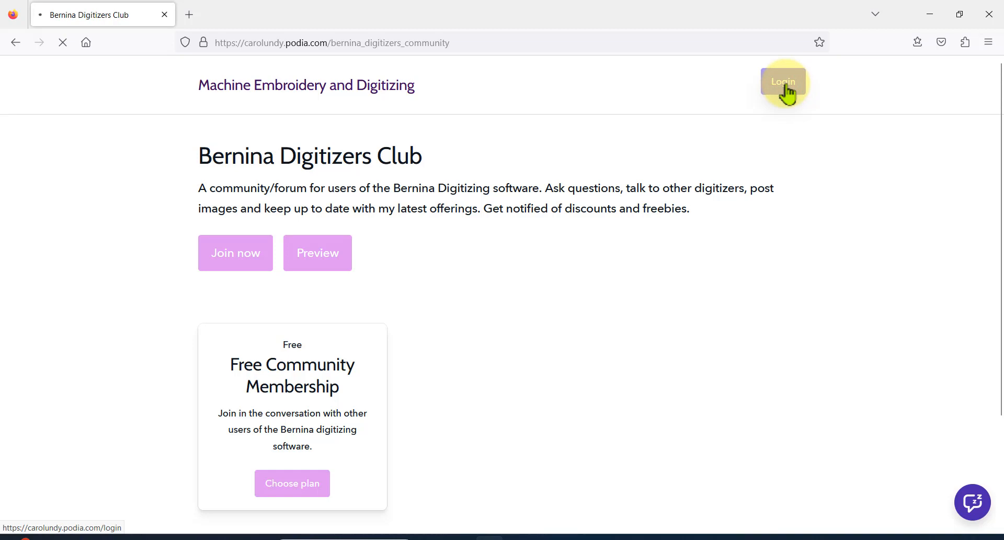
pyautogui.click(782, 81)
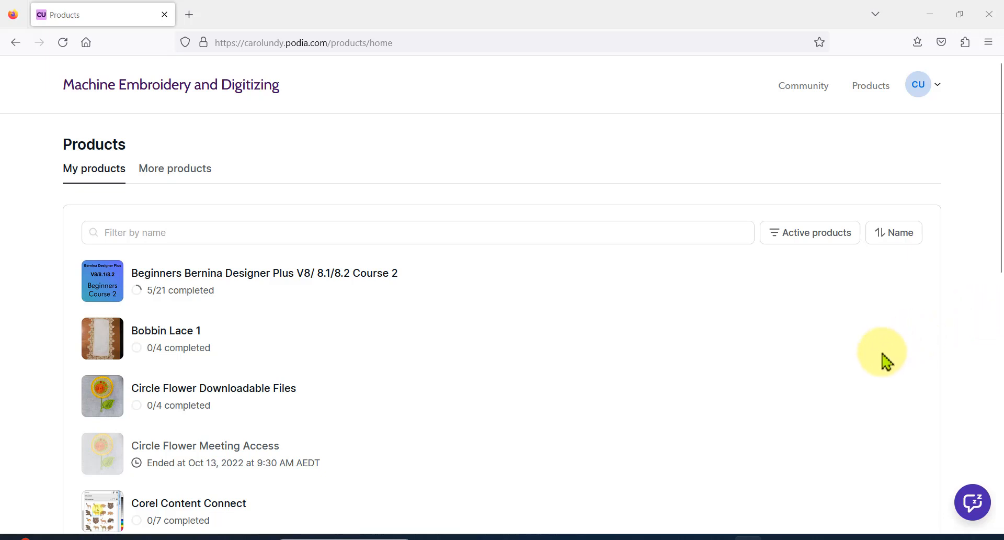
pyautogui.moveTo(582, 477)
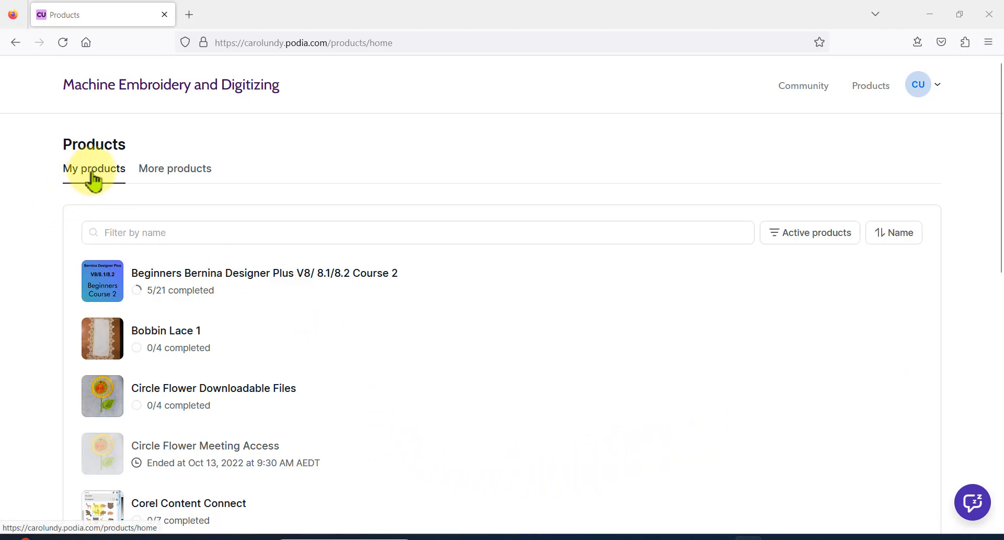
pyautogui.moveTo(115, 384)
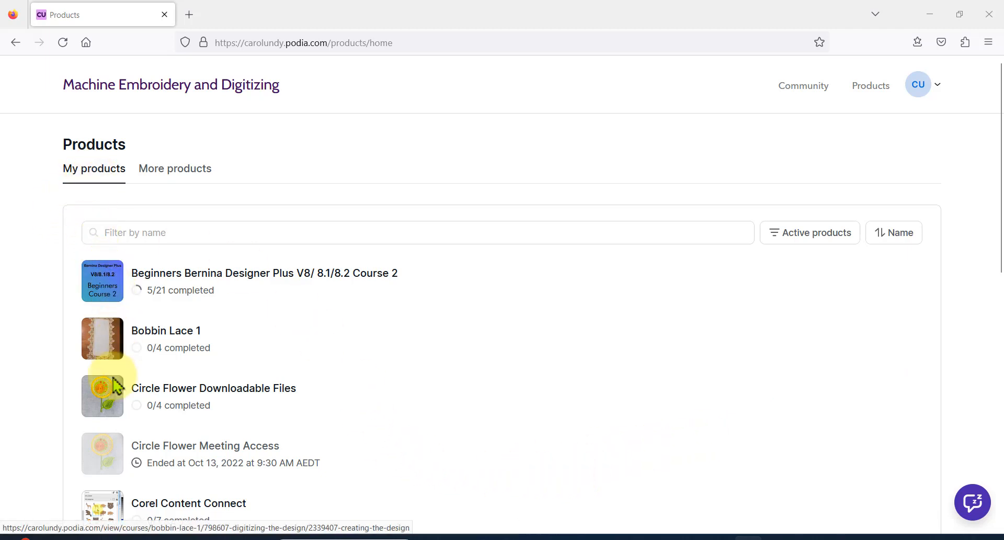
pyautogui.moveTo(464, 353)
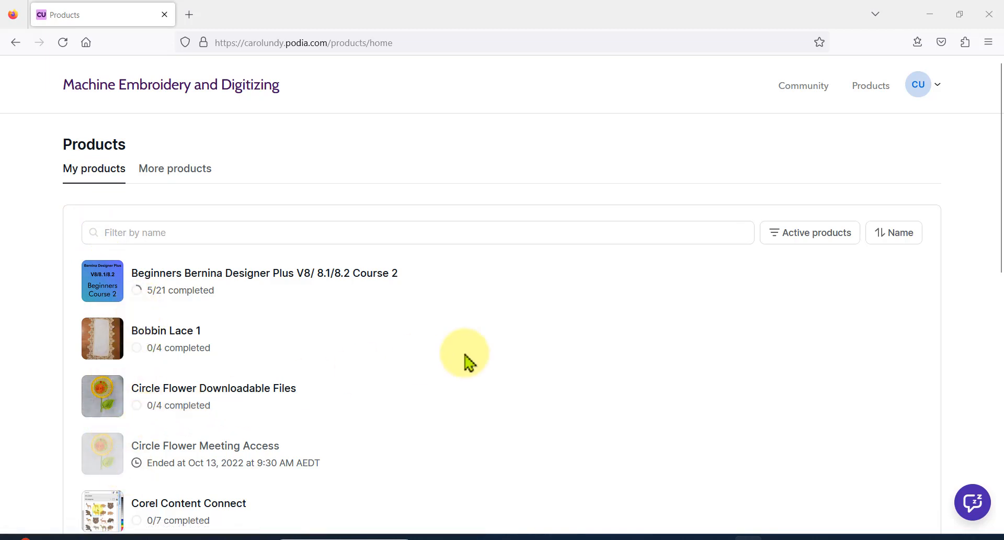
pyautogui.scroll(-3)
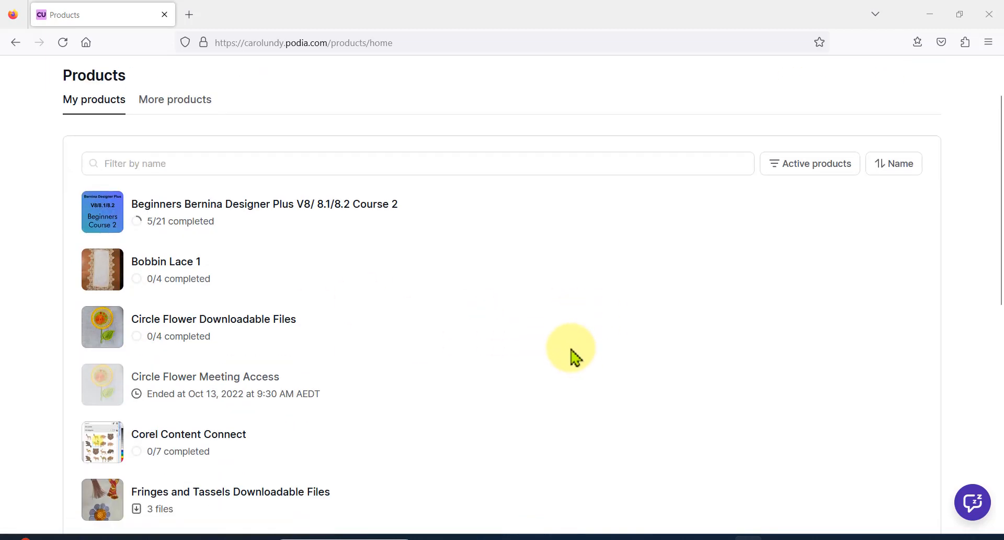
pyautogui.scroll(-3)
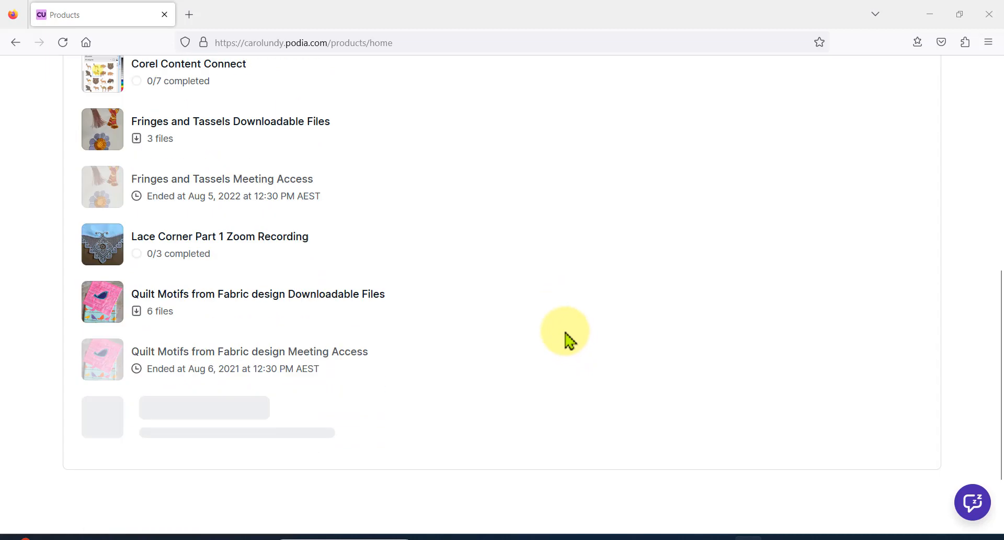
pyautogui.scroll(-3)
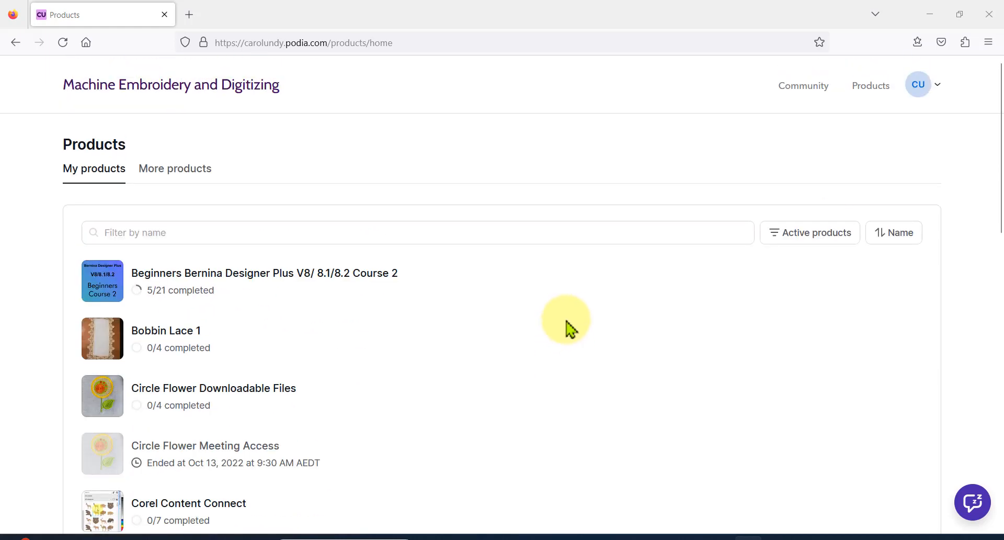
pyautogui.moveTo(175, 167)
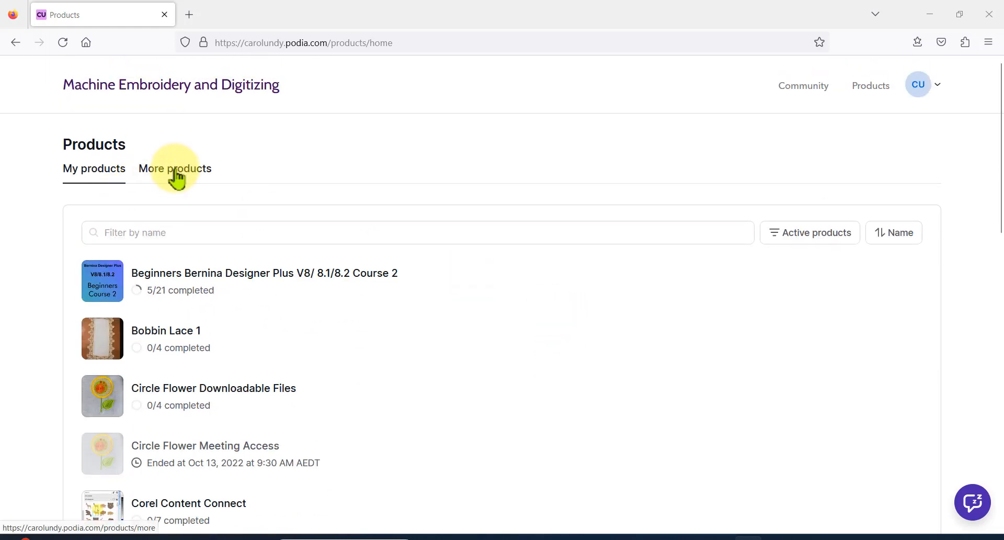
# Show the More products listing and scroll through the courses and bundles not yet owned
pyautogui.click(175, 167)
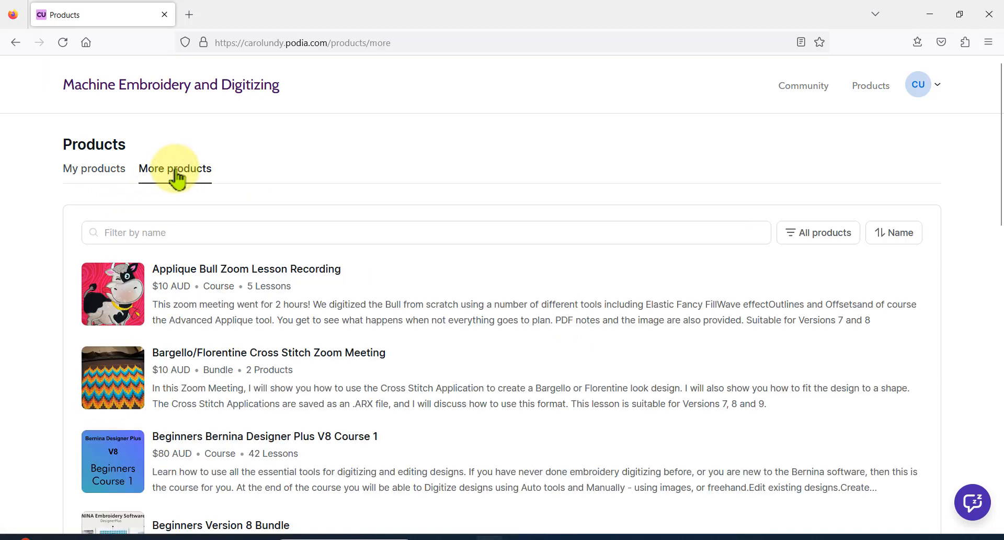
pyautogui.moveTo(441, 269)
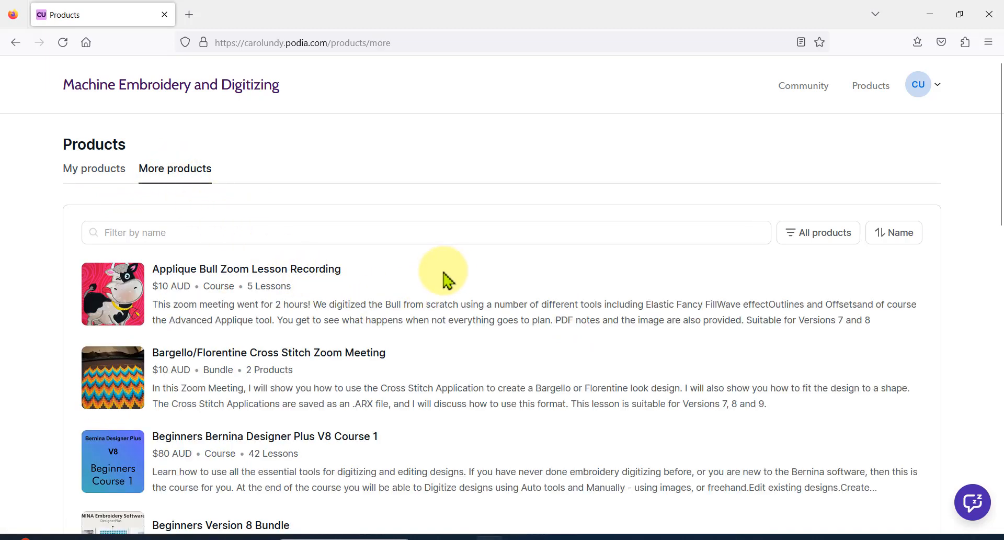
pyautogui.scroll(-3)
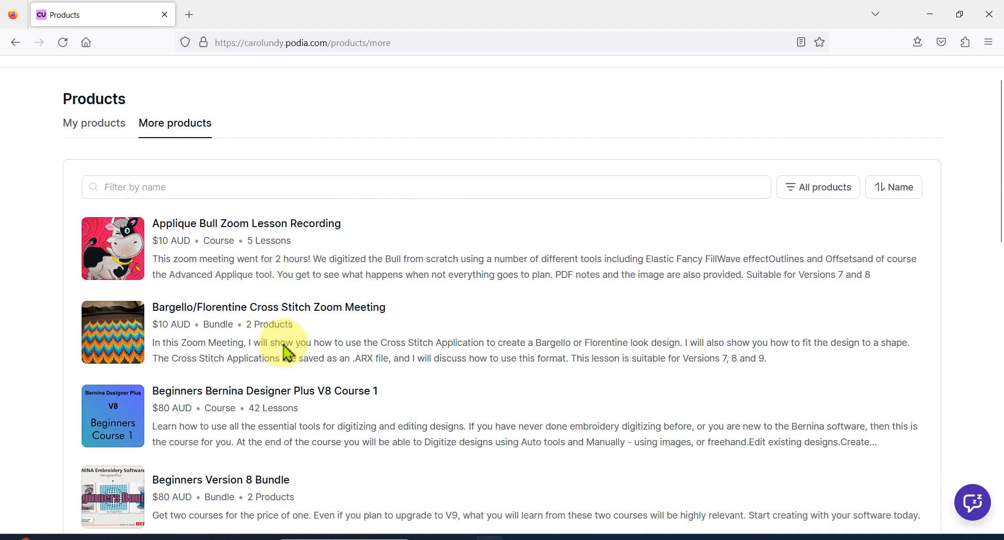
pyautogui.scroll(-3)
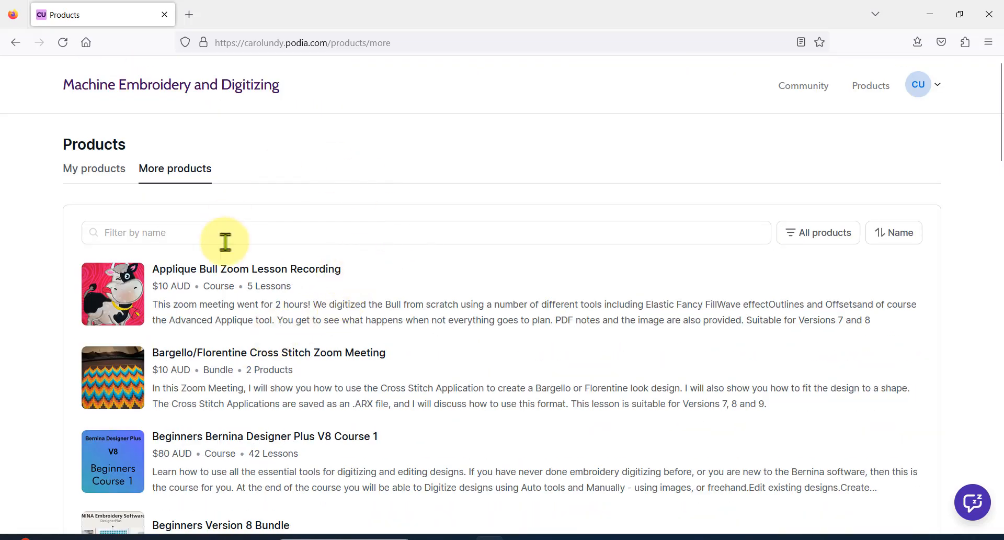
pyautogui.moveTo(413, 272)
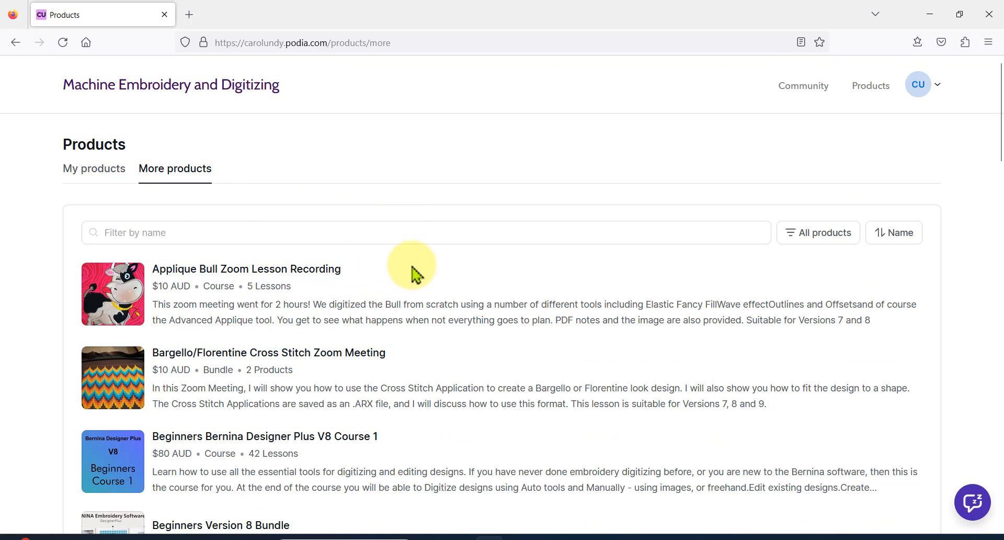
pyautogui.moveTo(401, 272)
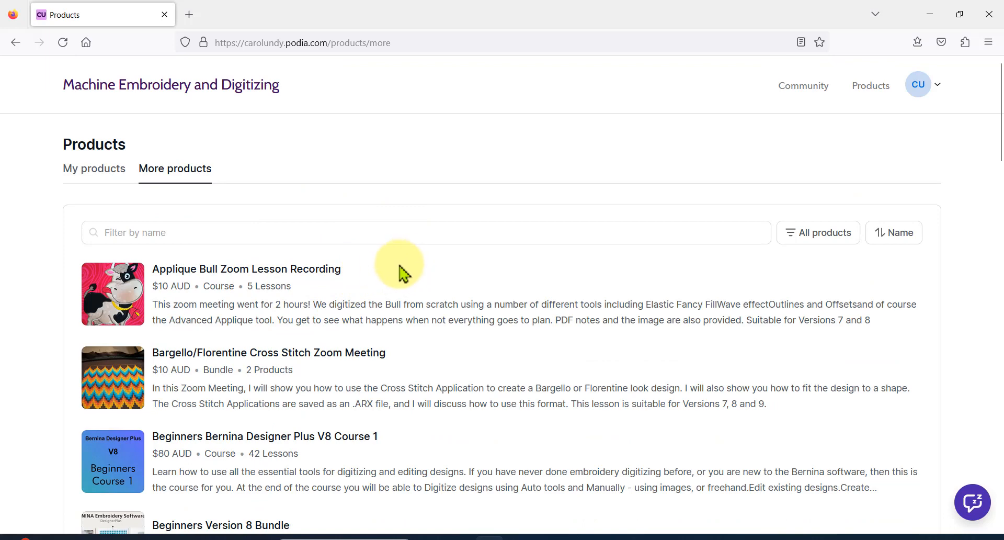
pyautogui.moveTo(269, 150)
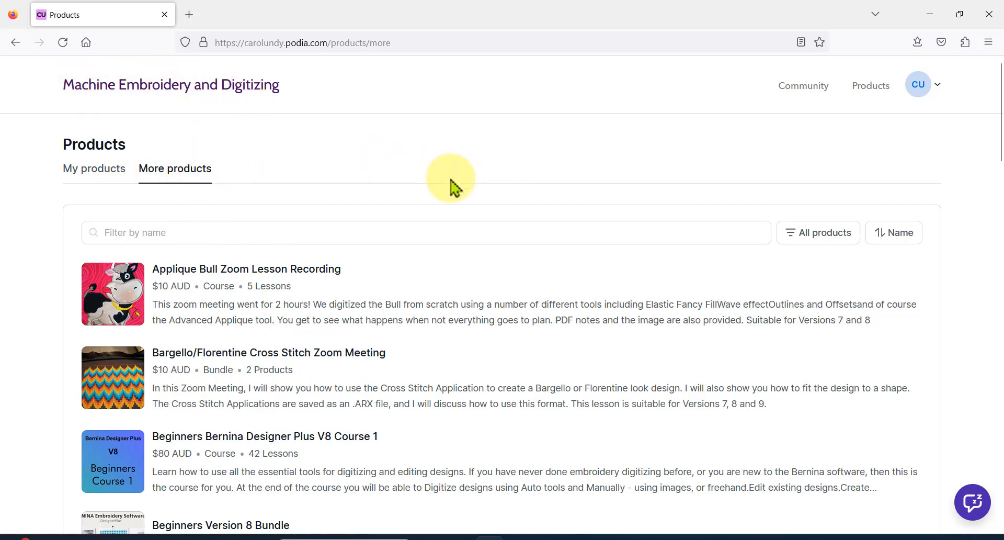
pyautogui.moveTo(803, 85)
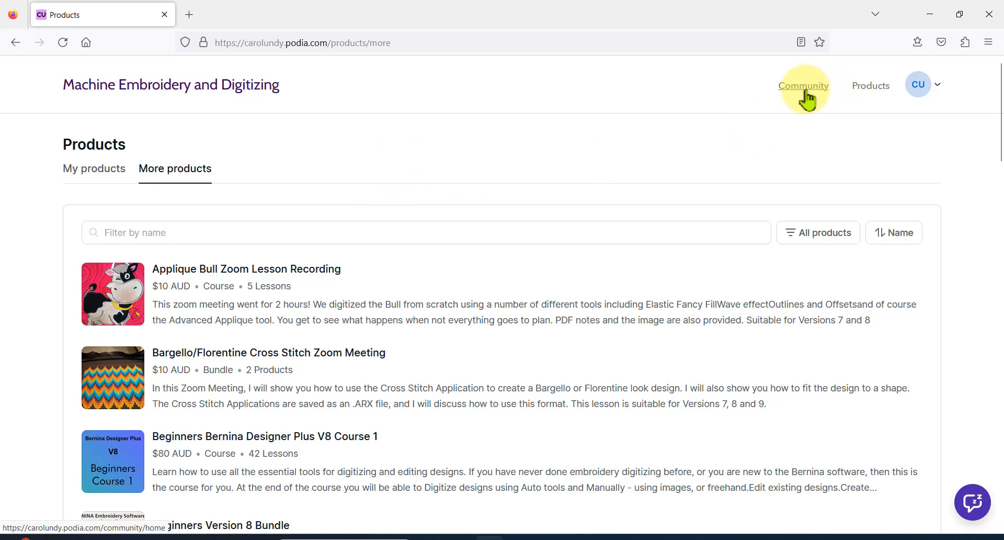
# Go to the Community home and show All topics, scrolling through the topic cards
pyautogui.click(803, 85)
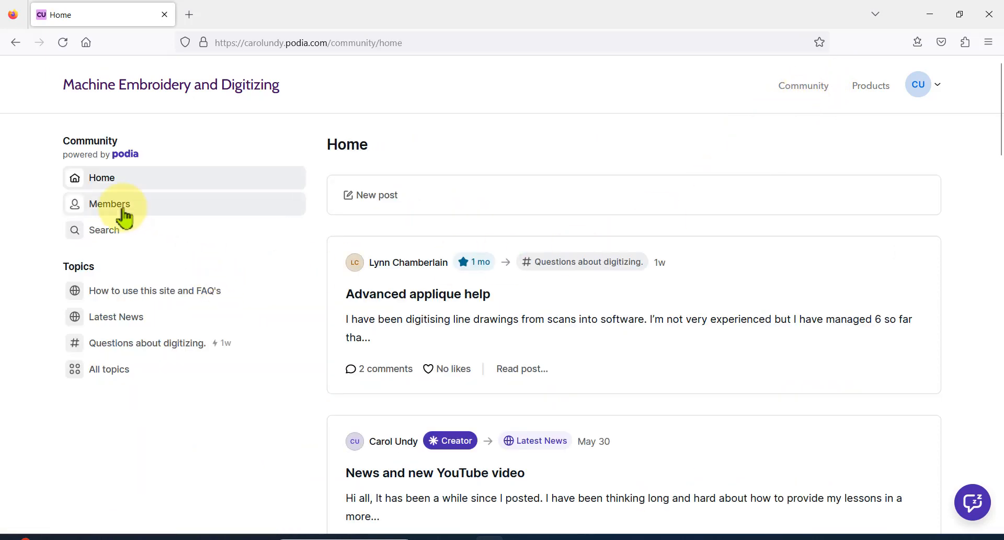
pyautogui.moveTo(112, 244)
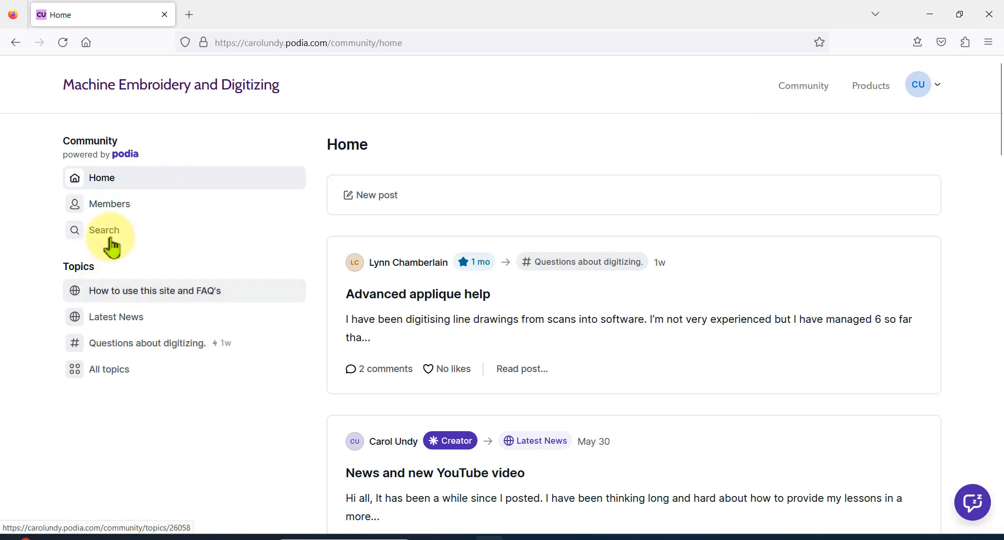
pyautogui.moveTo(135, 295)
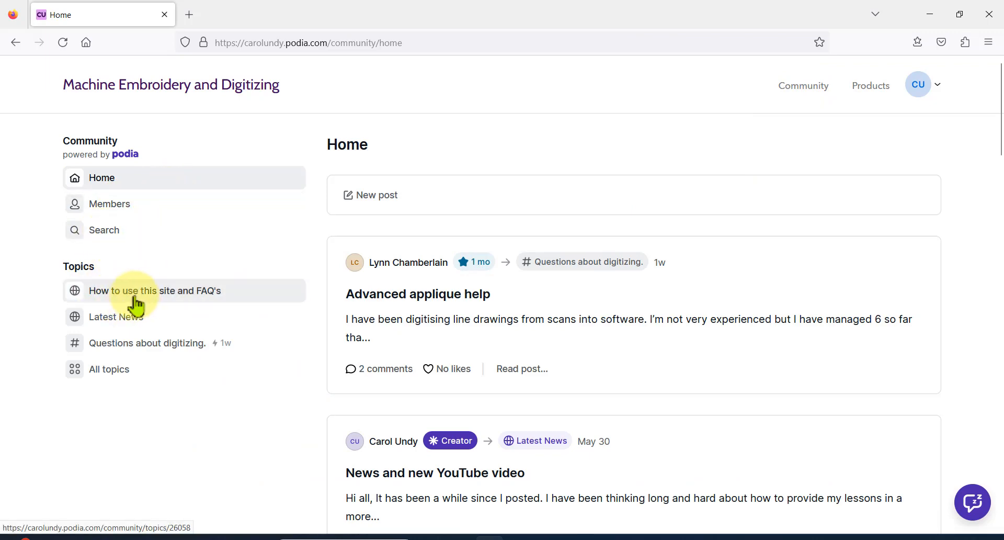
pyautogui.moveTo(109, 369)
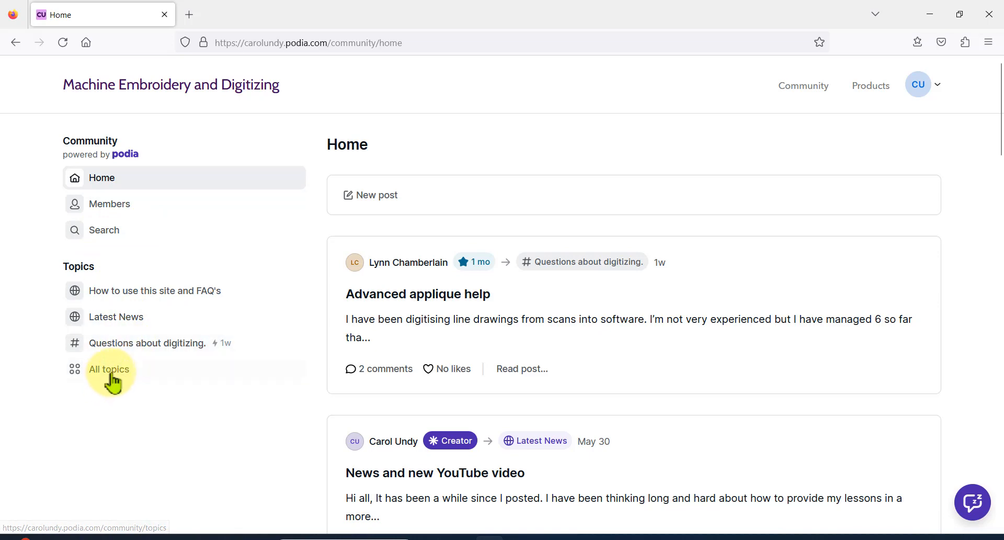
pyautogui.click(109, 370)
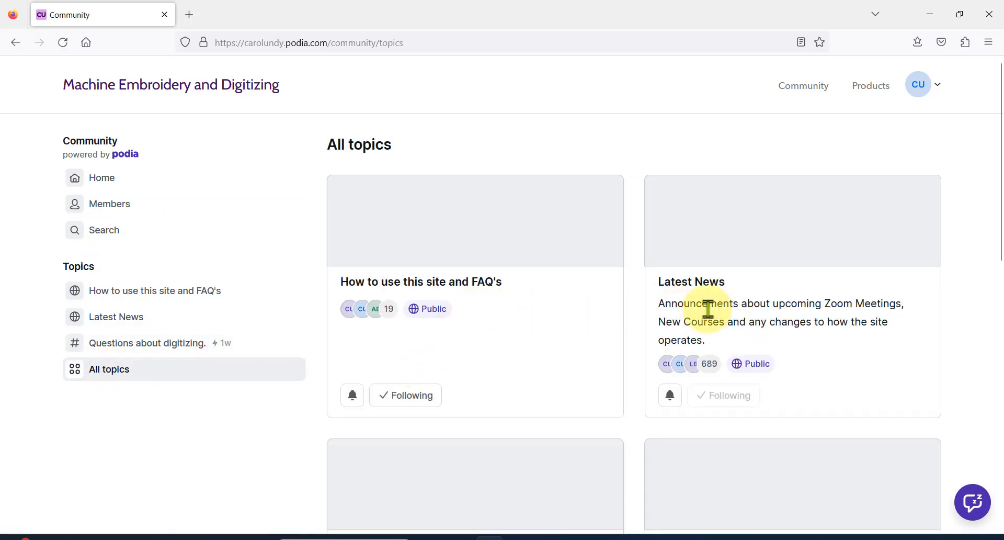
pyautogui.moveTo(735, 288)
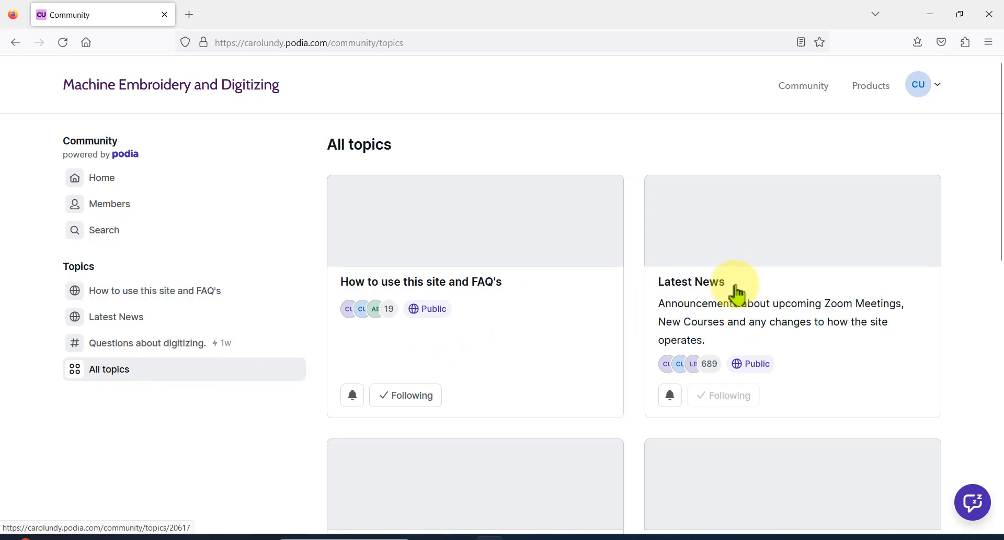
pyautogui.scroll(-3)
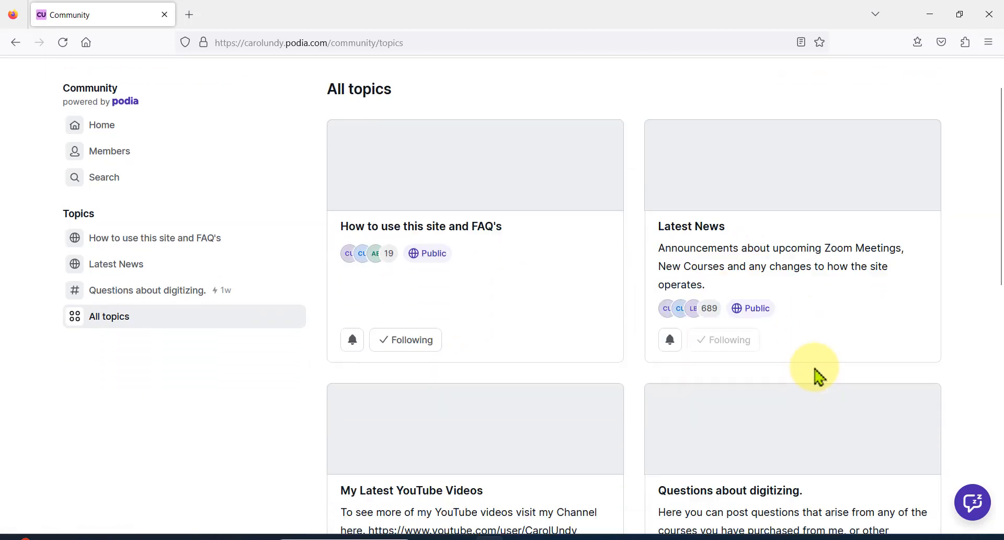
pyautogui.scroll(-3)
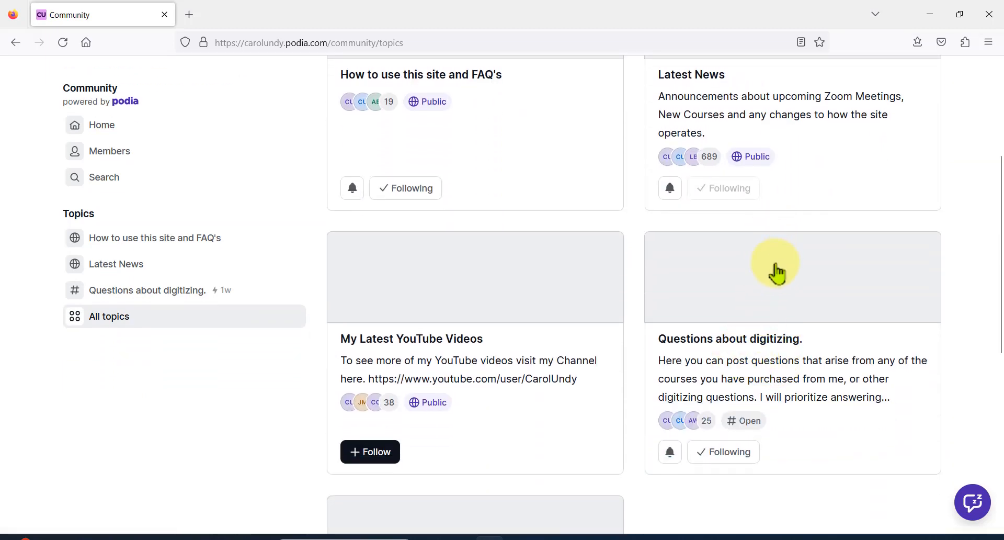
pyautogui.scroll(3)
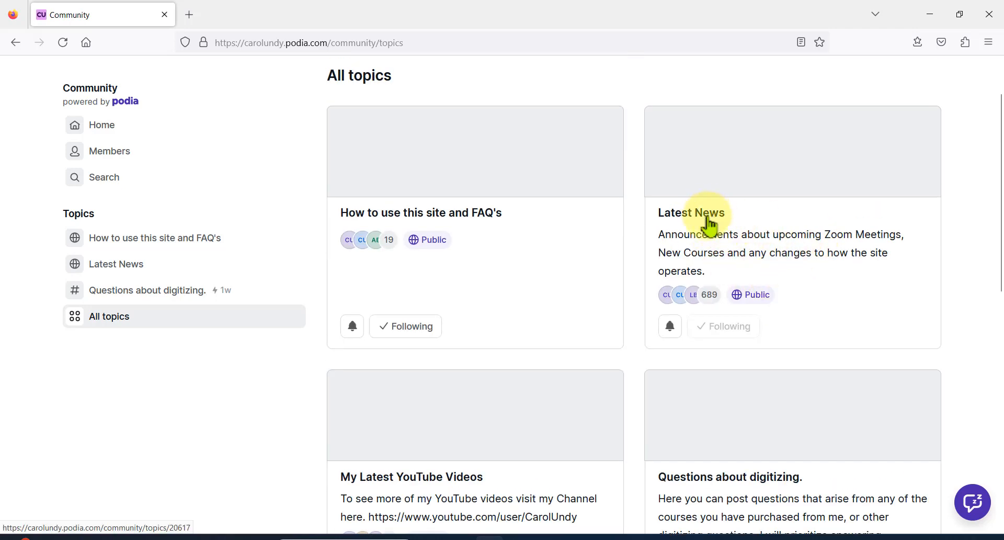
# Open the Latest News topic, then log out of Podia via the profile menu
pyautogui.click(691, 212)
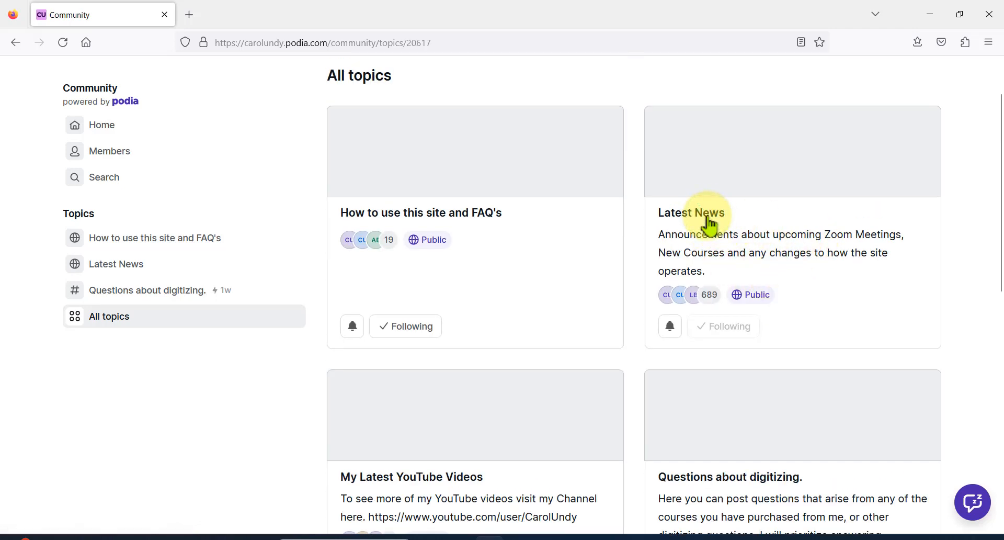
pyautogui.click(691, 212)
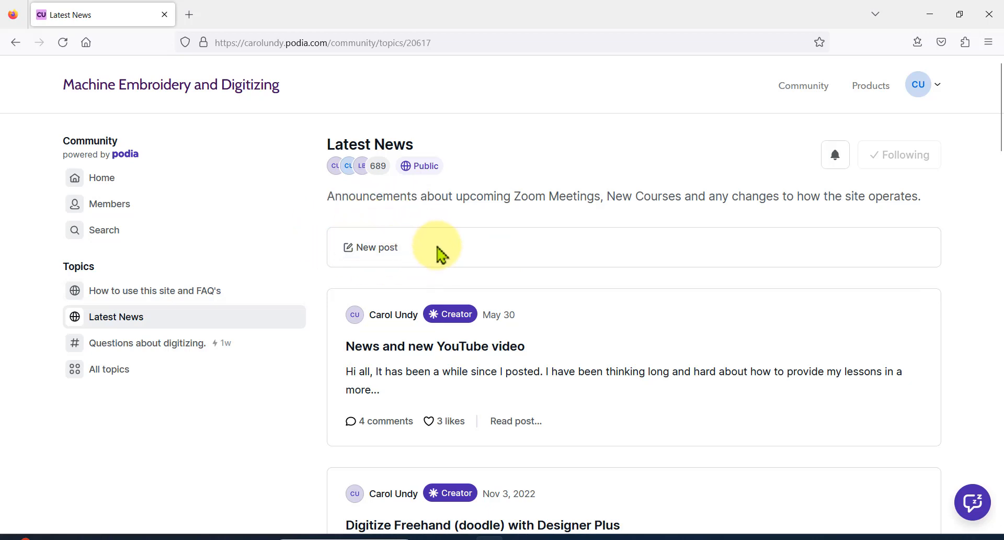
pyautogui.moveTo(443, 255)
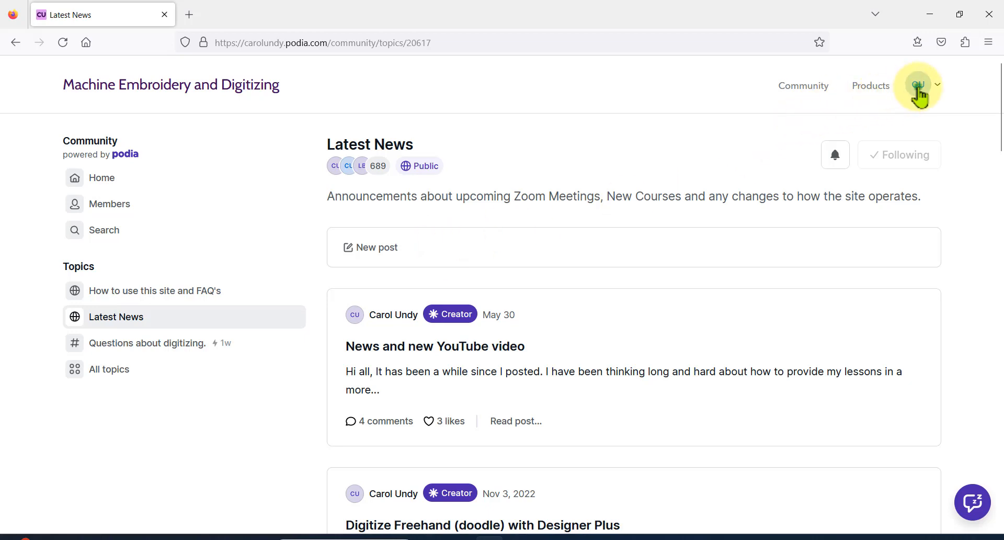
pyautogui.click(917, 85)
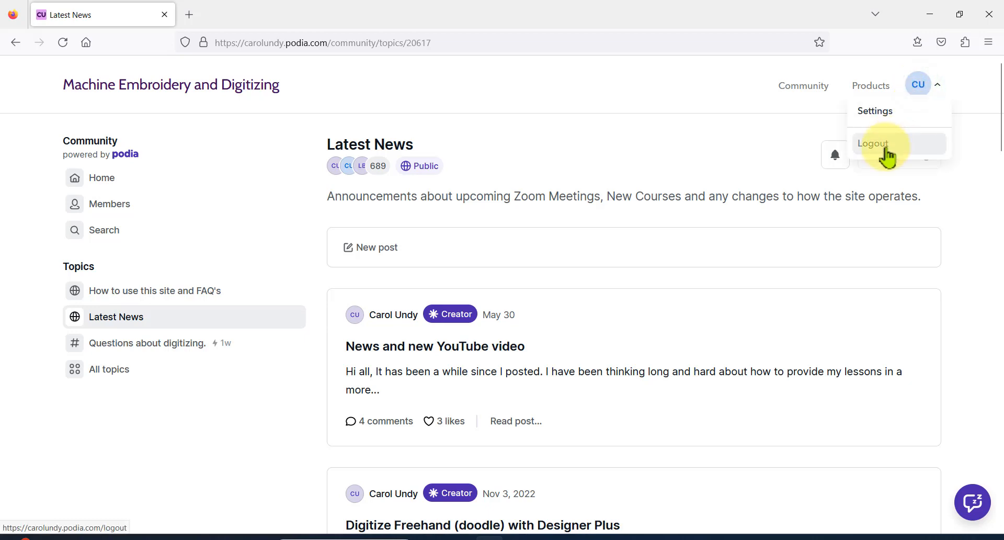
pyautogui.click(872, 143)
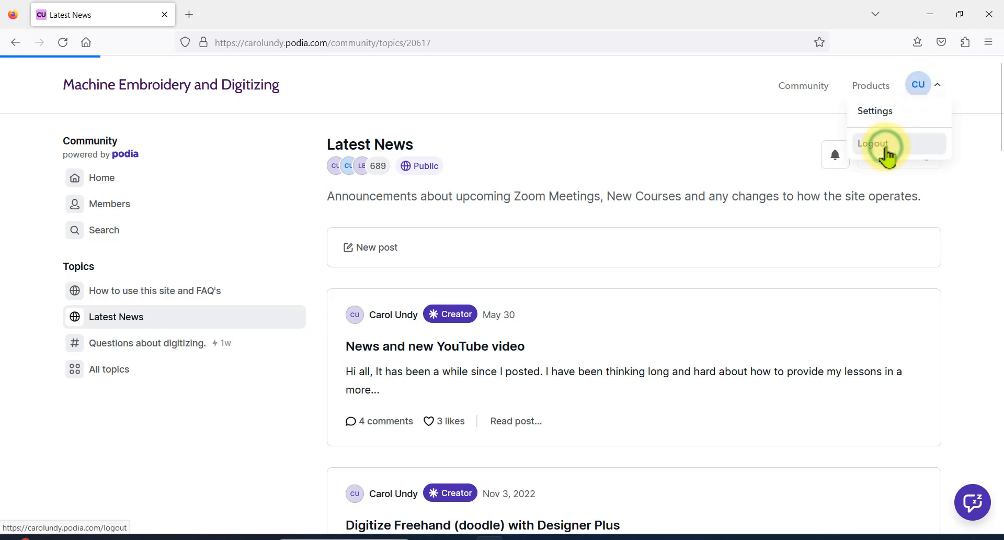
pyautogui.click(873, 142)
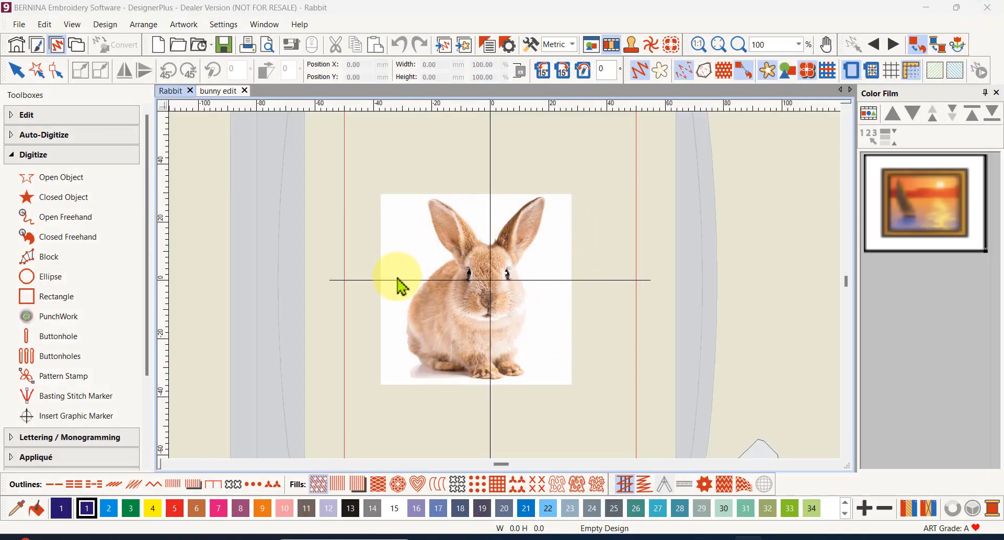
pyautogui.moveTo(396, 325)
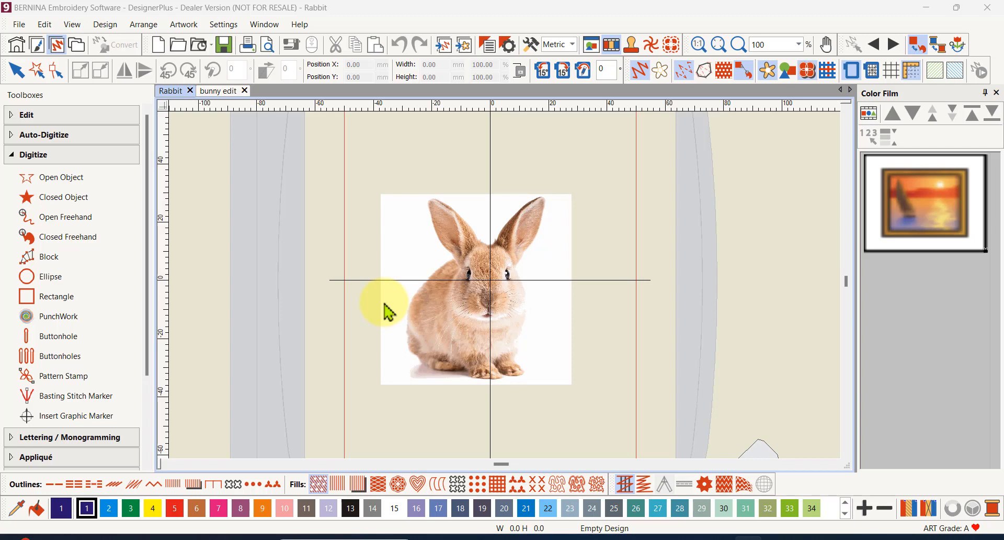
pyautogui.moveTo(401, 307)
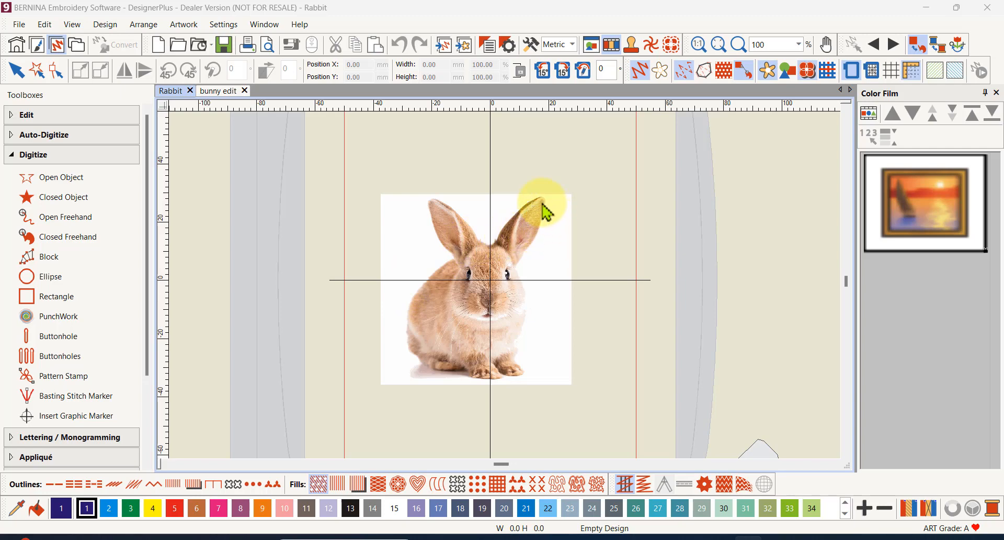
pyautogui.moveTo(434, 208)
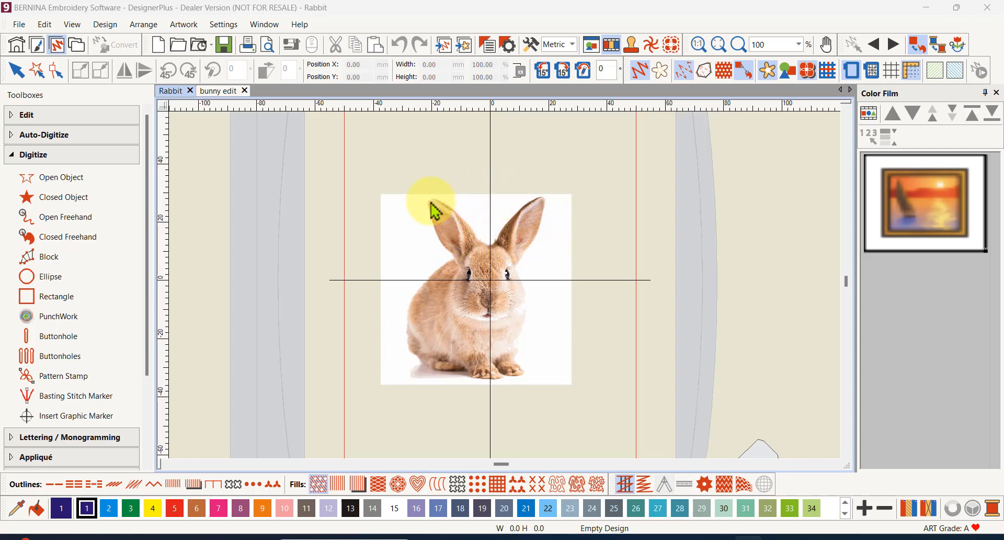
pyautogui.moveTo(395, 220)
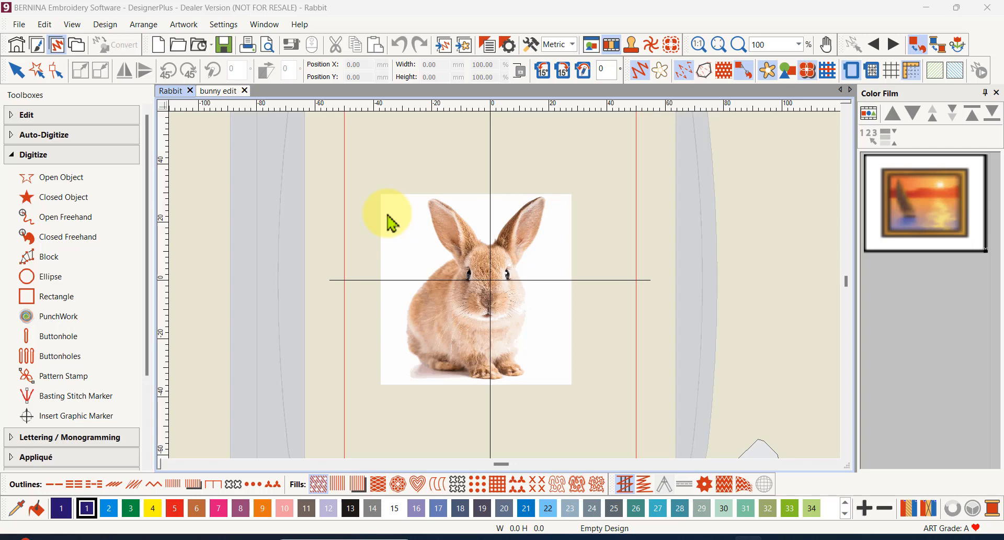
pyautogui.moveTo(370, 235)
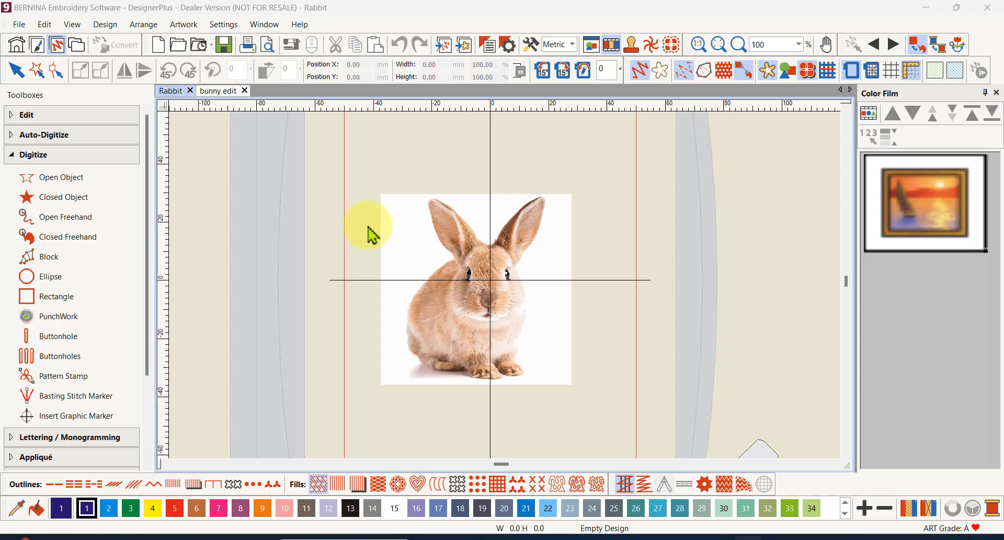
pyautogui.moveTo(365, 227)
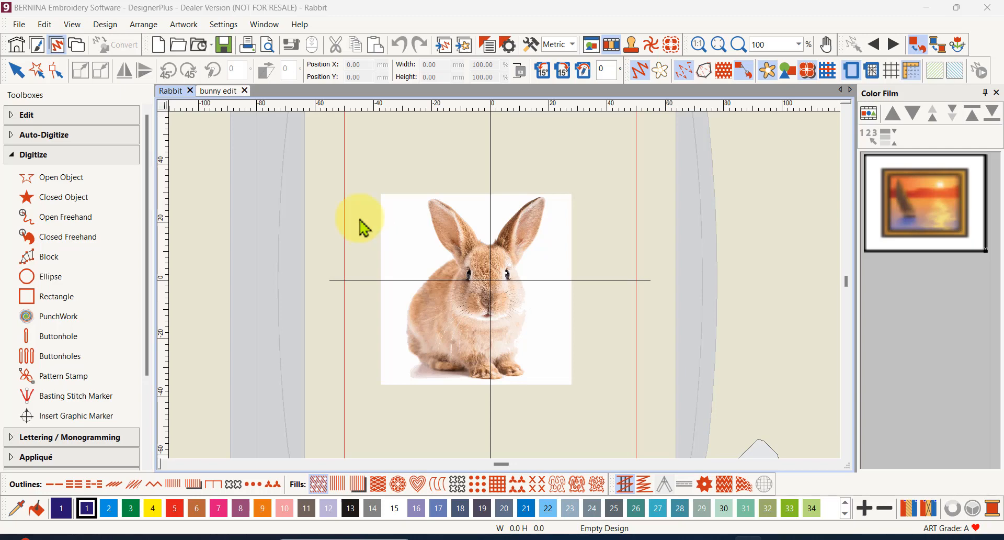
pyautogui.moveTo(477, 326)
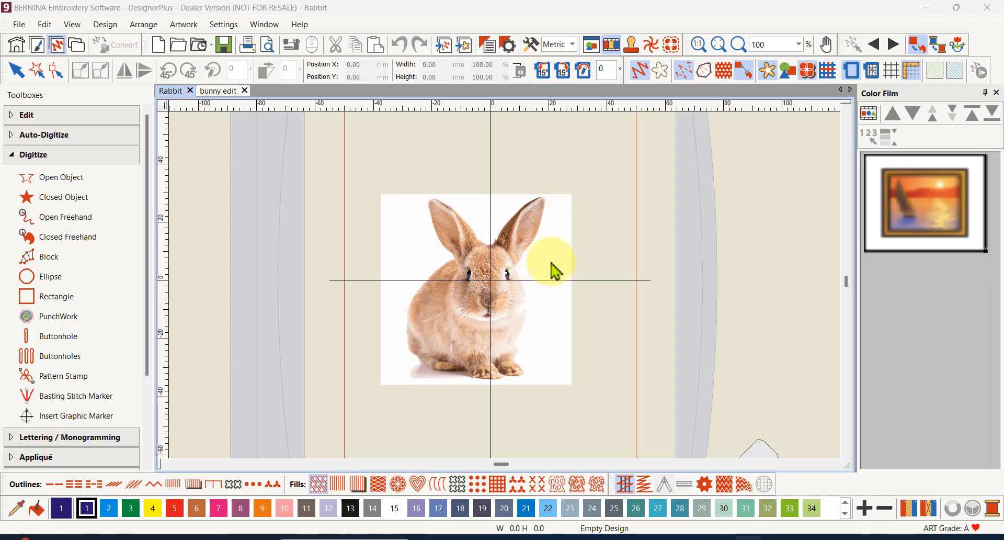
pyautogui.moveTo(552, 269)
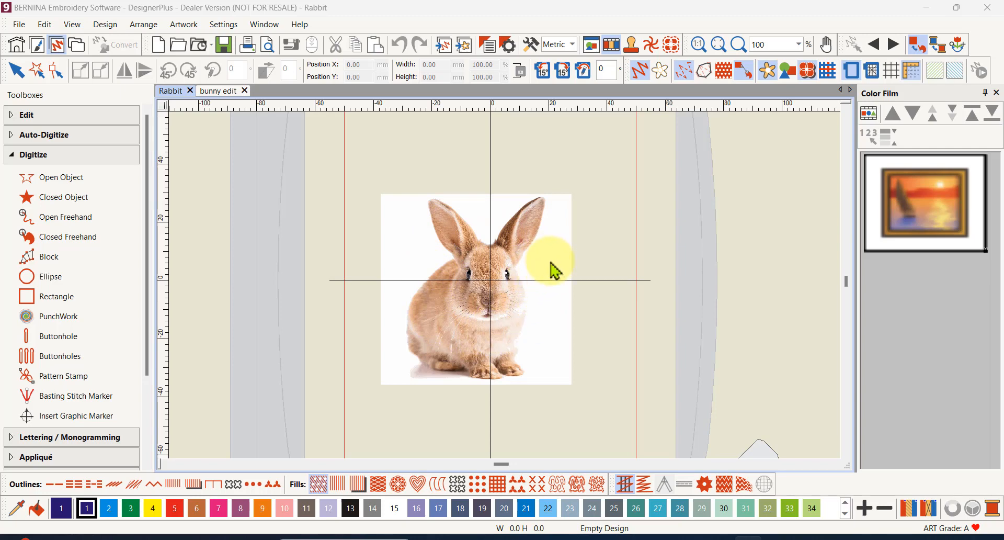
pyautogui.moveTo(551, 260)
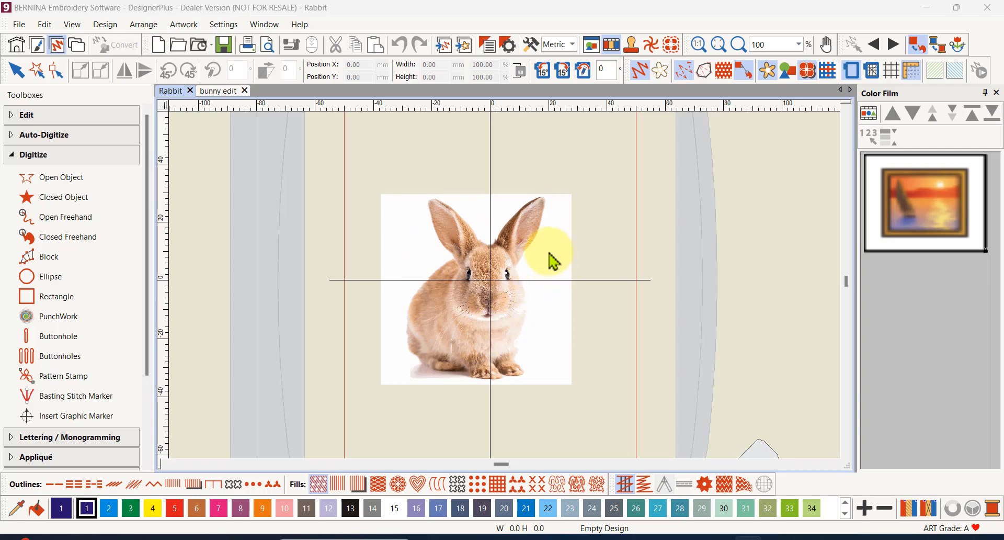
pyautogui.moveTo(563, 262)
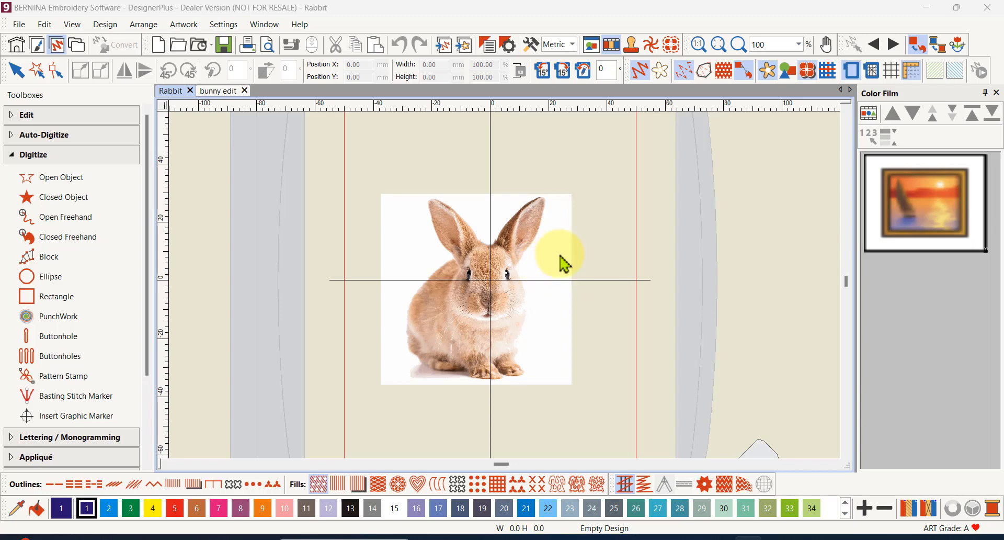
pyautogui.moveTo(583, 148)
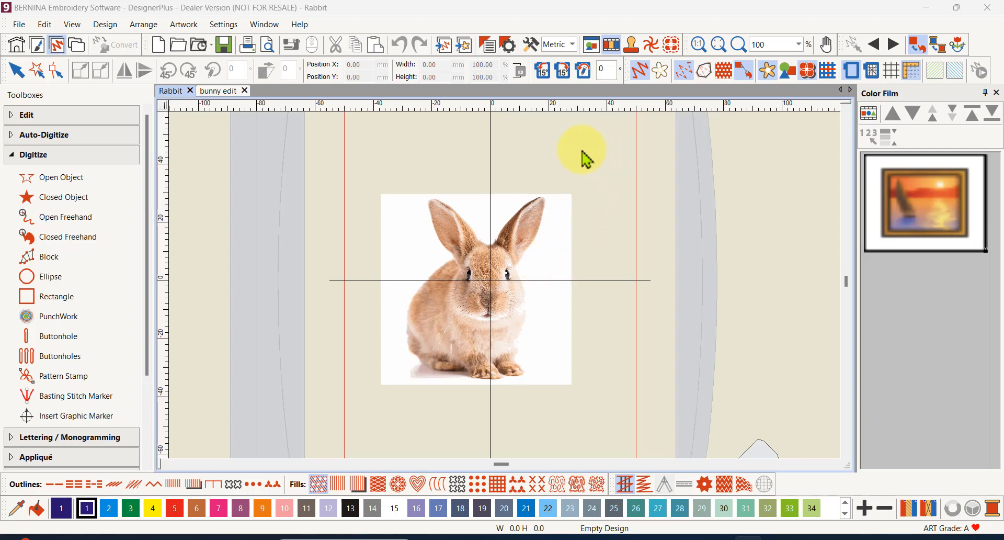
pyautogui.moveTo(416, 288)
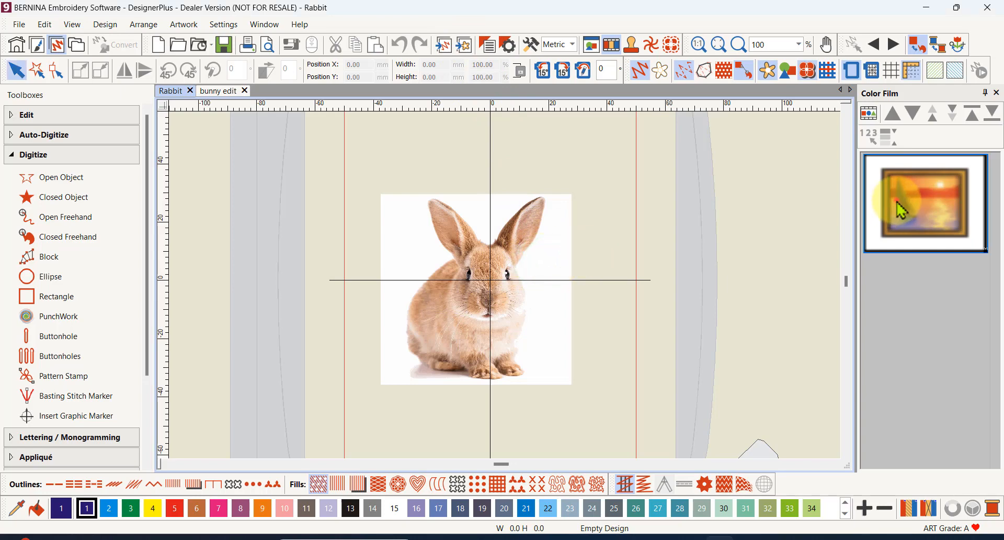
# Select the rabbit bitmap and delete it, leaving the Rabbit design canvas empty
pyautogui.rightClick(923, 202)
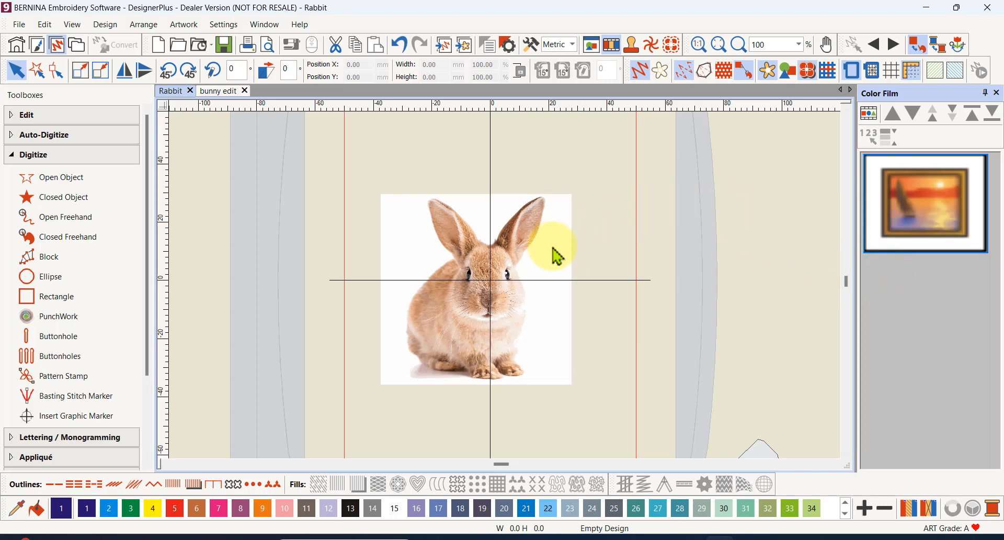
pyautogui.moveTo(588, 230)
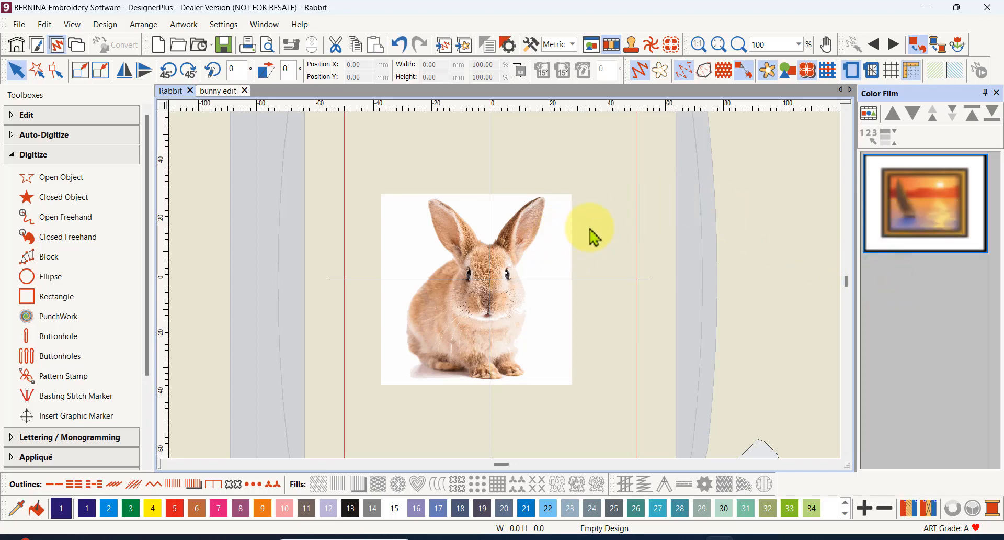
pyautogui.moveTo(772, 93)
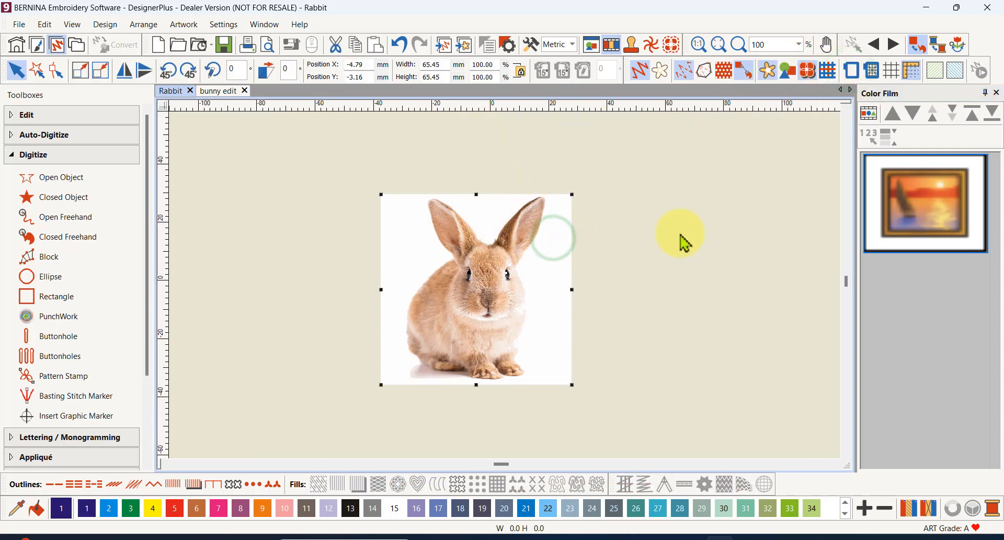
pyautogui.press('Delete')
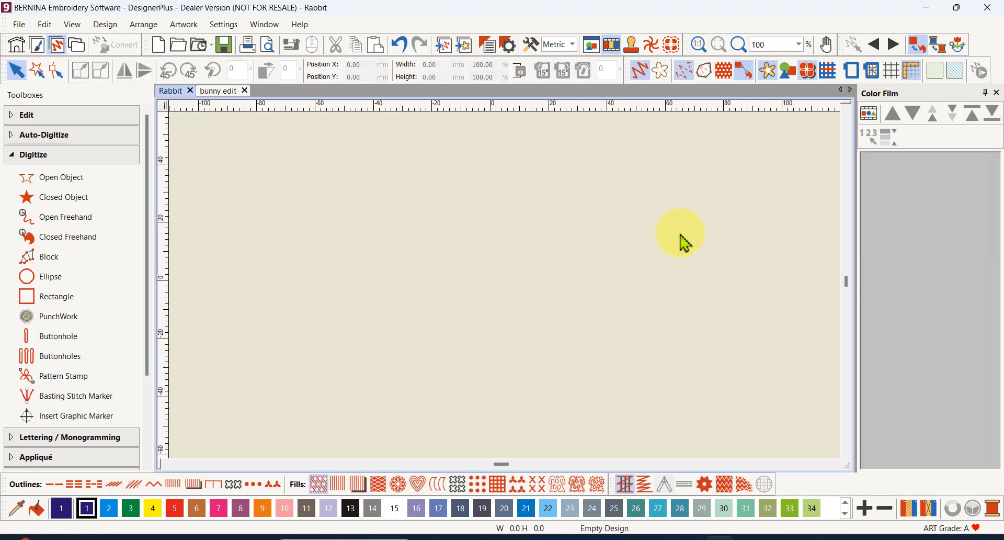
pyautogui.moveTo(543, 128)
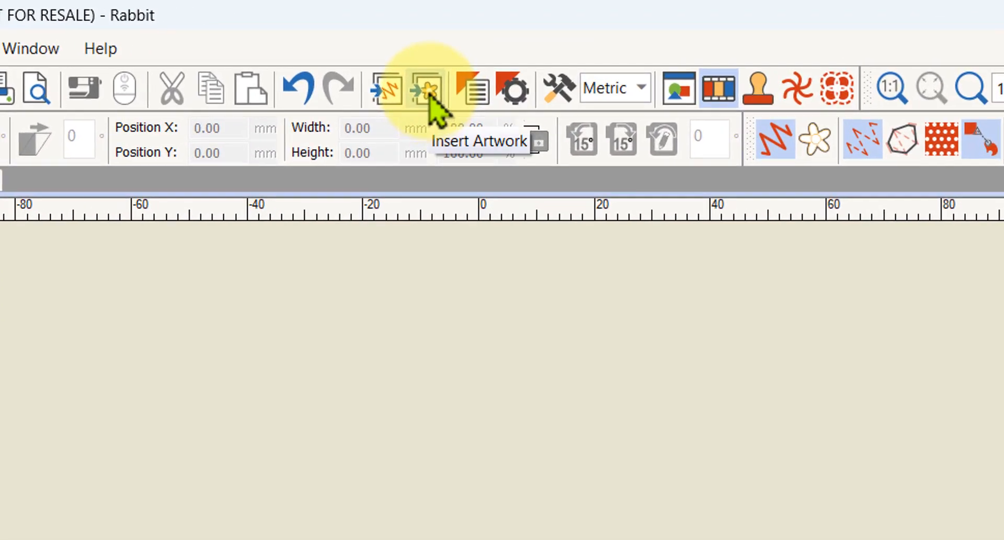
# Insert rabbit_10.jpg as artwork into the Rabbit design via Insert Artwork
pyautogui.click(423, 88)
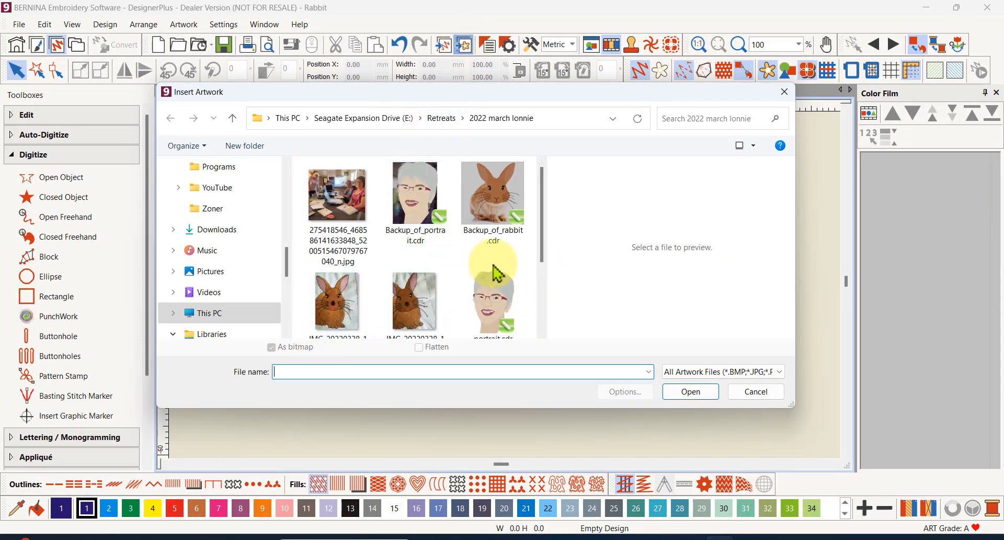
pyautogui.scroll(-3)
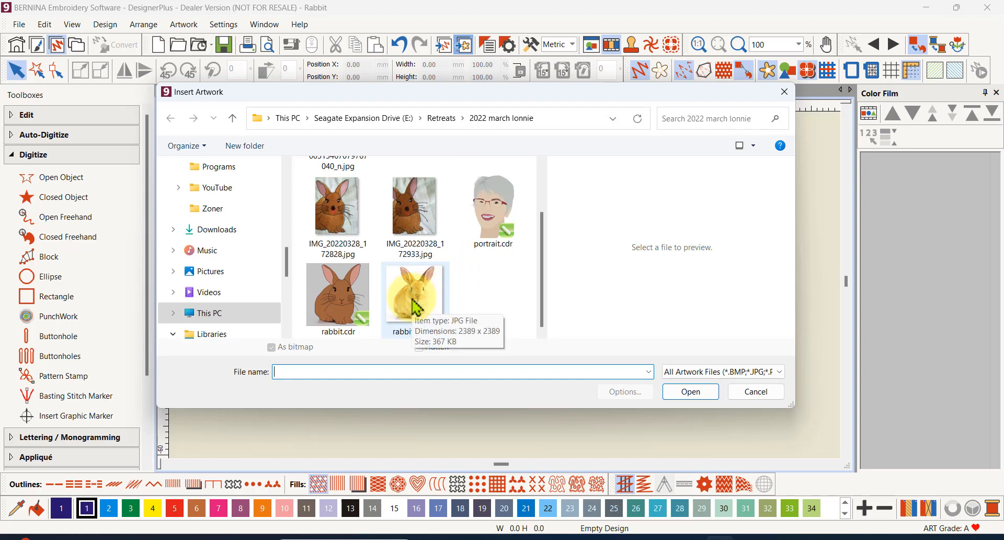
pyautogui.click(415, 292)
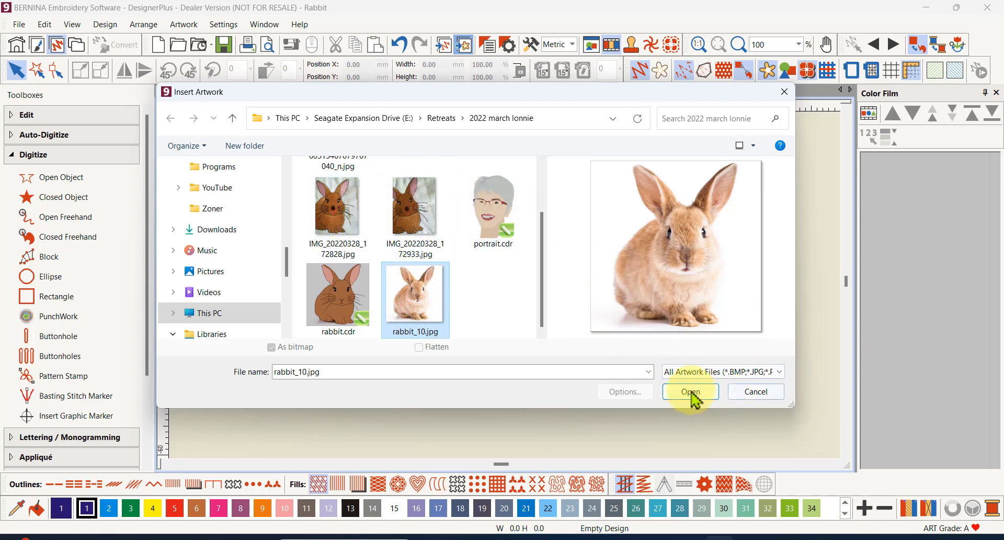
pyautogui.click(690, 391)
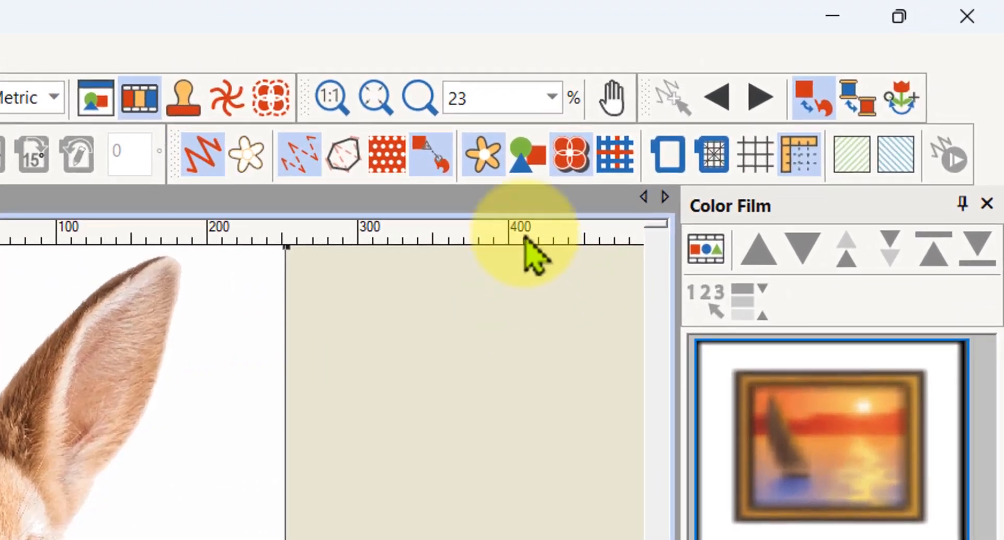
pyautogui.moveTo(482, 156)
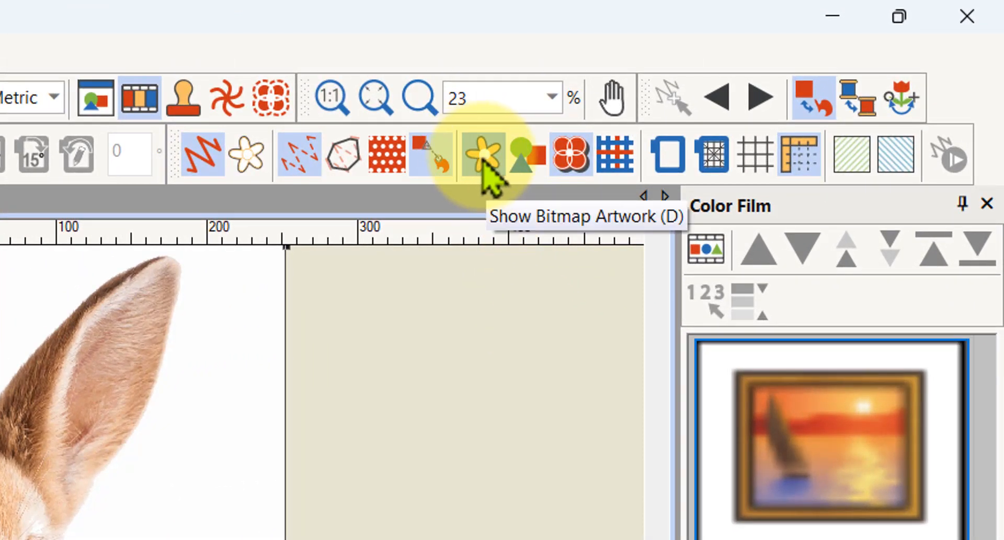
pyautogui.moveTo(483, 154)
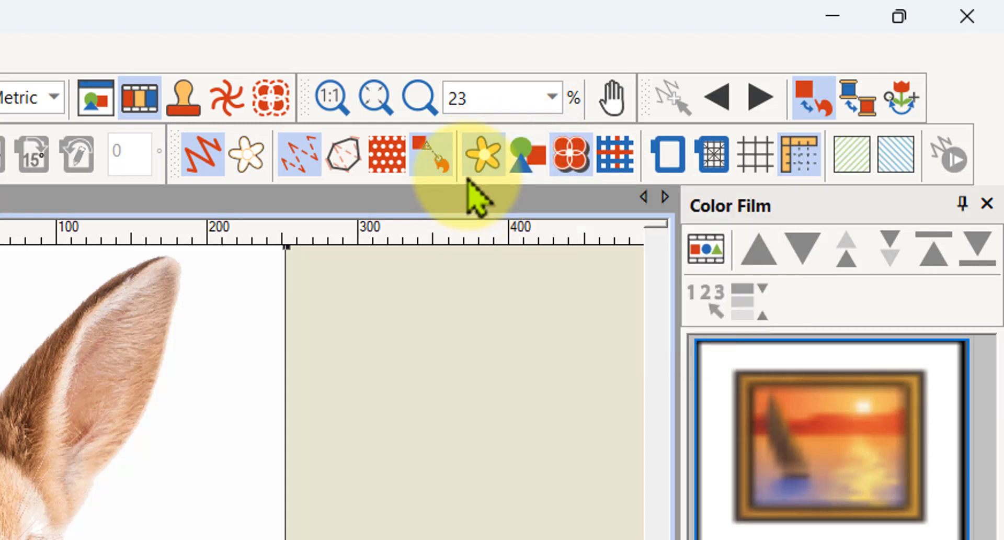
pyautogui.moveTo(480, 157)
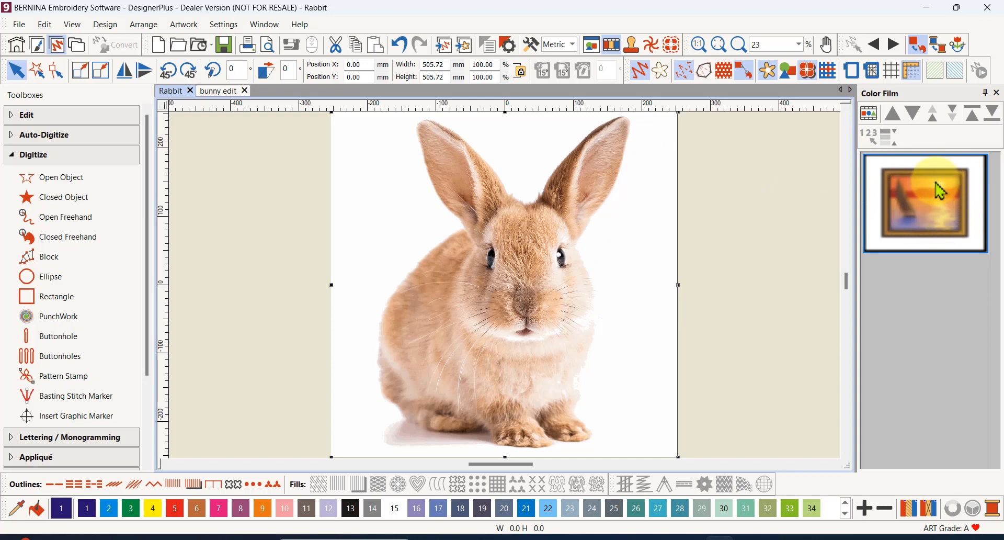
pyautogui.moveTo(954, 207)
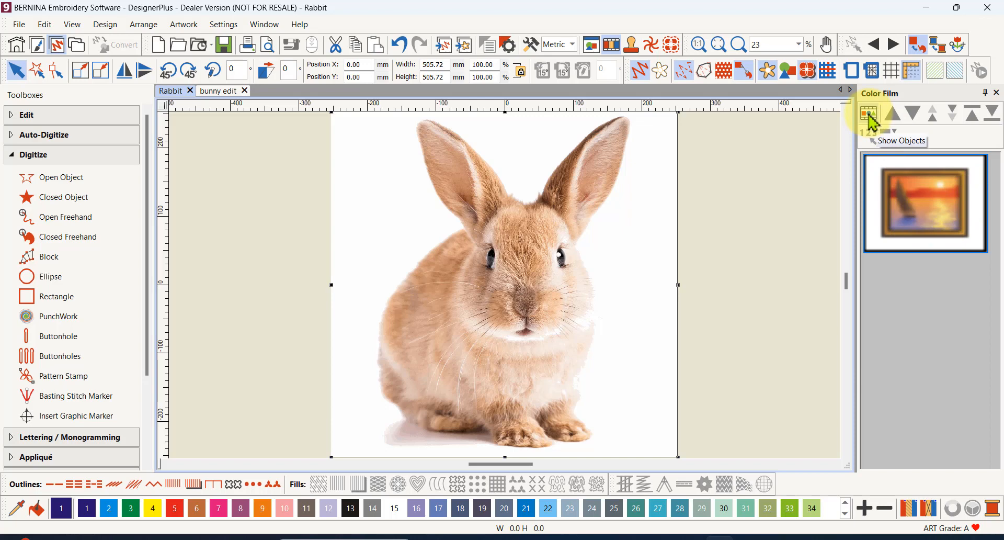
pyautogui.click(871, 113)
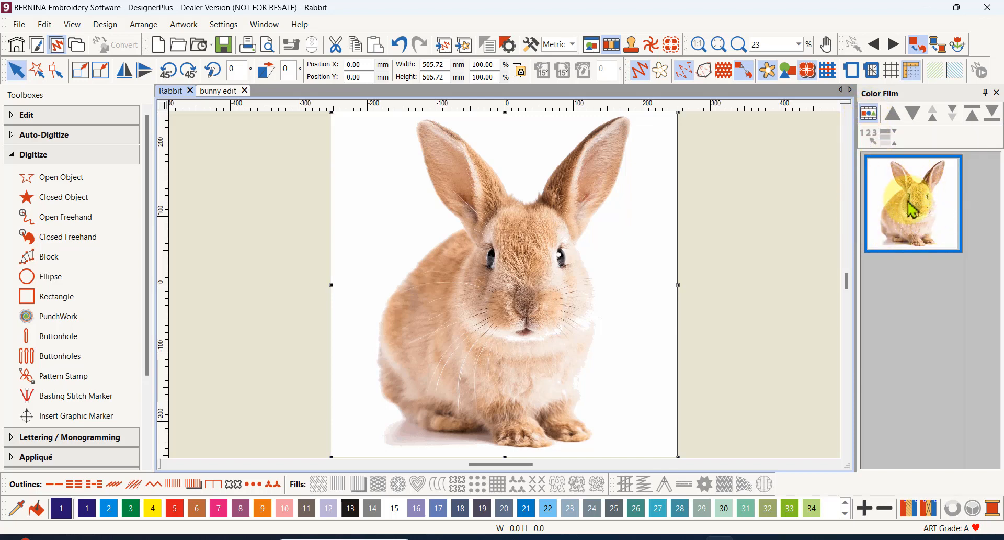
pyautogui.click(894, 114)
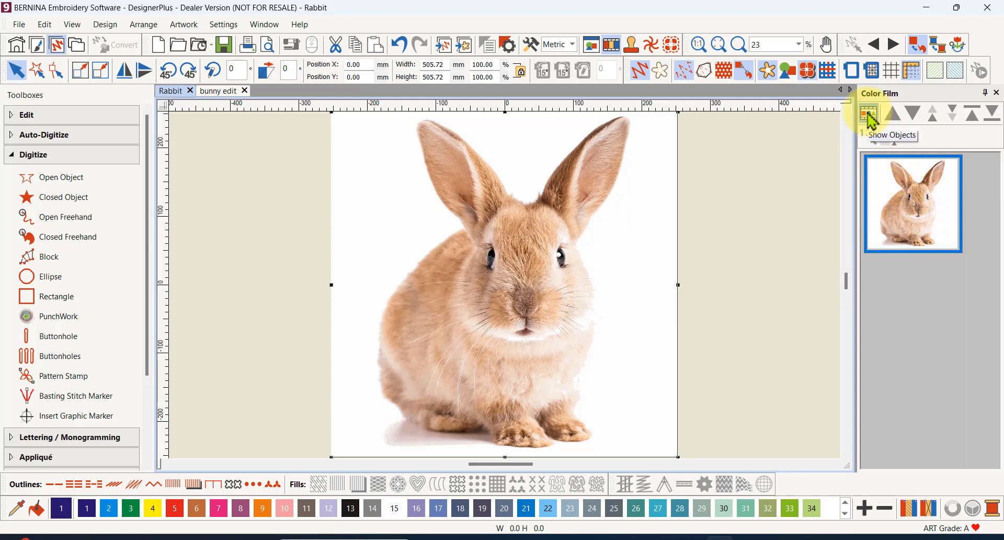
pyautogui.moveTo(869, 114)
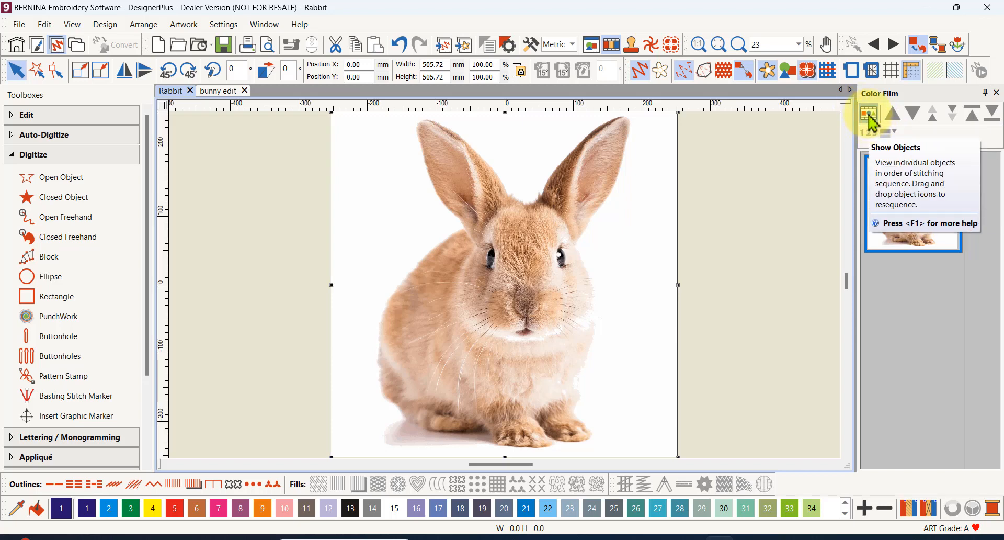
pyautogui.click(869, 113)
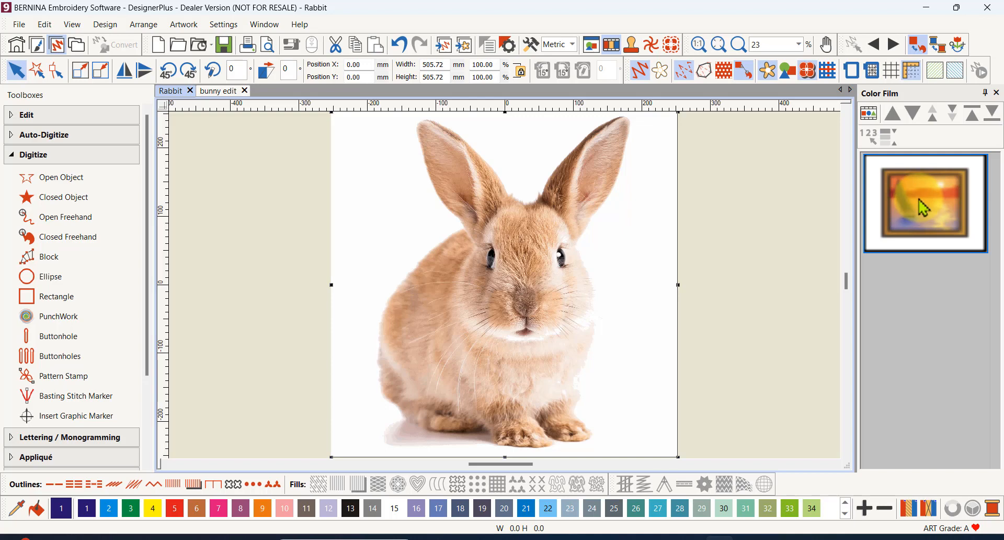
pyautogui.moveTo(931, 212)
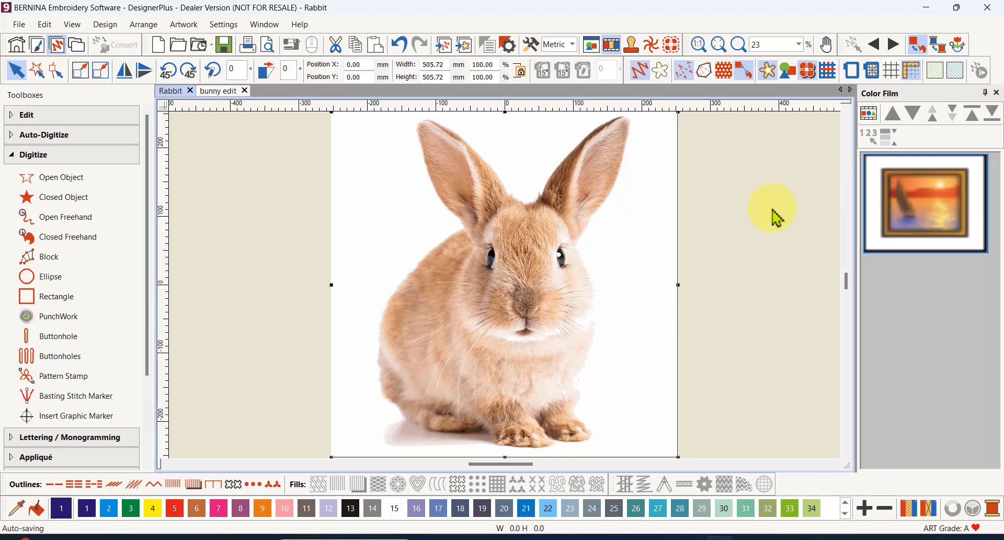
pyautogui.moveTo(739, 190)
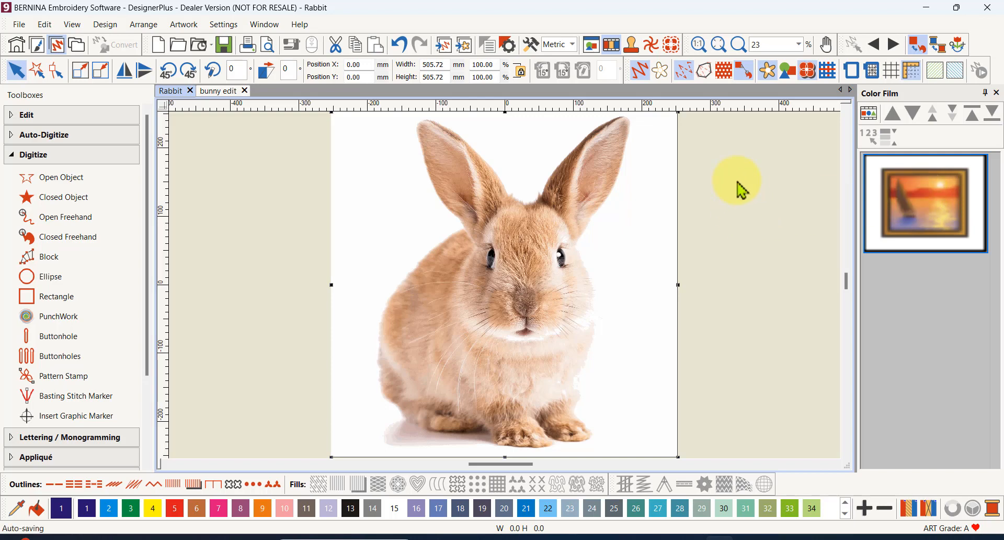
pyautogui.moveTo(721, 181)
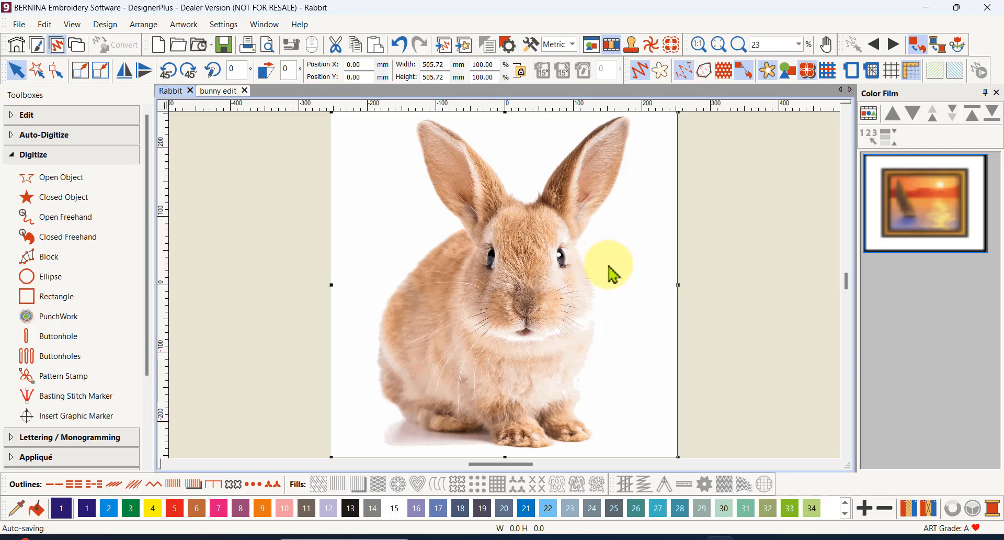
pyautogui.moveTo(627, 268)
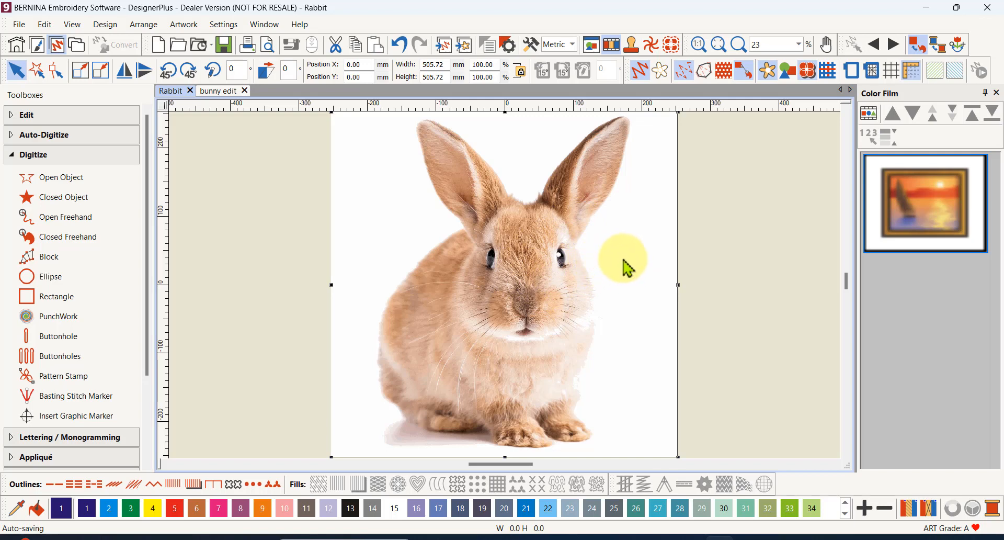
pyautogui.moveTo(633, 269)
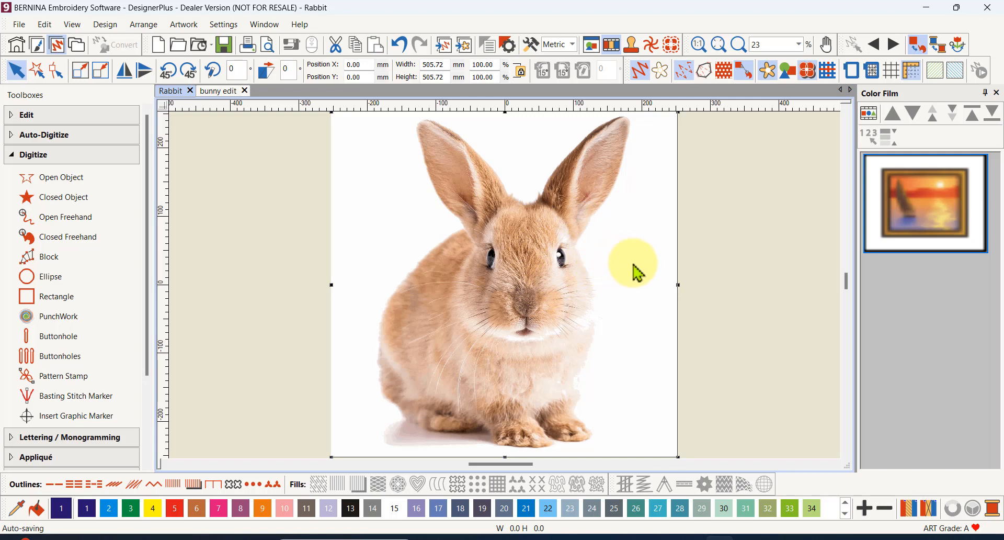
pyautogui.moveTo(622, 262)
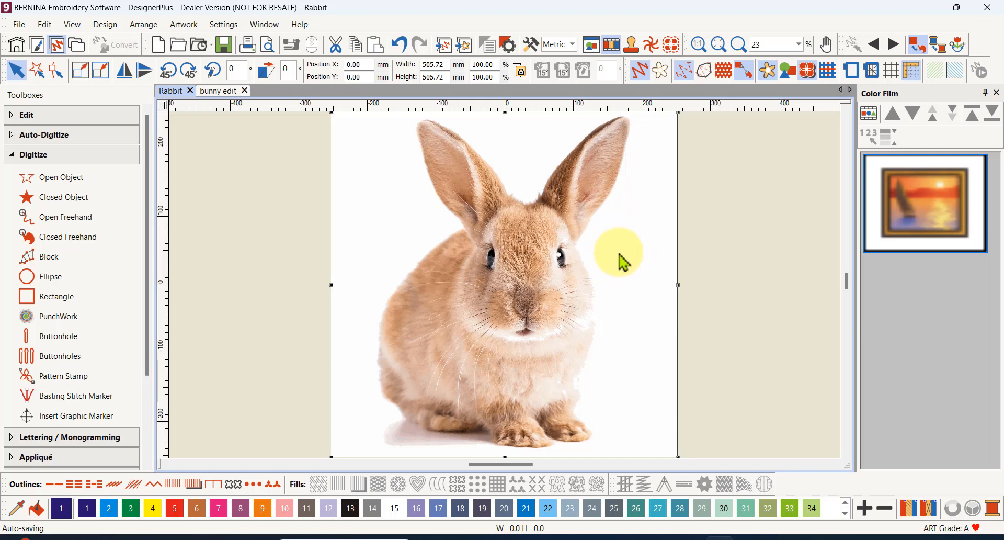
pyautogui.moveTo(624, 257)
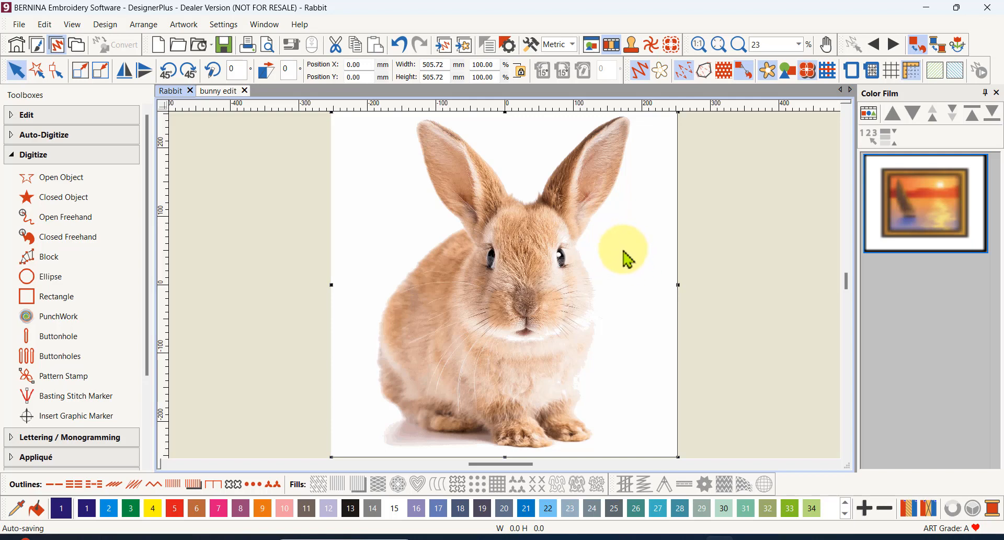
pyautogui.moveTo(621, 266)
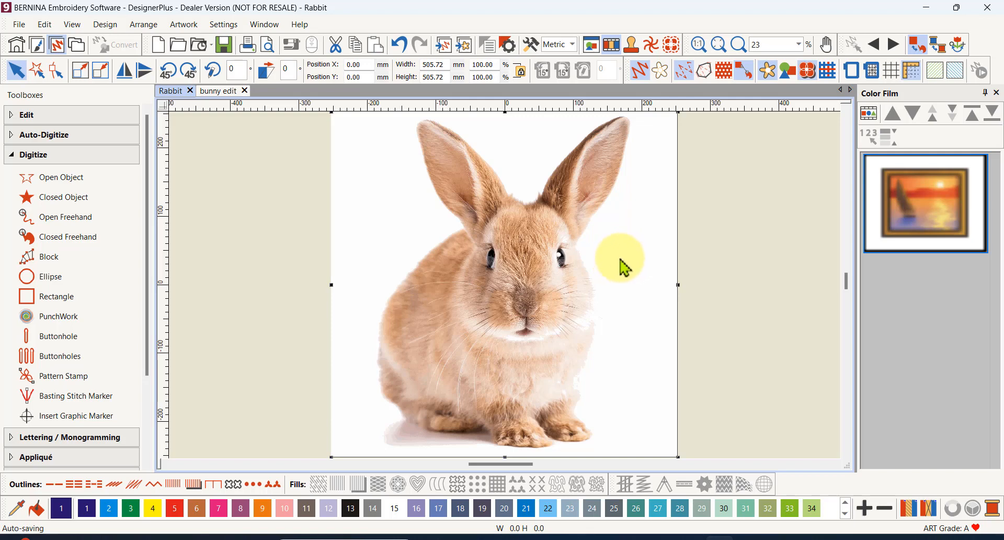
pyautogui.moveTo(618, 269)
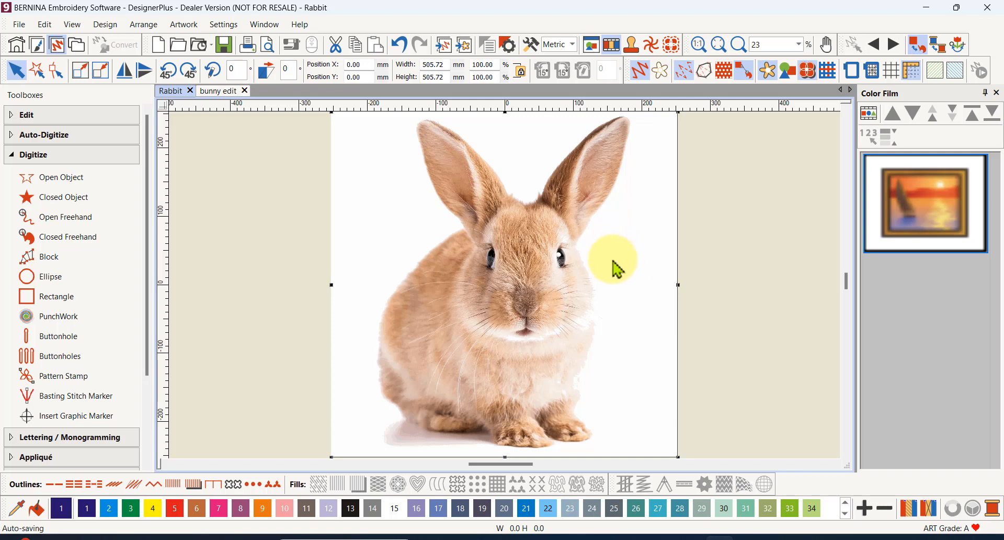
pyautogui.moveTo(627, 263)
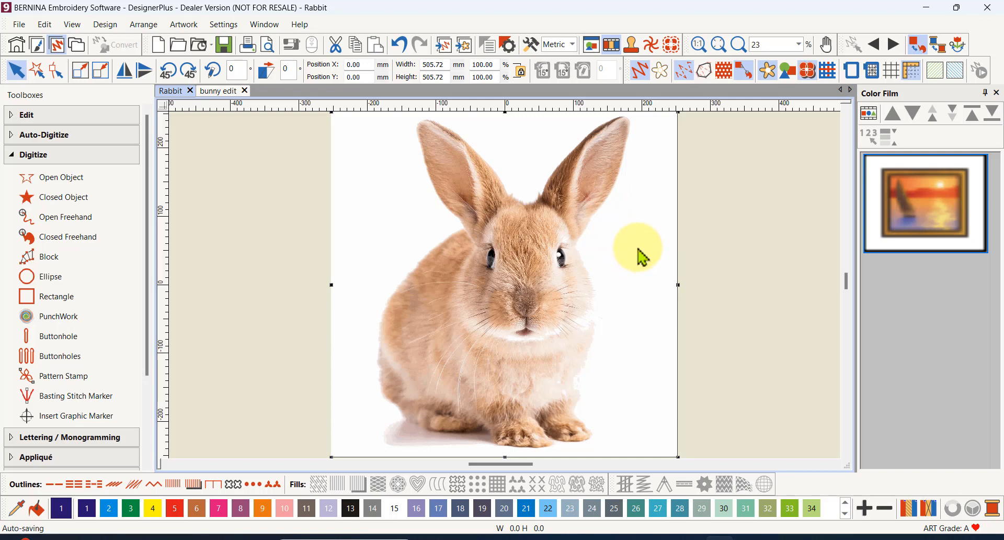
pyautogui.moveTo(625, 138)
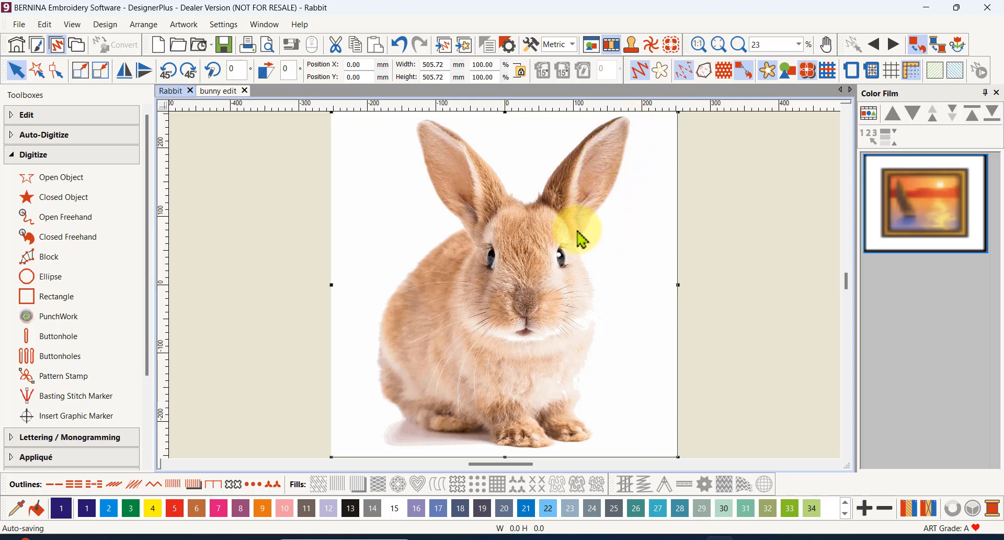
pyautogui.moveTo(624, 263)
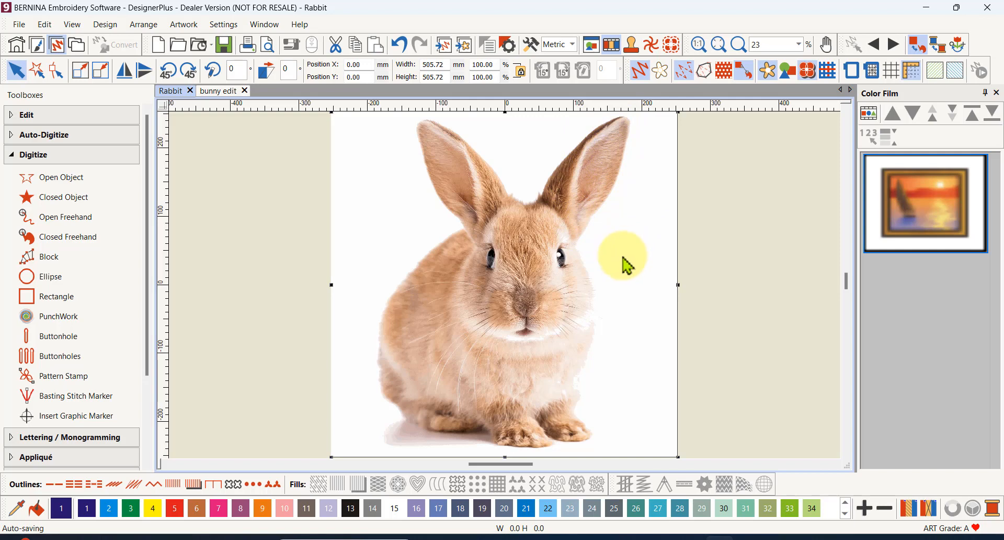
pyautogui.moveTo(617, 262)
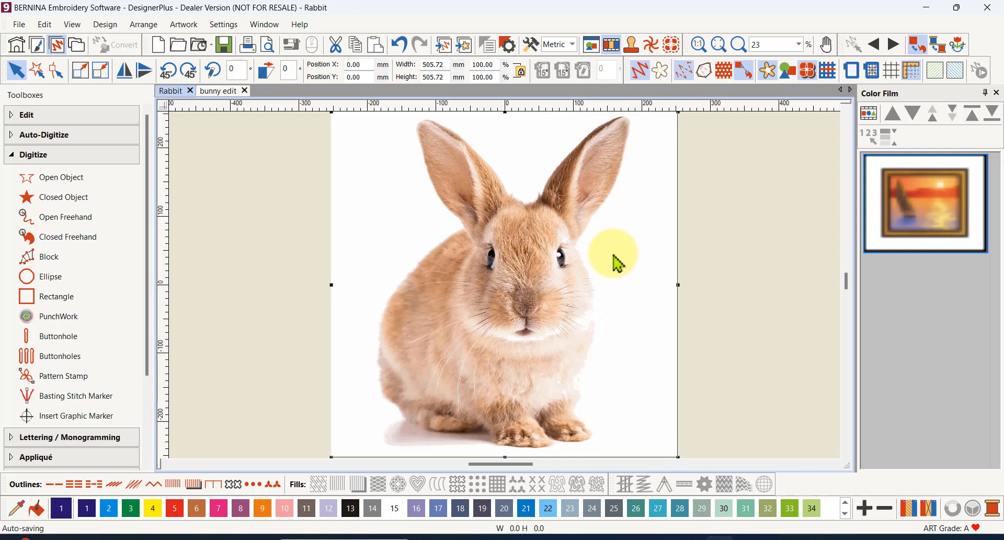
pyautogui.moveTo(616, 256)
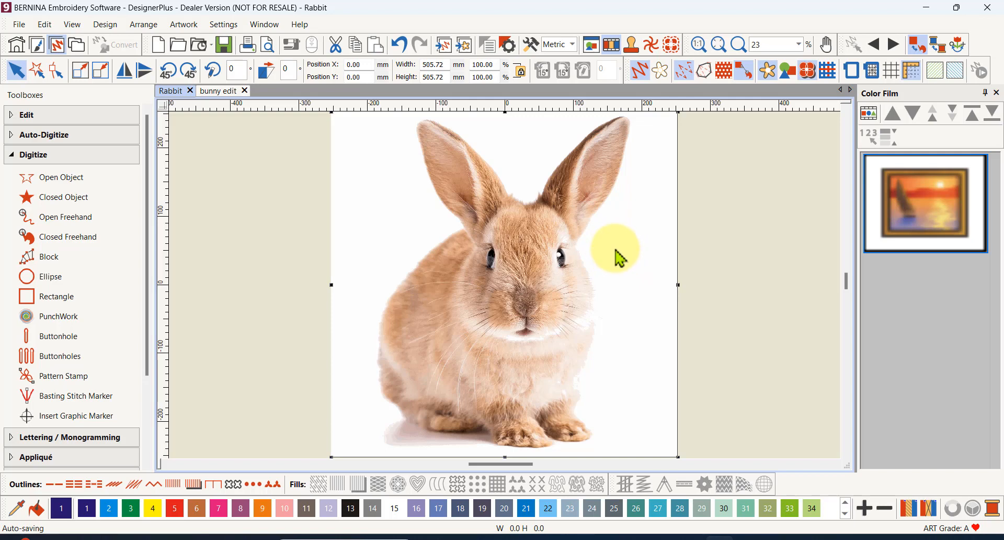
pyautogui.moveTo(617, 263)
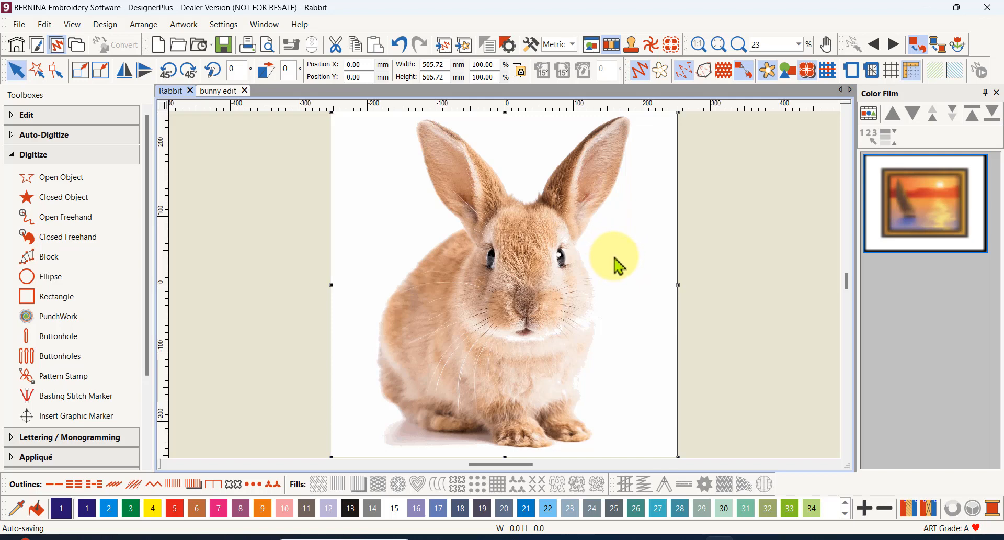
pyautogui.moveTo(618, 264)
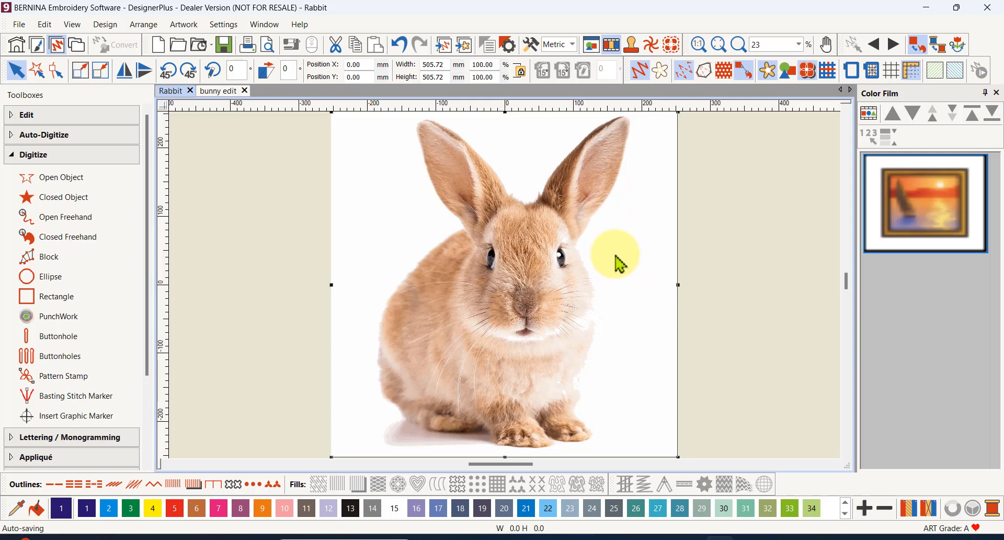
pyautogui.moveTo(631, 247)
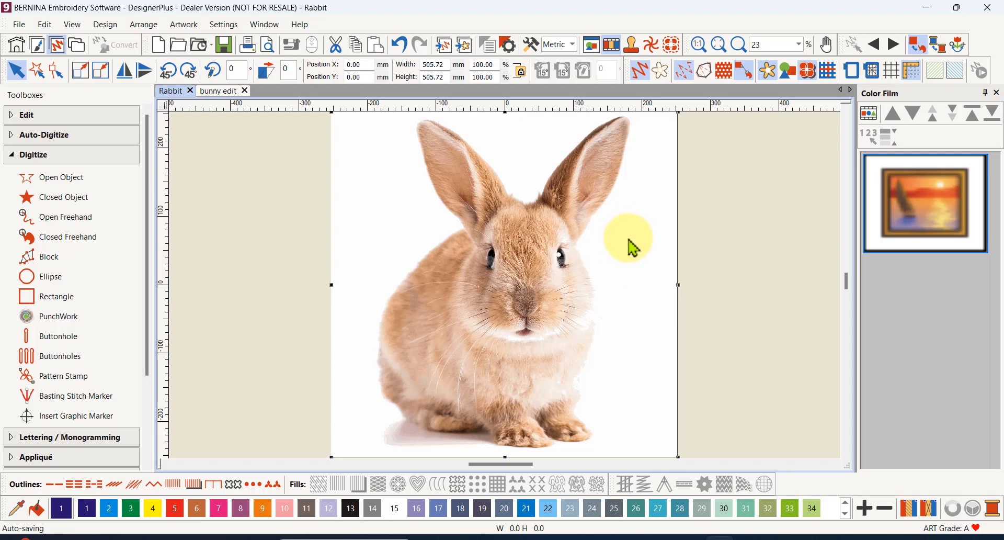
pyautogui.moveTo(602, 269)
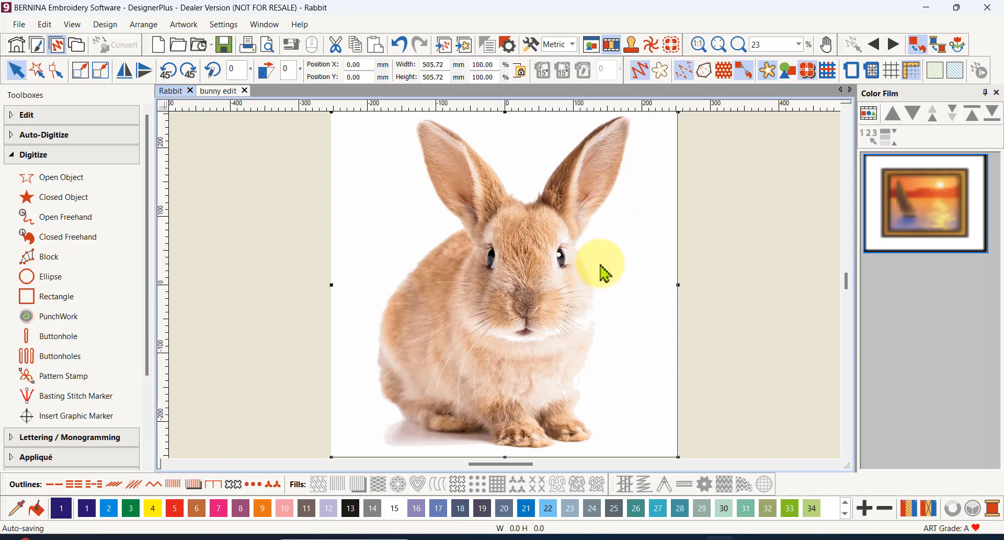
pyautogui.moveTo(614, 258)
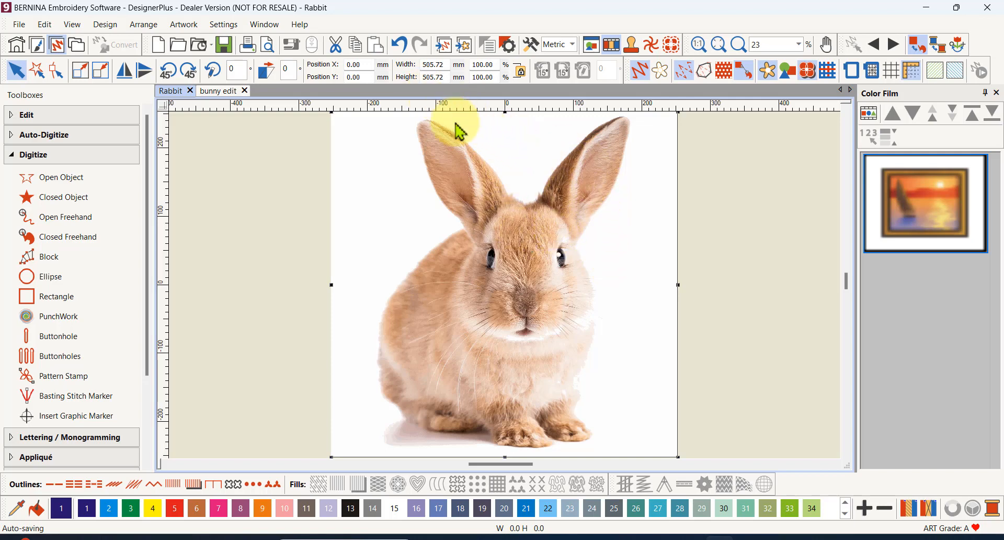
pyautogui.moveTo(680, 287)
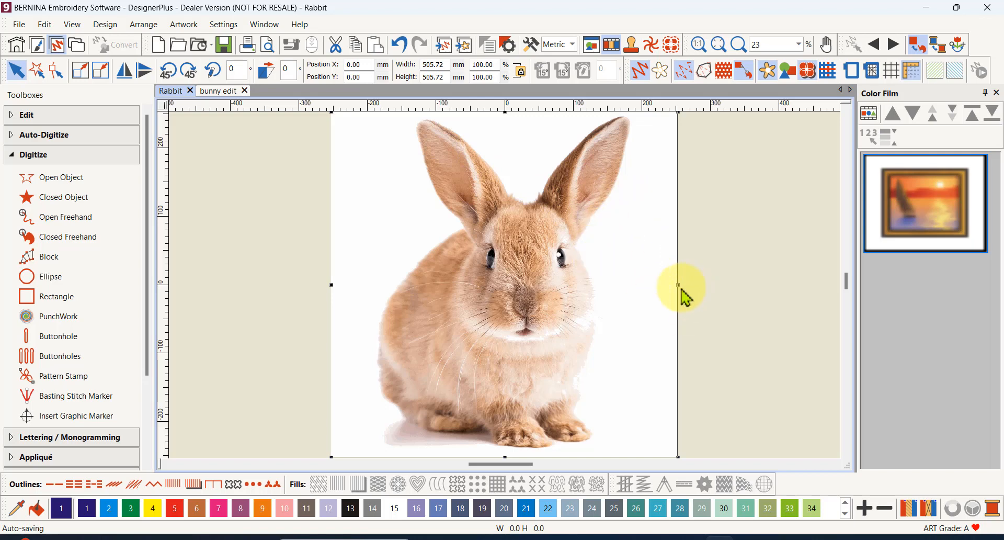
pyautogui.moveTo(763, 196)
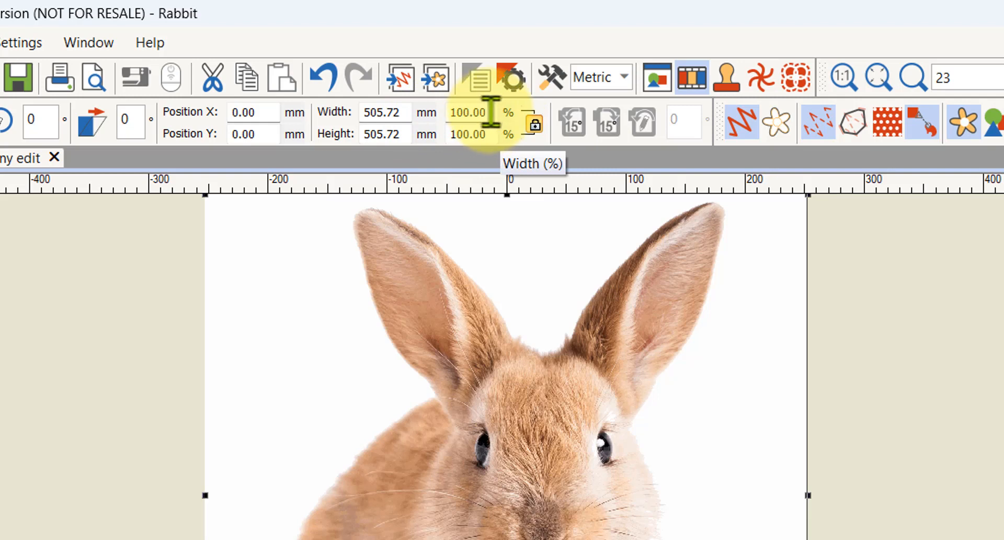
pyautogui.moveTo(532, 124)
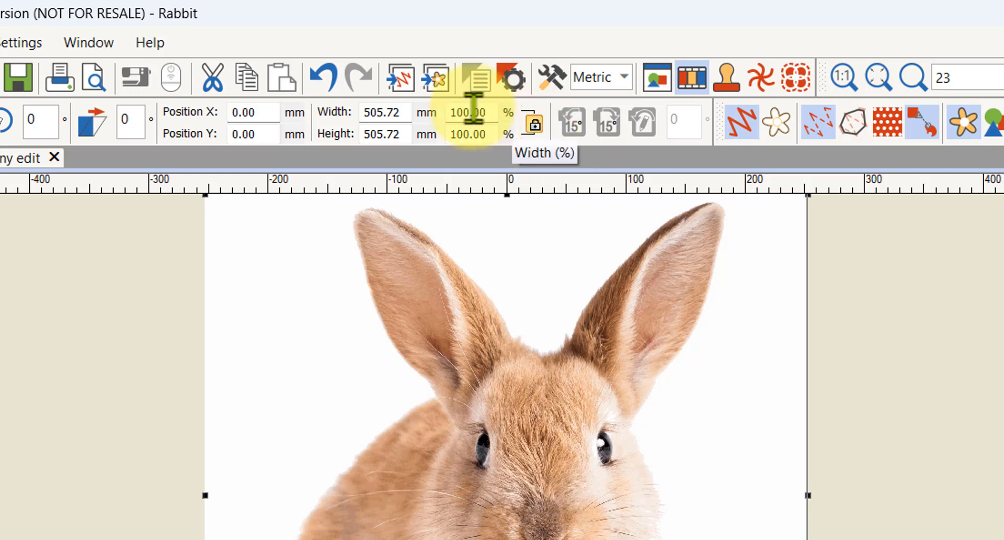
# Scale the rabbit bitmap to 10% width proportionally, about 50.58 mm square
pyautogui.click(471, 112)
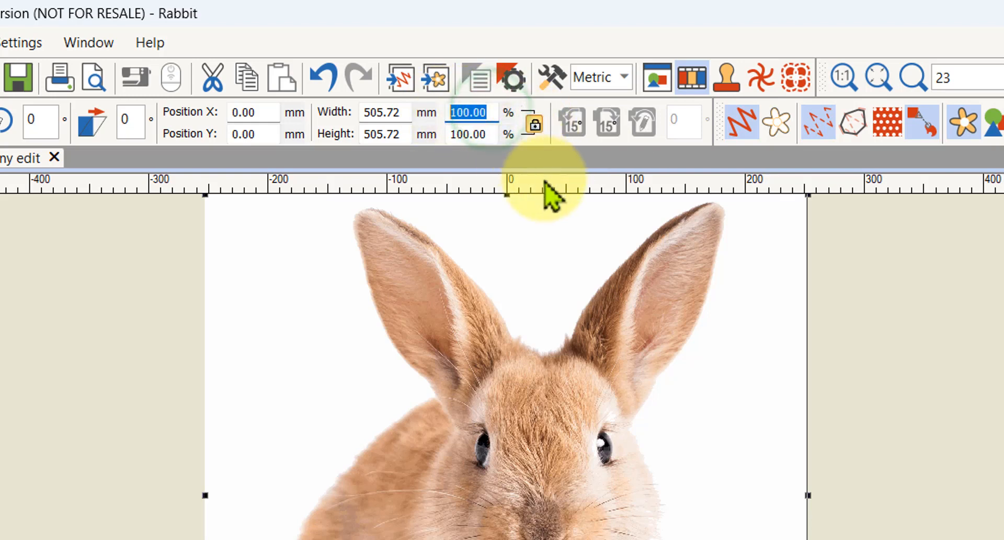
pyautogui.moveTo(871, 333)
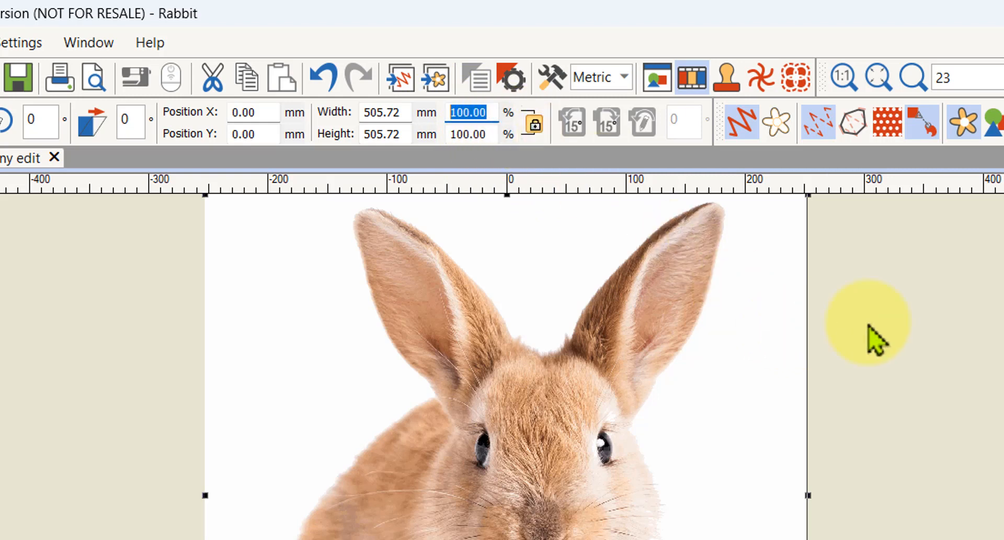
pyautogui.write('1')
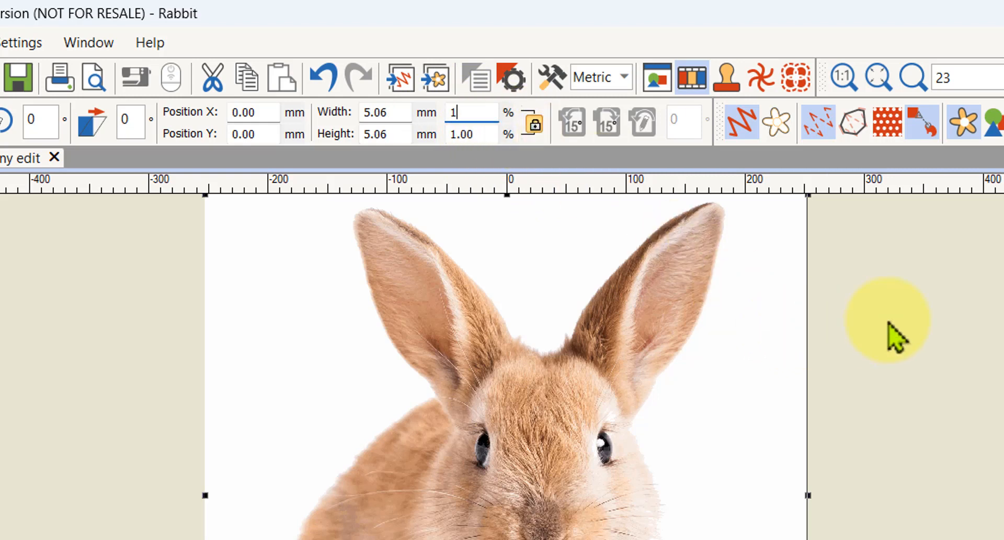
pyautogui.write('00.00')
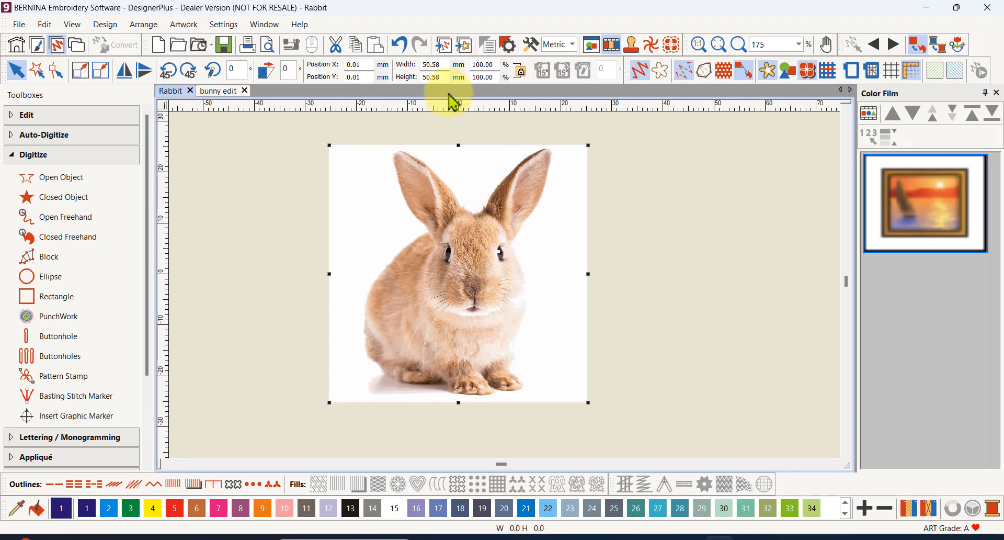
pyautogui.moveTo(443, 65)
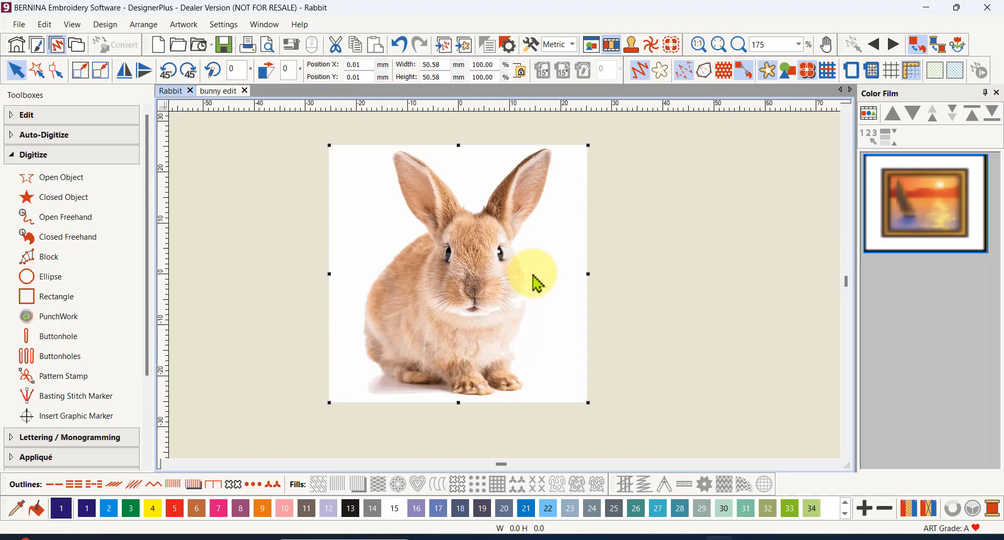
pyautogui.moveTo(582, 272)
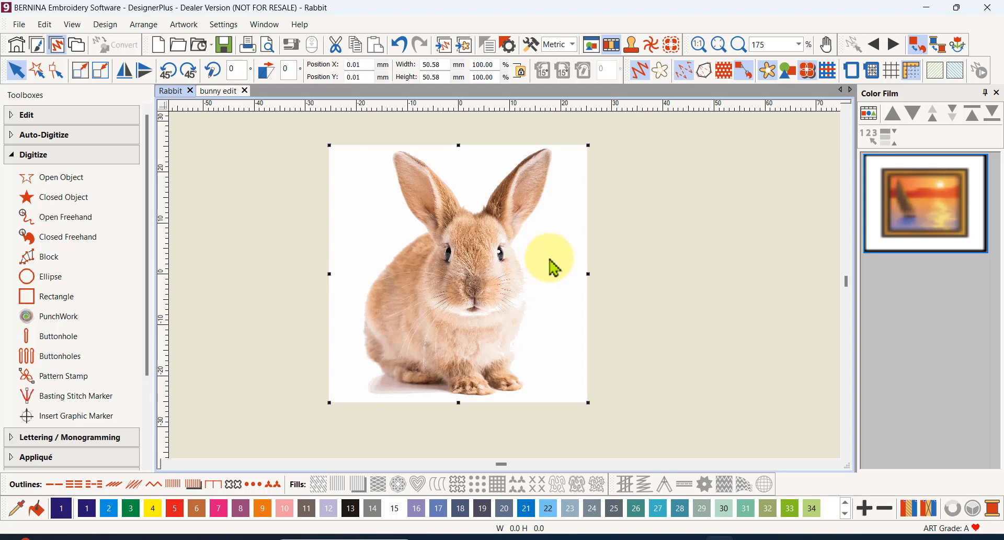
pyautogui.moveTo(552, 272)
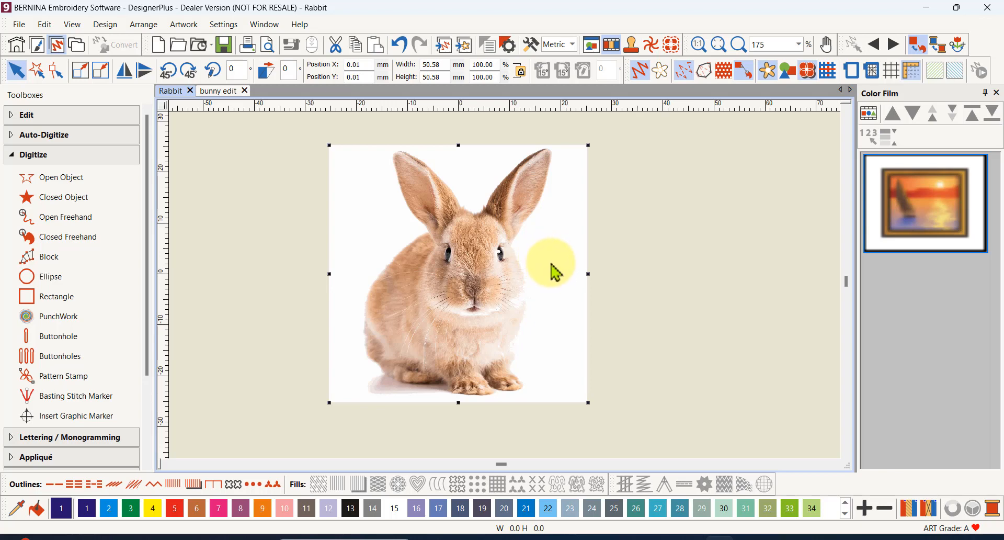
pyautogui.moveTo(547, 208)
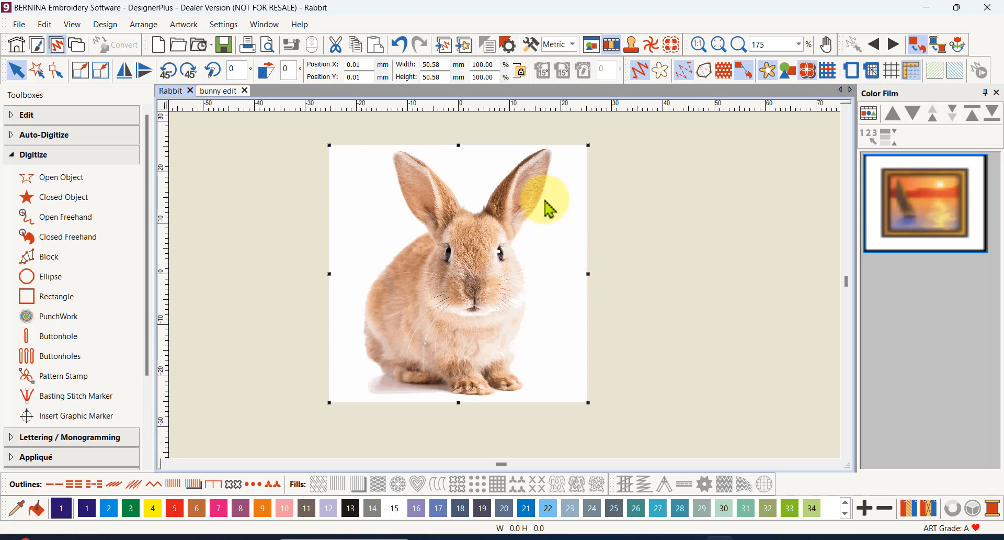
pyautogui.moveTo(561, 313)
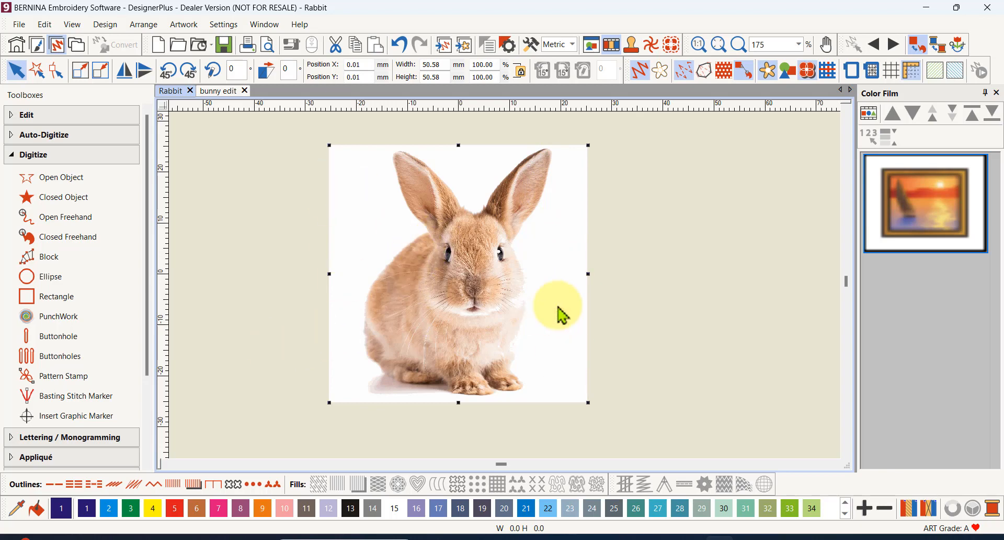
pyautogui.moveTo(553, 271)
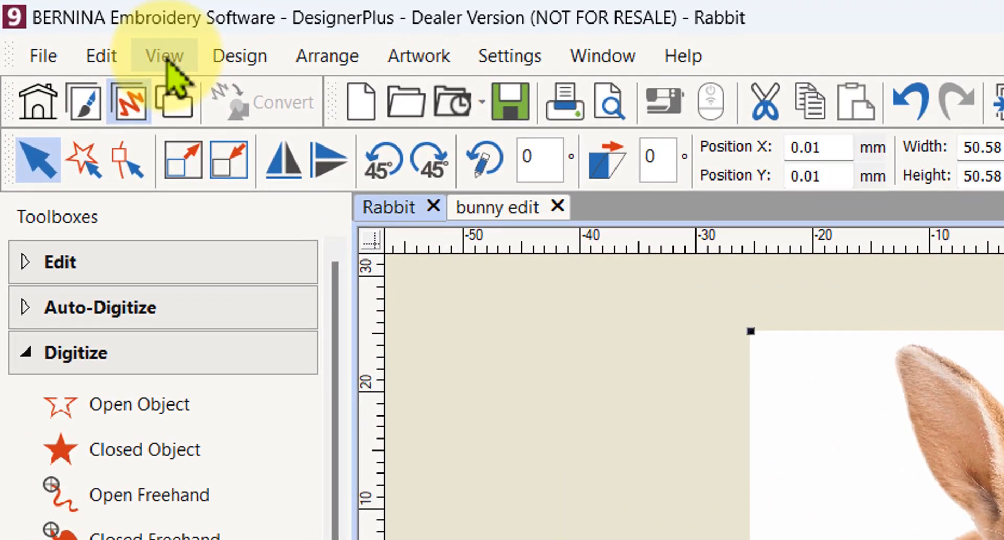
pyautogui.click(164, 55)
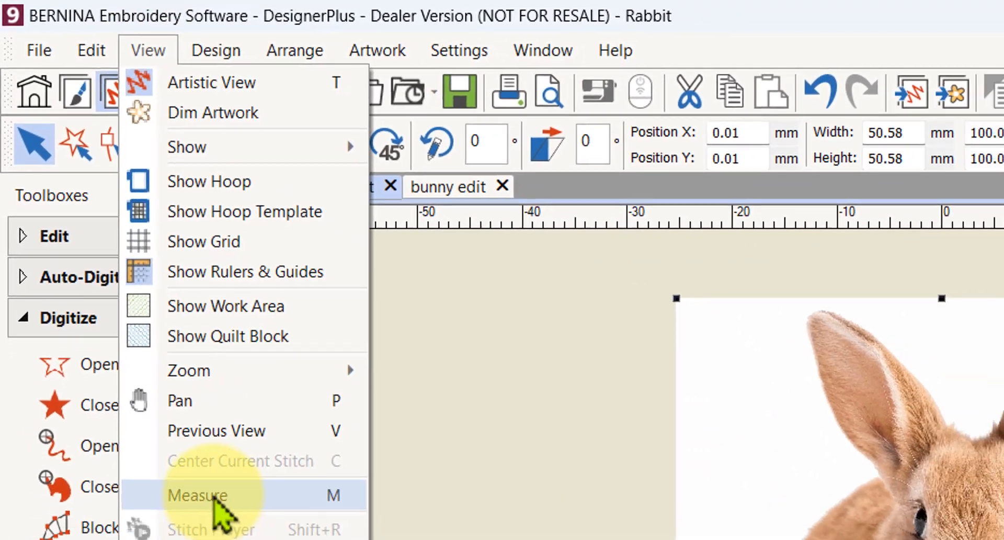
pyautogui.click(197, 495)
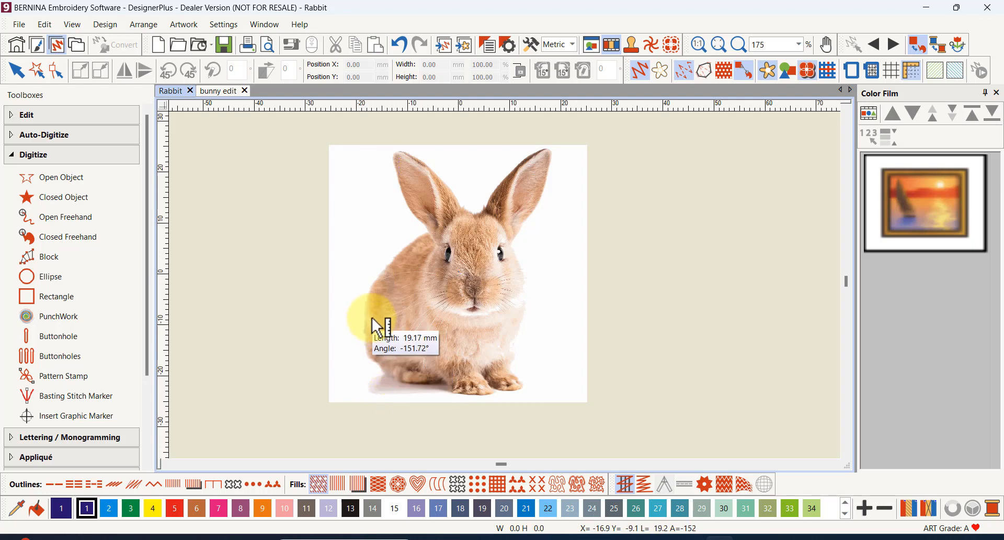
pyautogui.moveTo(370, 319)
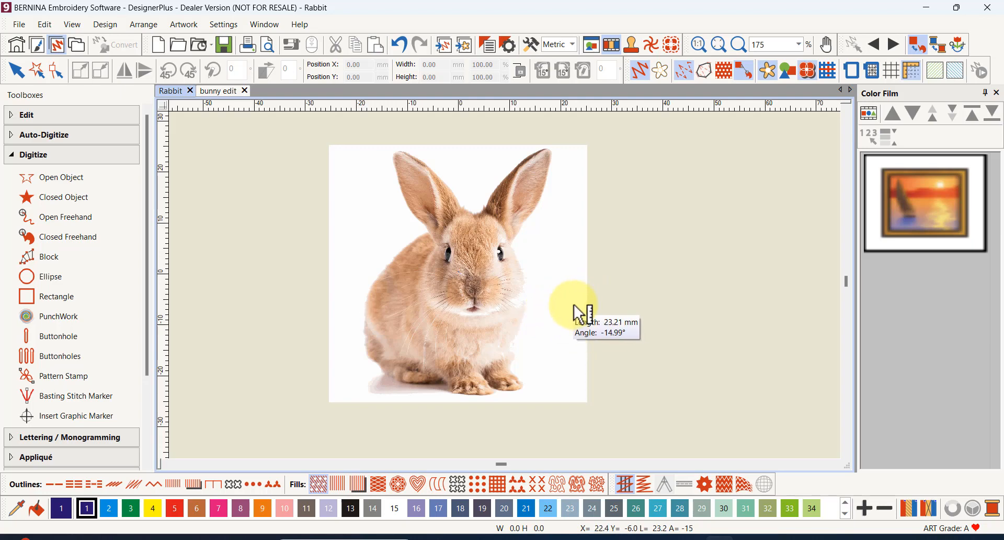
pyautogui.moveTo(613, 310)
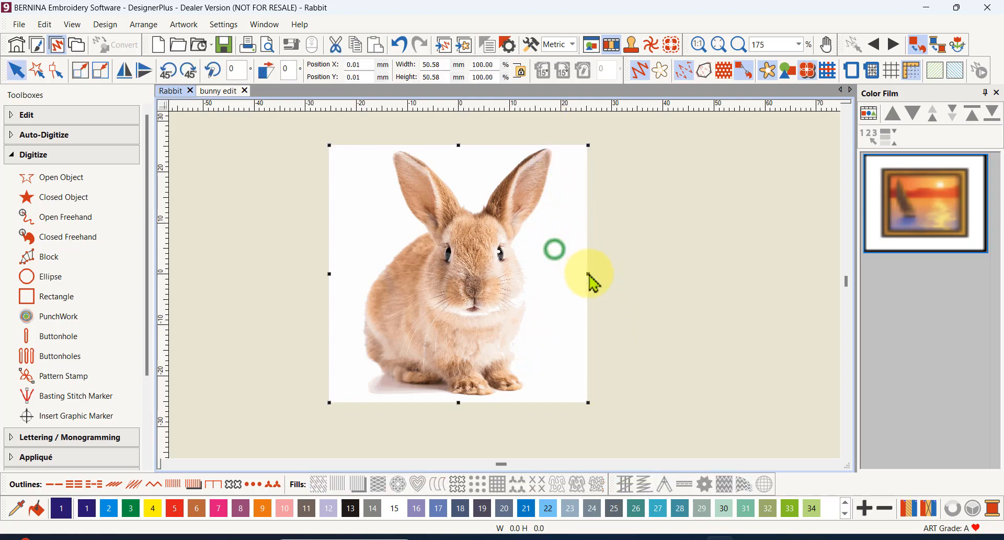
pyautogui.moveTo(588, 402)
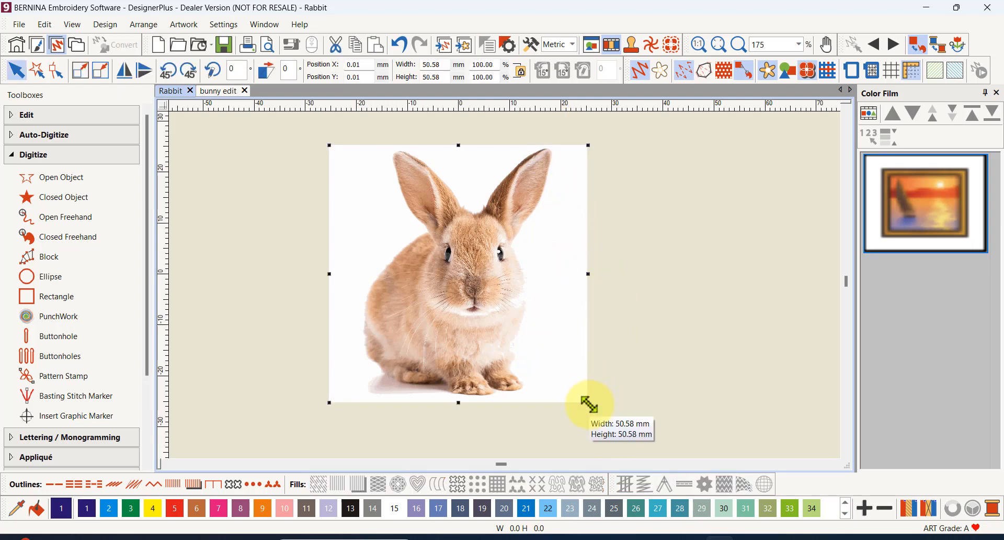
# Drag a corner handle to enlarge the rabbit bitmap to about 59.91 mm square (118%)
pyautogui.moveTo(587, 401); pyautogui.dragTo(584, 403)
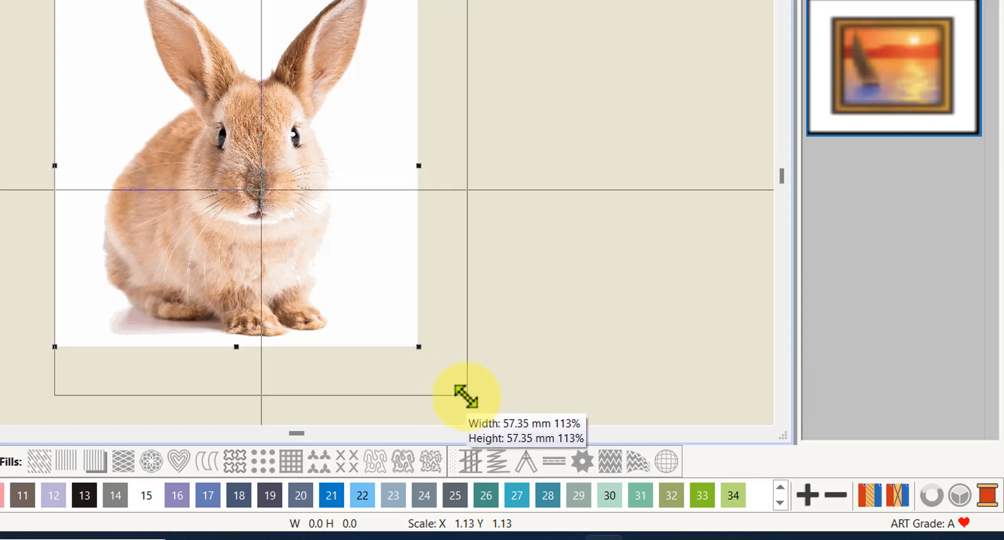
pyautogui.moveTo(472, 395); pyautogui.dragTo(477, 402)
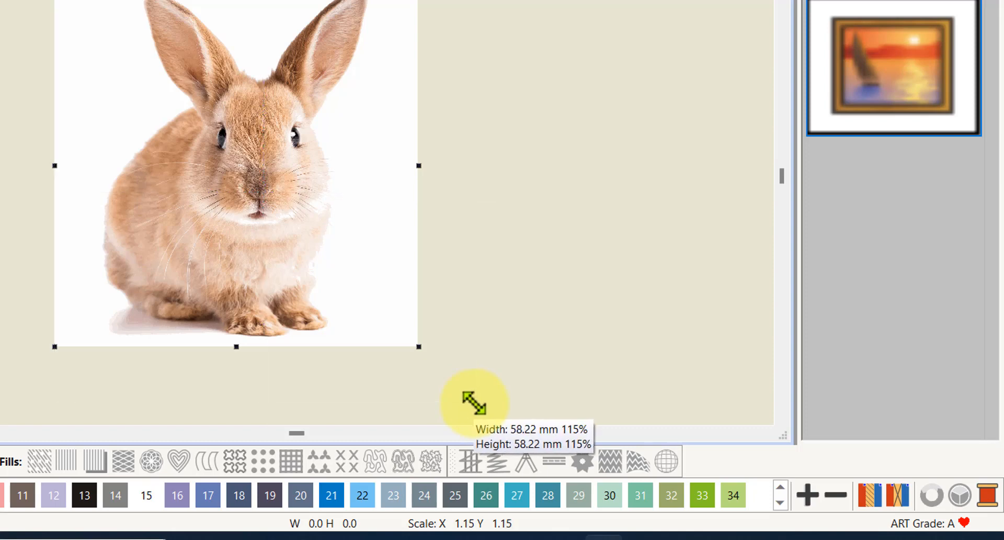
pyautogui.moveTo(475, 404); pyautogui.dragTo(483, 411)
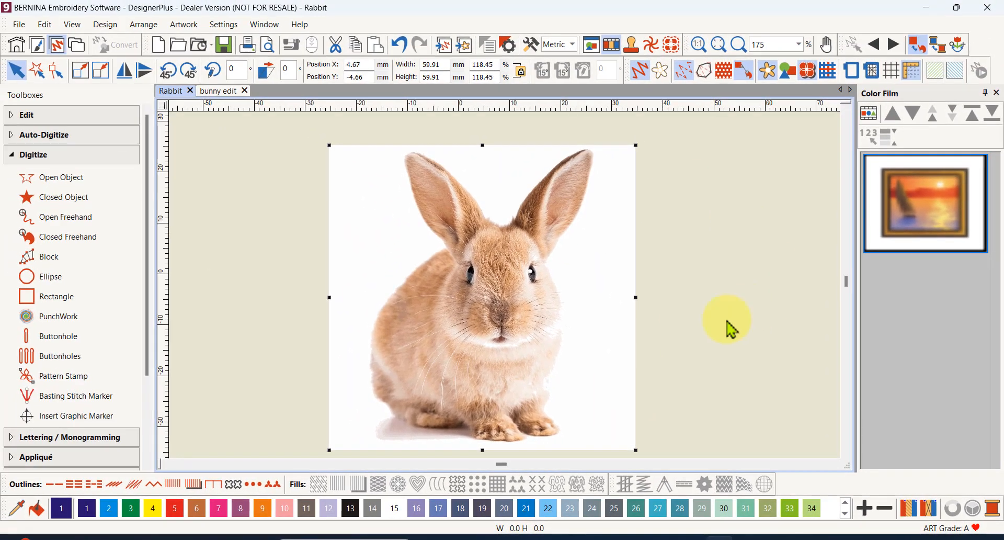
pyautogui.moveTo(825, 319)
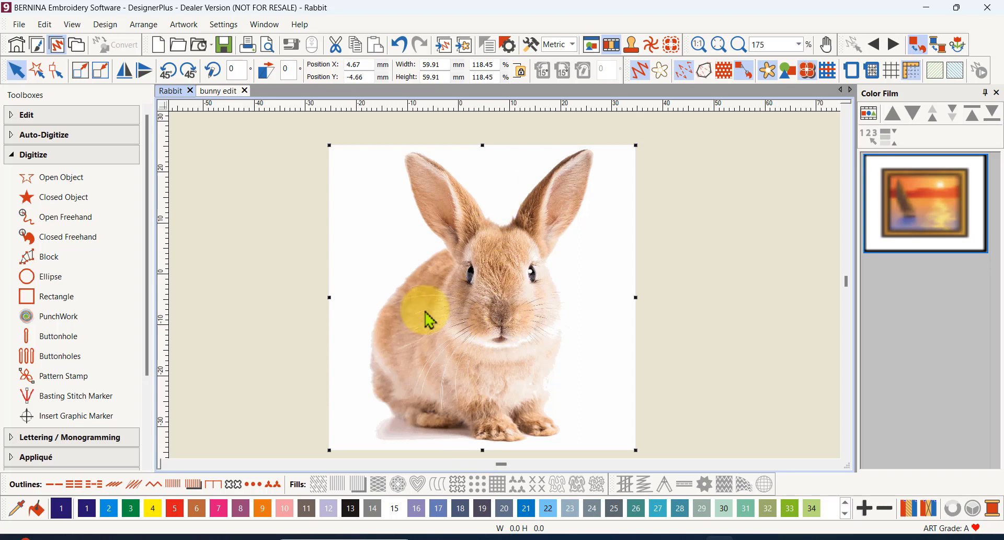
pyautogui.moveTo(655, 266)
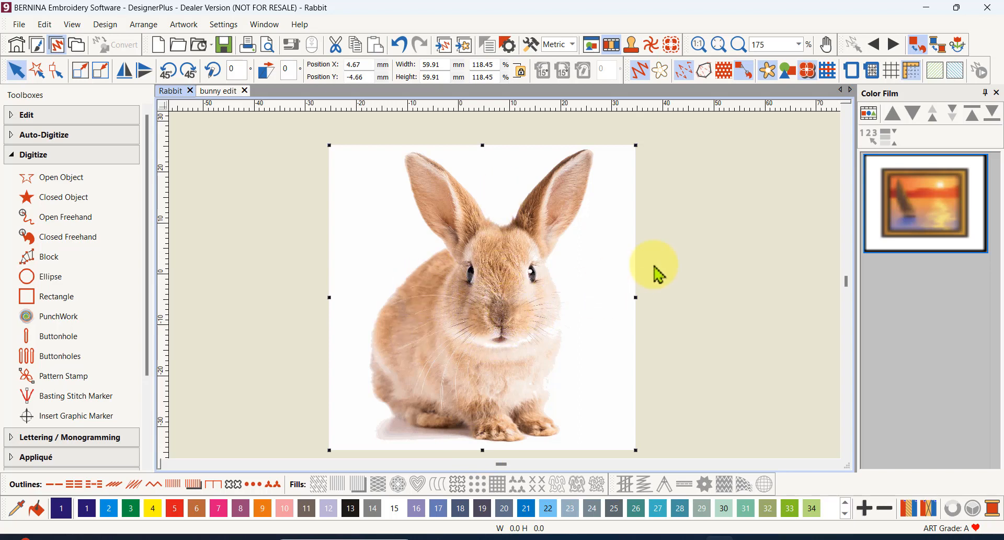
pyautogui.moveTo(731, 239)
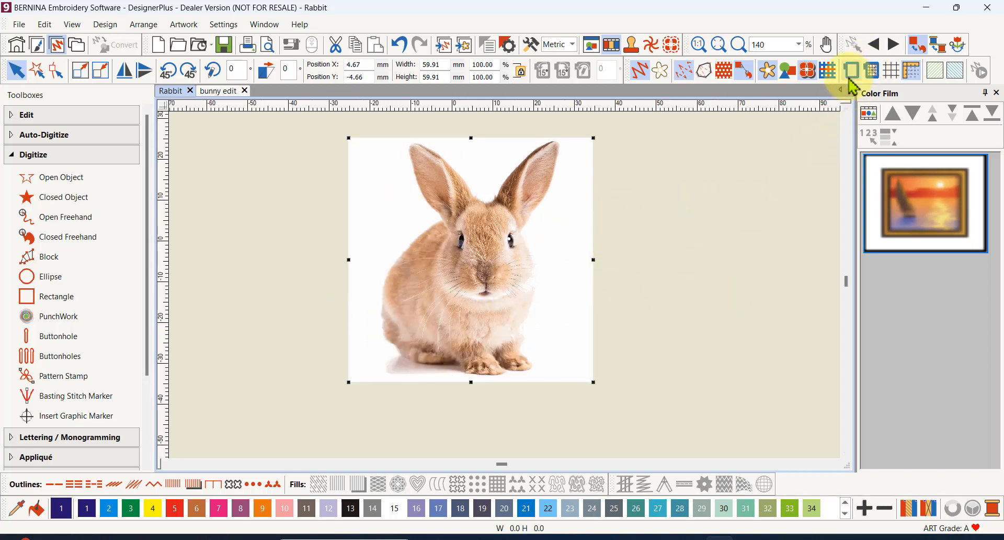
# Display the hoop outline and adjust the view so the 59.91 mm rabbit sits centred inside it
pyautogui.click(852, 70)
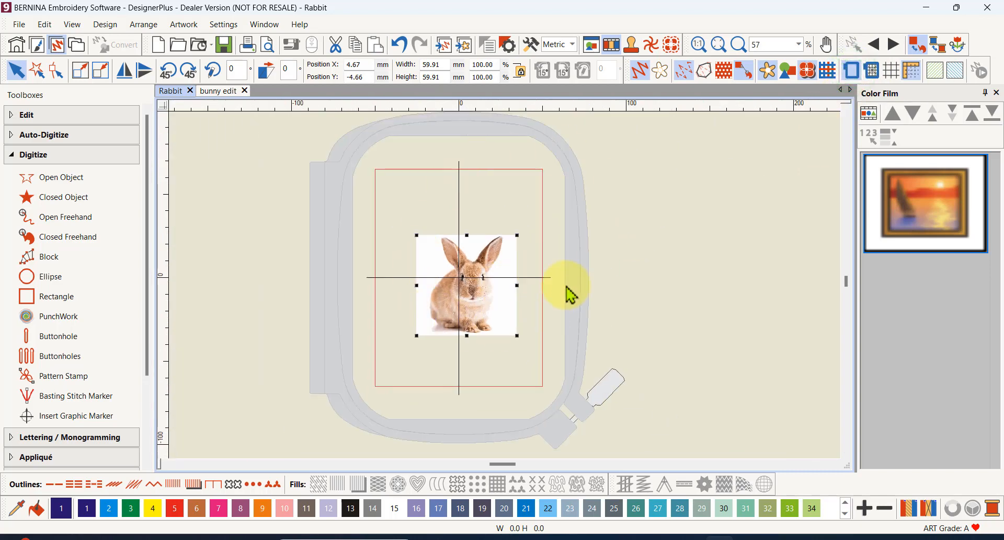
pyautogui.moveTo(560, 259)
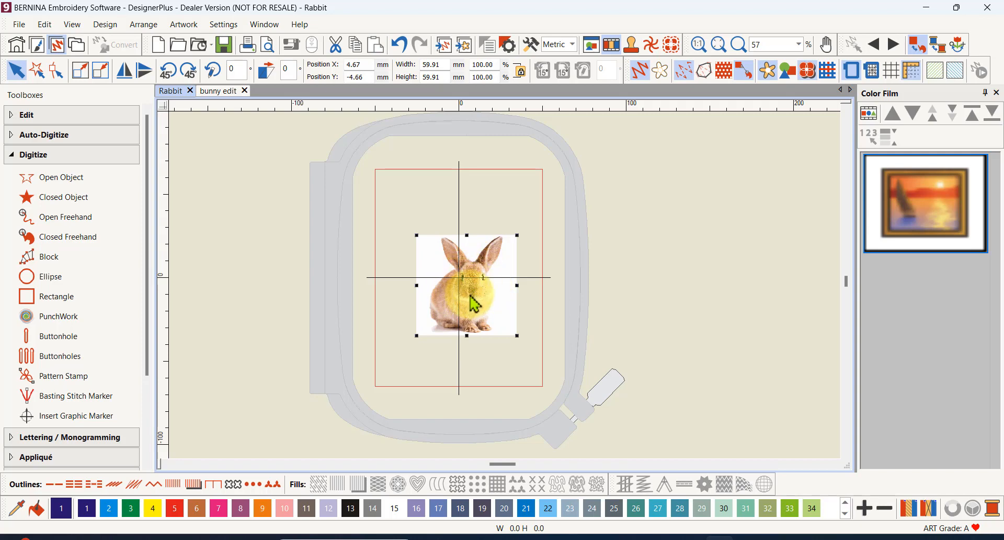
pyautogui.moveTo(477, 301); pyautogui.dragTo(438, 307)
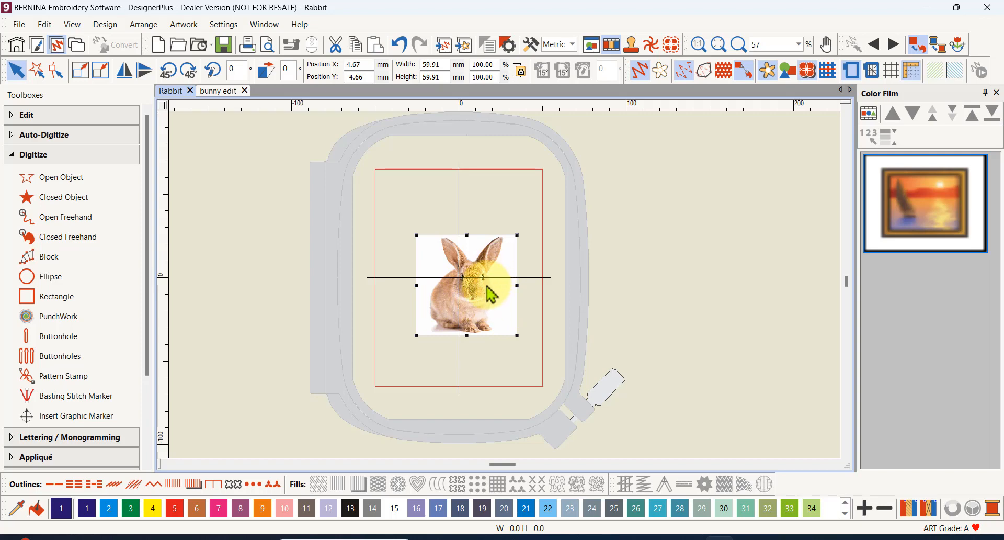
pyautogui.moveTo(503, 280)
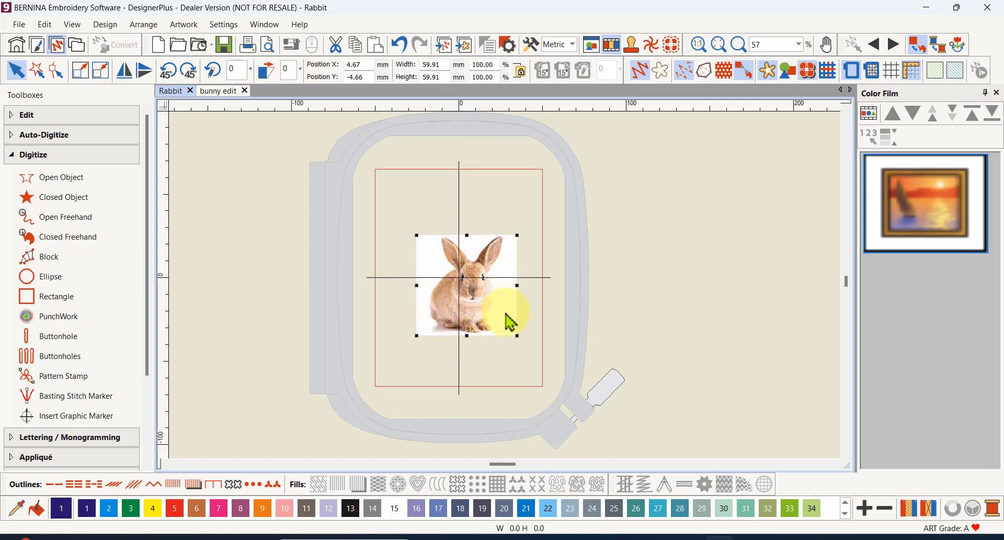
pyautogui.moveTo(509, 314)
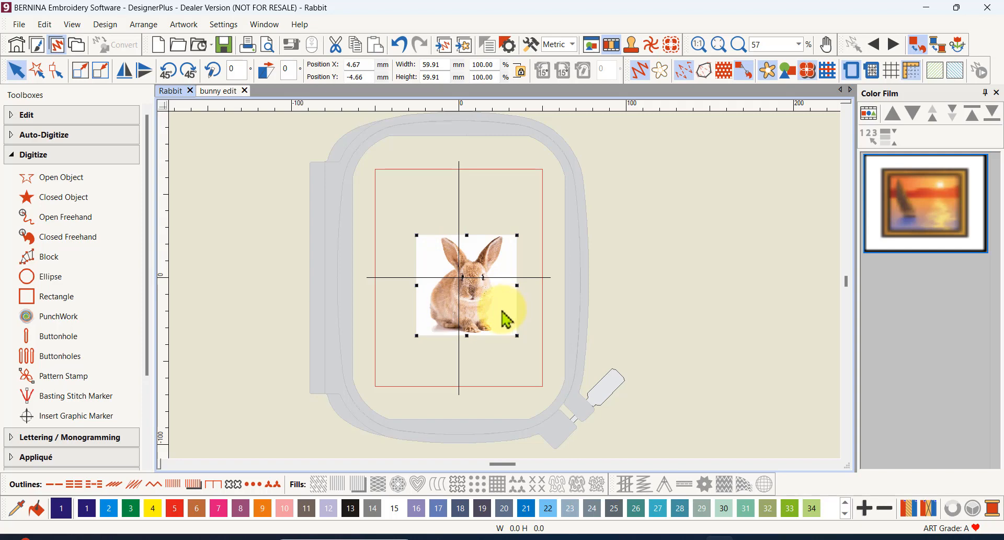
pyautogui.moveTo(509, 310)
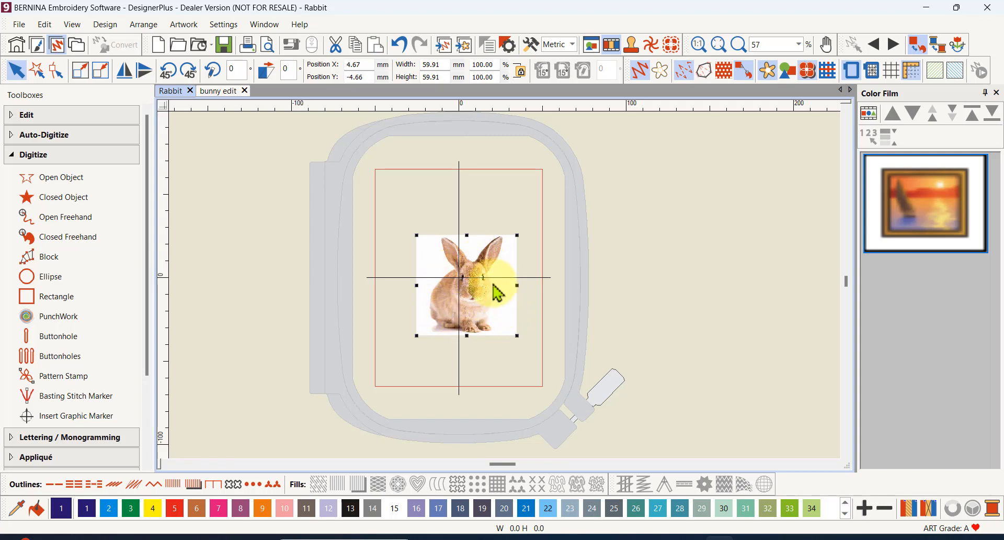
pyautogui.moveTo(512, 313)
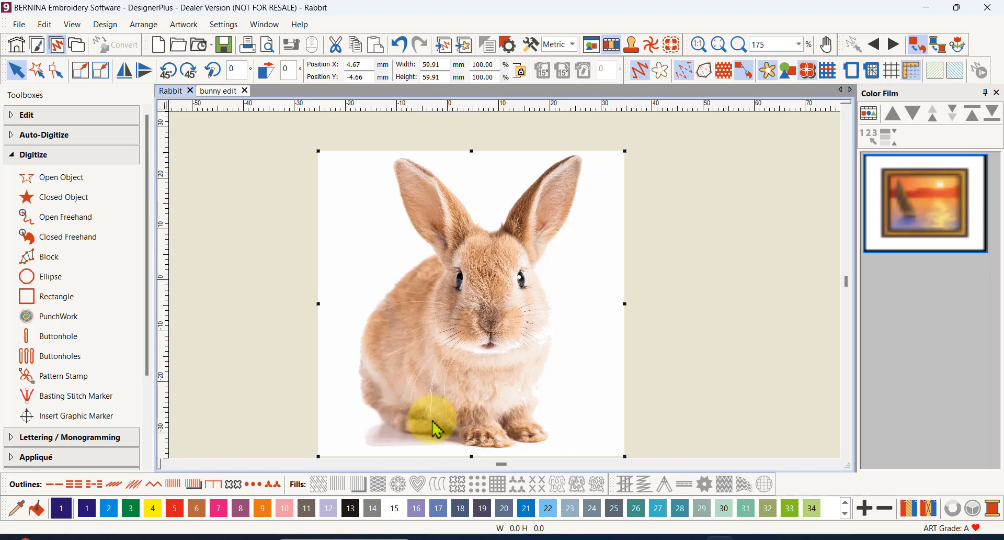
# Pan the canvas back to a close view of the rabbit picture
pyautogui.moveTo(429, 423); pyautogui.dragTo(434, 272)
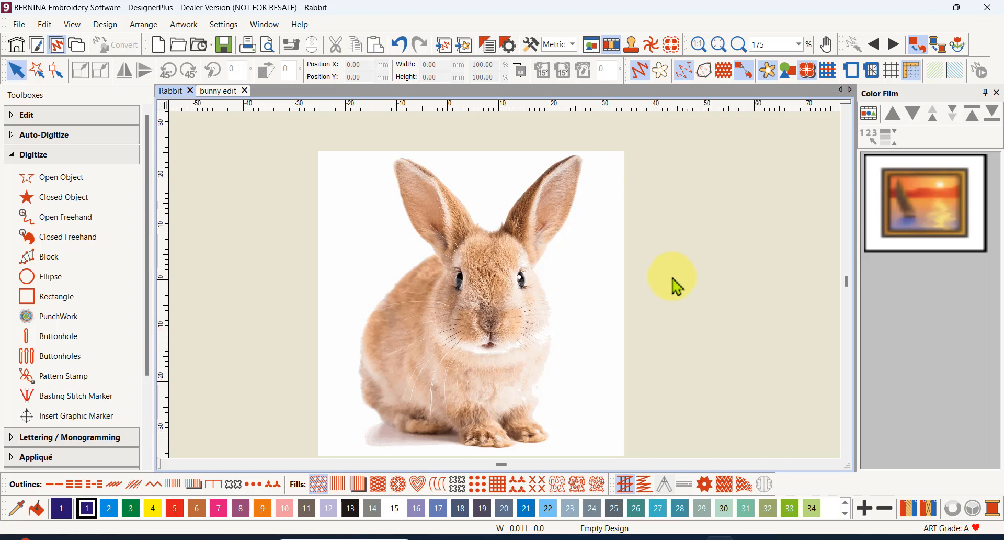
pyautogui.moveTo(677, 259)
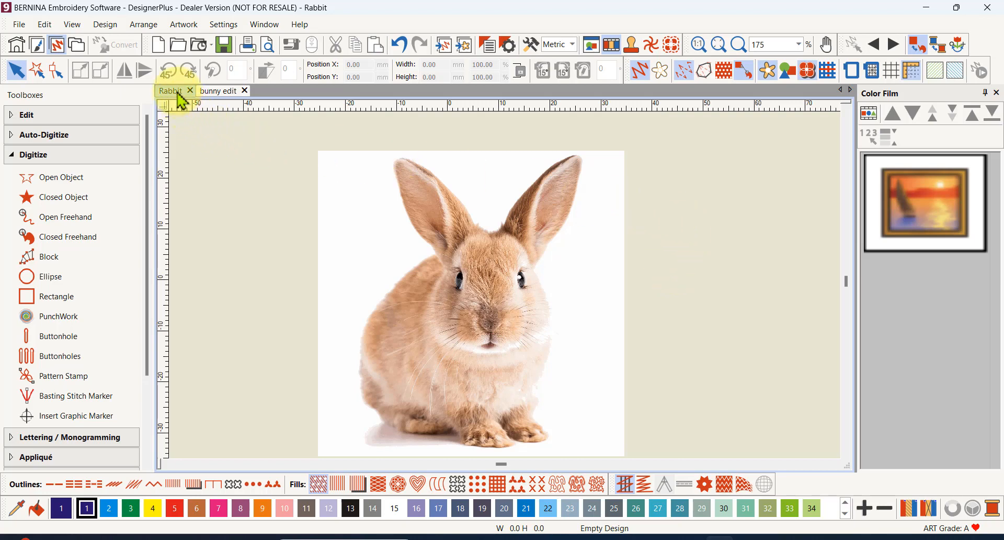
pyautogui.moveTo(172, 97)
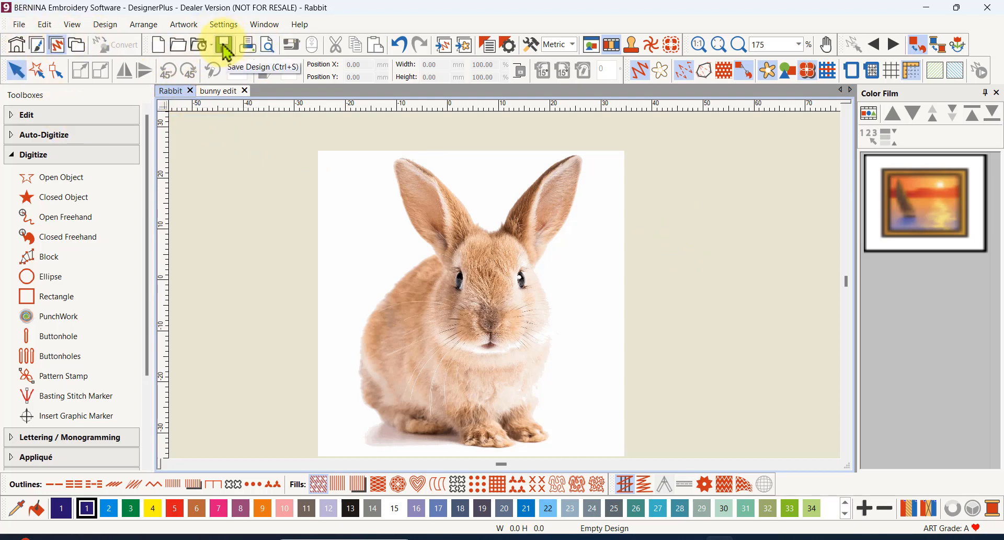
pyautogui.moveTo(224, 44)
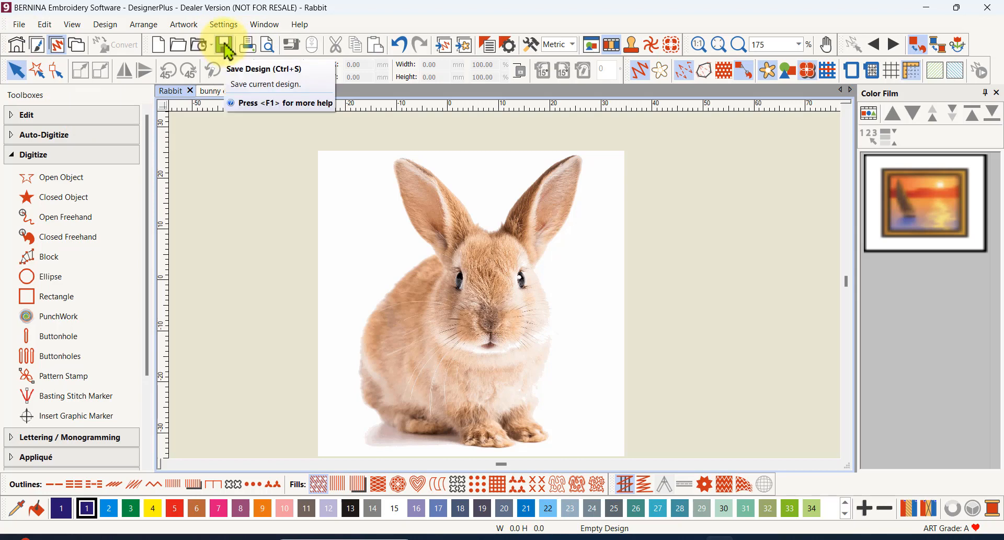
# Save the Rabbit design with its enlarged 59.91 mm picture
pyautogui.click(224, 44)
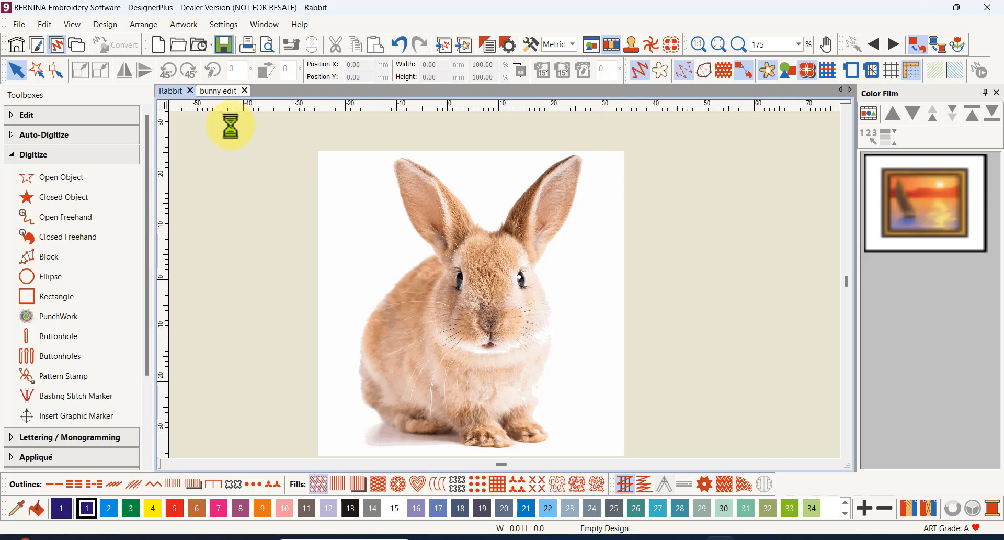
pyautogui.moveTo(238, 144)
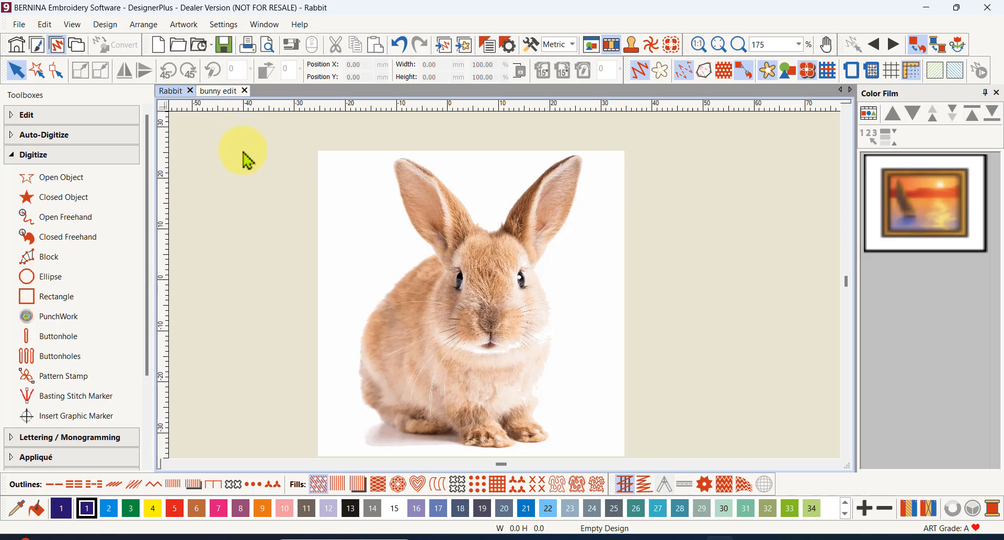
pyautogui.moveTo(524, 211)
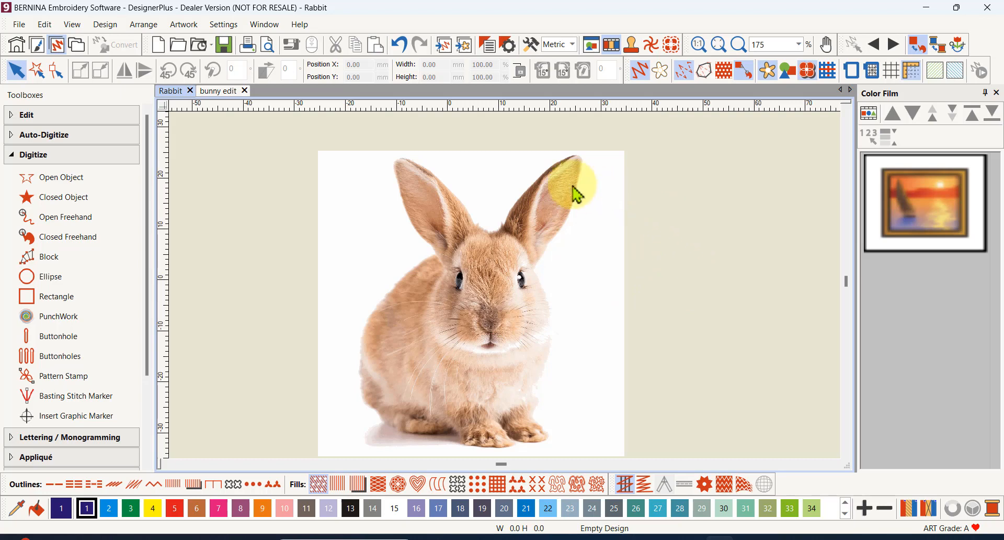
pyautogui.moveTo(685, 253)
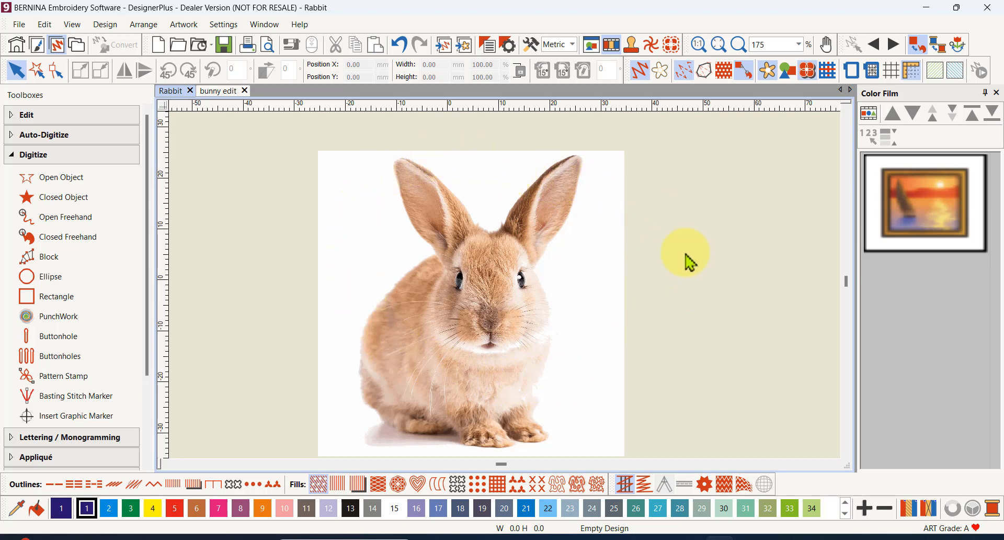
pyautogui.moveTo(692, 260)
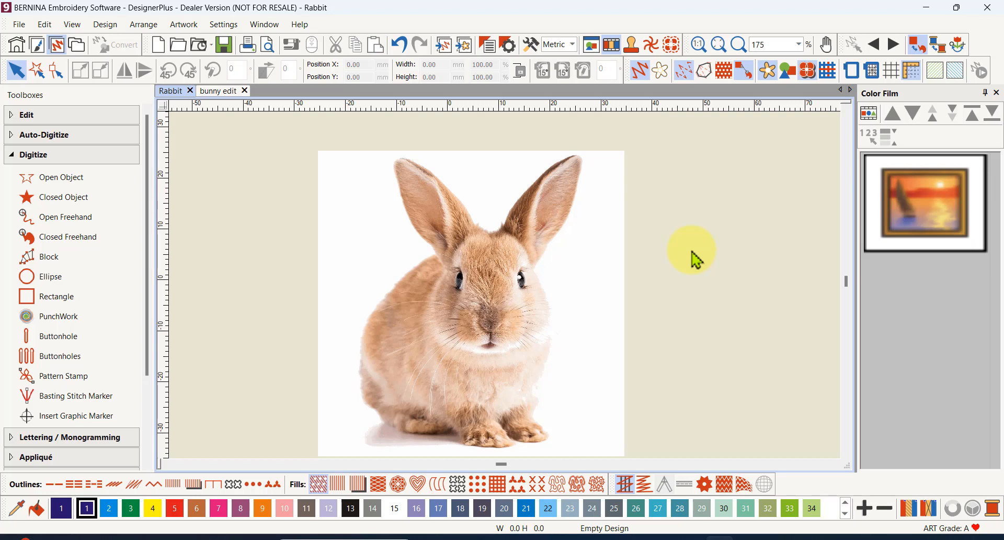
pyautogui.moveTo(491, 204)
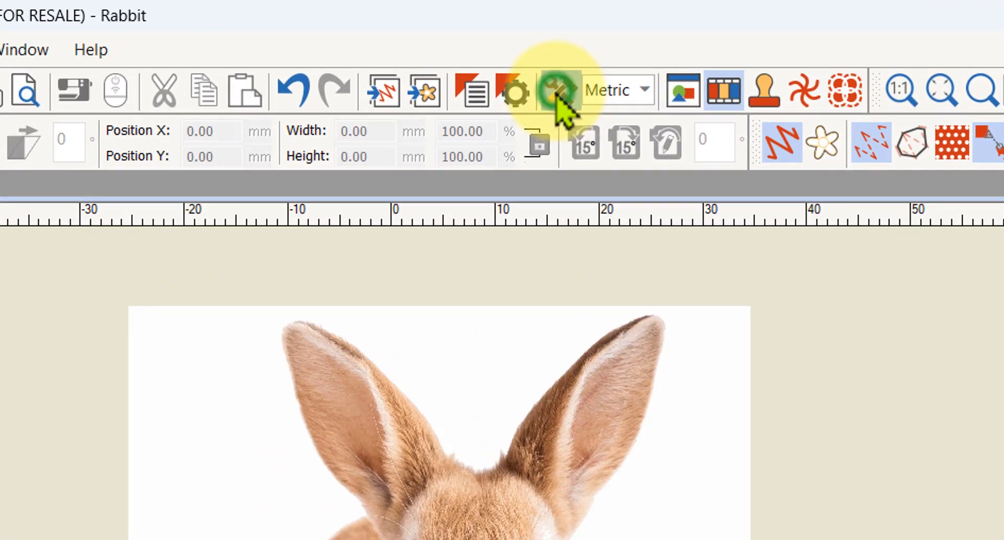
# Accept the general options with auto-save left at every 10 minutes
pyautogui.click(514, 90)
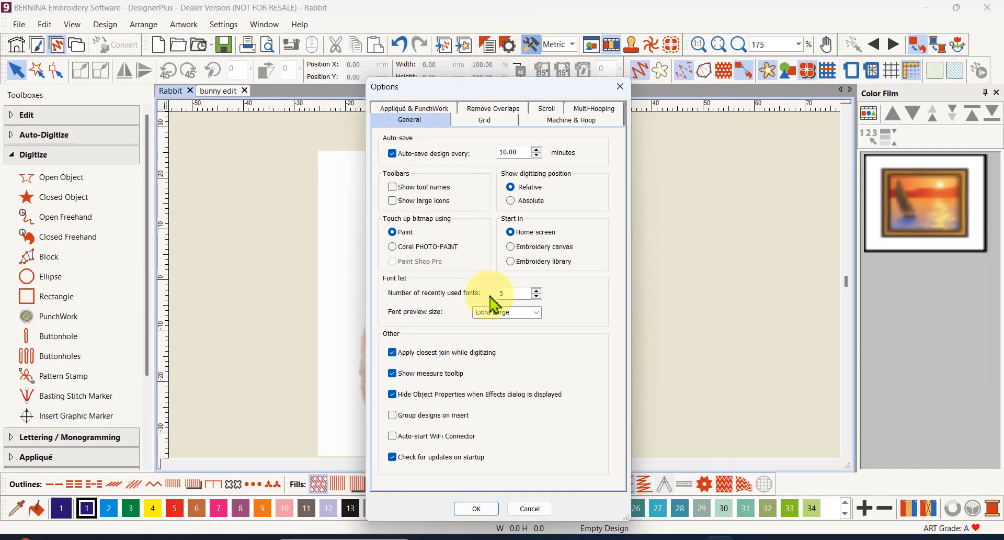
pyautogui.moveTo(435, 256)
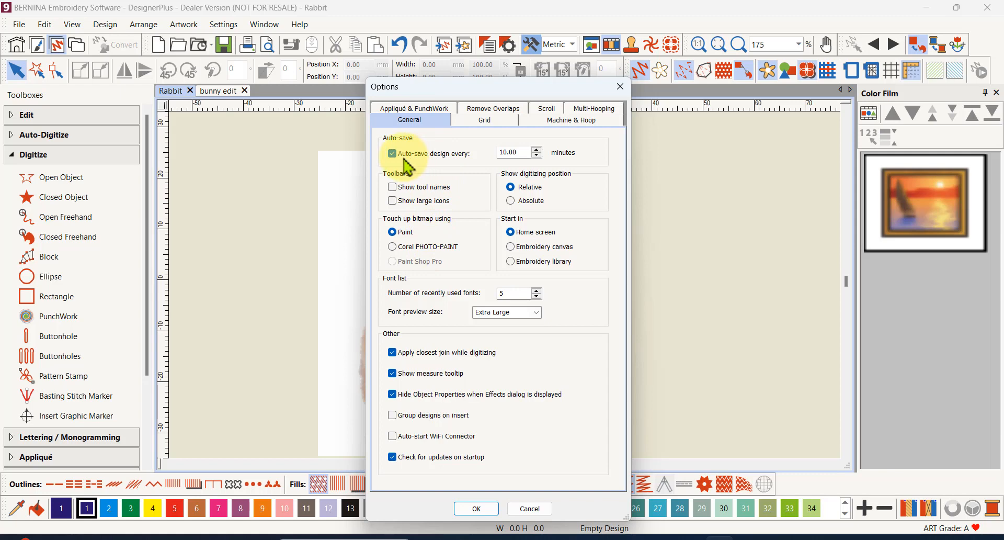
pyautogui.moveTo(468, 167)
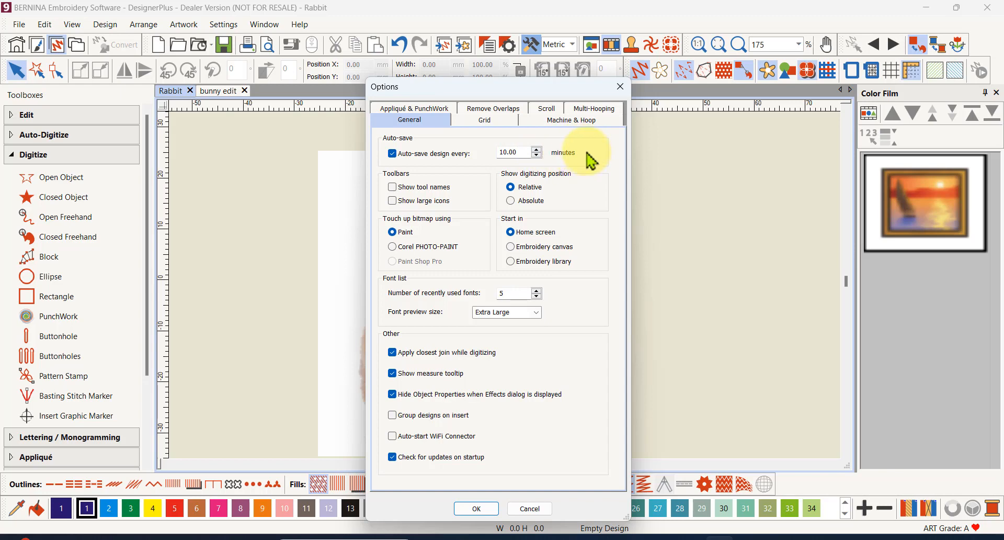
pyautogui.moveTo(581, 159)
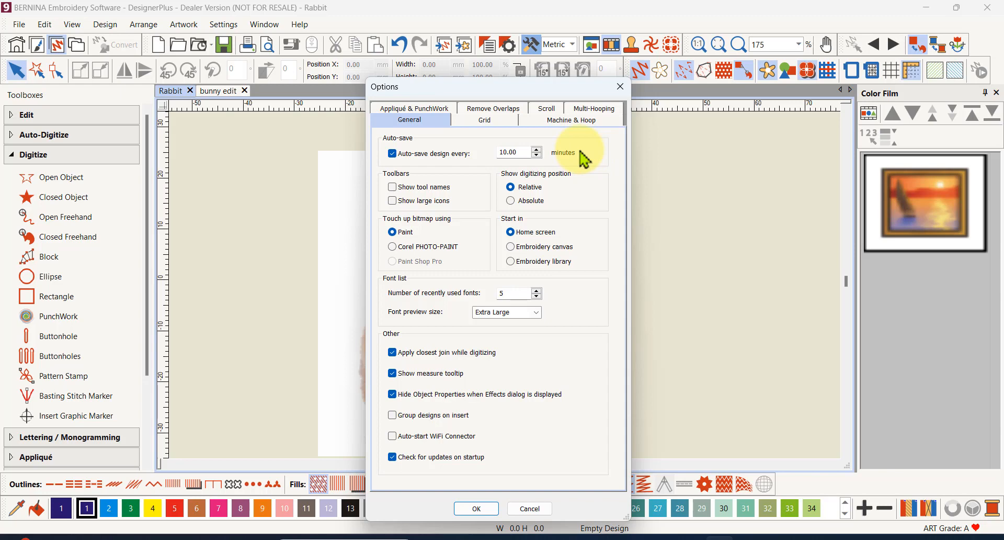
pyautogui.moveTo(579, 159)
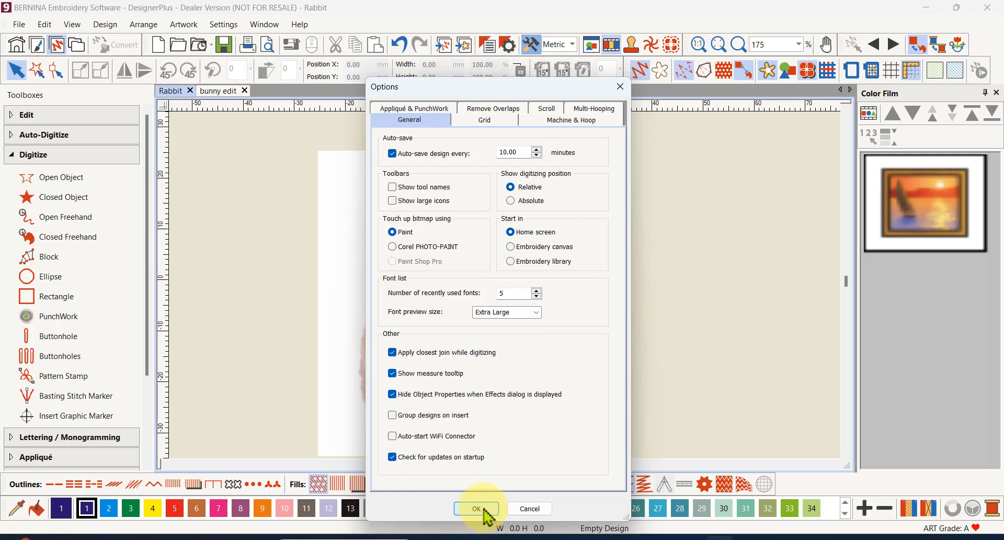
pyautogui.click(475, 507)
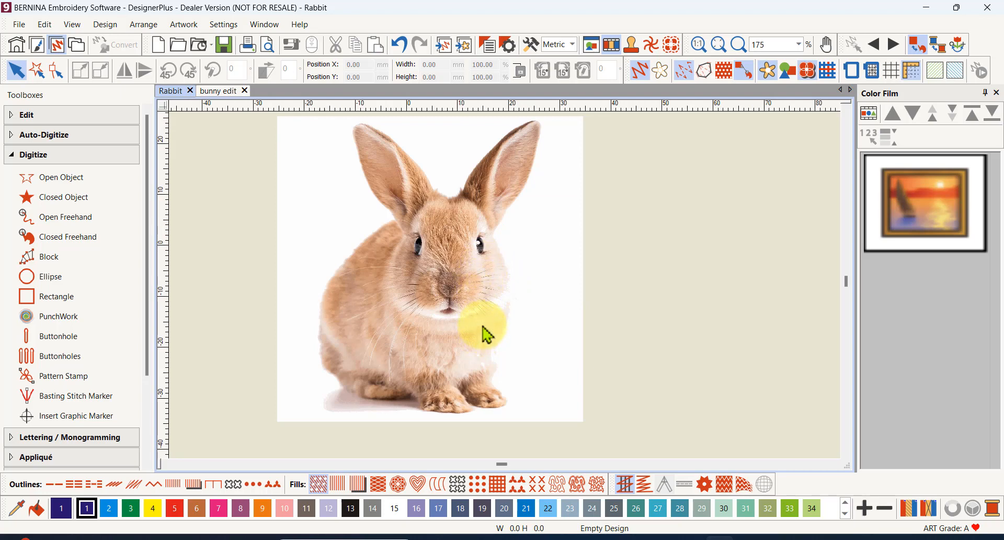
pyautogui.moveTo(461, 320)
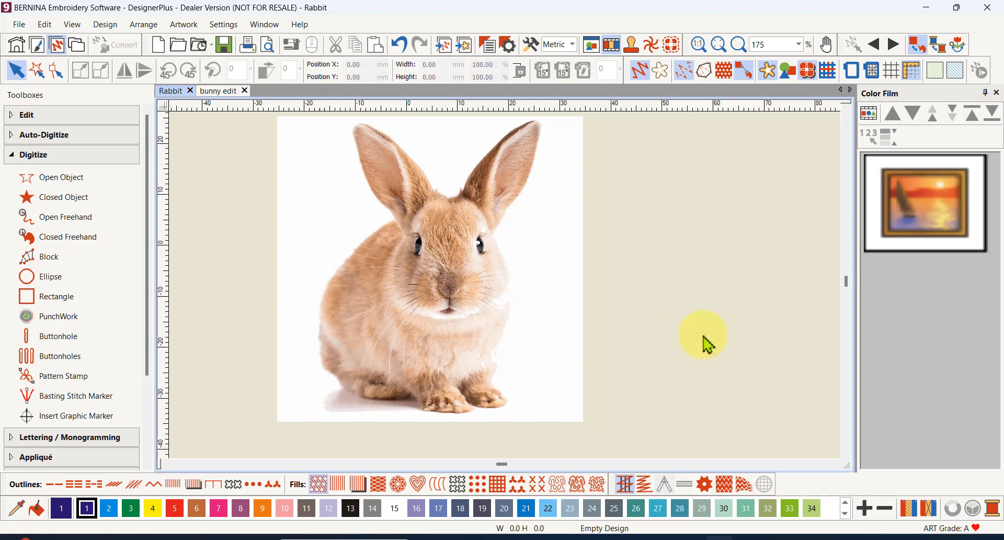
pyautogui.moveTo(343, 317)
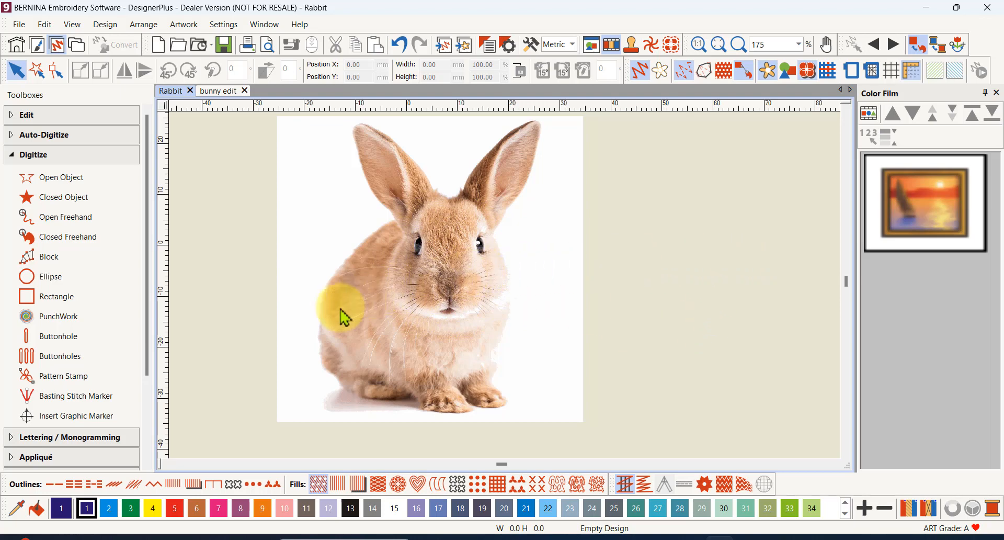
pyautogui.moveTo(290, 338)
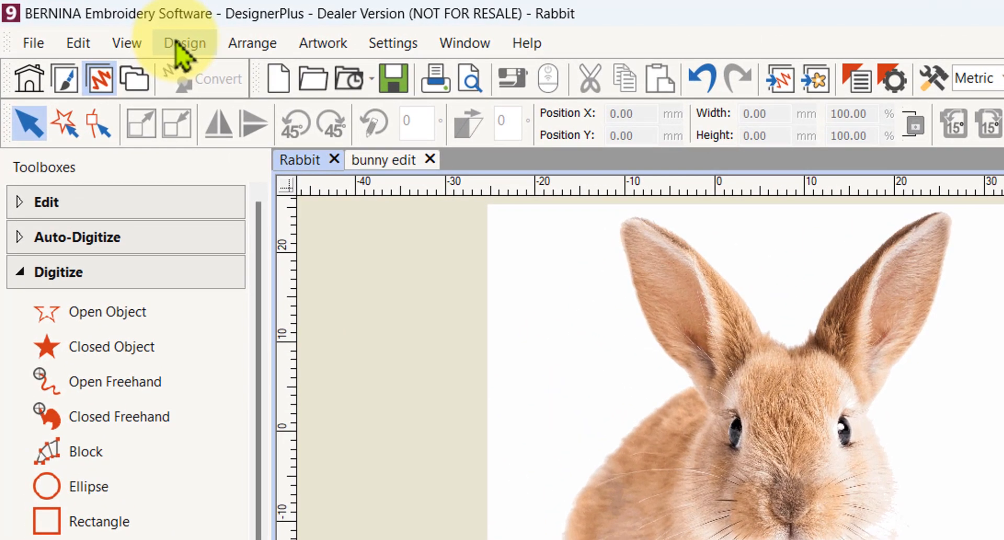
# Apply the F7 Woven Medium Weight fabric to the Rabbit design via Design > Fabric
pyautogui.click(184, 43)
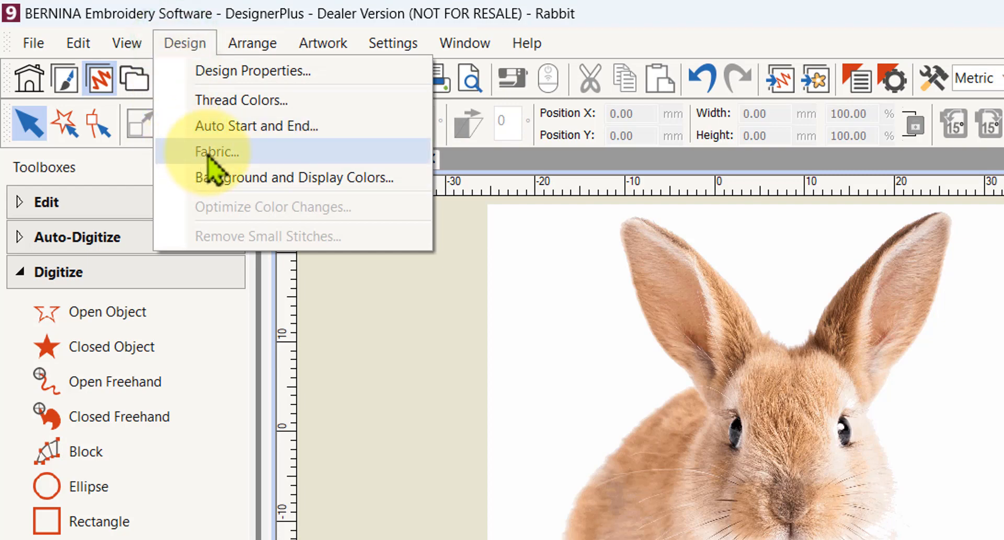
pyautogui.click(217, 152)
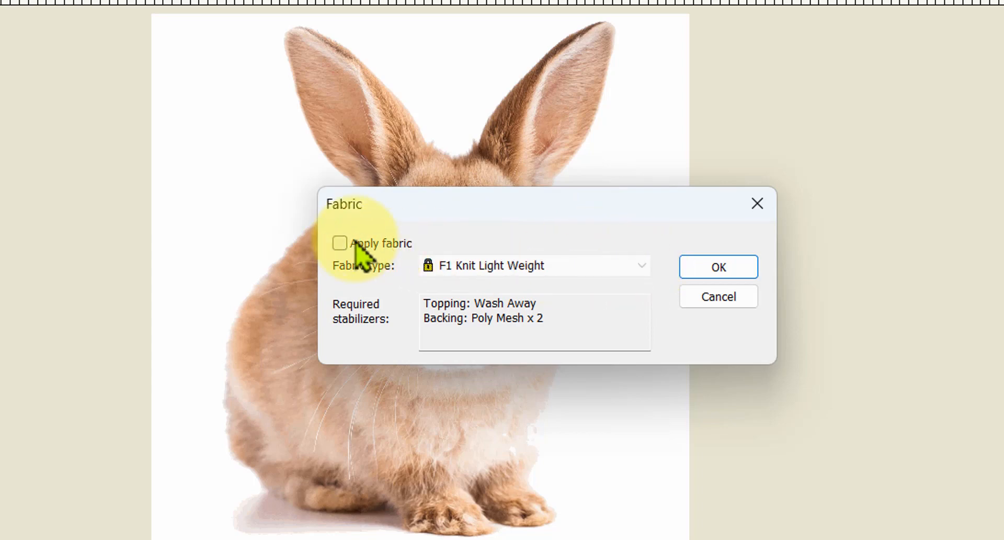
pyautogui.click(340, 242)
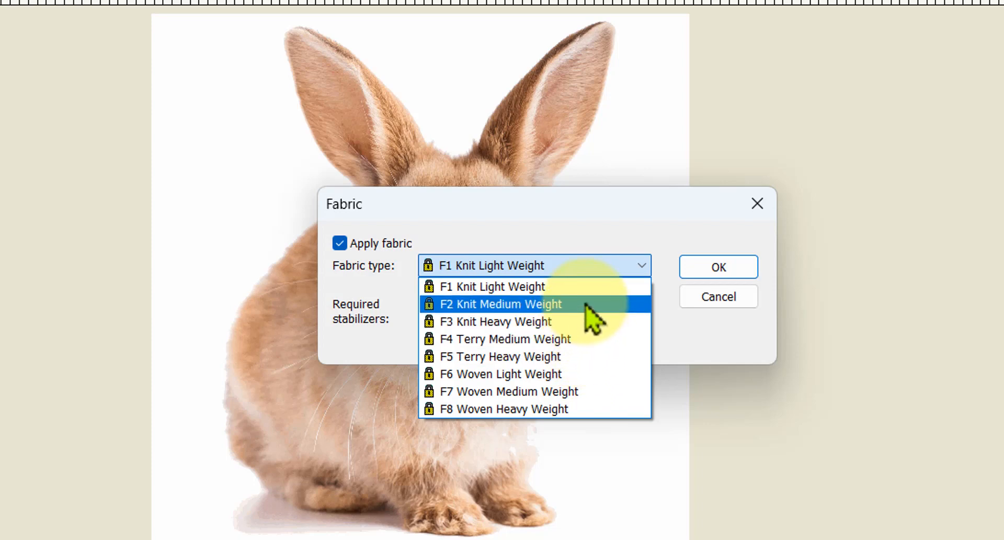
pyautogui.moveTo(589, 357)
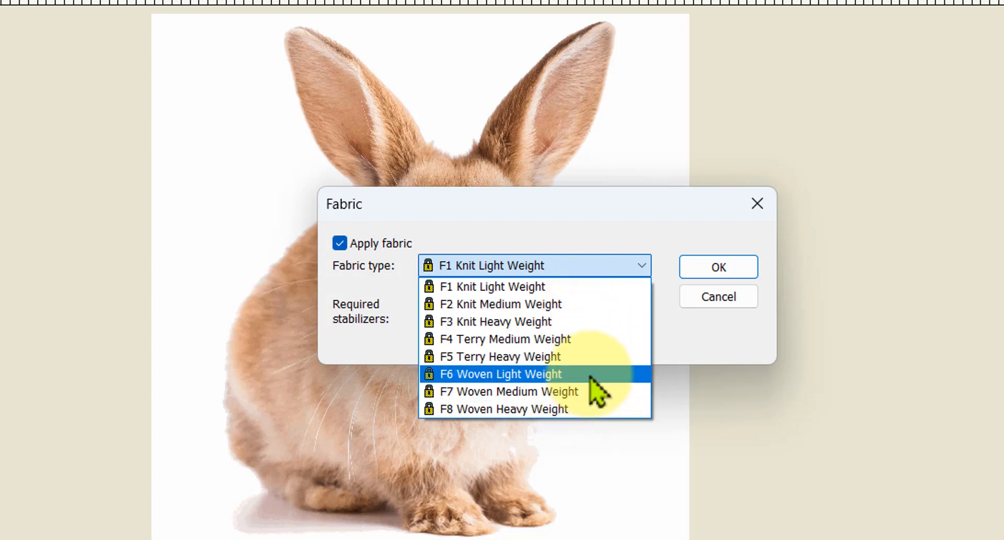
pyautogui.moveTo(602, 303)
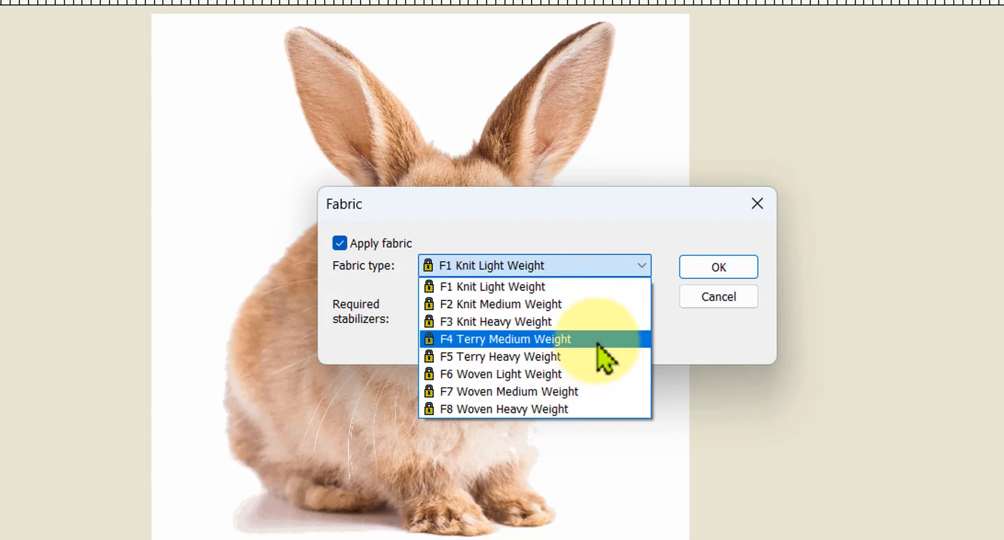
pyautogui.moveTo(605, 304)
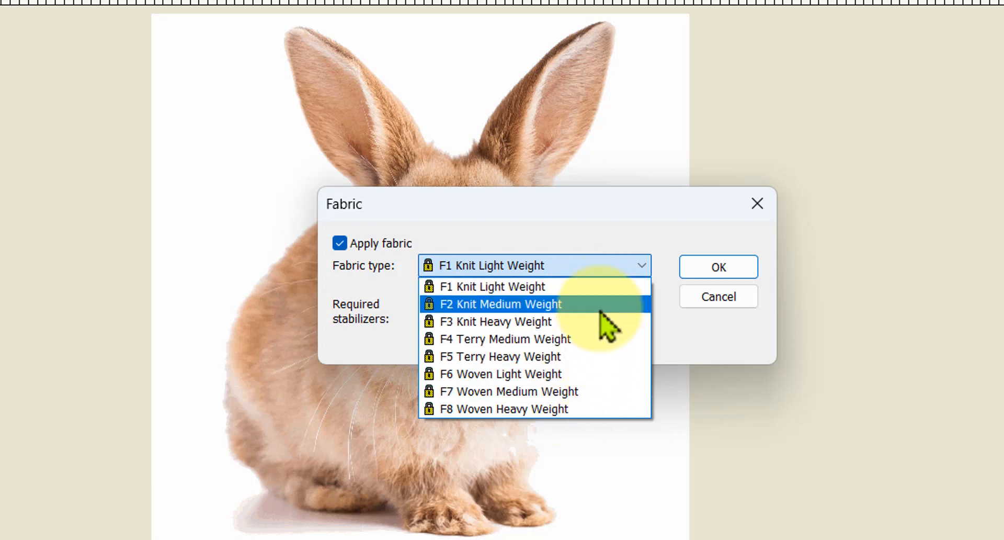
pyautogui.moveTo(612, 332)
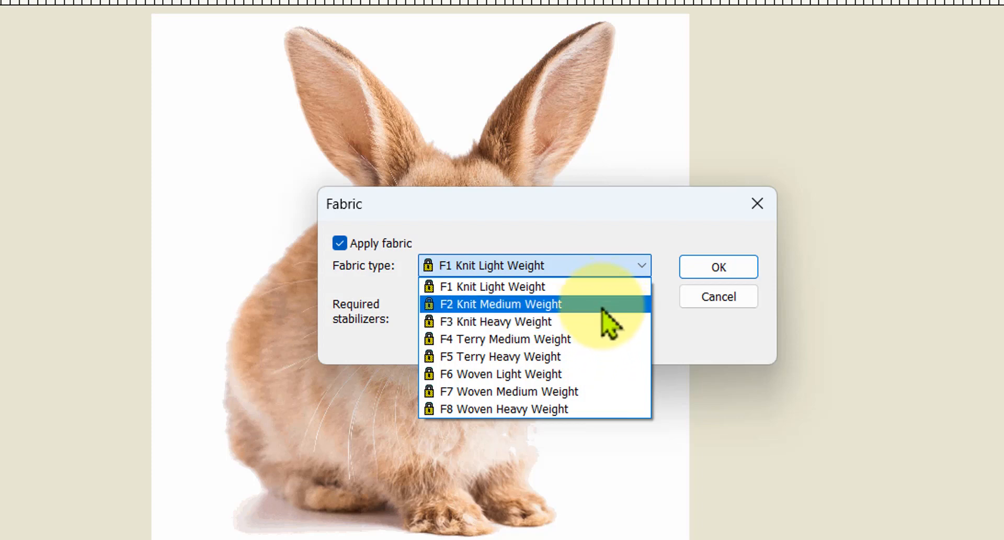
pyautogui.moveTo(602, 339)
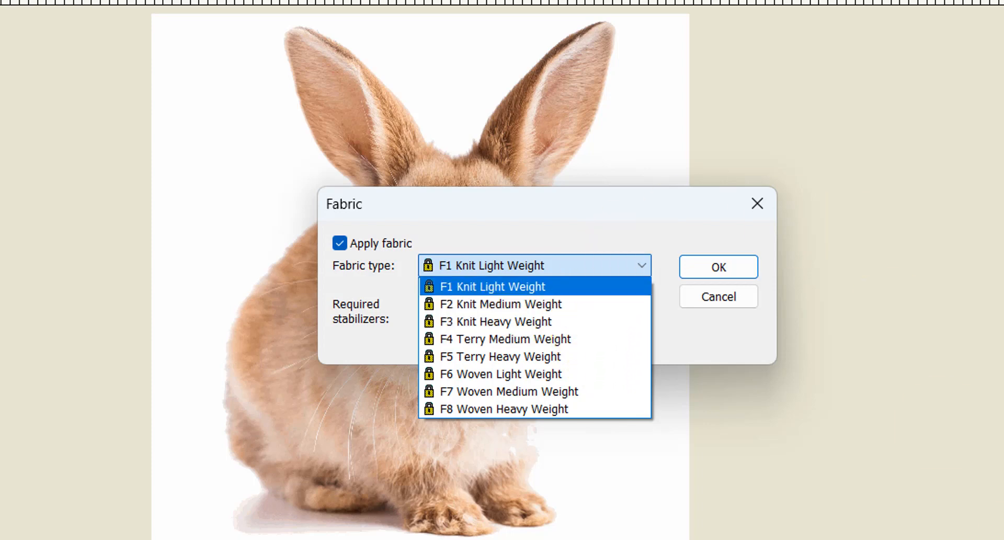
pyautogui.moveTo(842, 323)
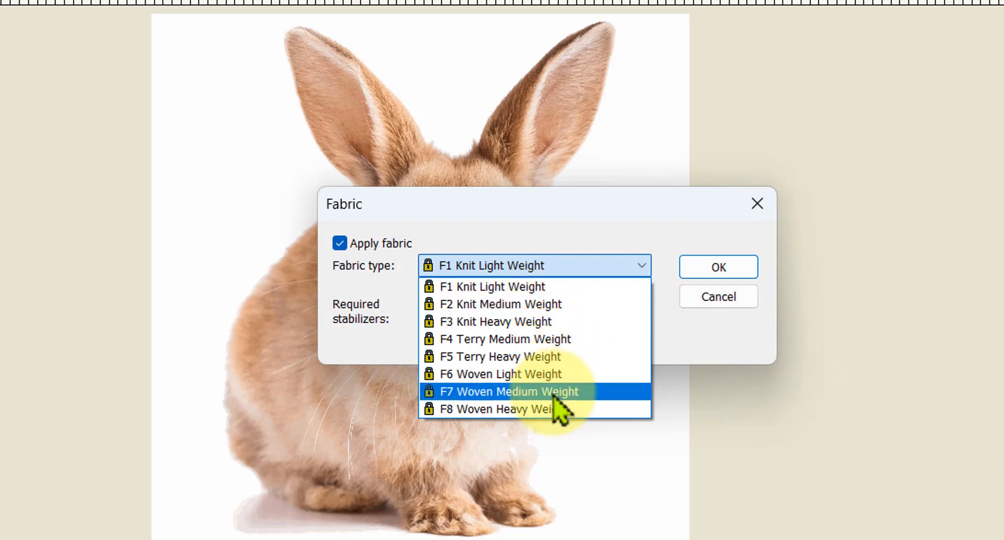
pyautogui.click(508, 392)
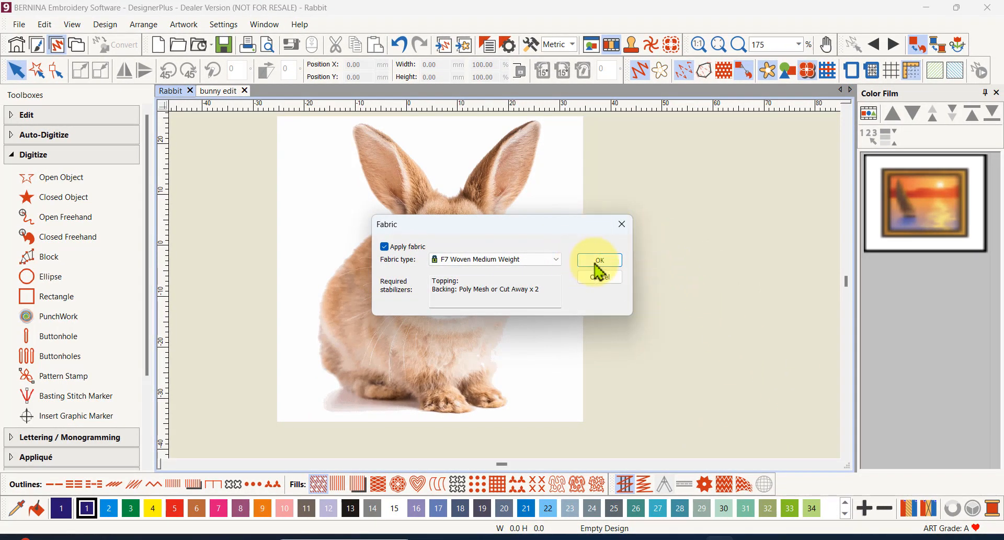
pyautogui.click(597, 260)
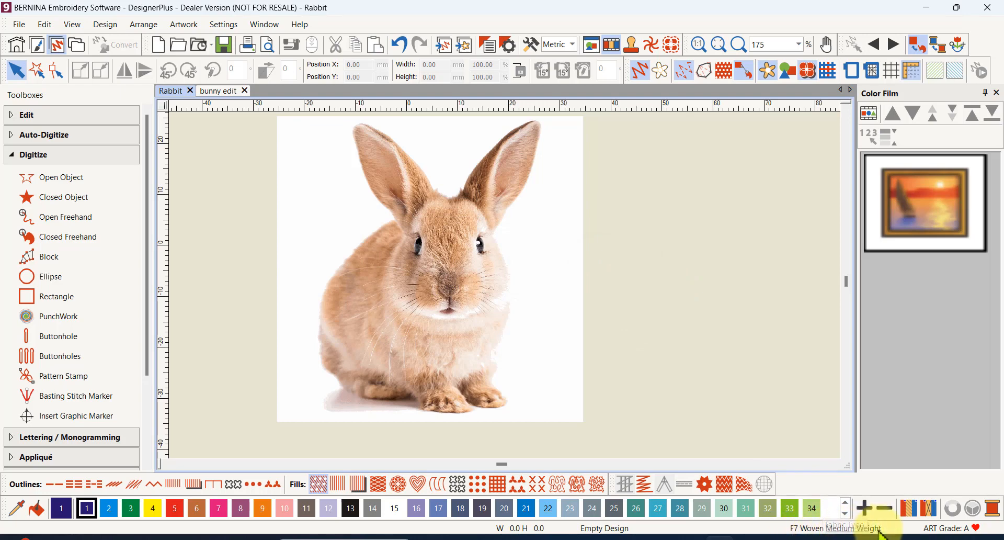
pyautogui.moveTo(902, 529)
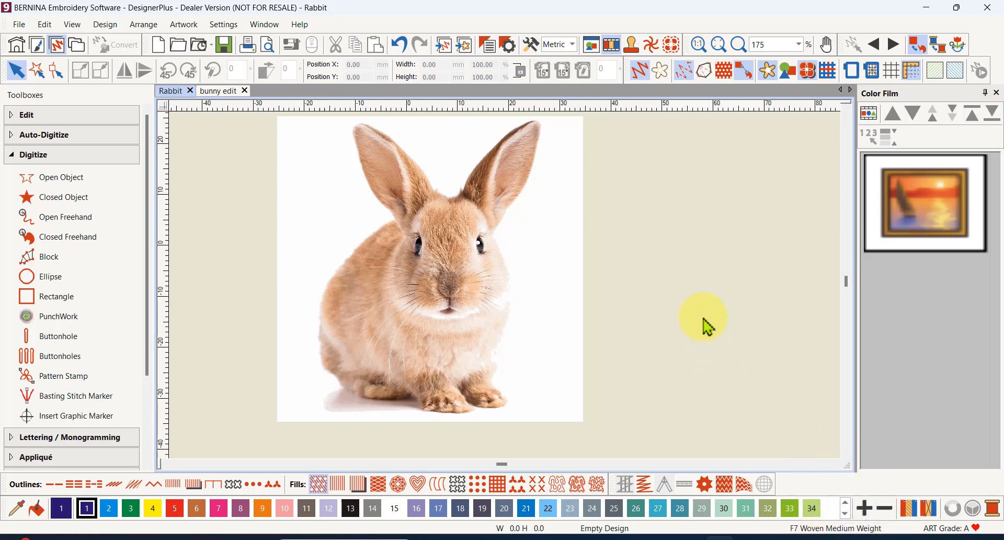
pyautogui.moveTo(744, 286)
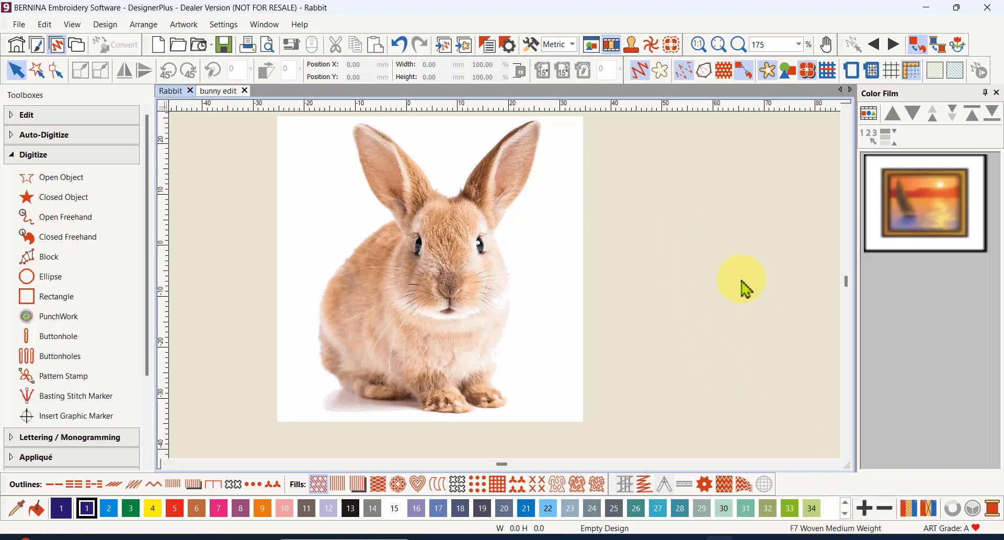
pyautogui.moveTo(703, 240)
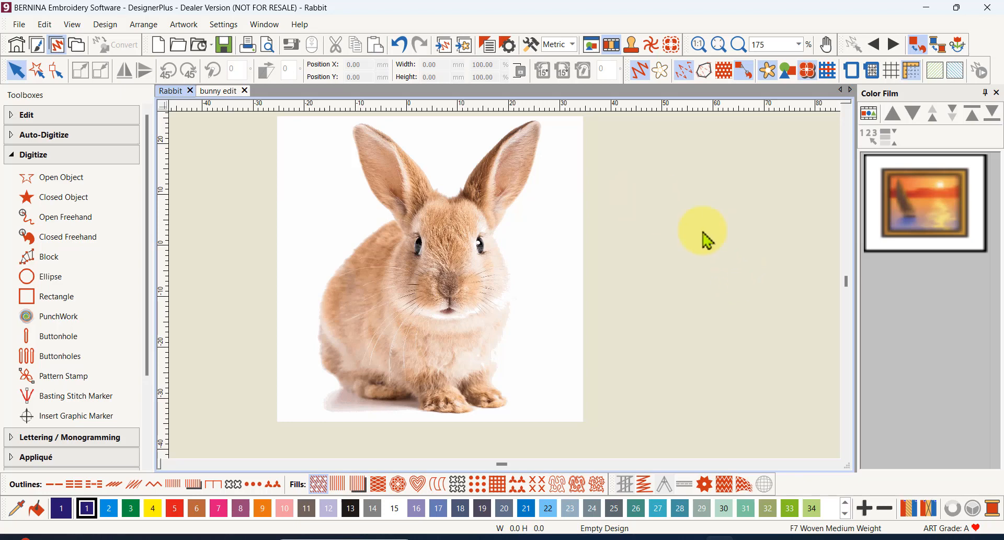
pyautogui.moveTo(697, 265)
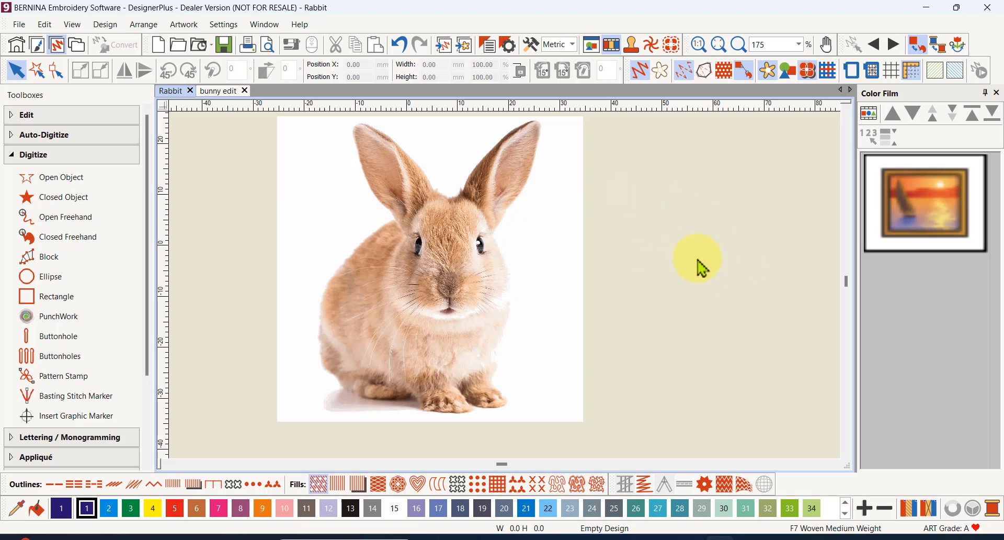
pyautogui.moveTo(645, 265)
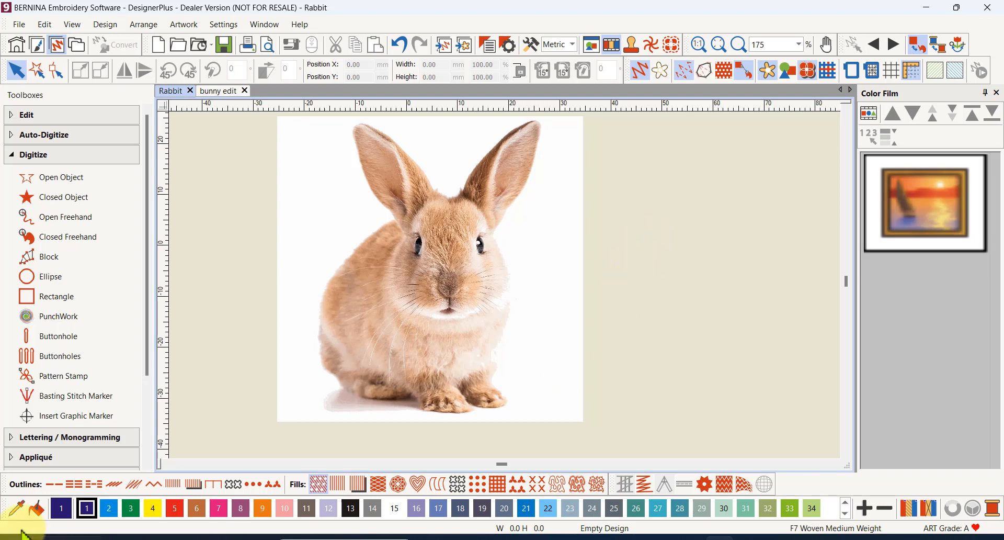
pyautogui.click(526, 507)
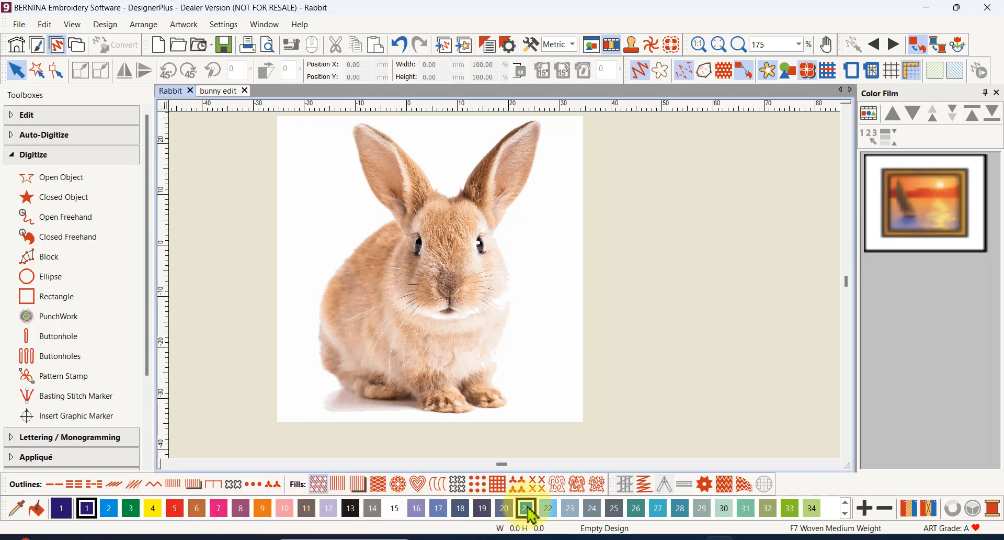
pyautogui.moveTo(812, 507)
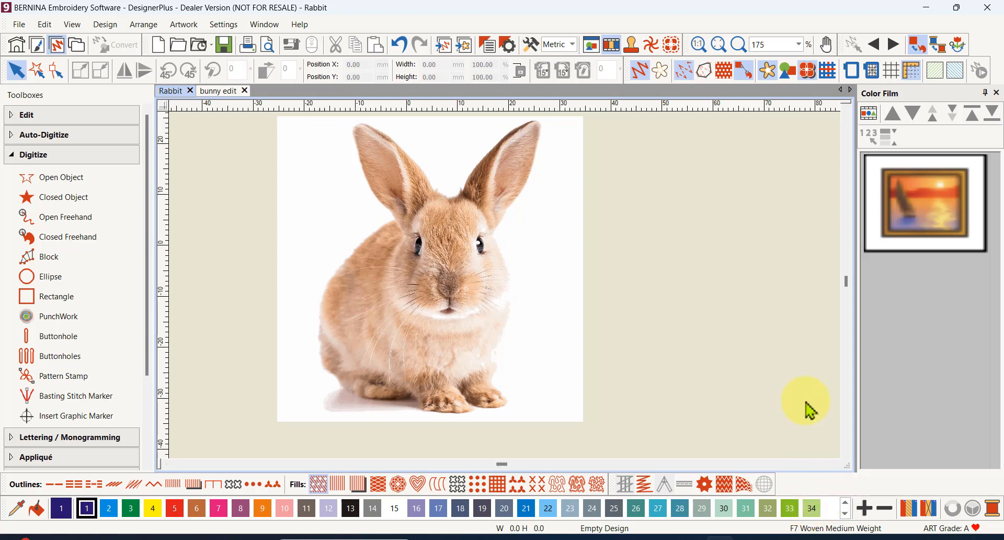
pyautogui.moveTo(804, 409)
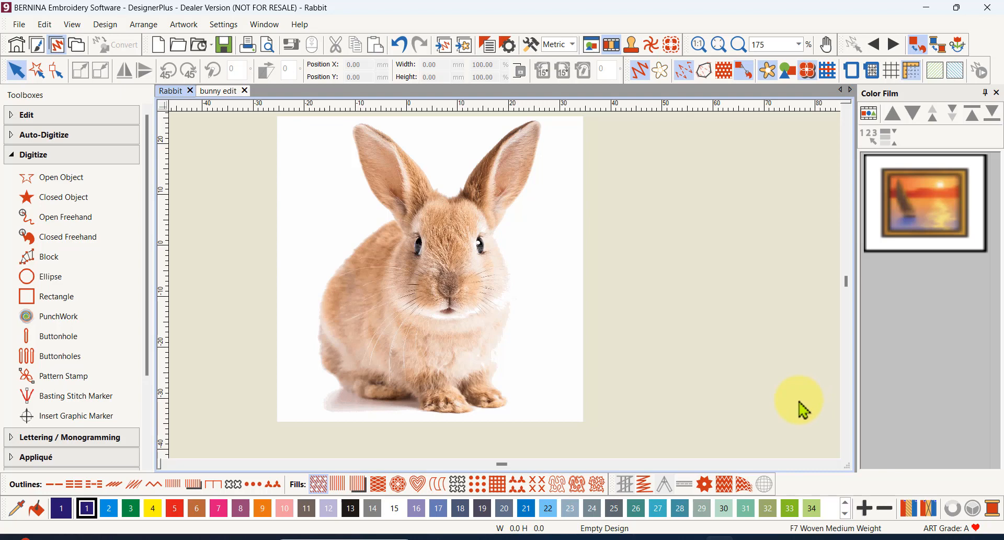
pyautogui.moveTo(995, 509)
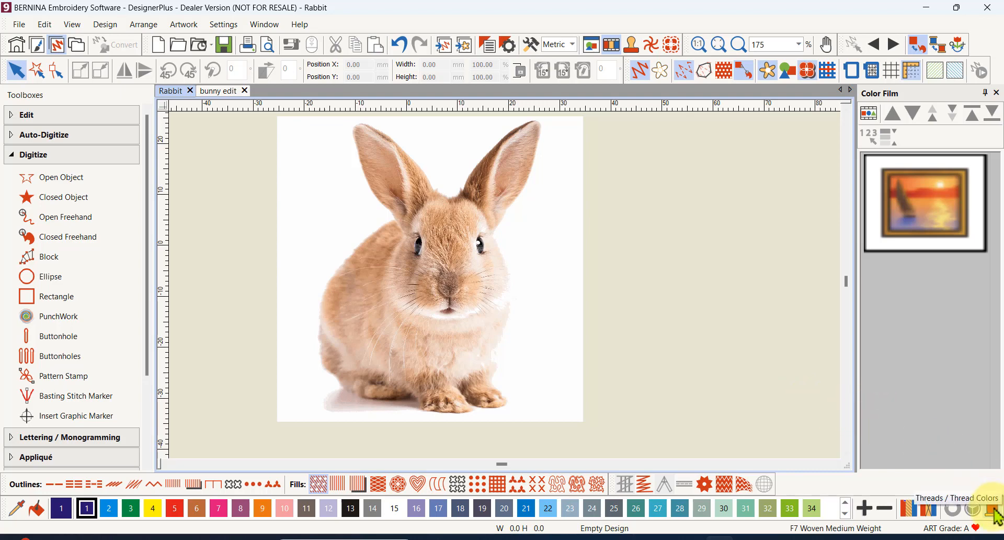
pyautogui.moveTo(991, 510)
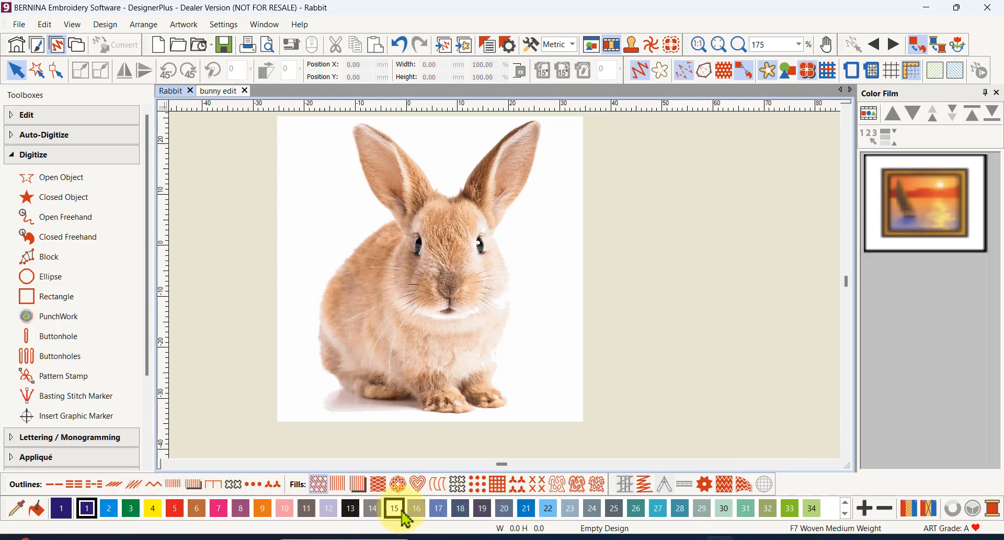
pyautogui.moveTo(635, 507)
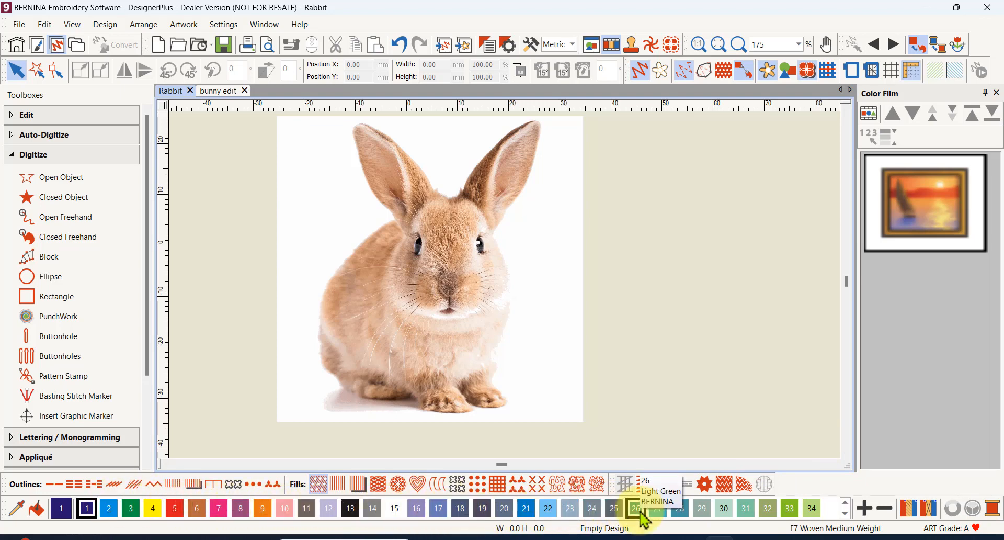
pyautogui.moveTo(701, 507)
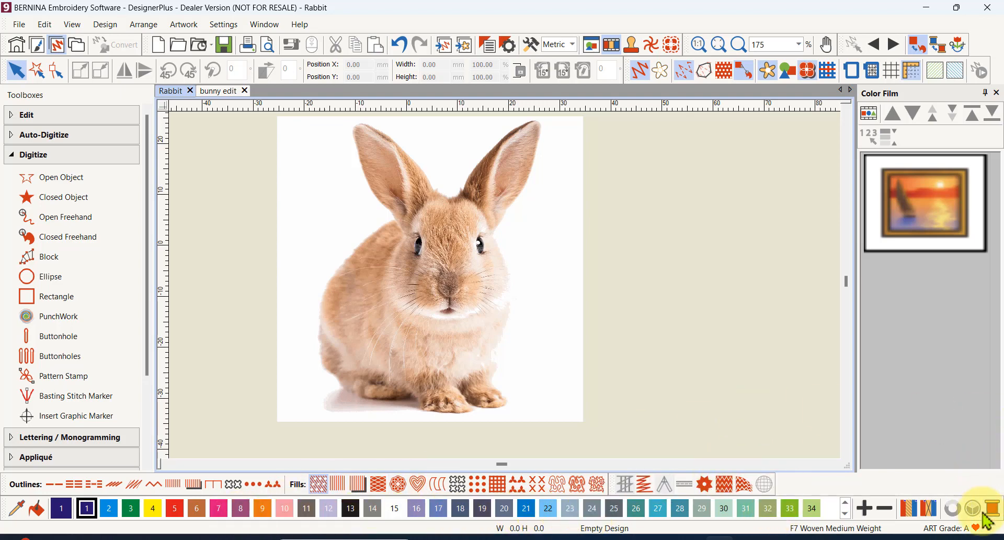
pyautogui.moveTo(989, 516)
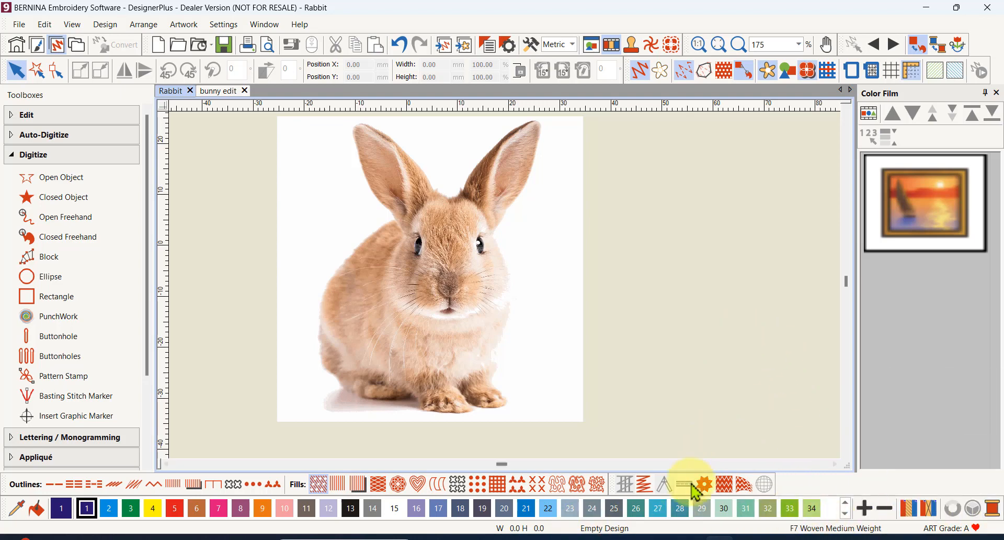
pyautogui.click(767, 507)
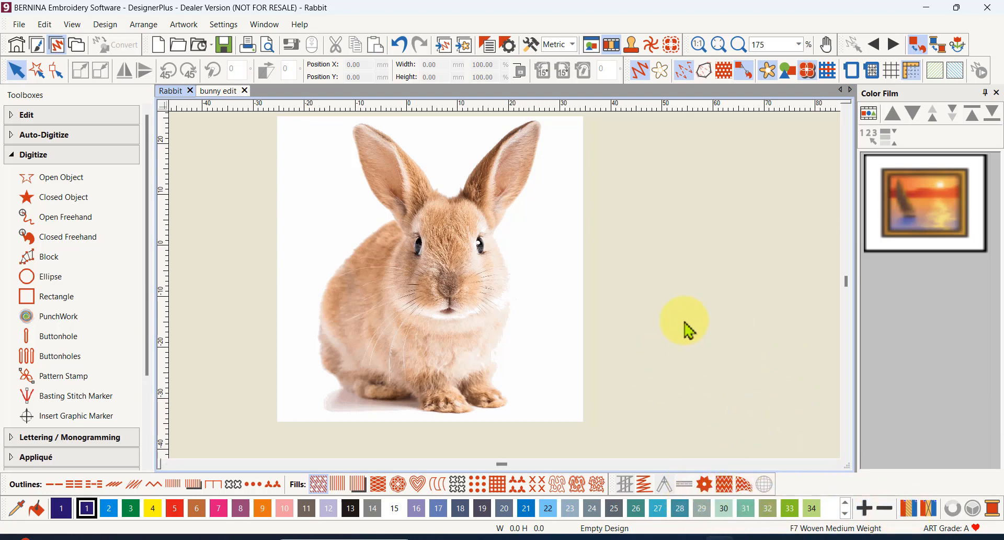
pyautogui.moveTo(692, 402)
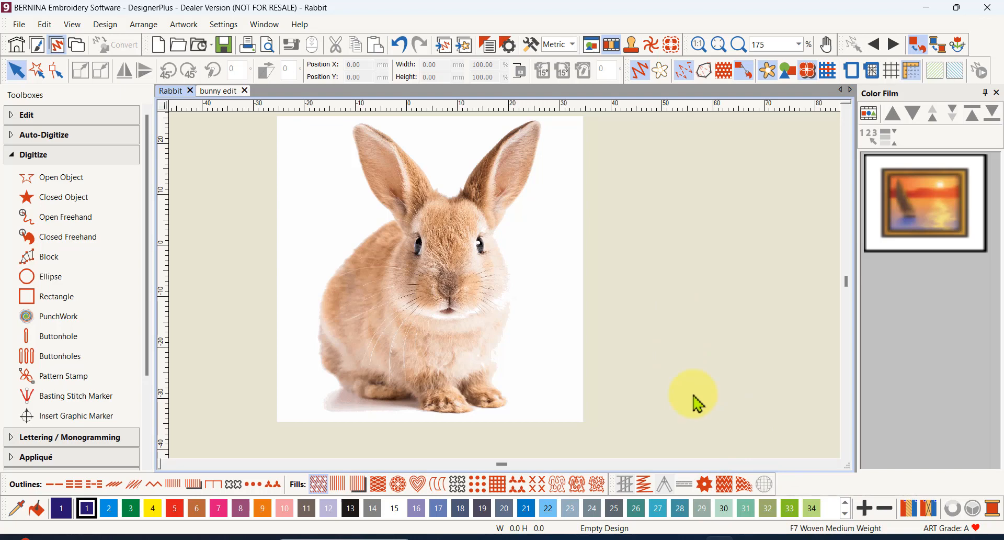
pyautogui.moveTo(709, 405)
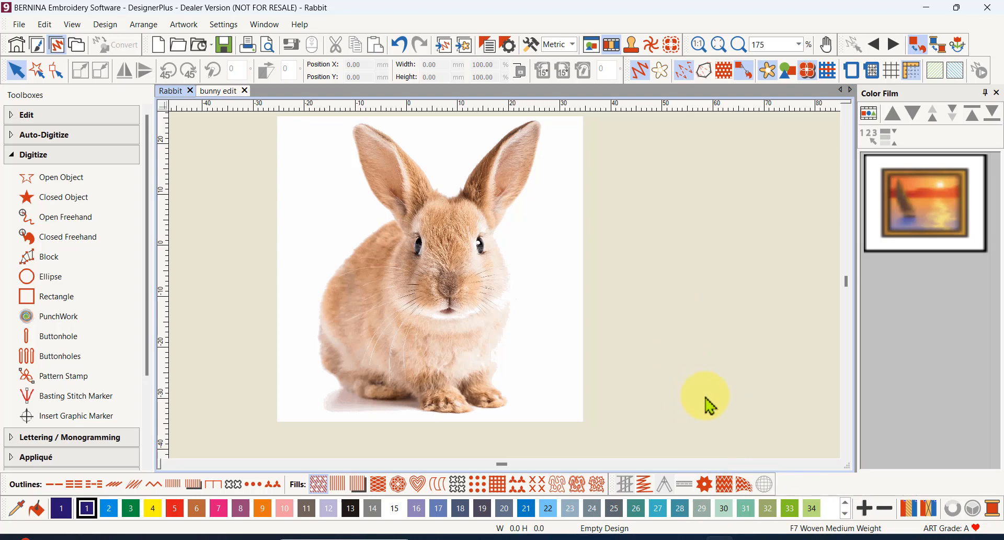
pyautogui.moveTo(730, 409)
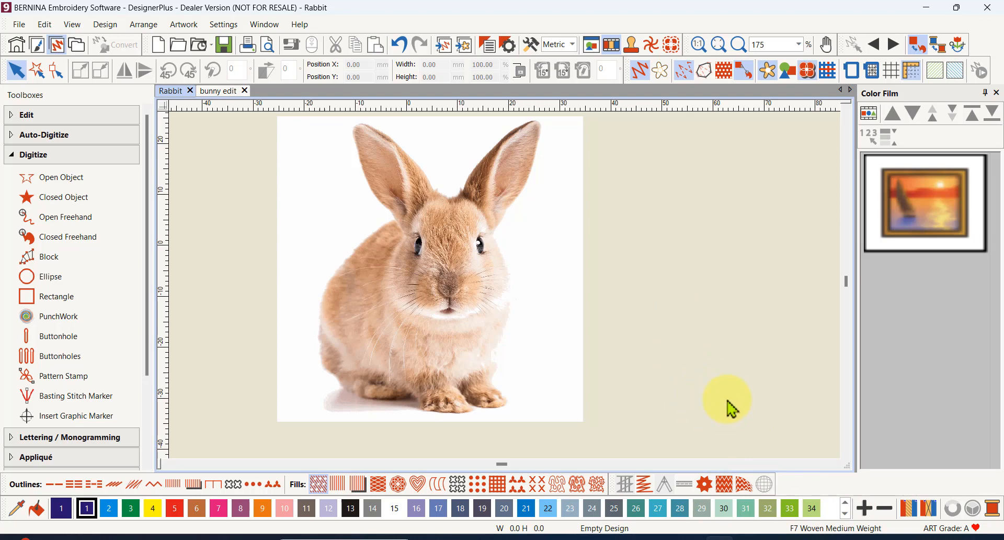
pyautogui.moveTo(728, 353)
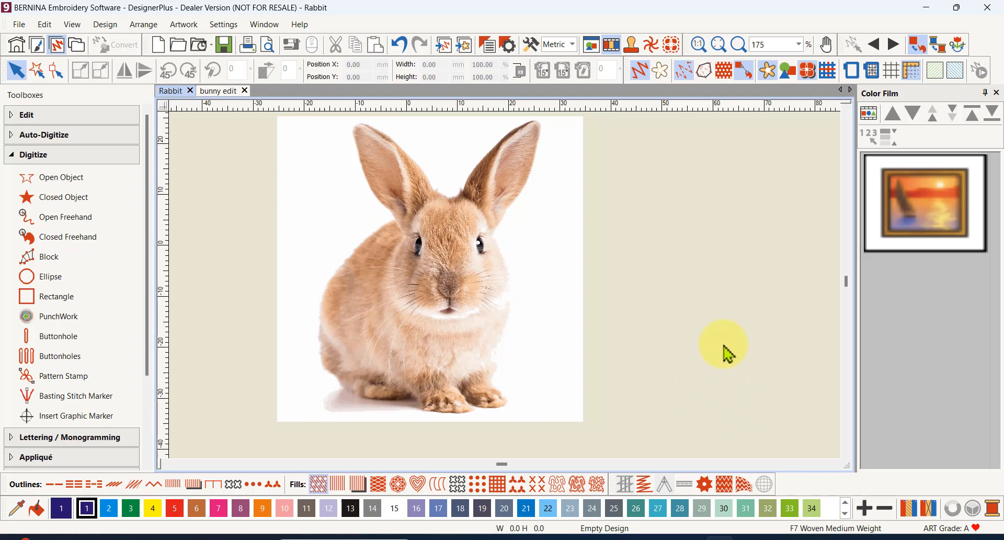
pyautogui.moveTo(730, 313)
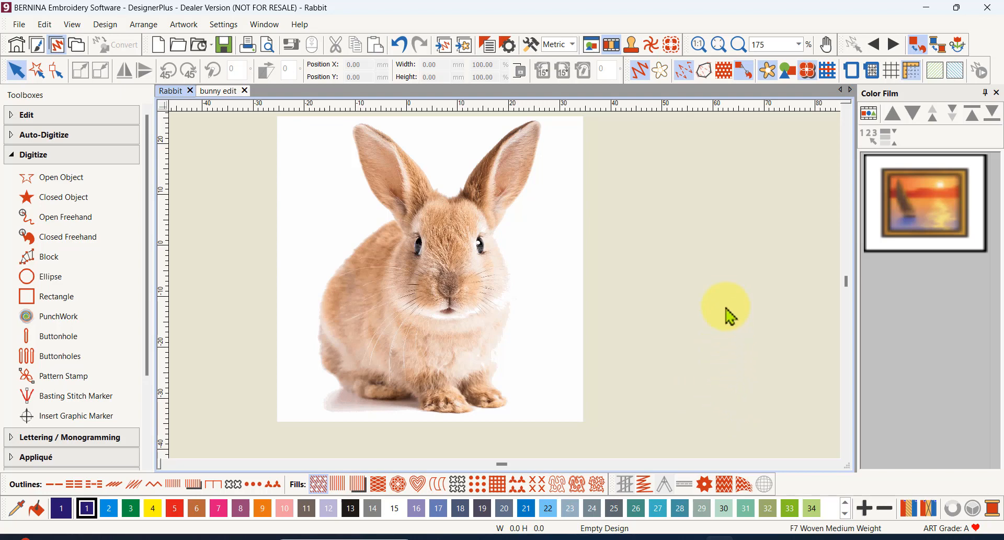
pyautogui.moveTo(299, 24)
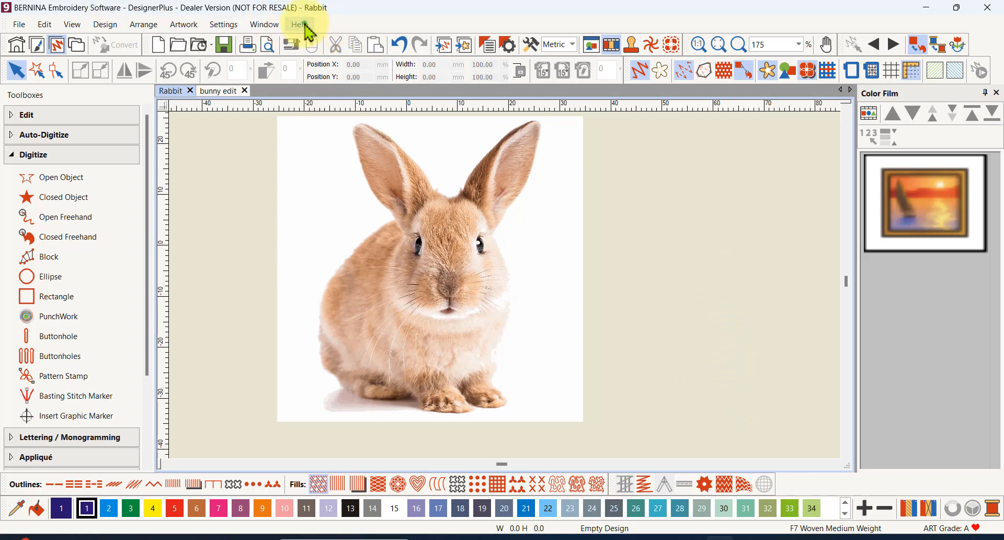
# Show the Help menu listing Help Topics, Reference Manual and Release Notes
pyautogui.click(298, 24)
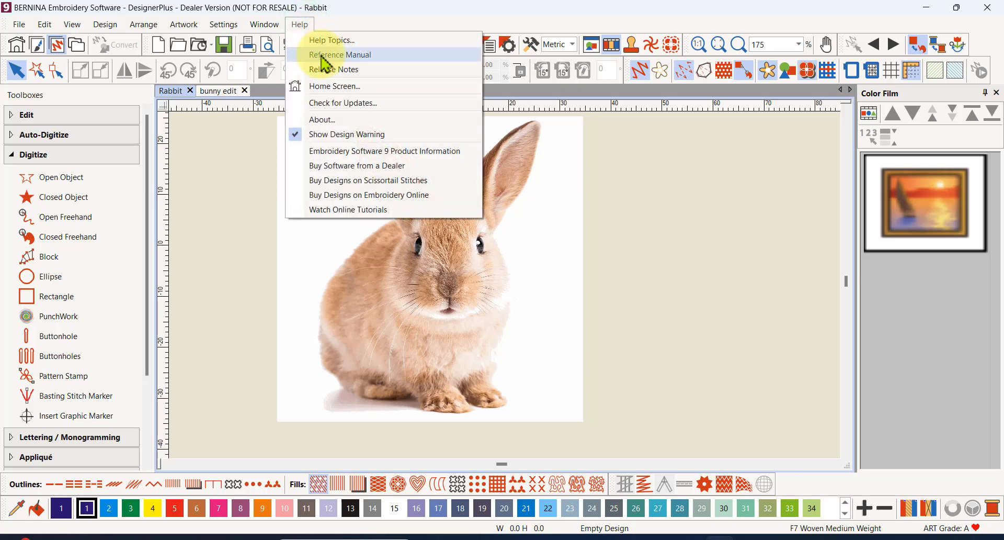
pyautogui.moveTo(330, 40)
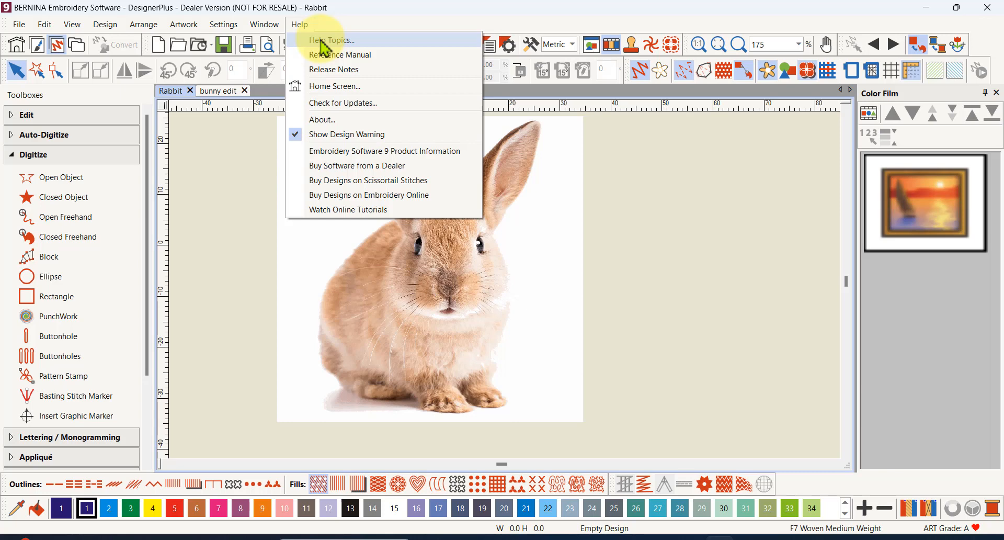
pyautogui.moveTo(378, 48)
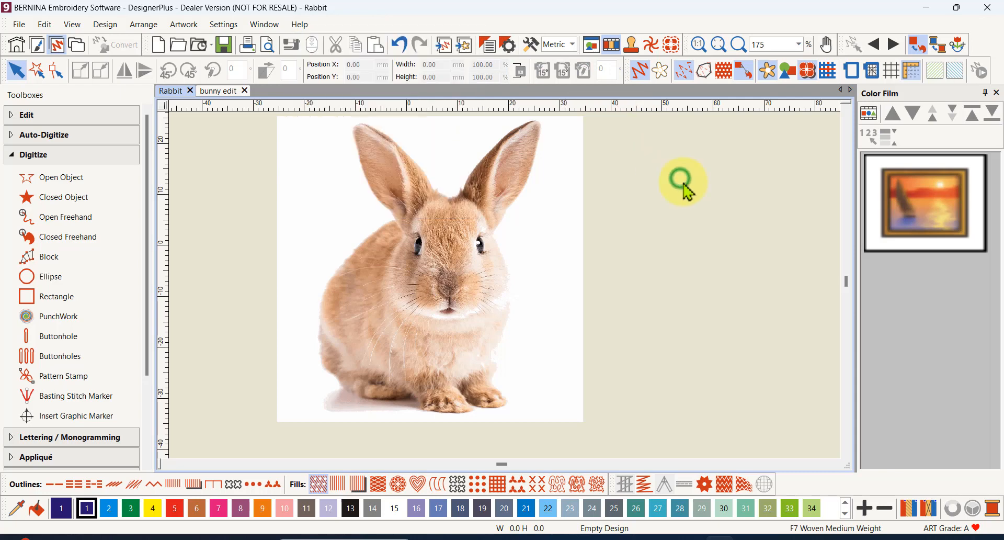
pyautogui.moveTo(681, 233)
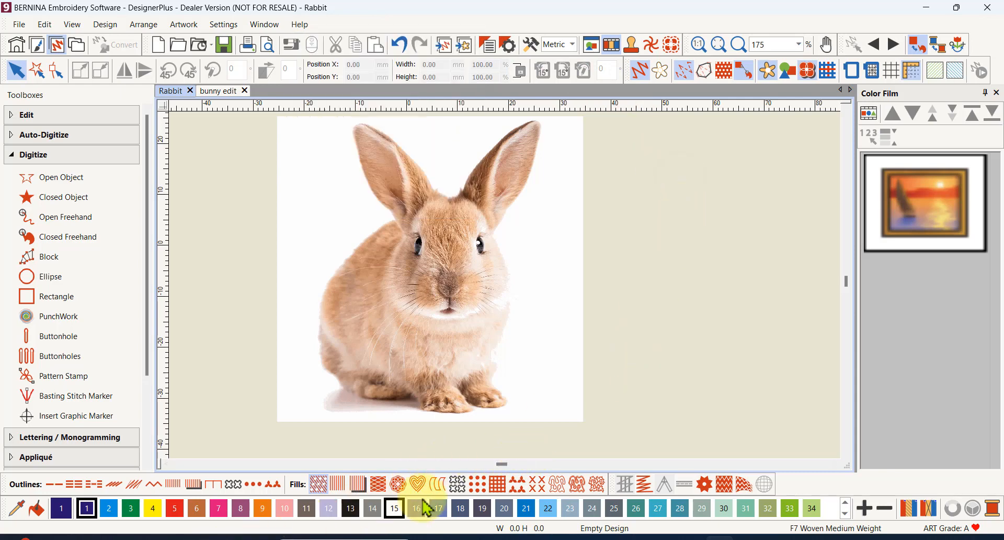
pyautogui.click(546, 508)
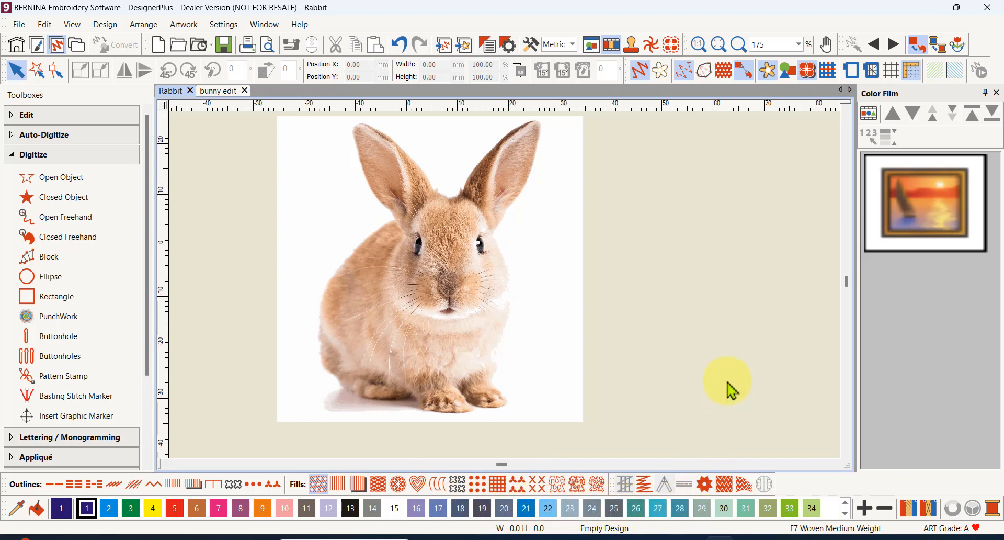
pyautogui.moveTo(708, 335)
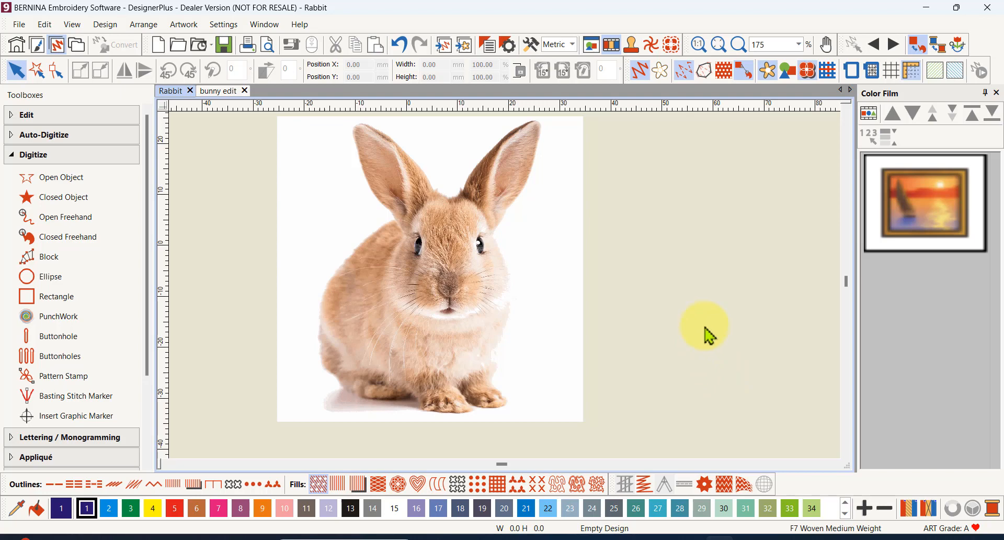
pyautogui.moveTo(712, 347)
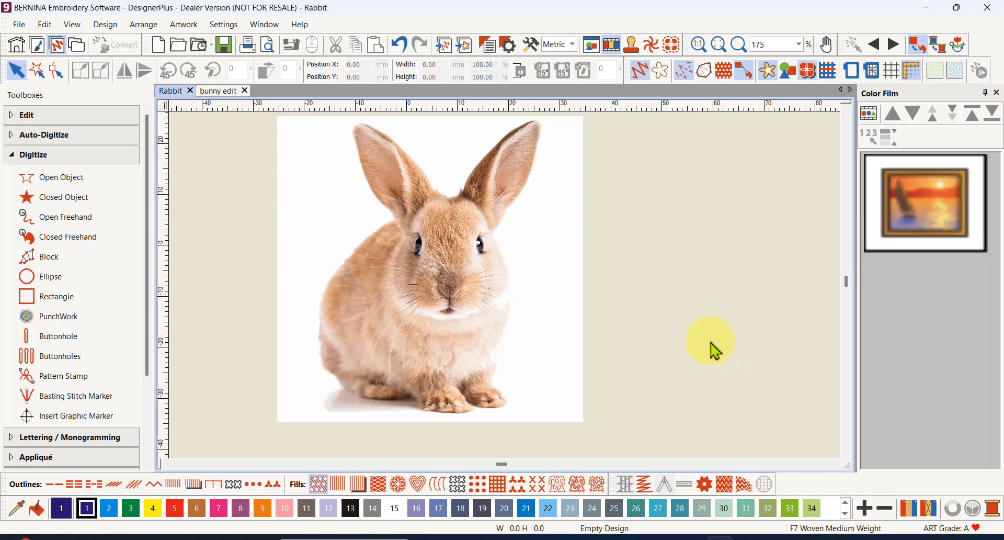
pyautogui.moveTo(695, 331)
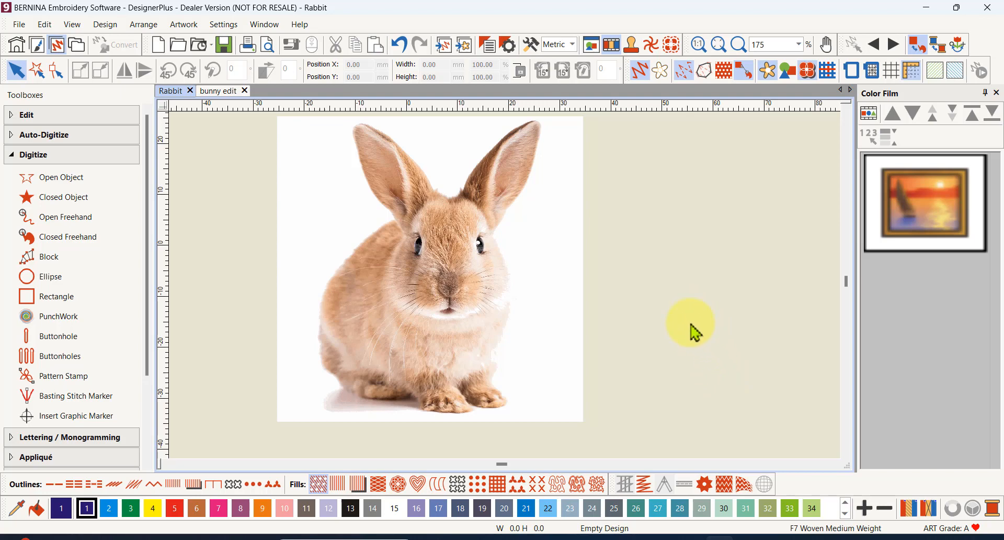
pyautogui.moveTo(684, 326)
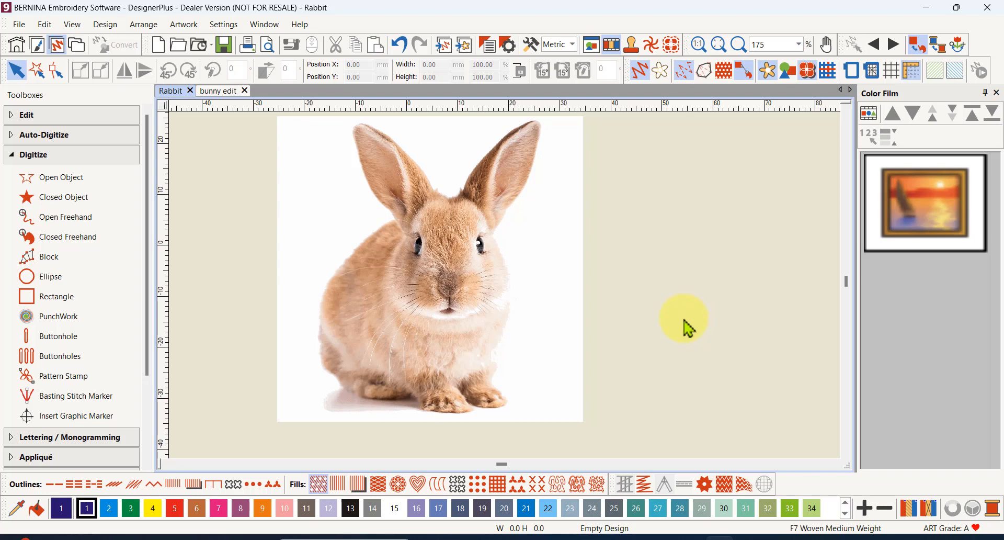
pyautogui.moveTo(690, 323)
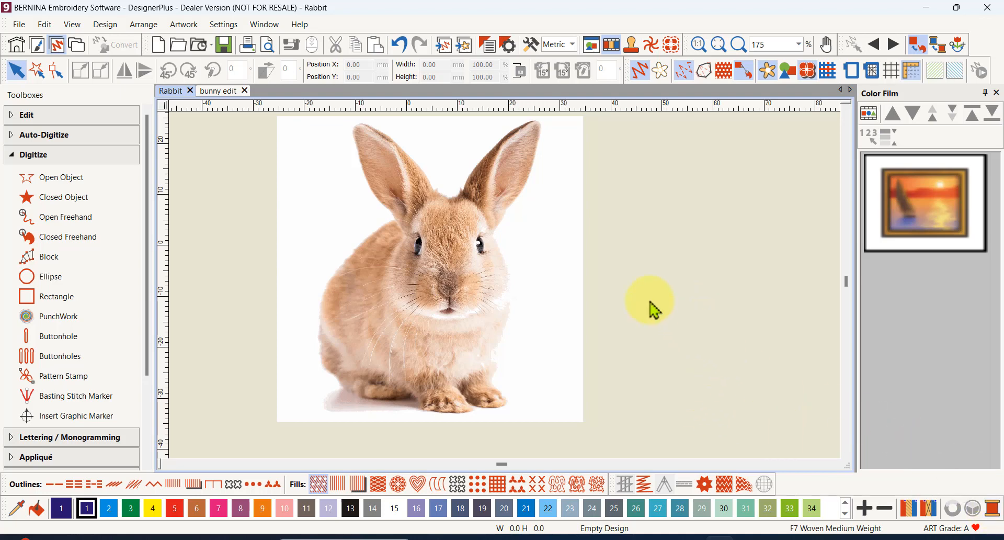
pyautogui.moveTo(634, 283)
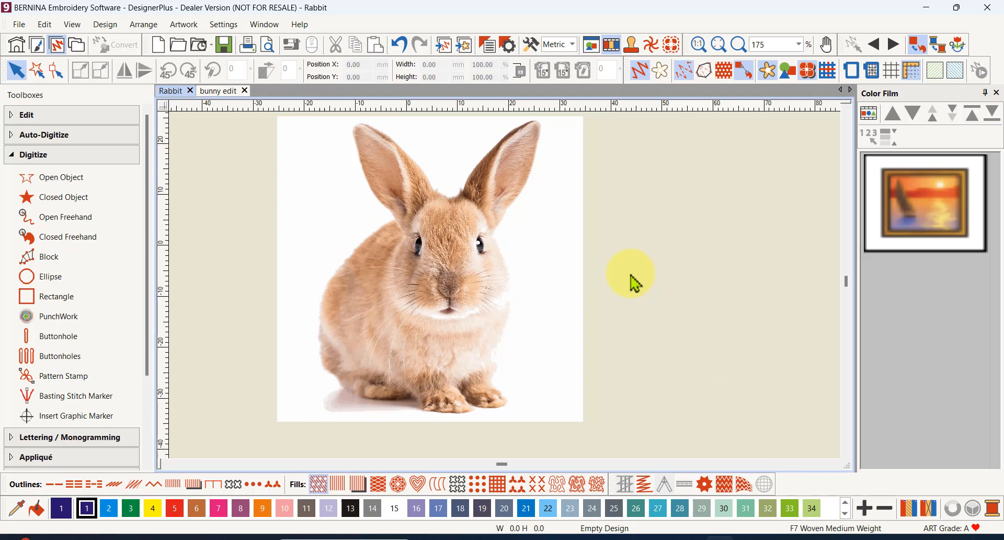
pyautogui.moveTo(631, 275)
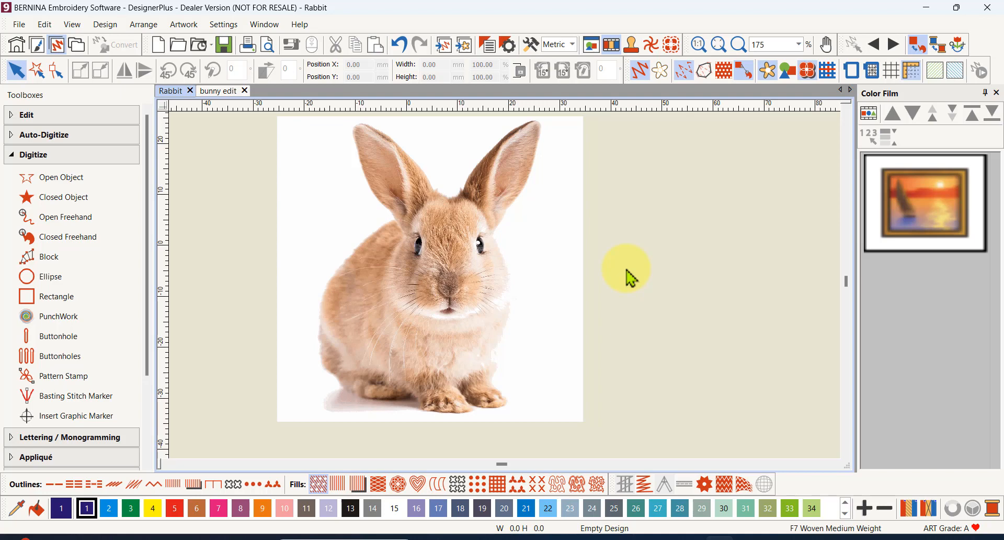
pyautogui.moveTo(546, 291)
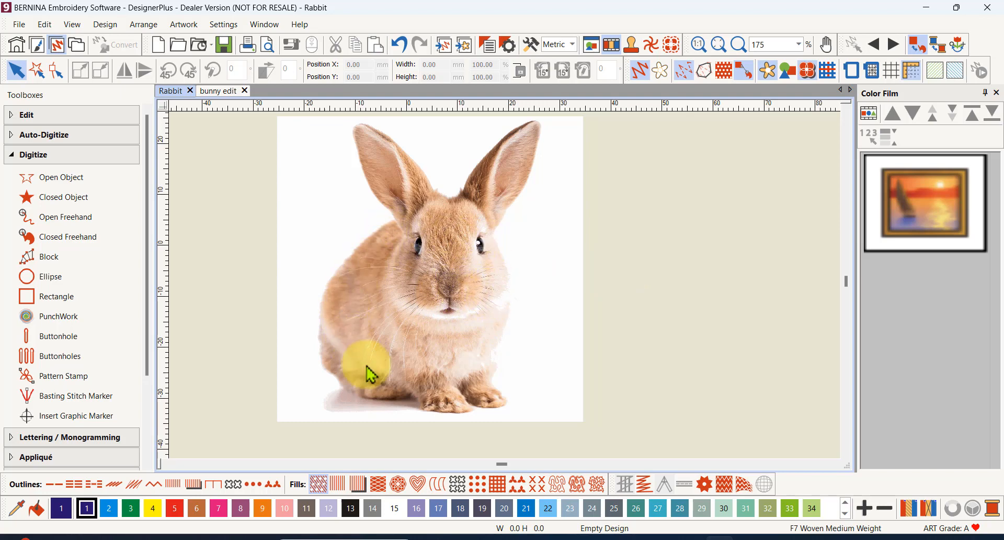
pyautogui.moveTo(361, 344)
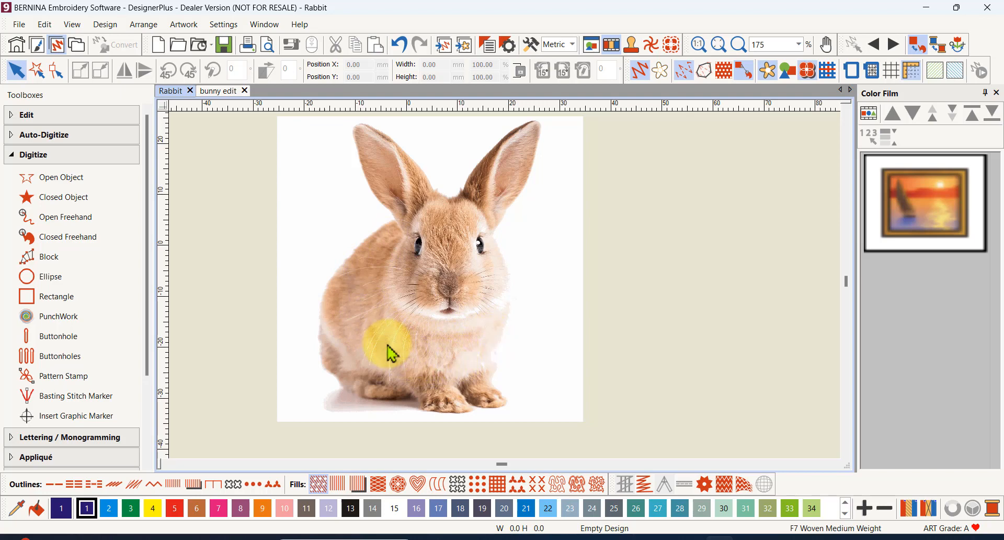
pyautogui.moveTo(415, 353)
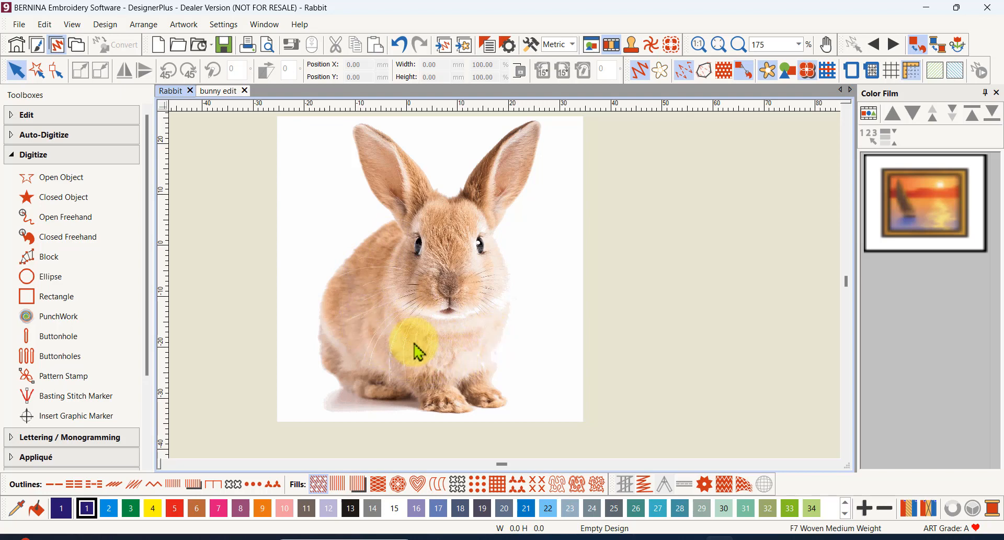
pyautogui.moveTo(383, 239)
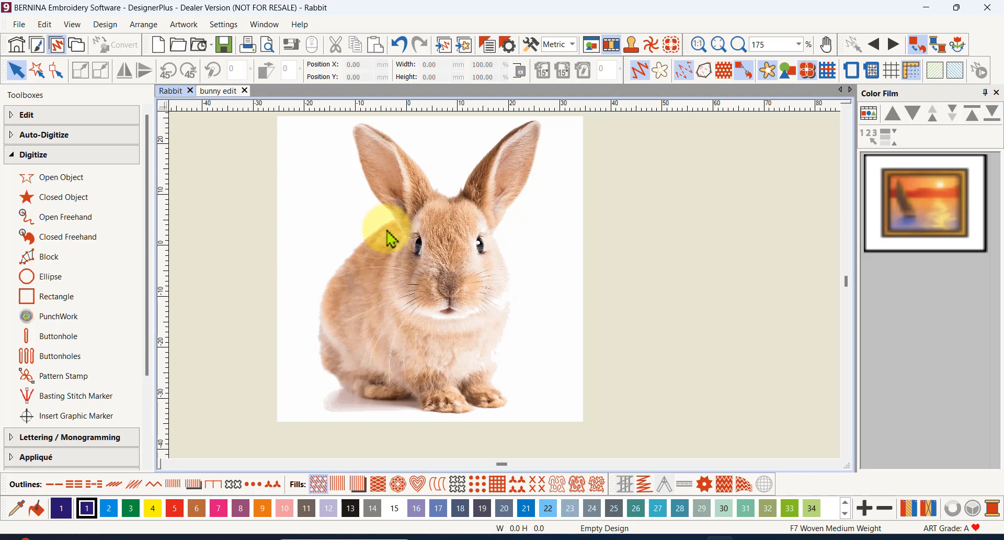
pyautogui.moveTo(384, 259)
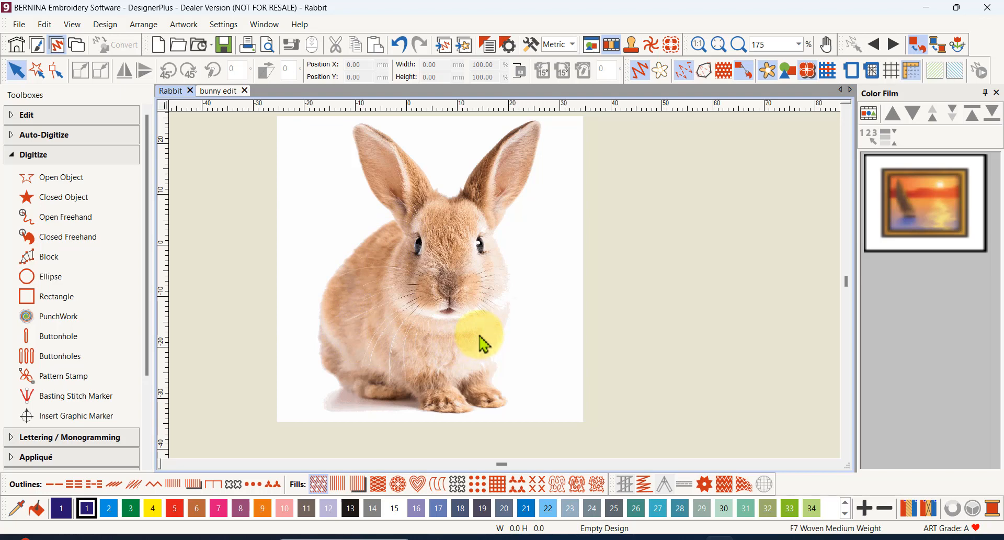
pyautogui.moveTo(489, 323)
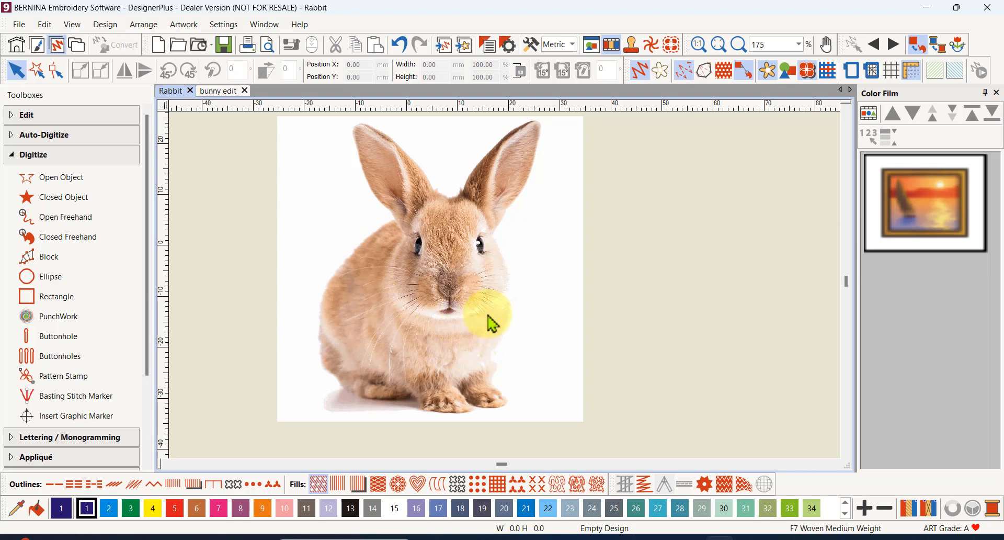
pyautogui.moveTo(488, 318); pyautogui.dragTo(479, 292)
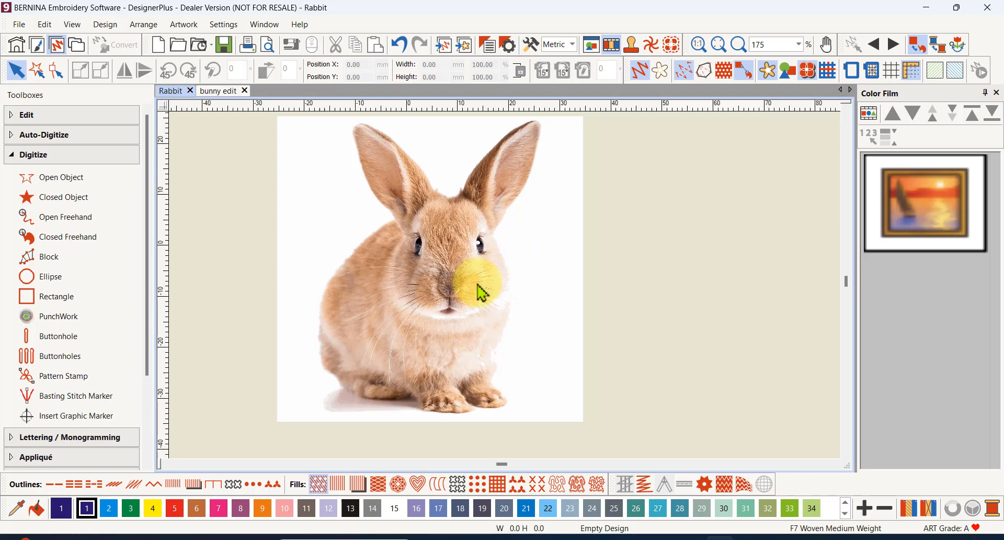
pyautogui.moveTo(455, 287); pyautogui.dragTo(375, 332)
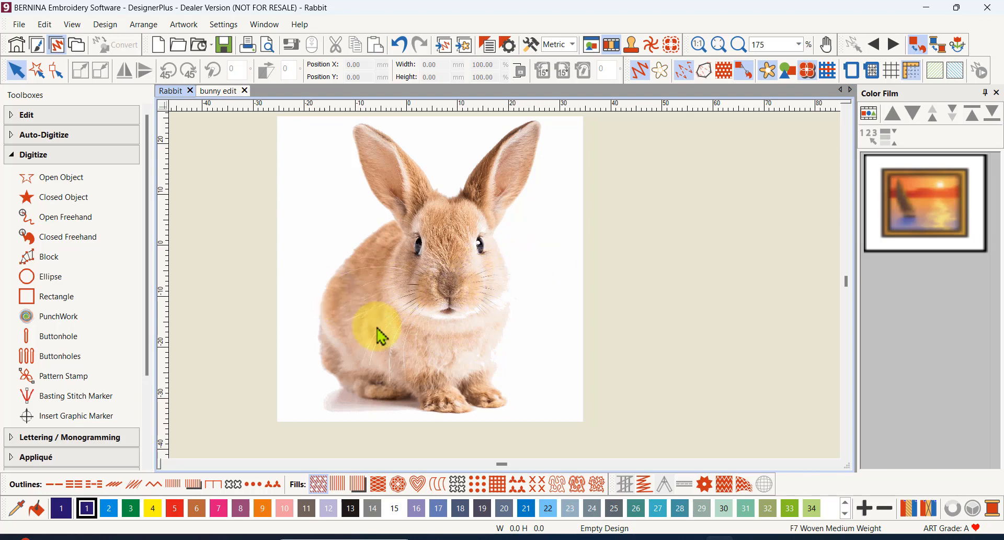
pyautogui.moveTo(377, 333); pyautogui.dragTo(420, 250)
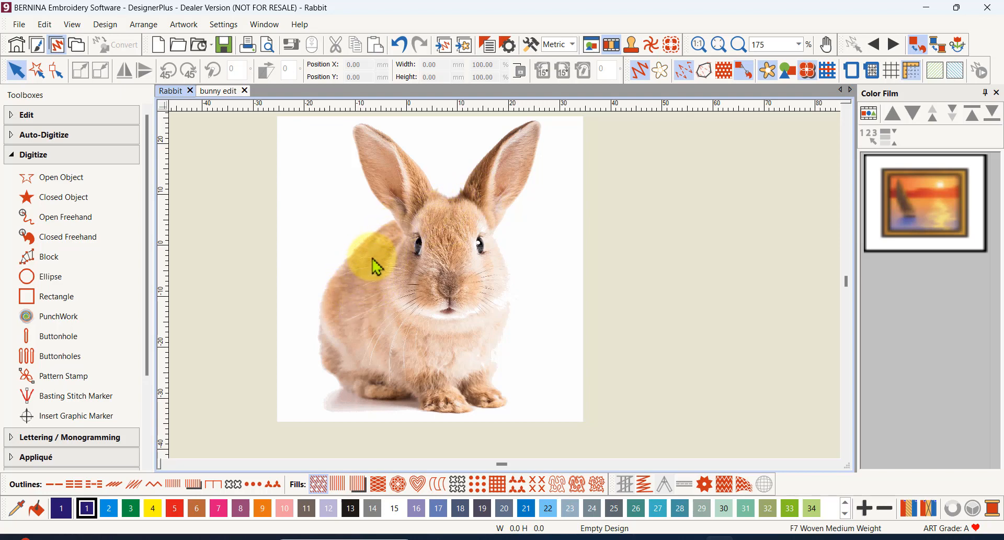
pyautogui.moveTo(375, 263); pyautogui.dragTo(439, 256)
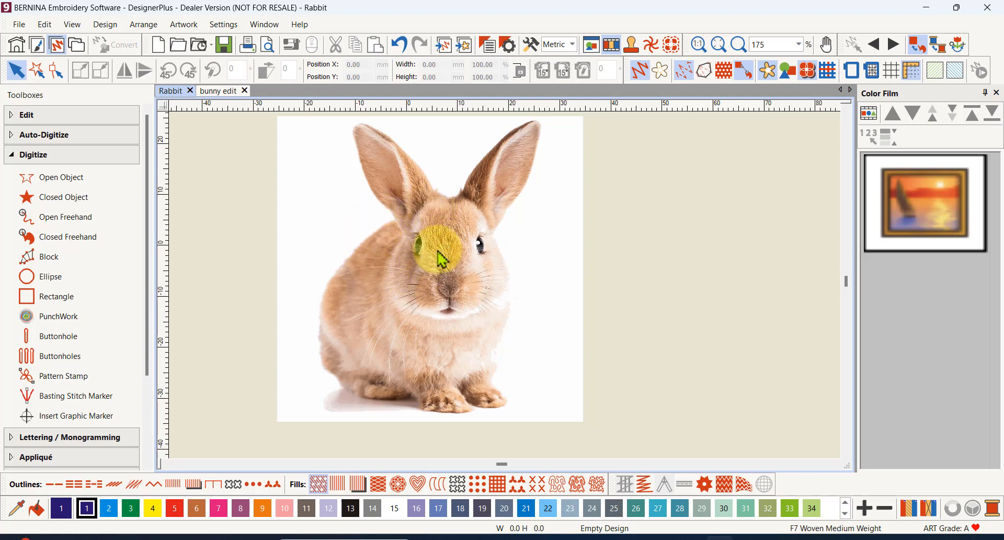
pyautogui.moveTo(437, 256); pyautogui.dragTo(358, 299)
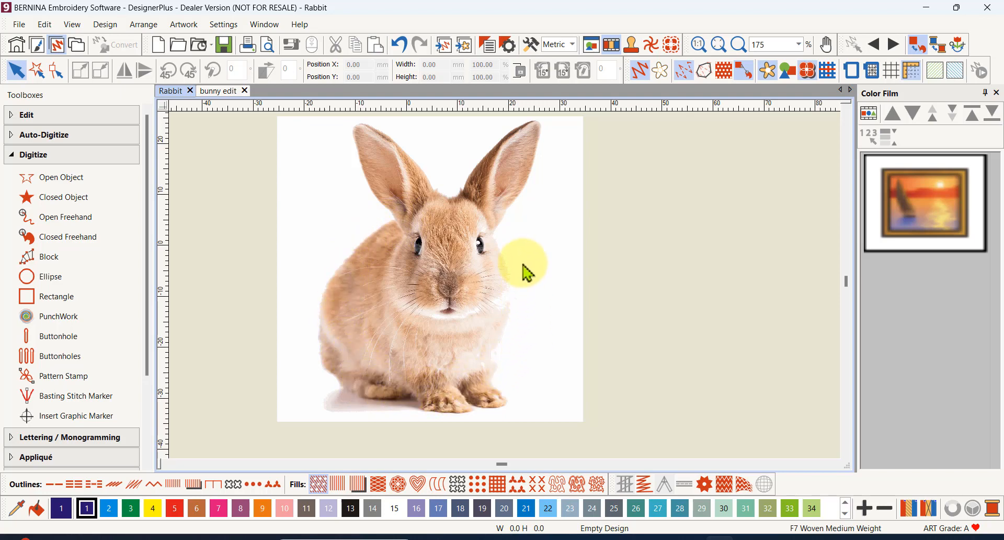
pyautogui.moveTo(519, 265)
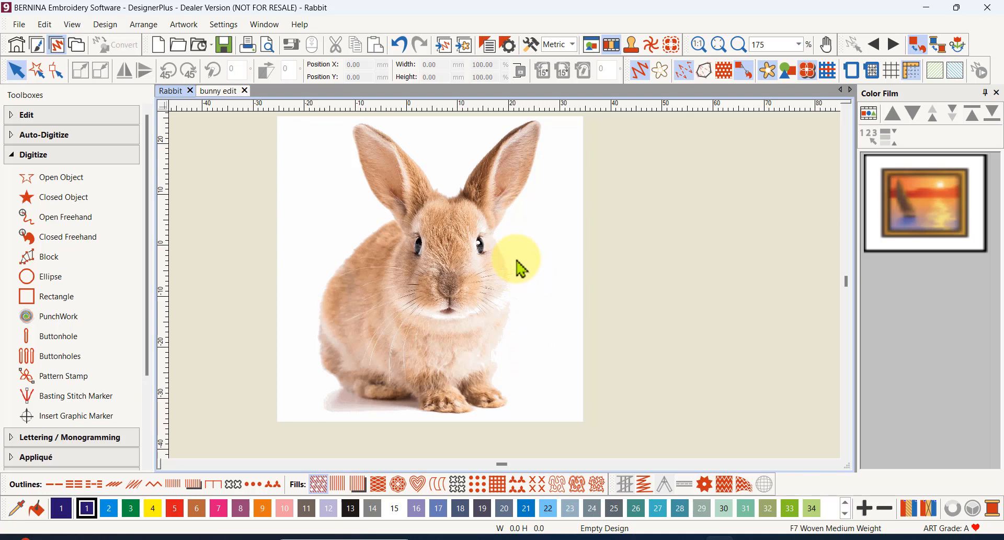
pyautogui.moveTo(519, 287)
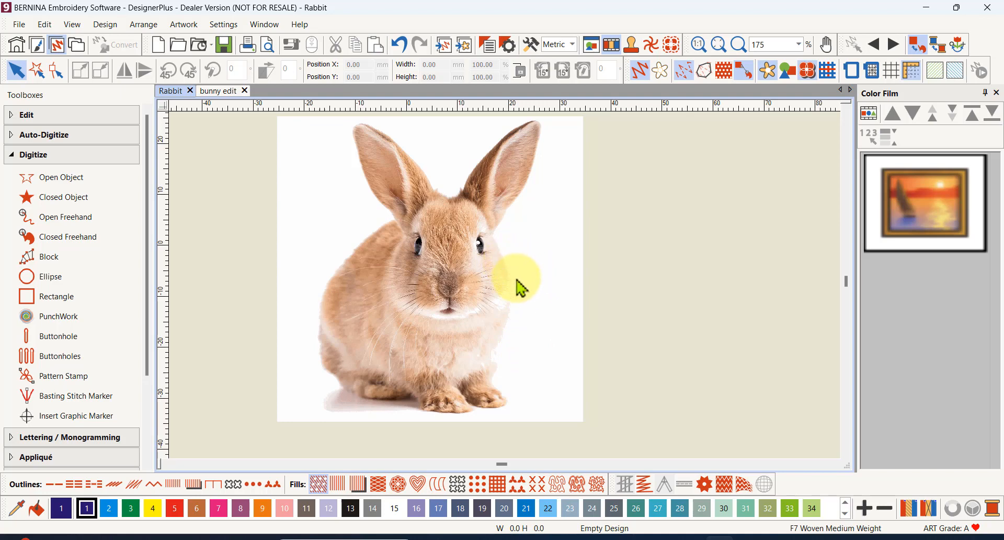
pyautogui.moveTo(519, 299)
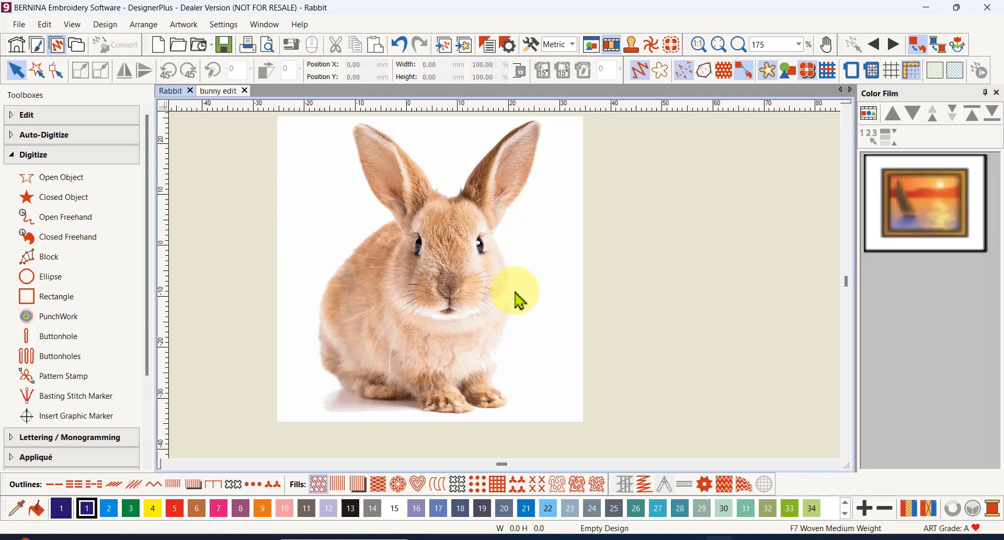
pyautogui.moveTo(524, 274)
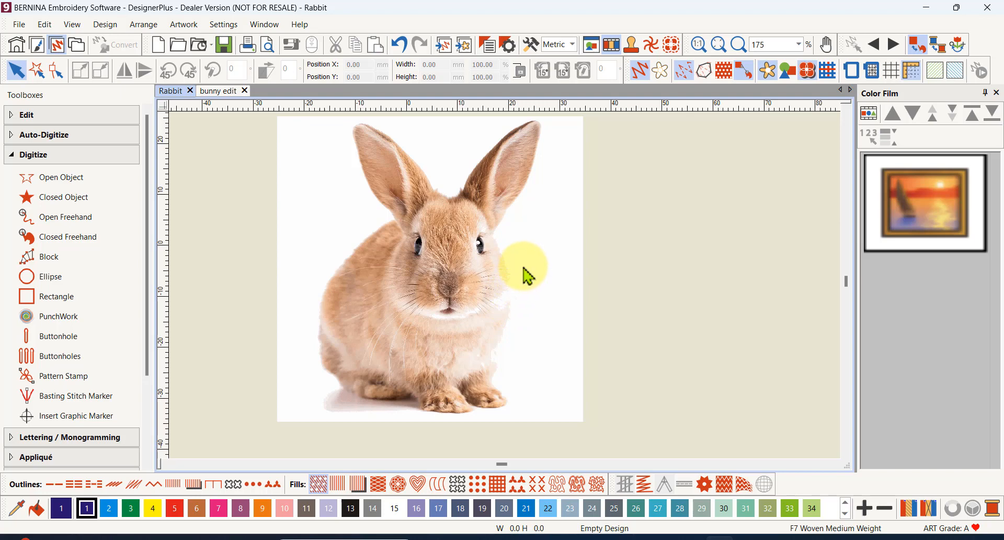
pyautogui.moveTo(524, 281)
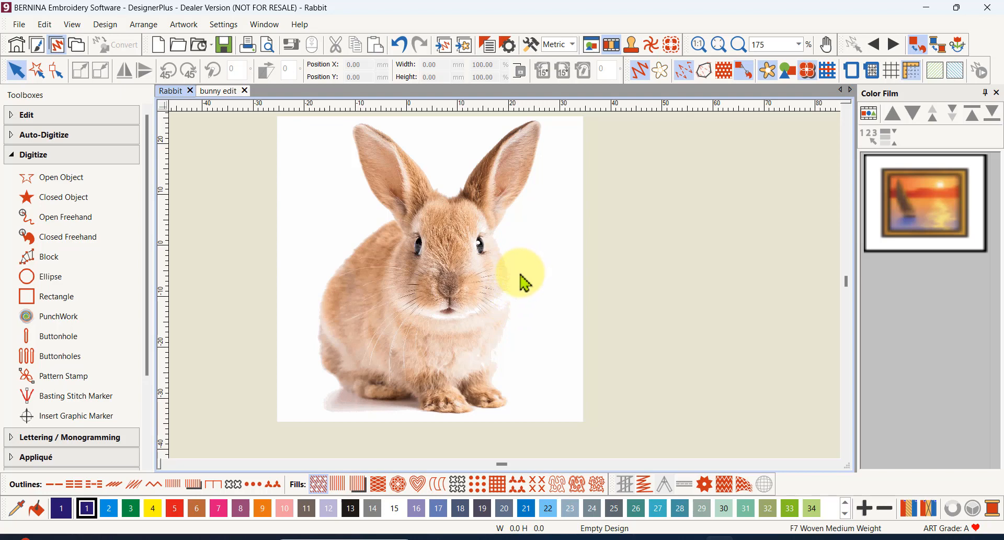
pyautogui.moveTo(527, 263)
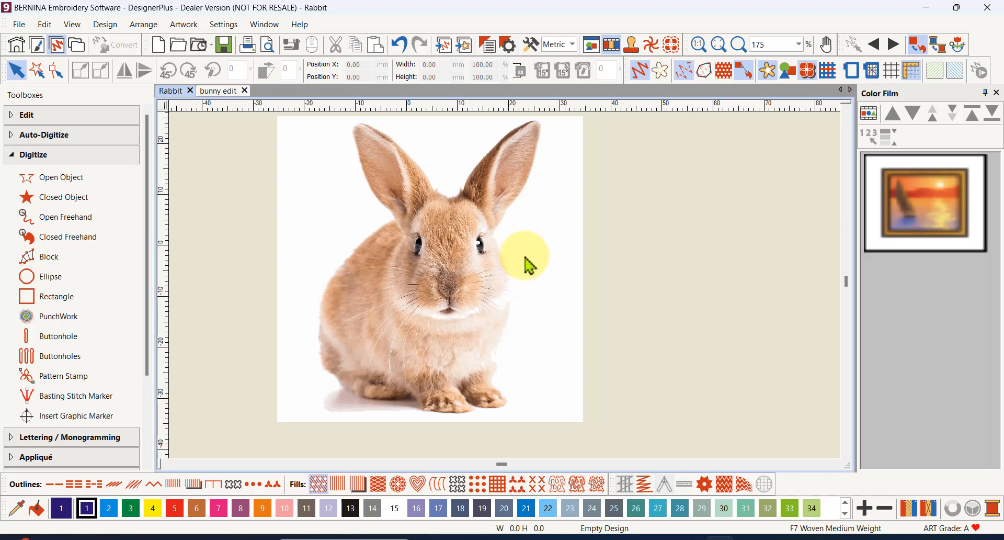
pyautogui.moveTo(528, 256)
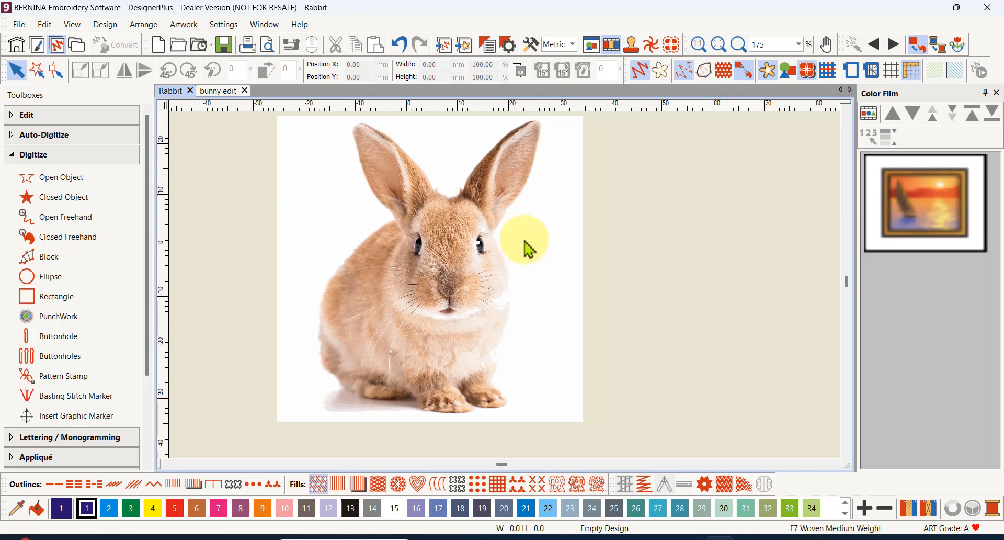
pyautogui.moveTo(355, 312)
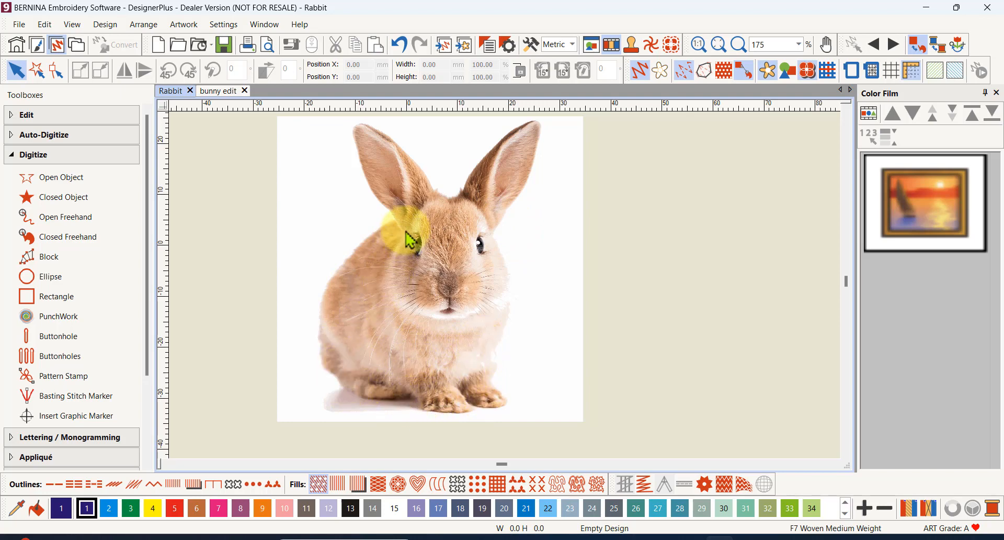
pyautogui.moveTo(323, 368)
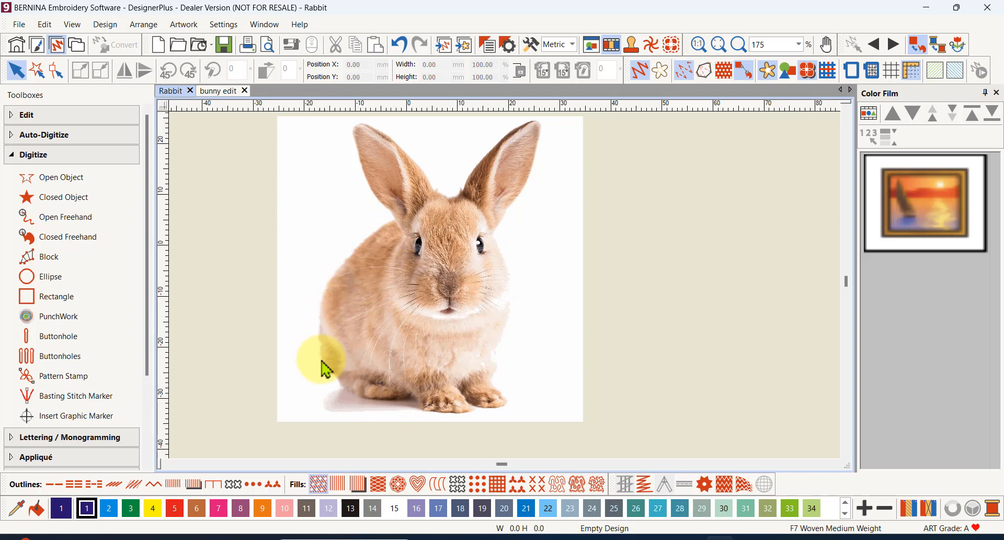
pyautogui.moveTo(518, 182)
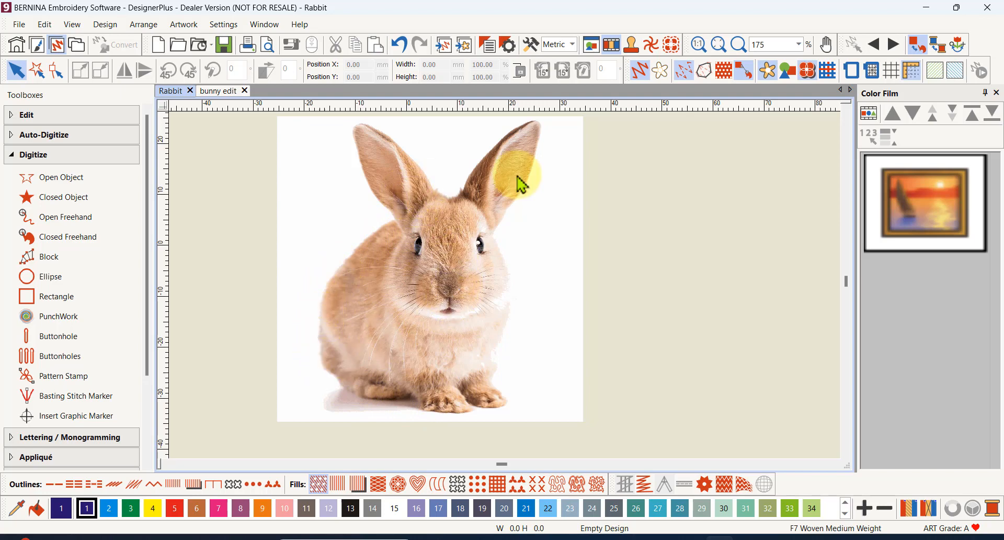
pyautogui.moveTo(346, 269)
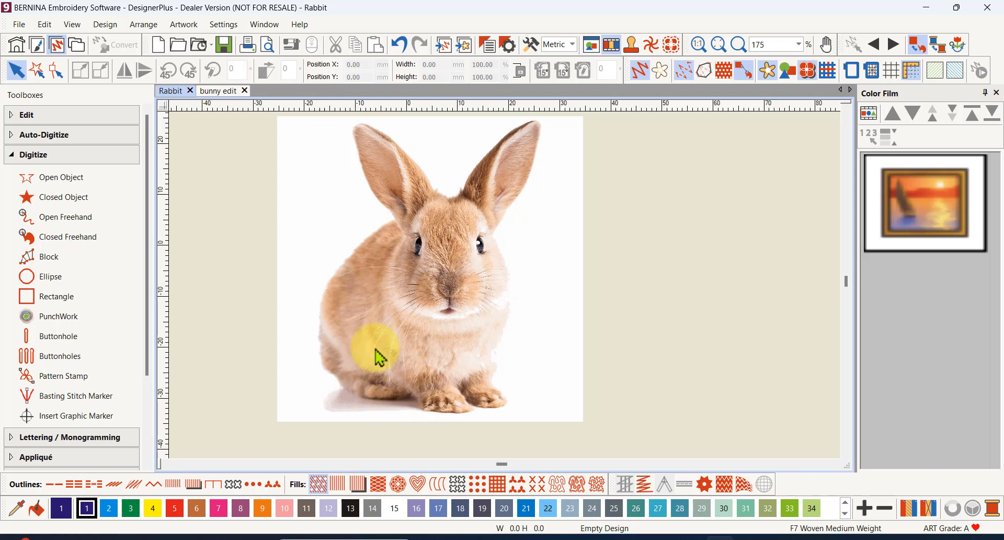
pyautogui.moveTo(470, 346)
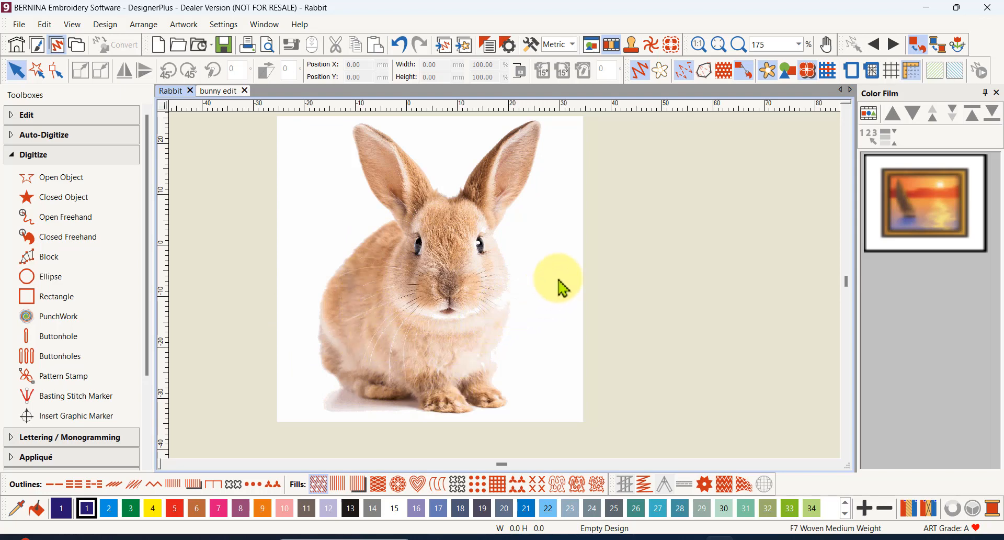
pyautogui.moveTo(501, 173)
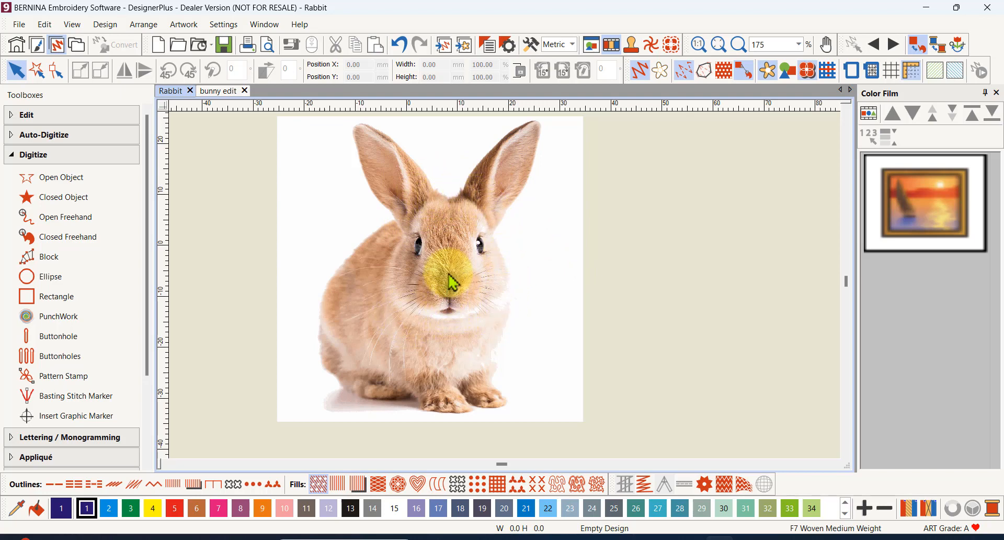
pyautogui.moveTo(452, 281); pyautogui.dragTo(452, 217)
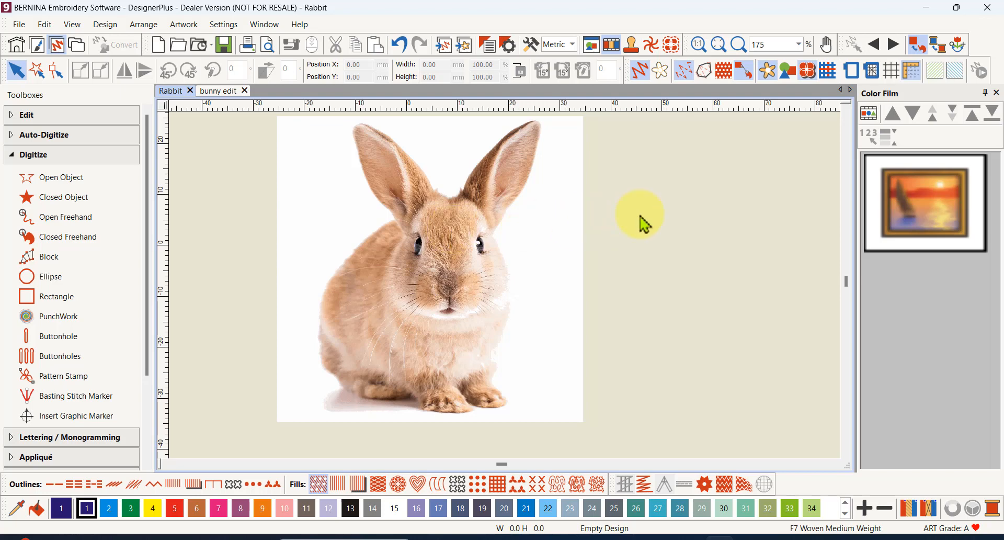
pyautogui.moveTo(654, 212)
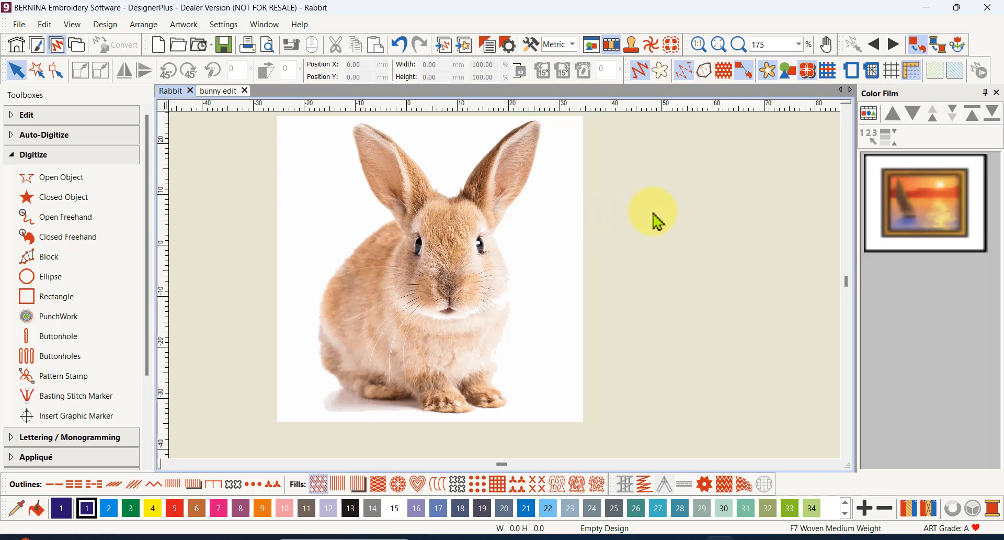
pyautogui.moveTo(665, 227)
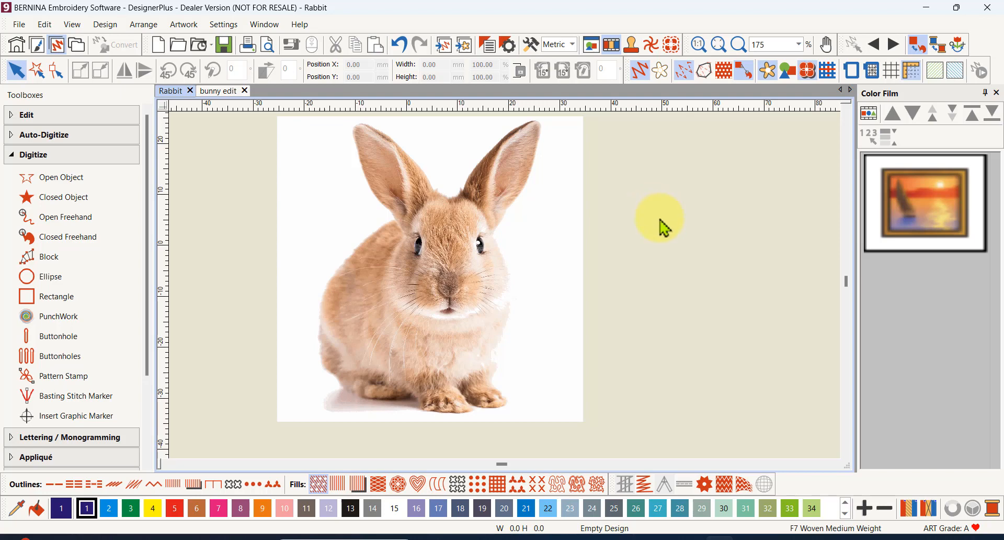
pyautogui.moveTo(674, 235)
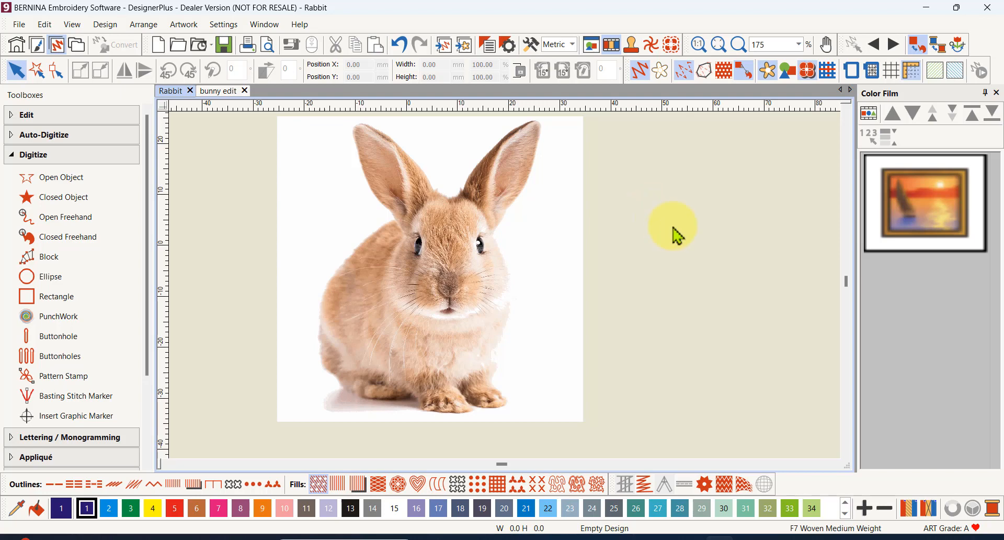
pyautogui.moveTo(667, 252)
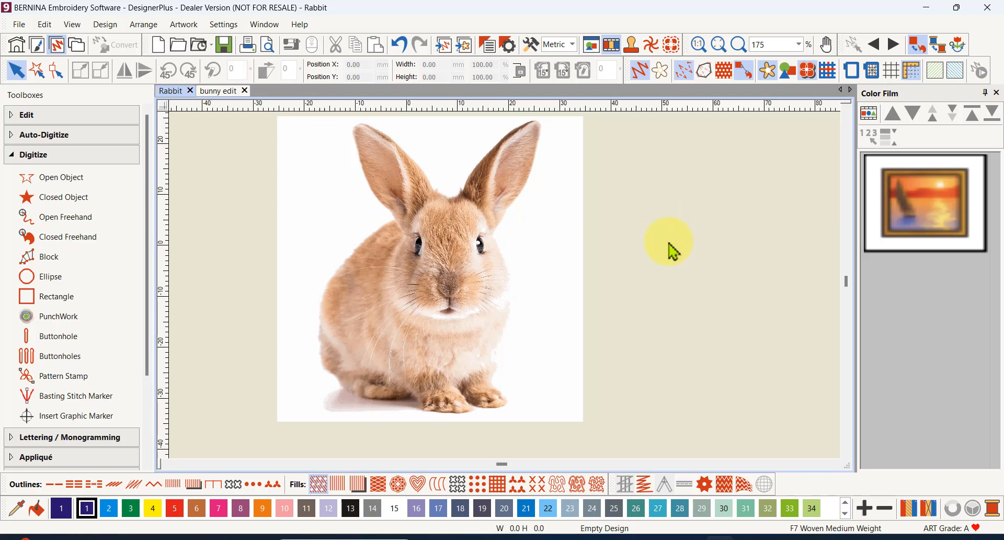
pyautogui.moveTo(672, 250)
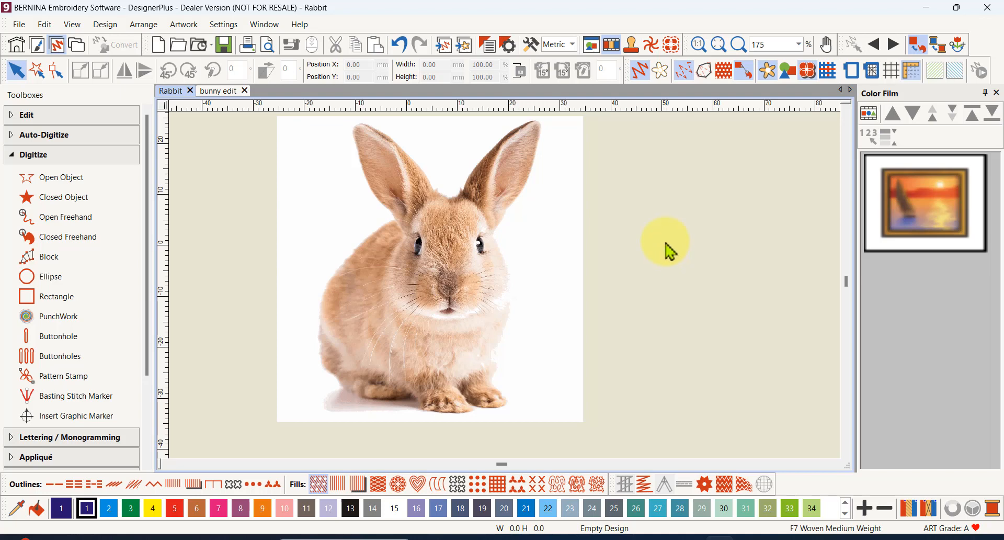
pyautogui.moveTo(670, 253)
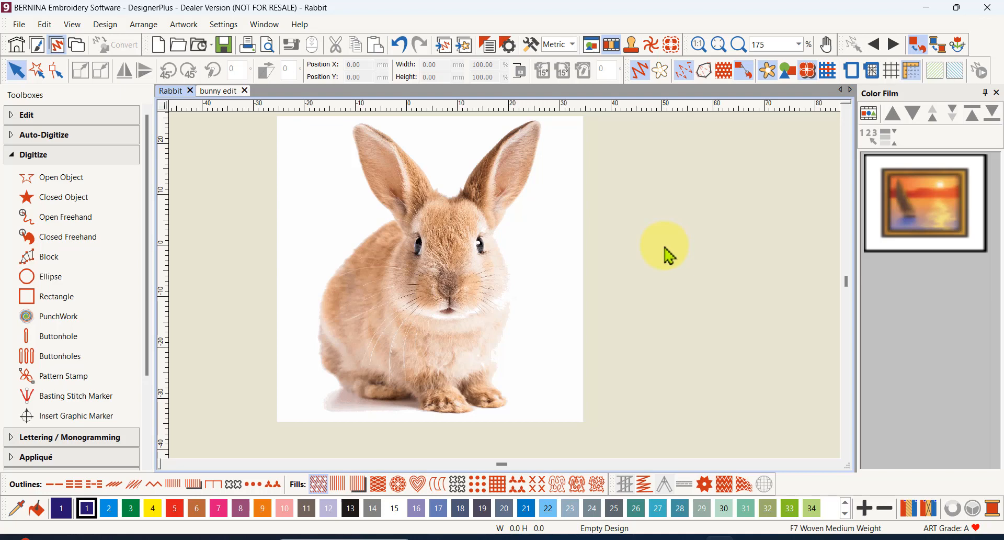
pyautogui.moveTo(672, 255)
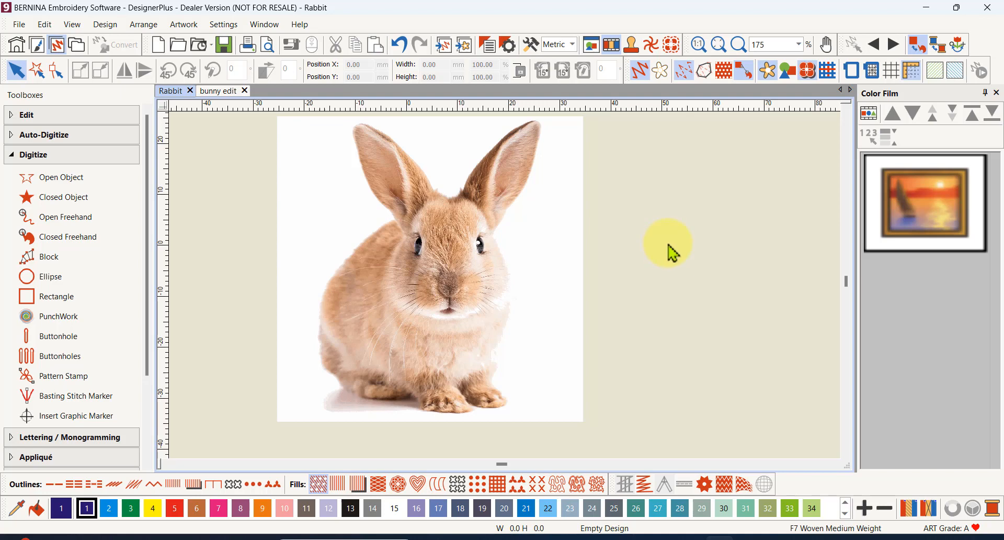